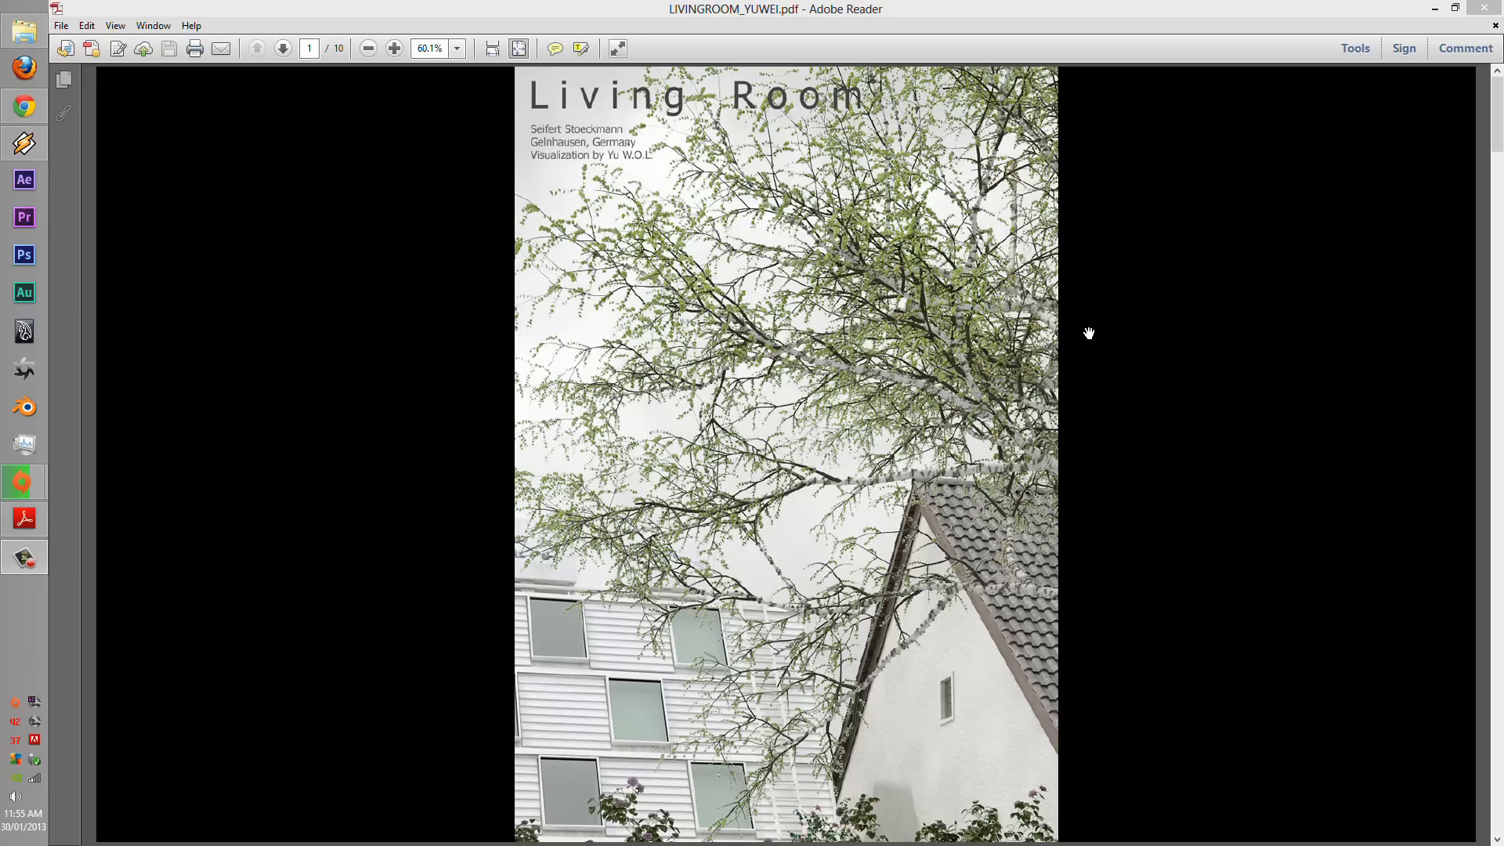
mouse_move(994, 338)
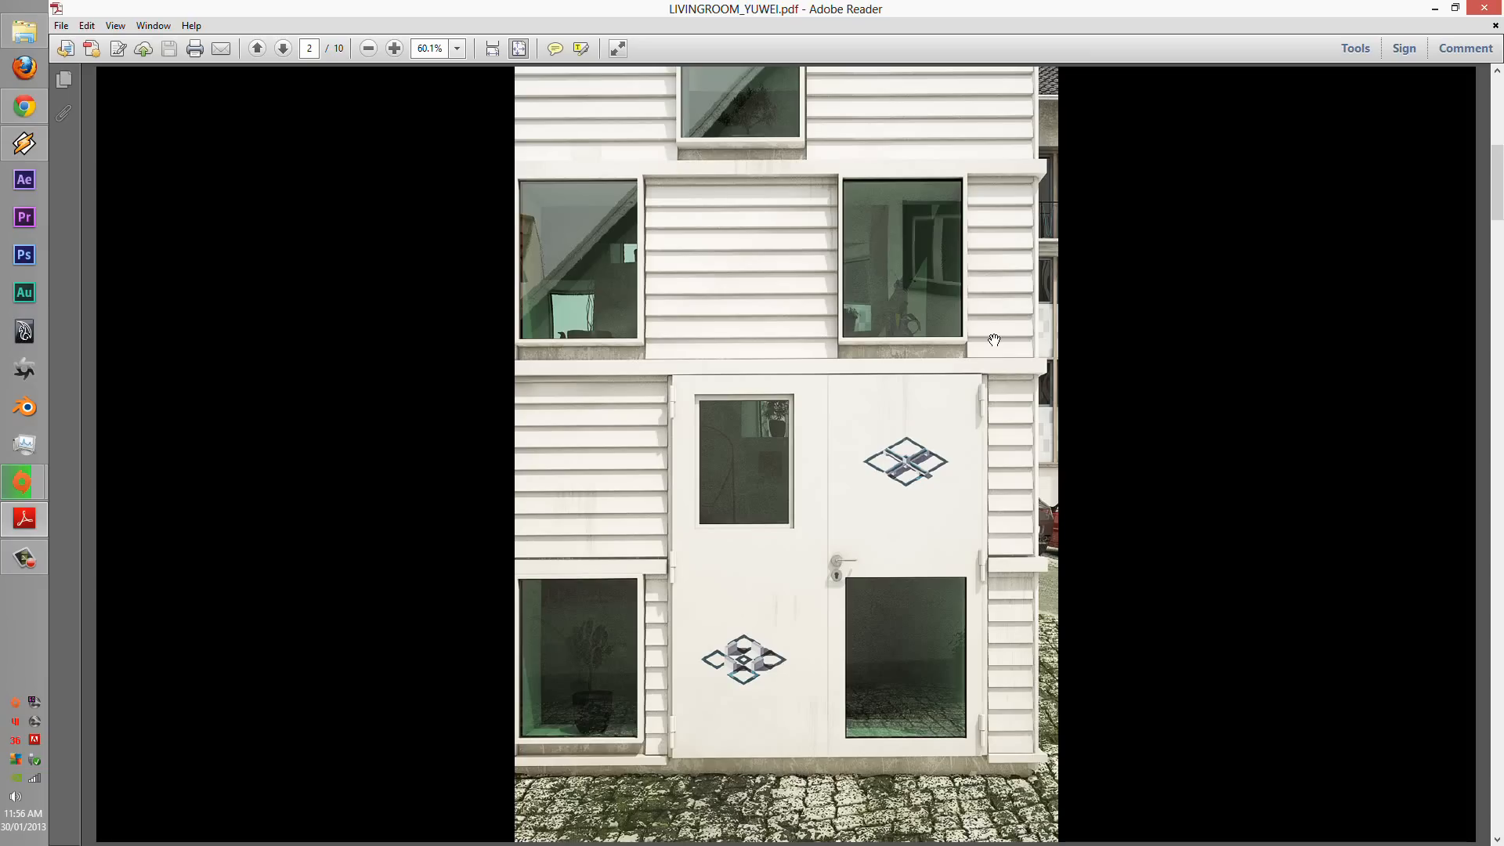
mouse_move(897, 564)
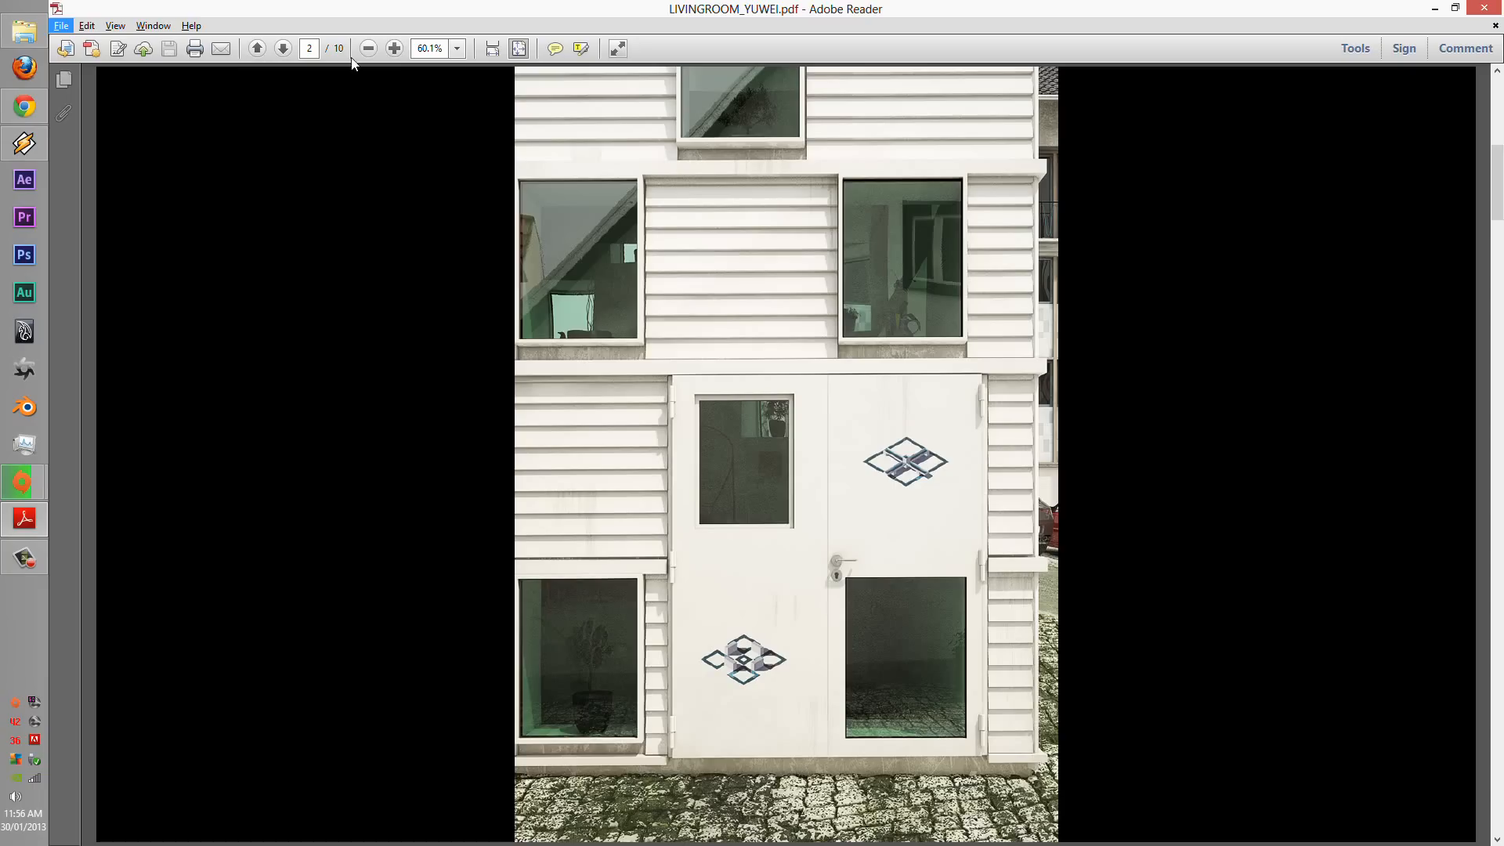
- Zoom the facade-with-door page from 60.1% to 66.7% and scroll down it
left_click(392, 47)
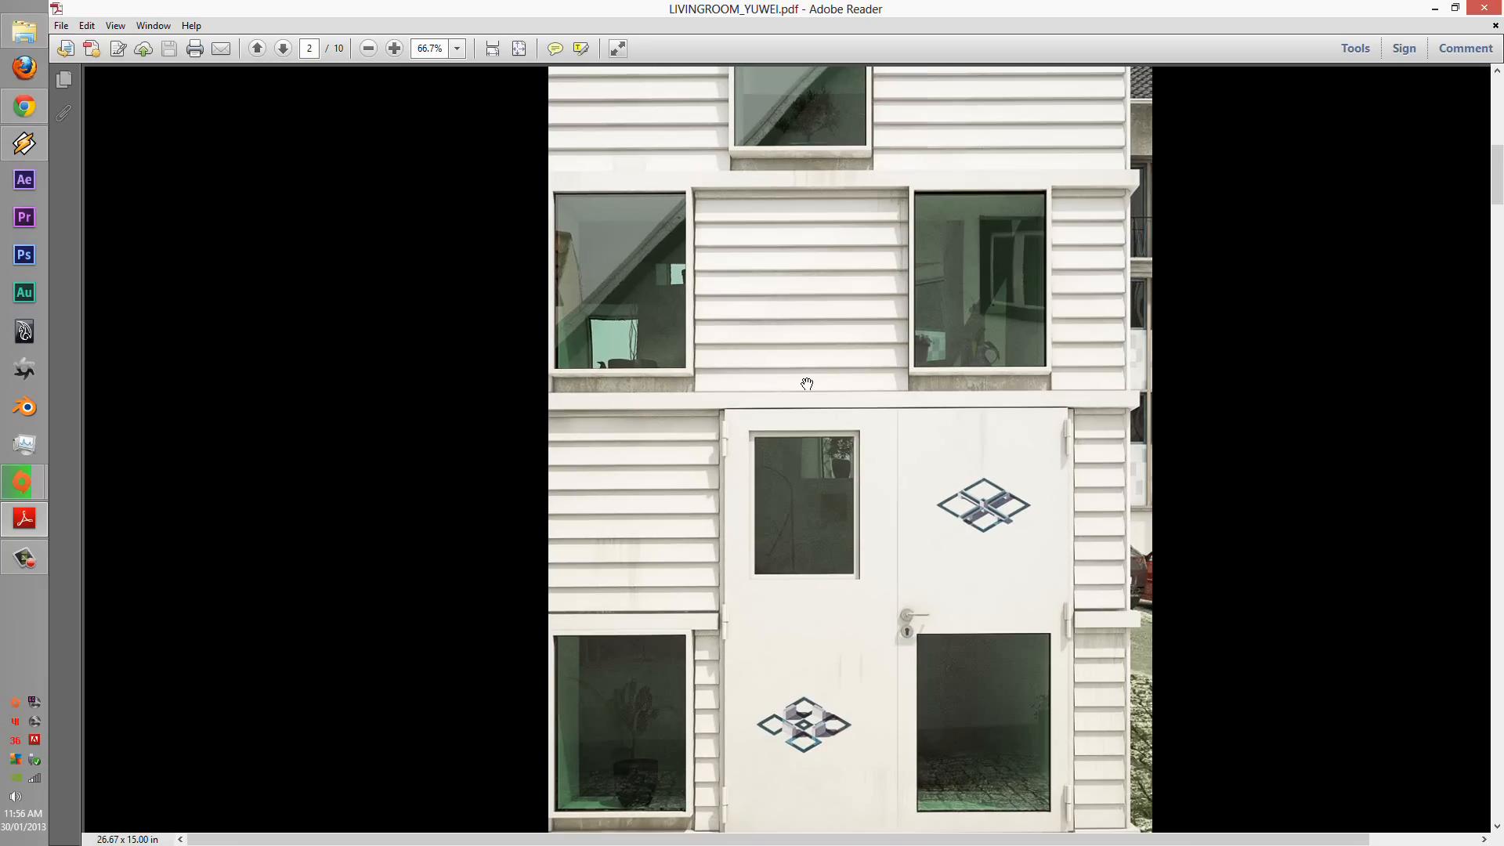
scroll("down", 3)
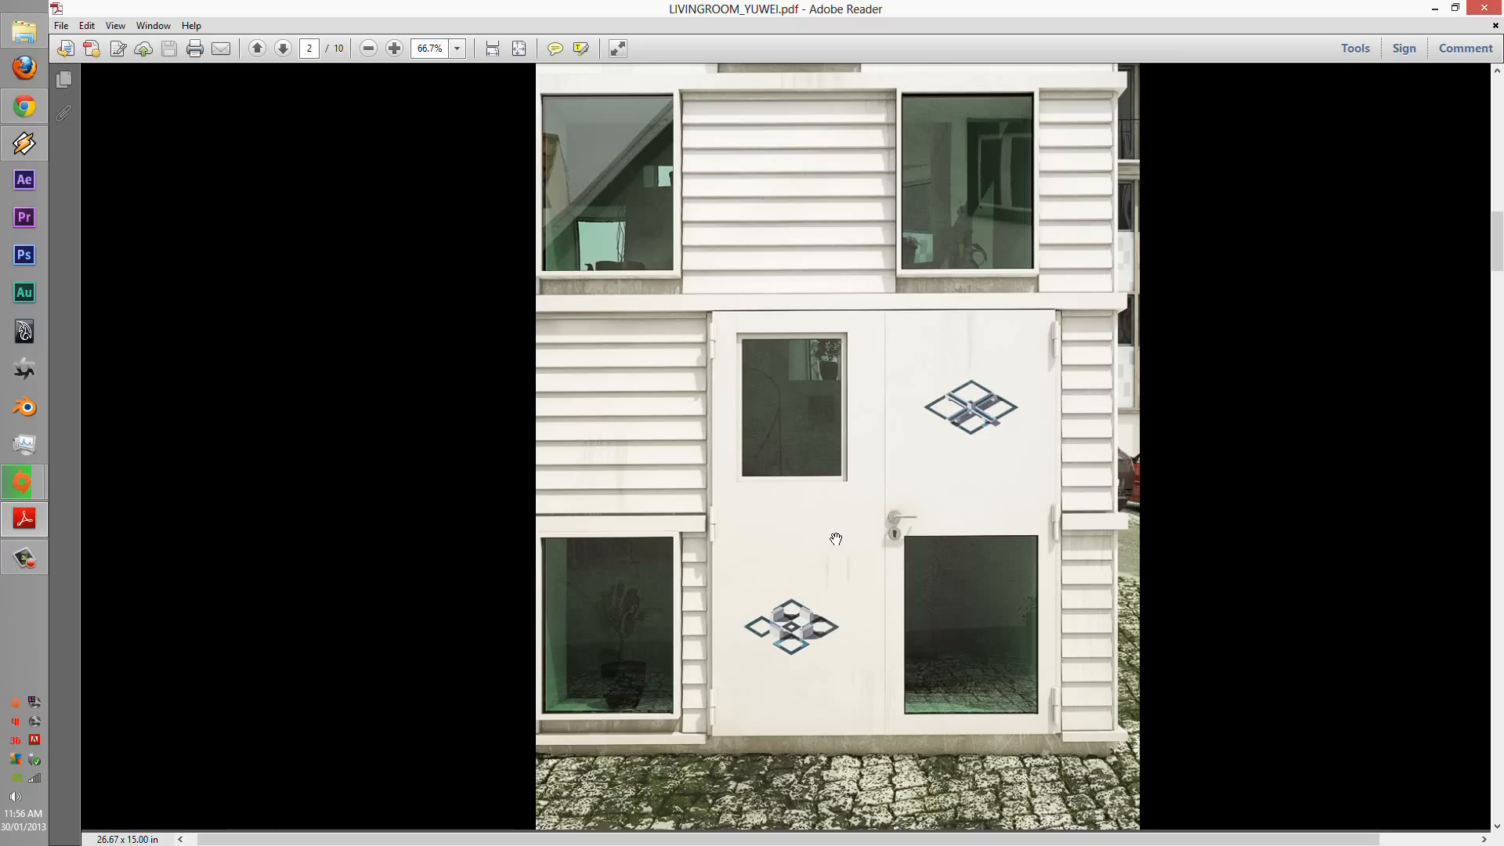
- Advance to page 3, the street render of the tall white clad building
left_click(282, 47)
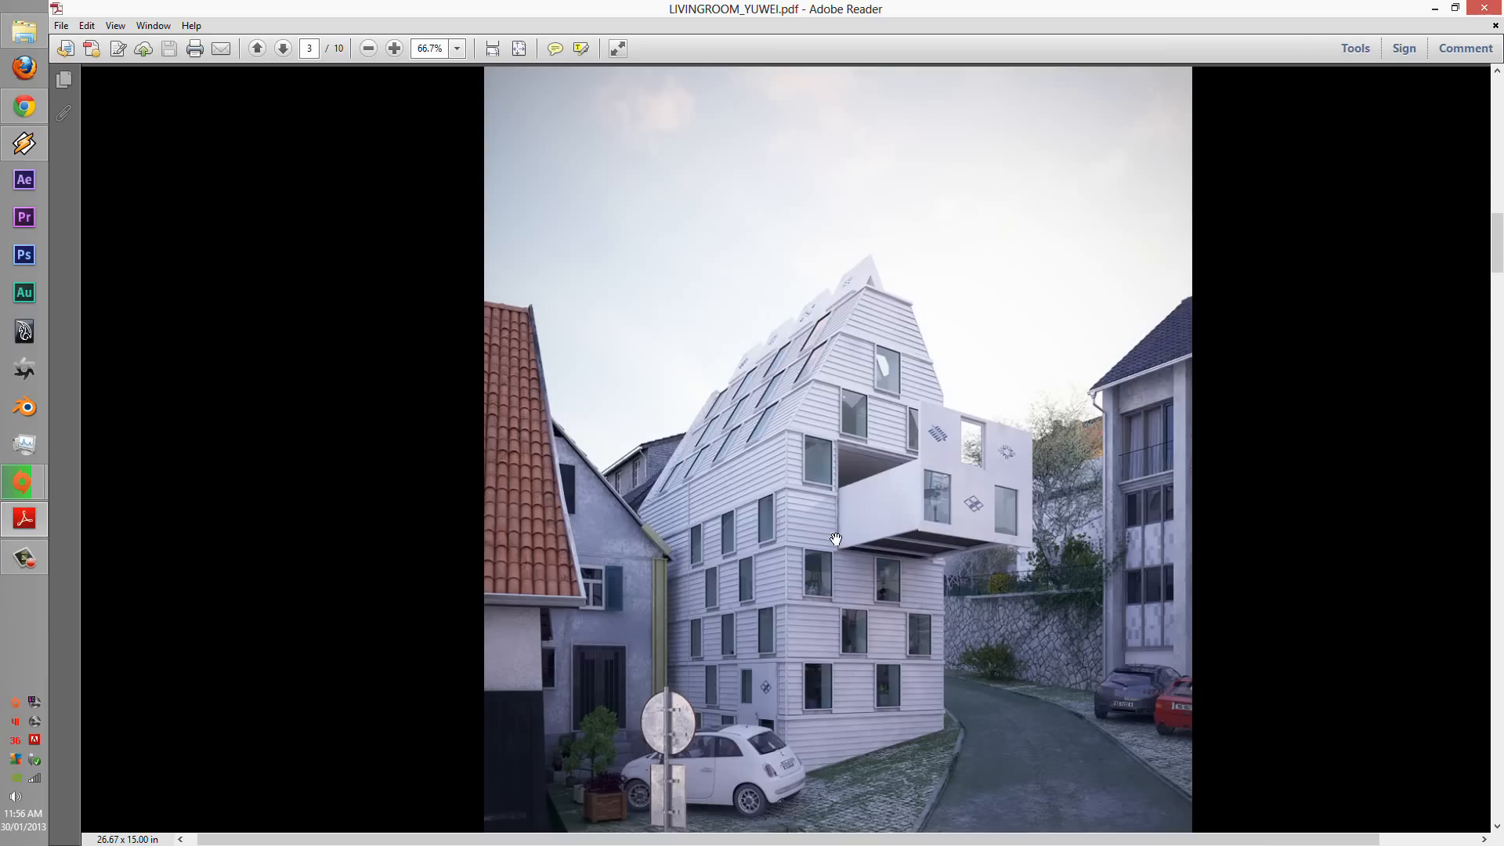
mouse_move(840, 561)
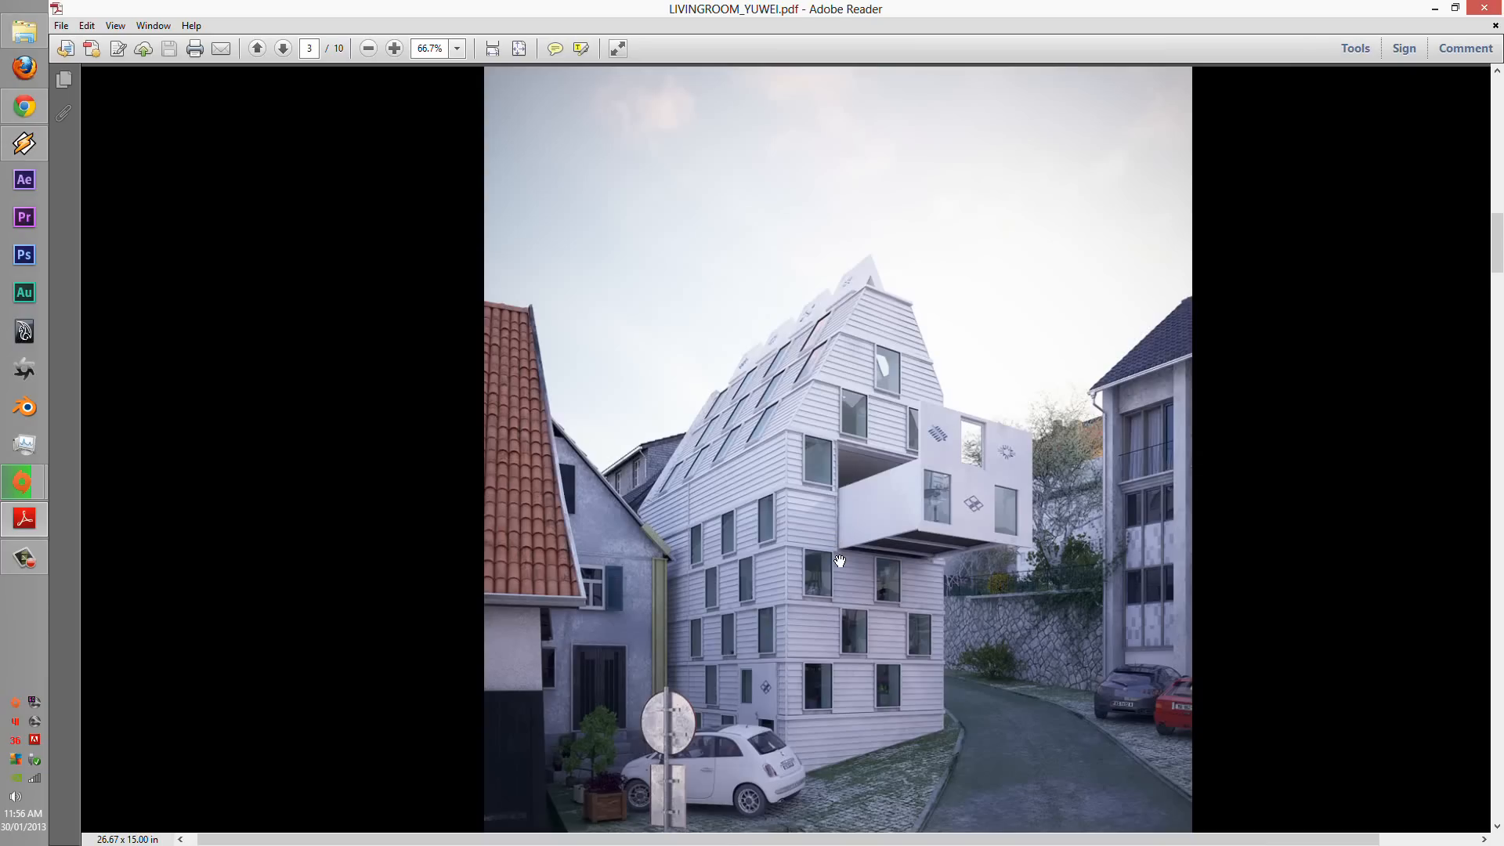
mouse_move(620, 697)
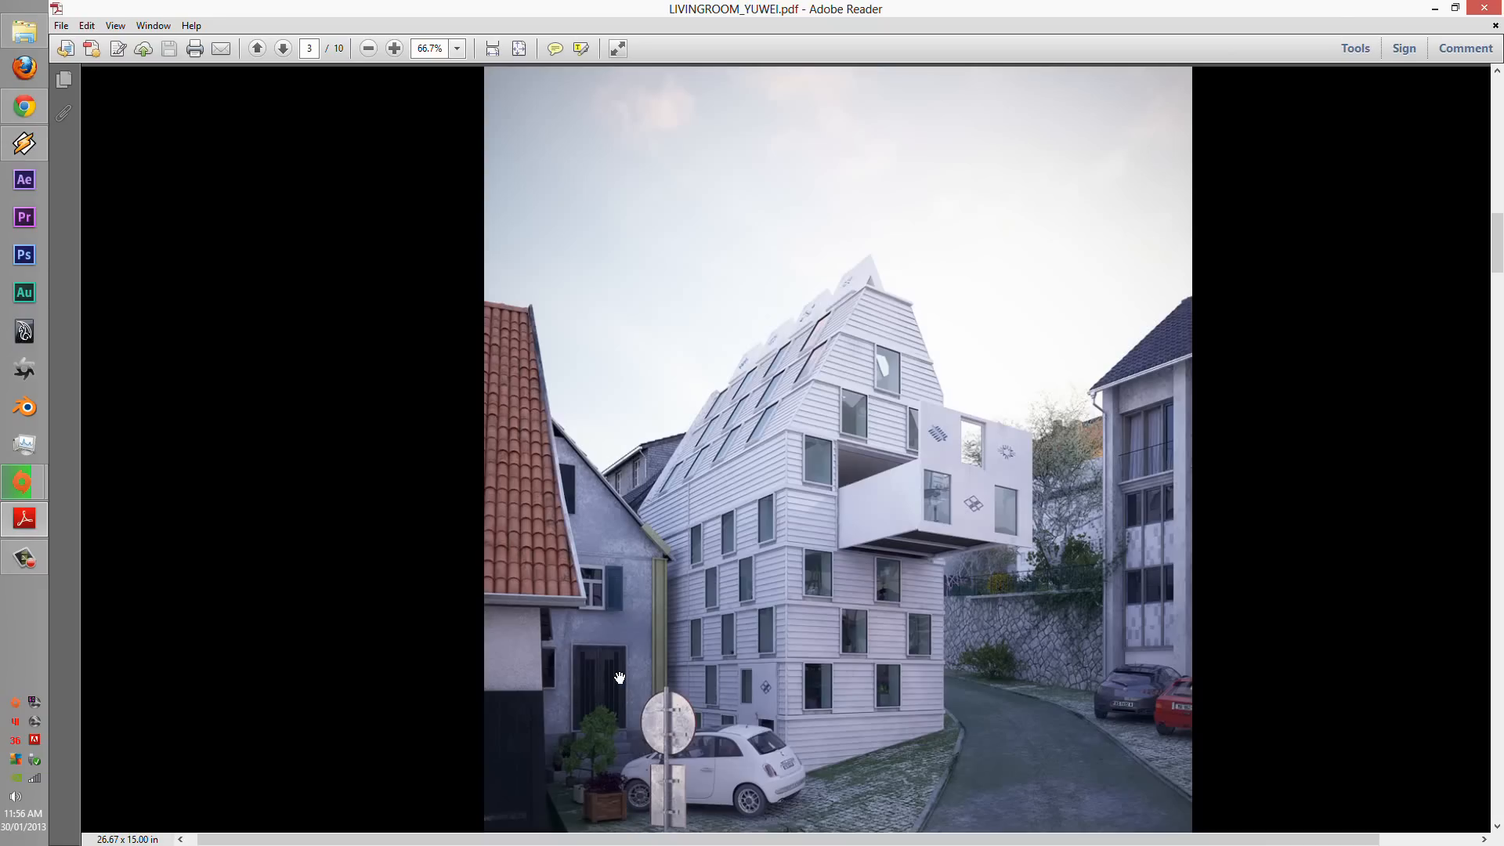
mouse_move(623, 686)
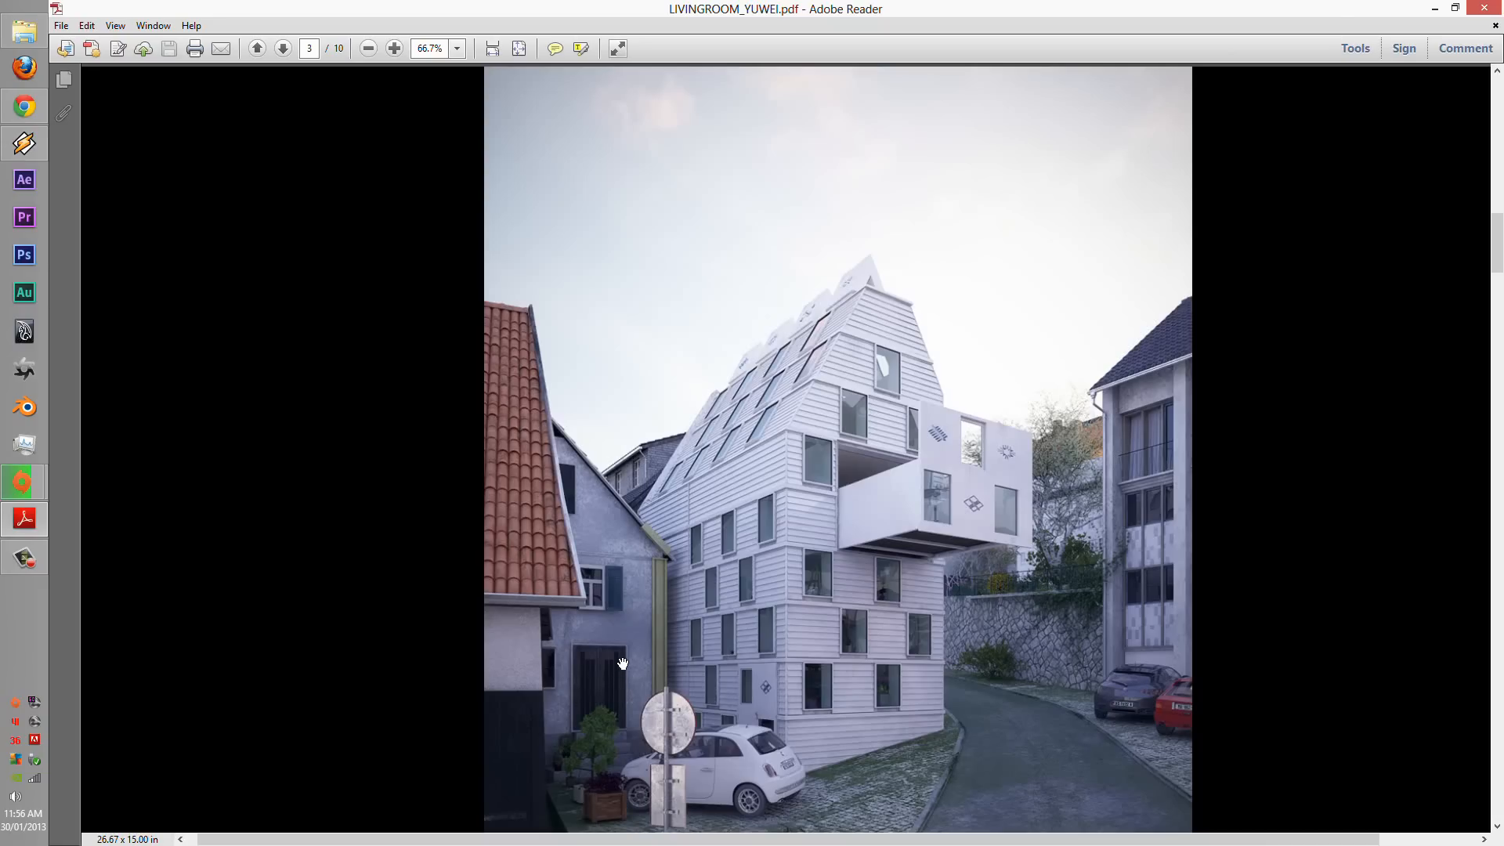
mouse_move(611, 672)
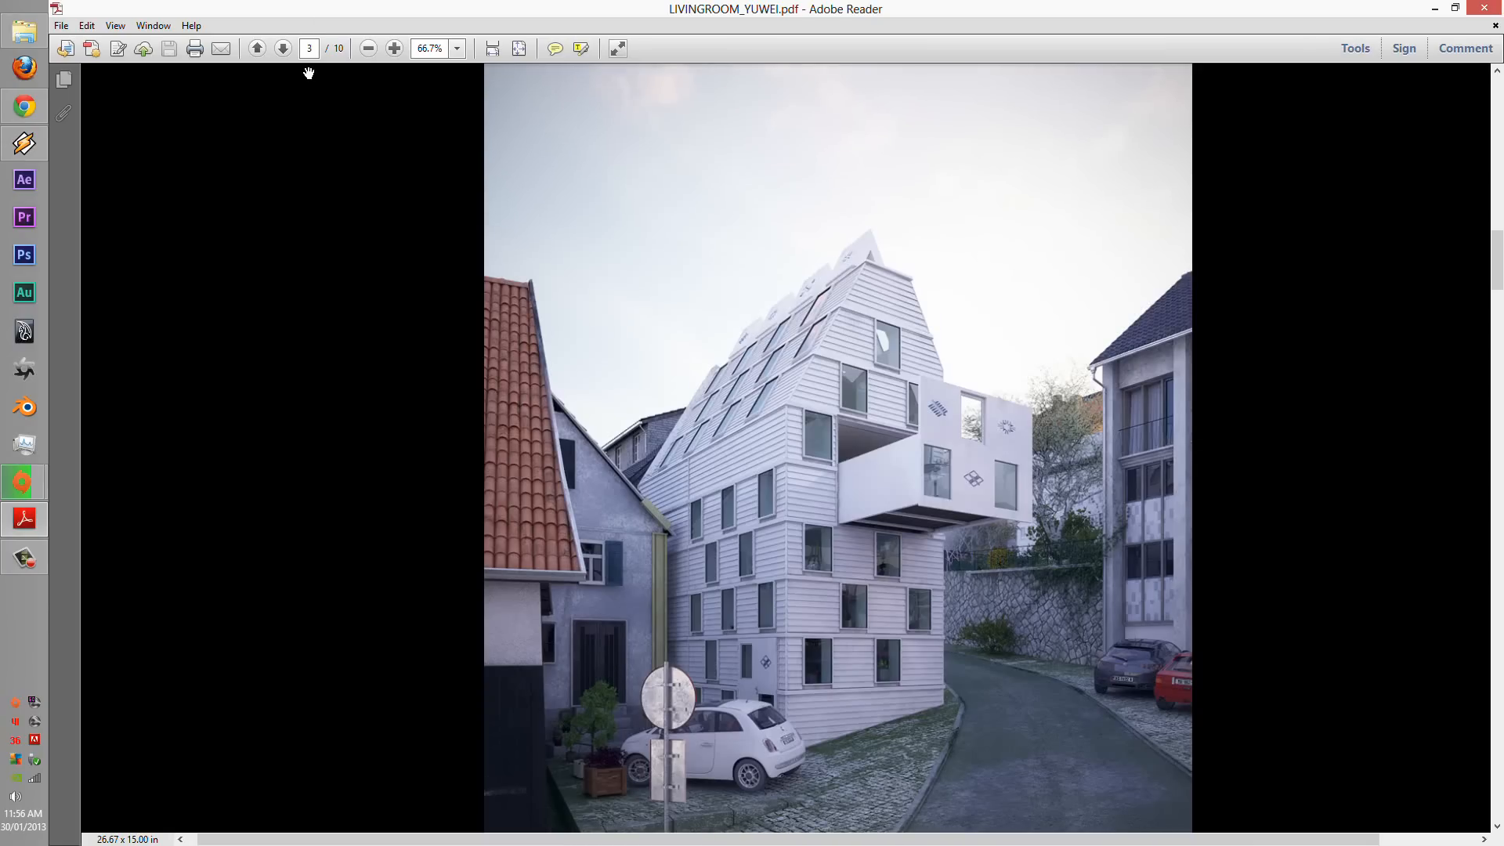
- Page forward past the skylit attic (page 4) to page 5, the bench under bookshelves
left_click(282, 47)
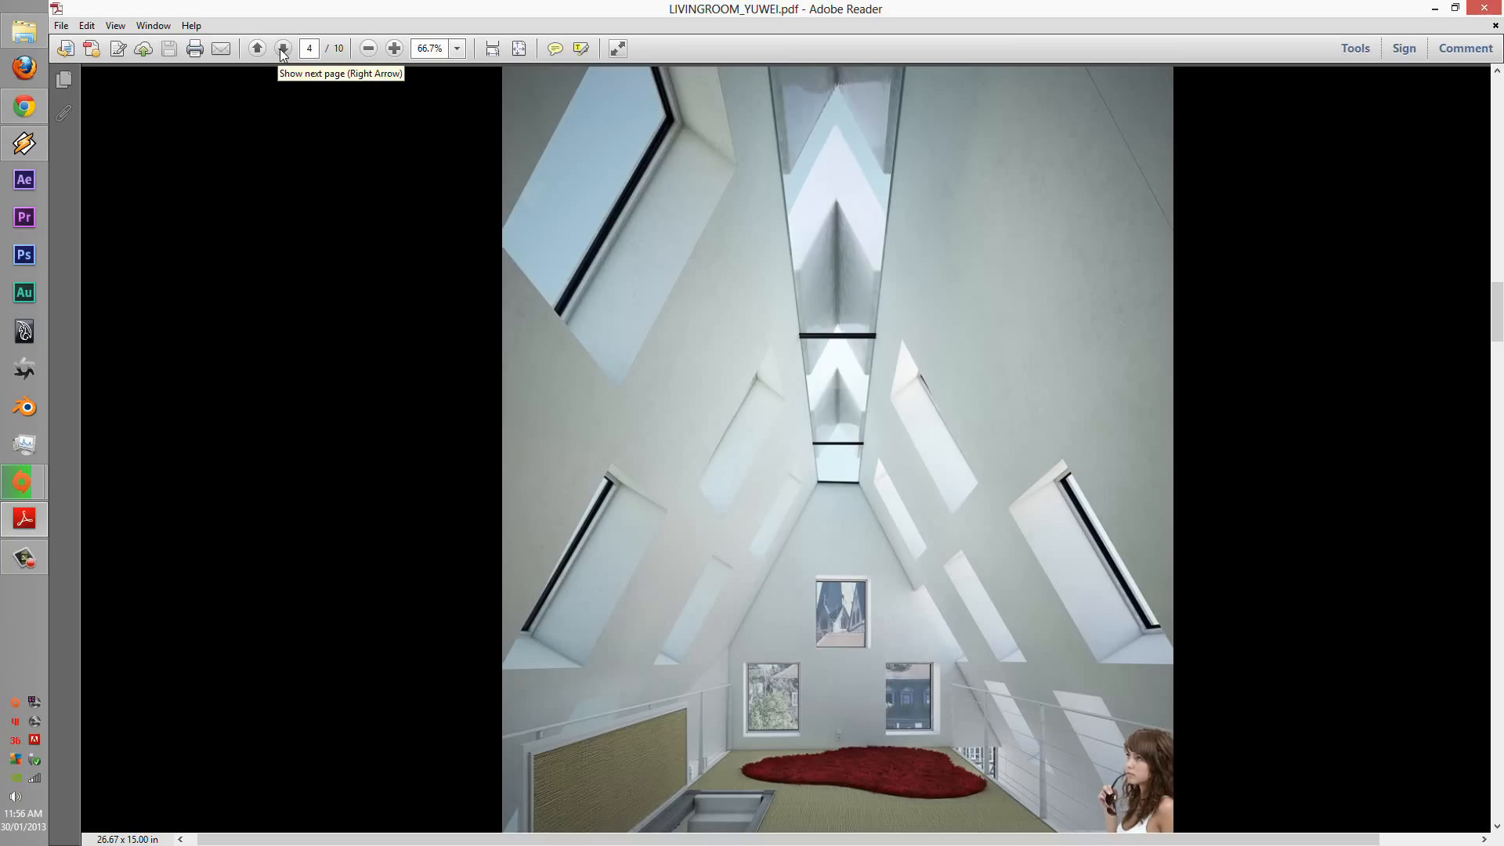
left_click(279, 49)
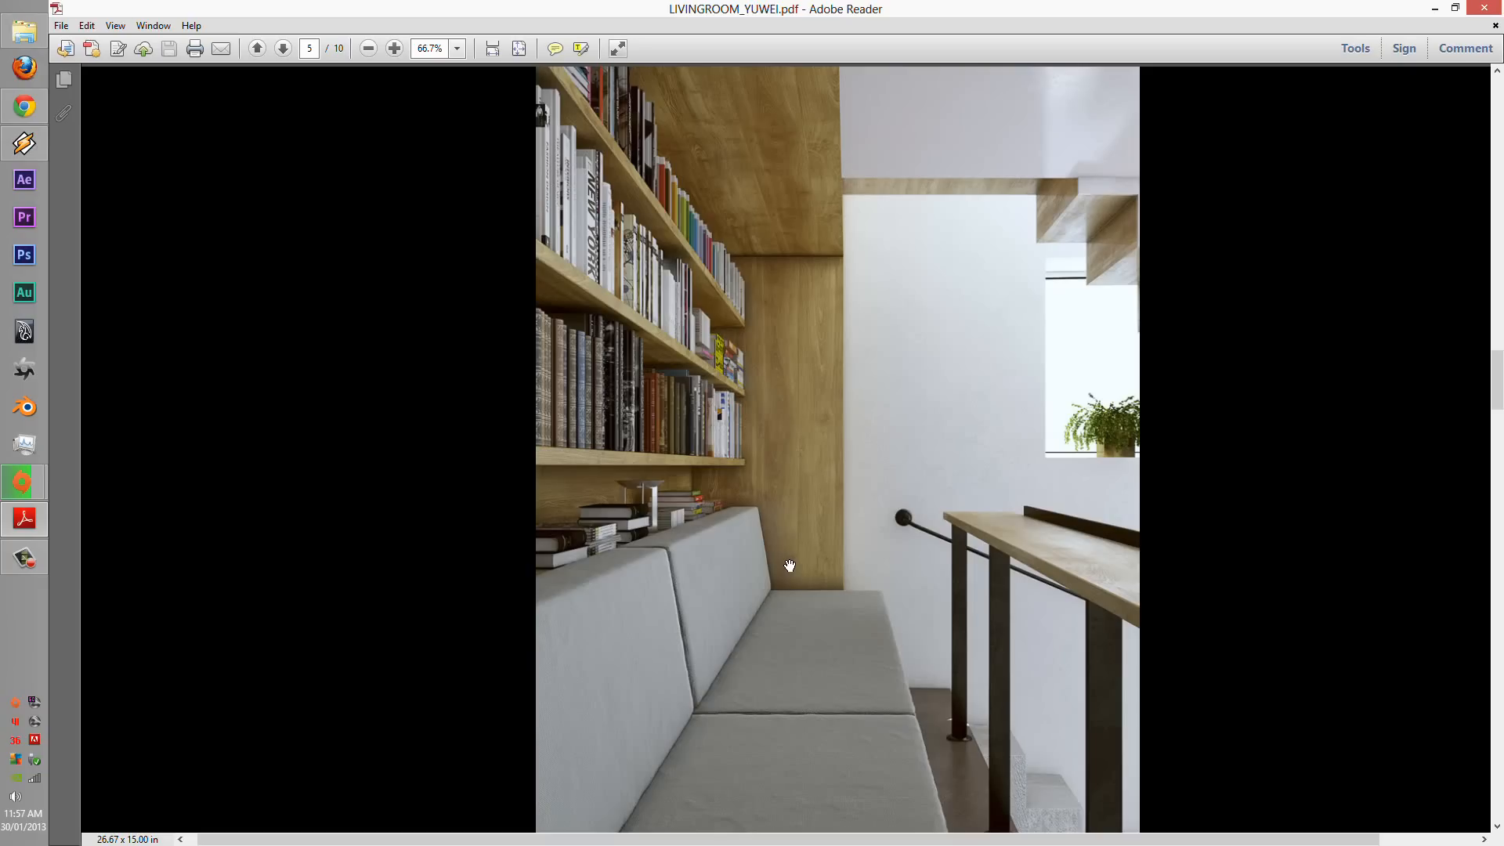
- Page forward past the double-height living space (page 6) to page 7, the spiral stair close-up
left_click(281, 47)
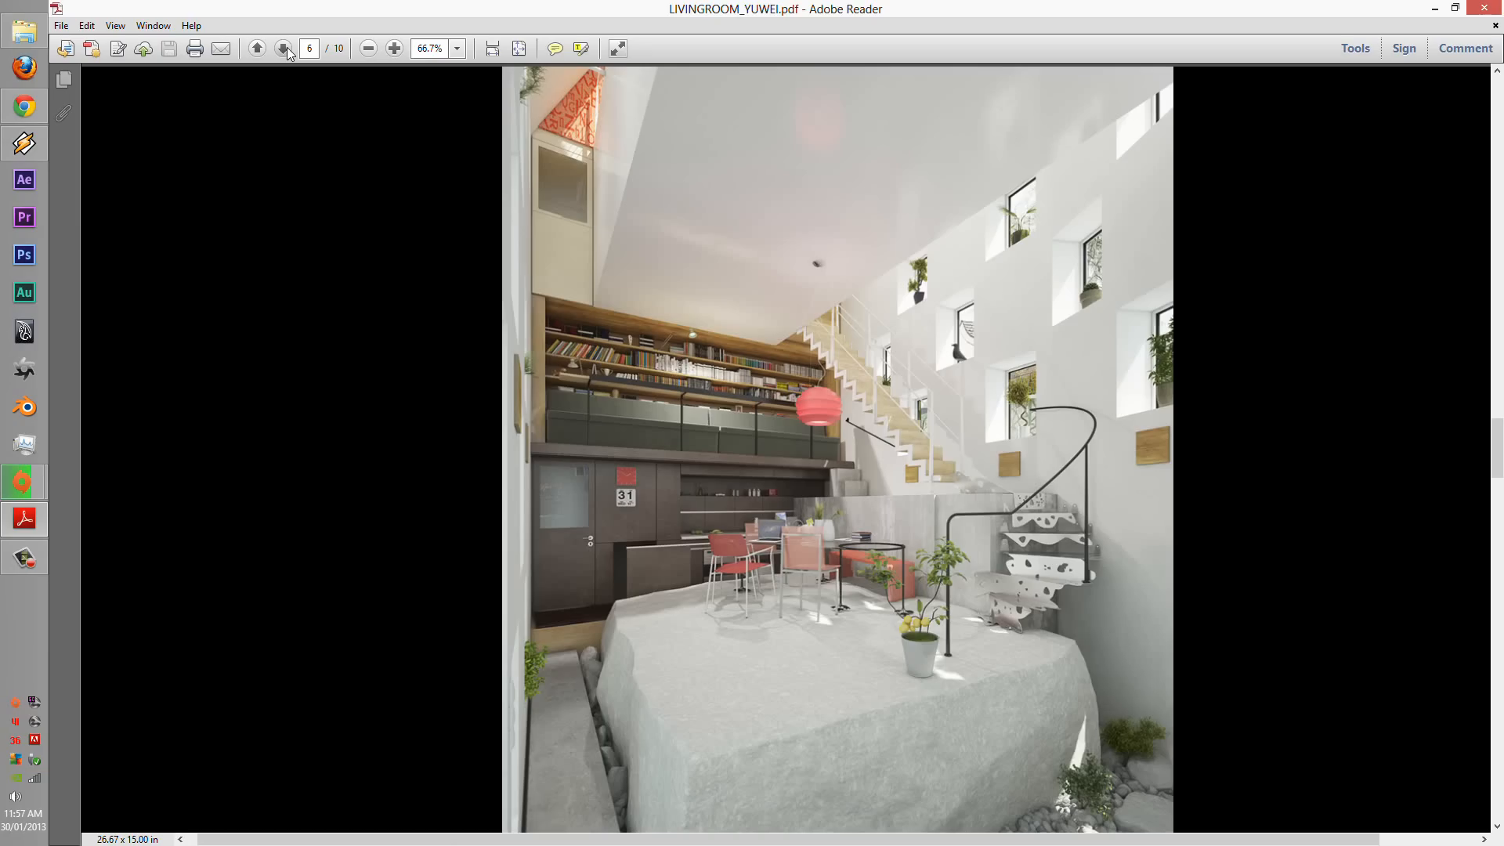
mouse_move(281, 48)
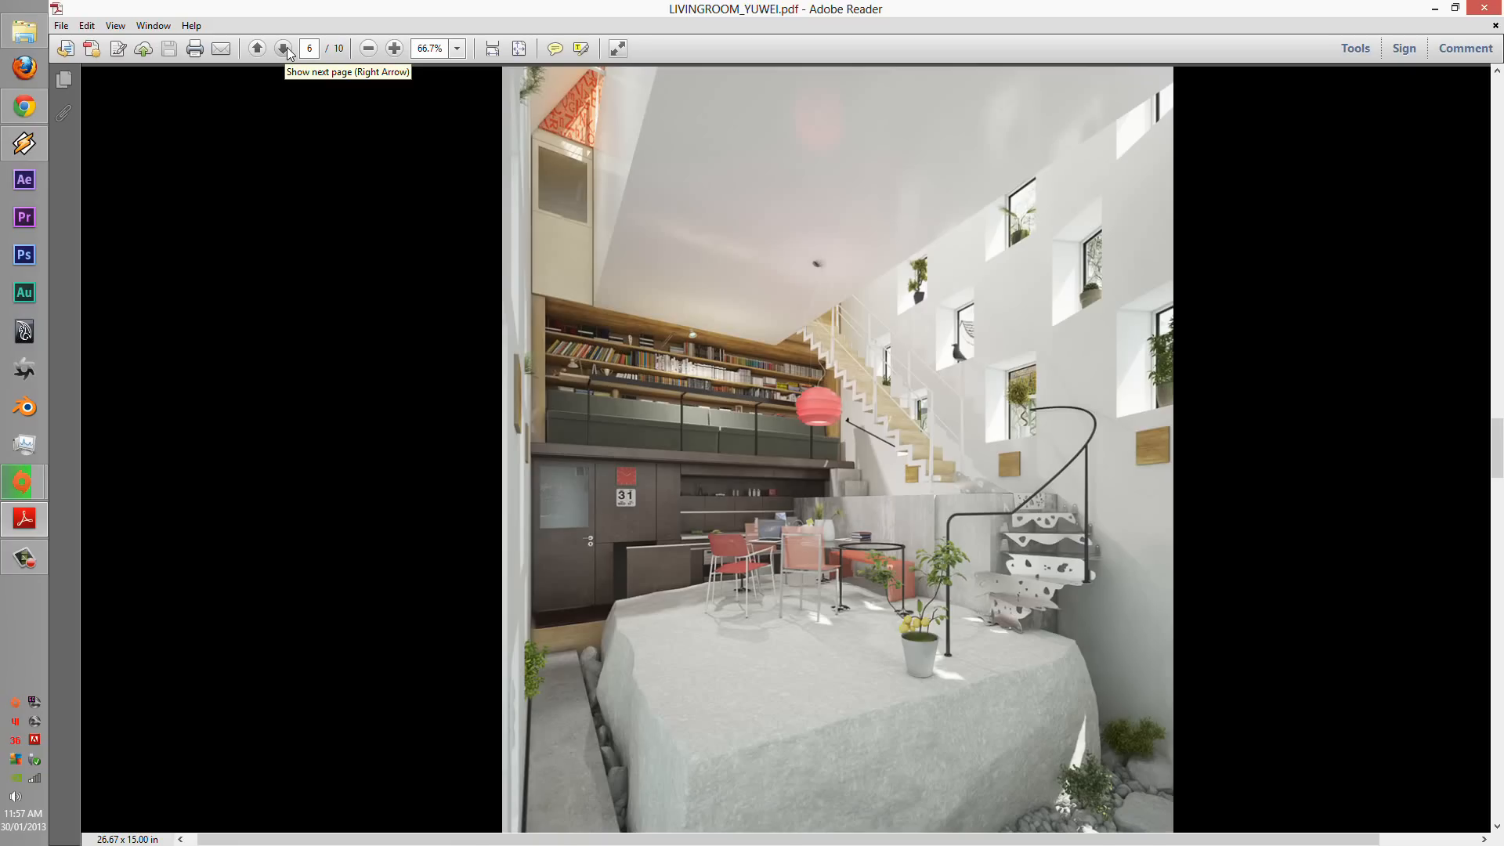
mouse_move(977, 479)
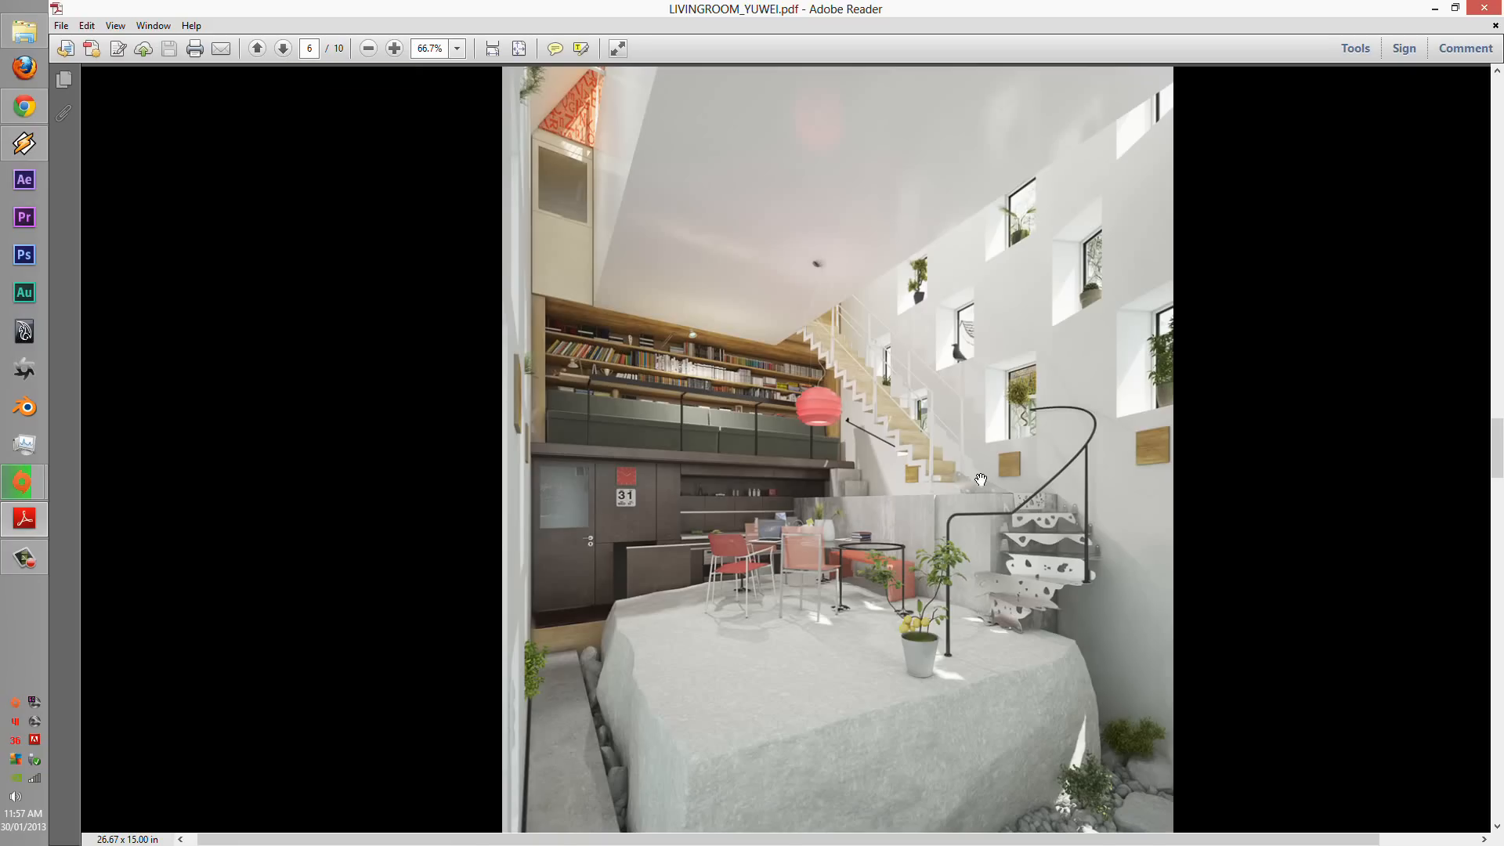
mouse_move(992, 439)
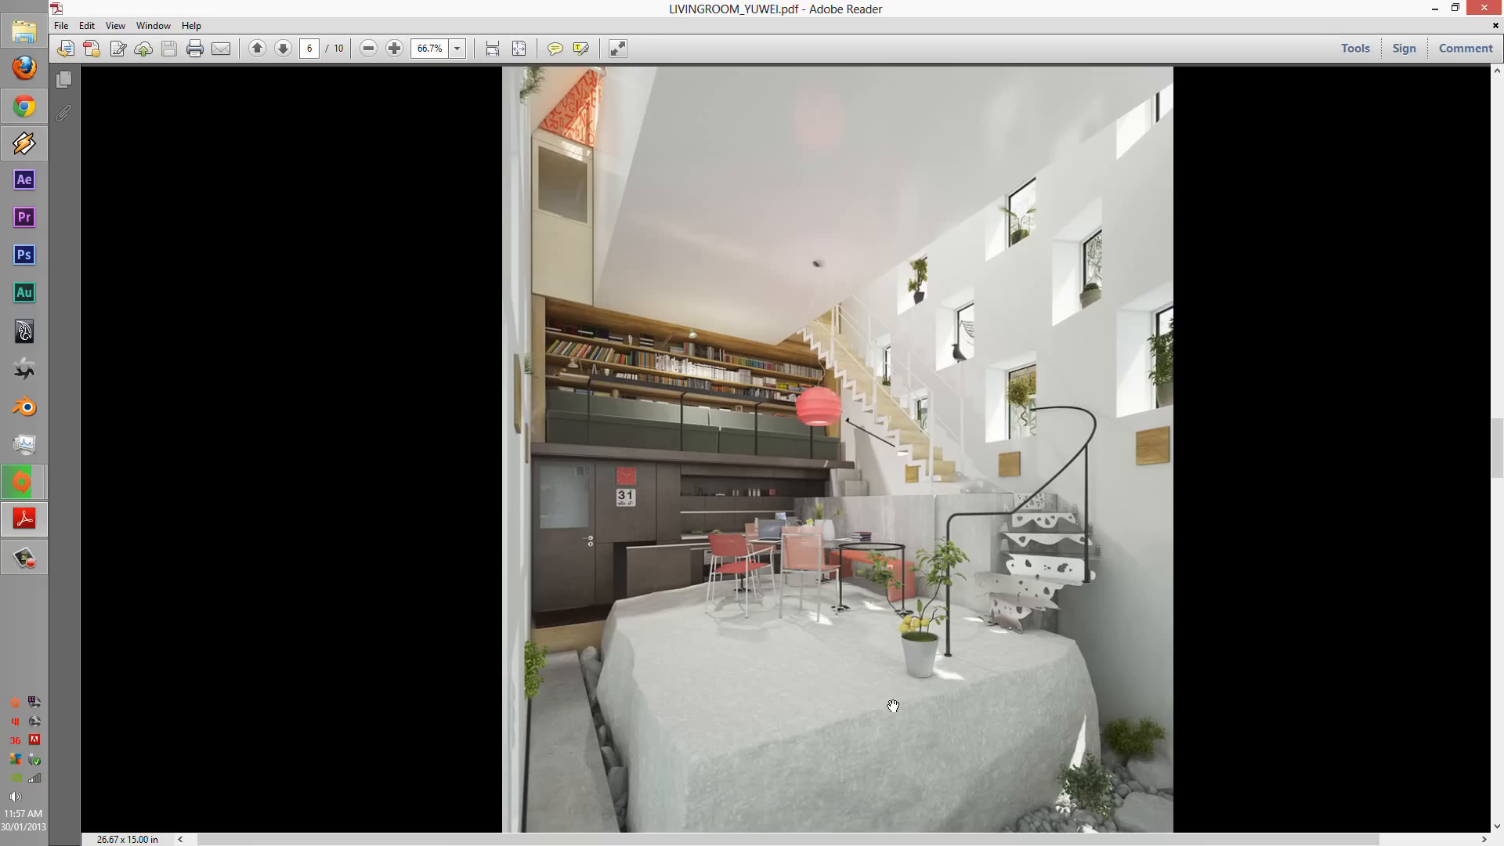
mouse_move(401, 138)
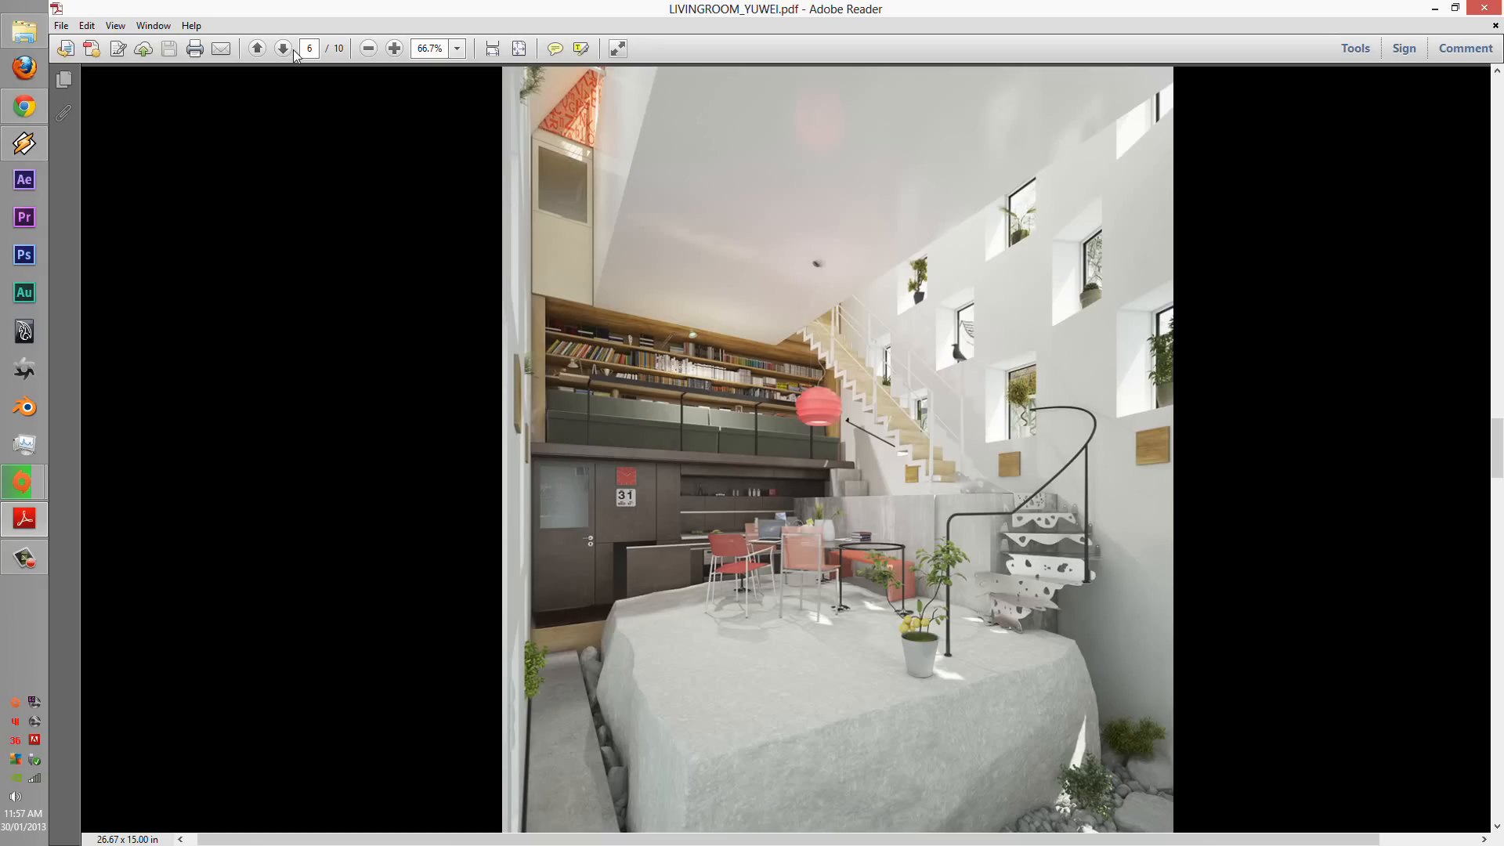
left_click(282, 47)
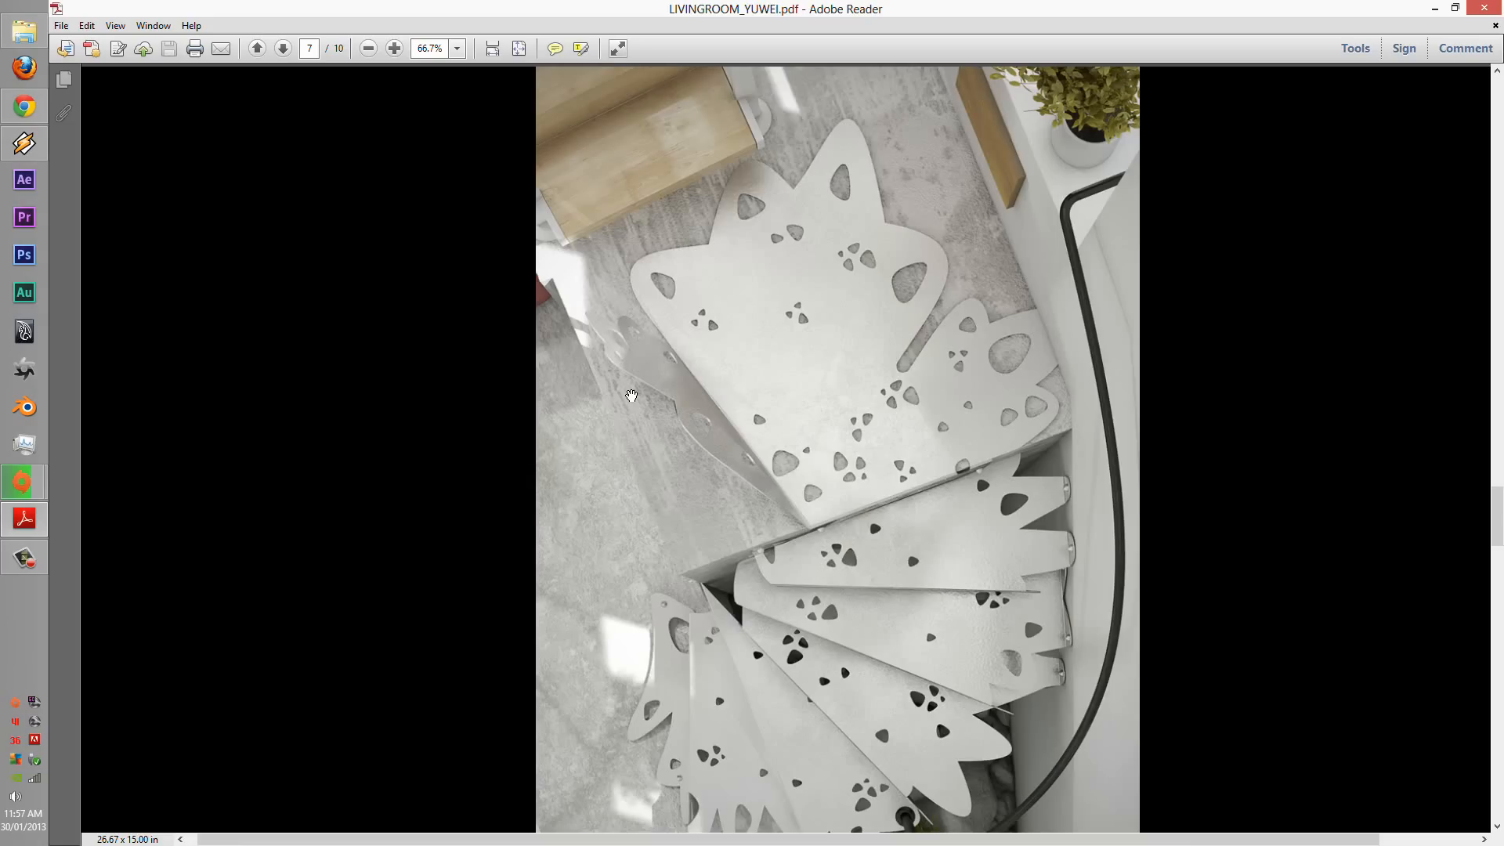
mouse_move(645, 366)
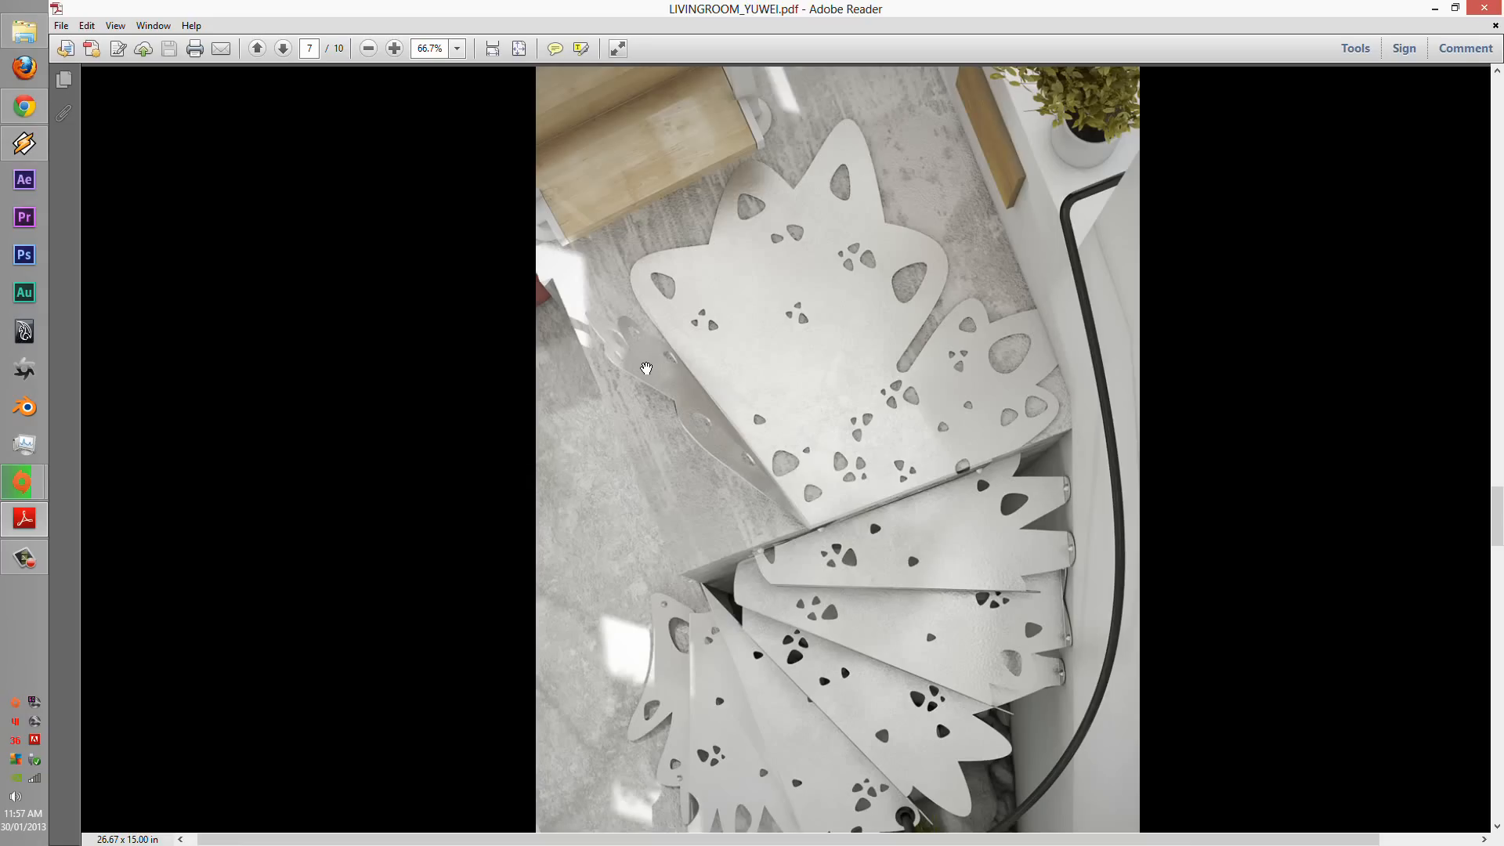
mouse_move(665, 357)
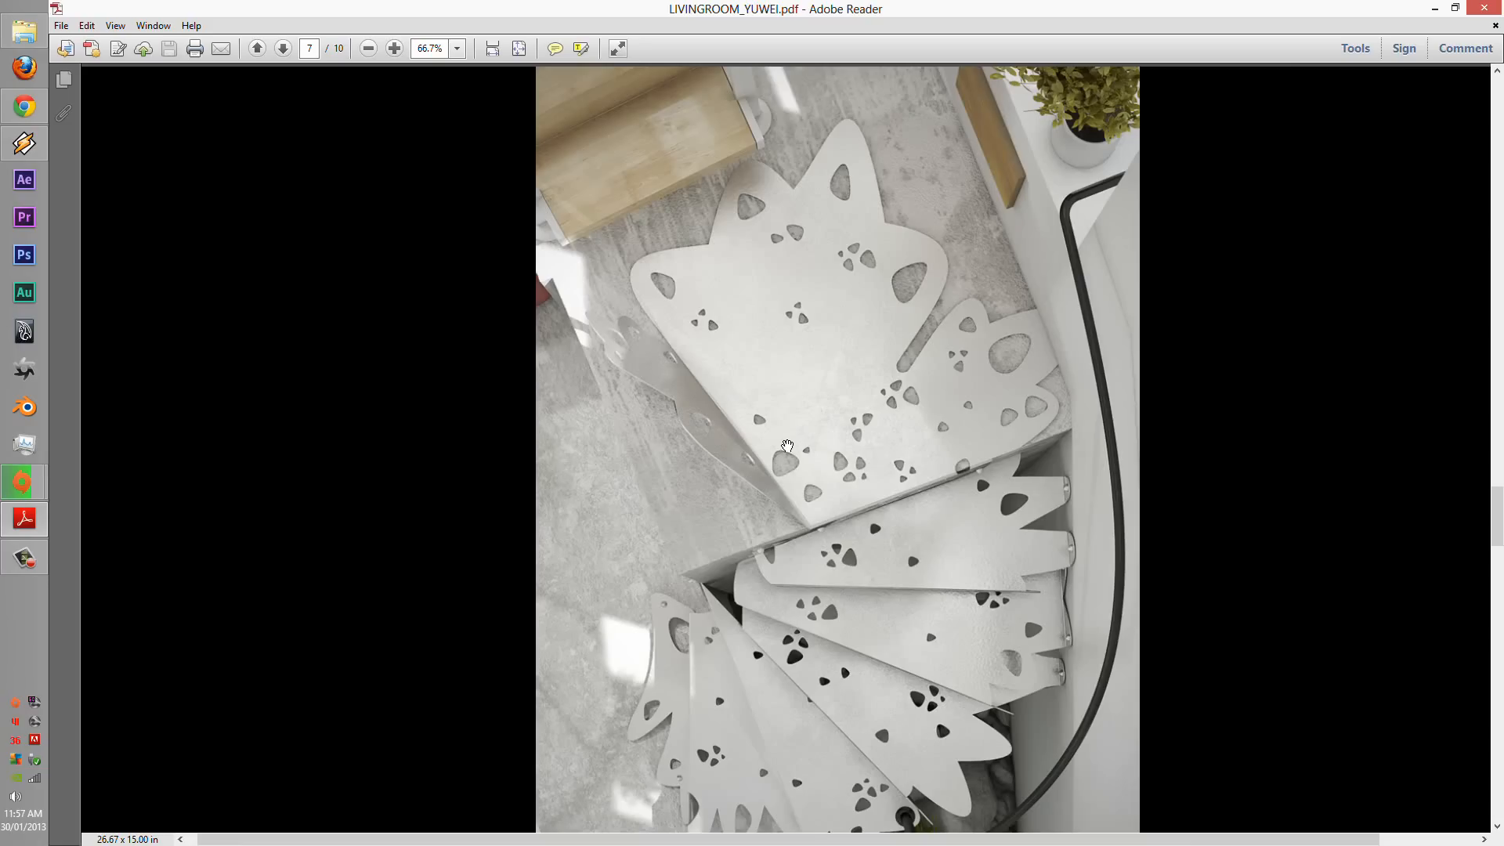
mouse_move(409, 103)
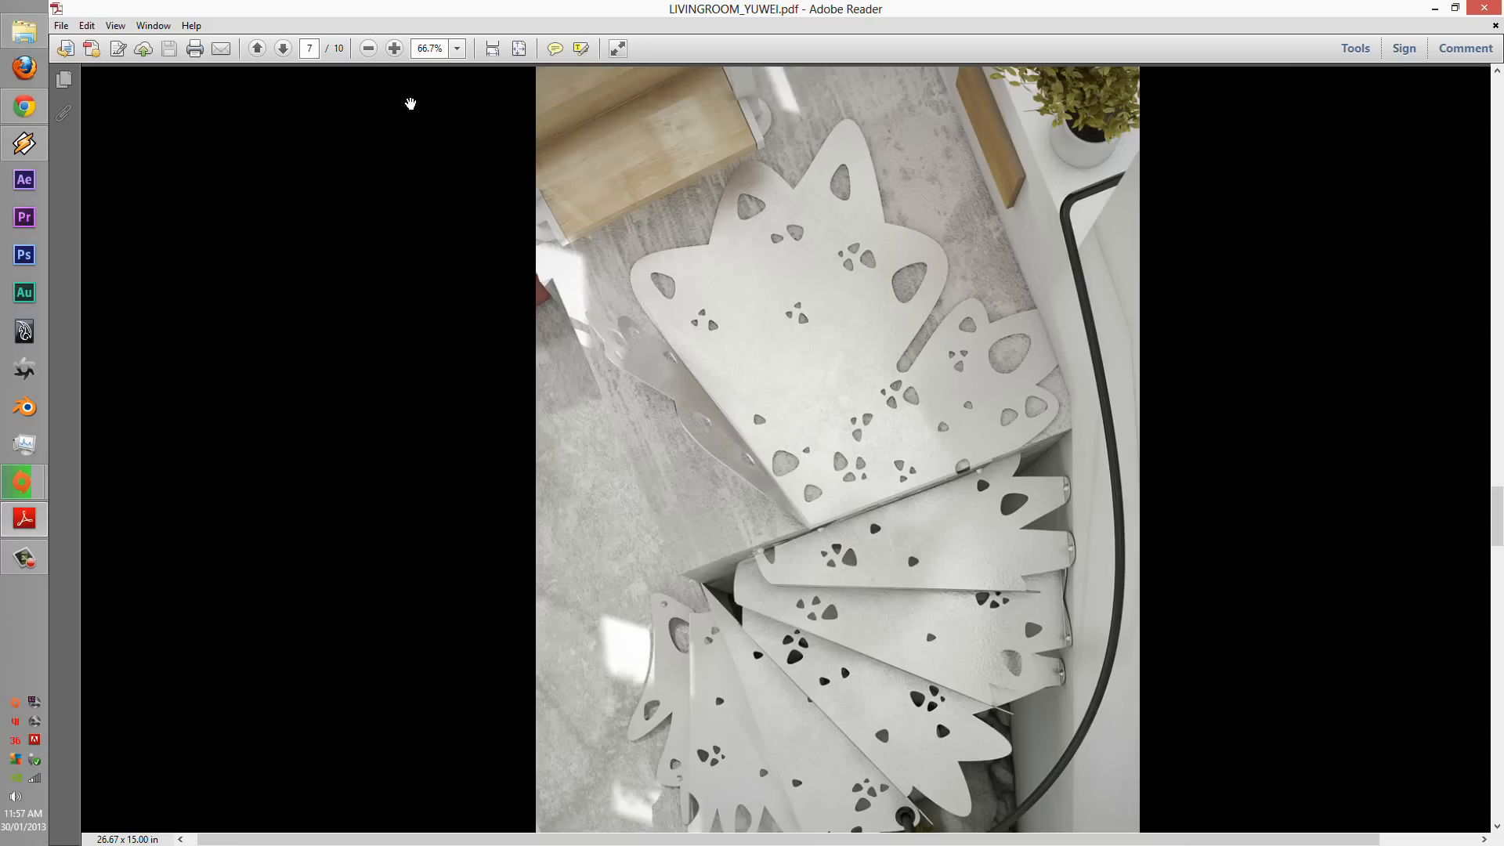
mouse_move(284, 49)
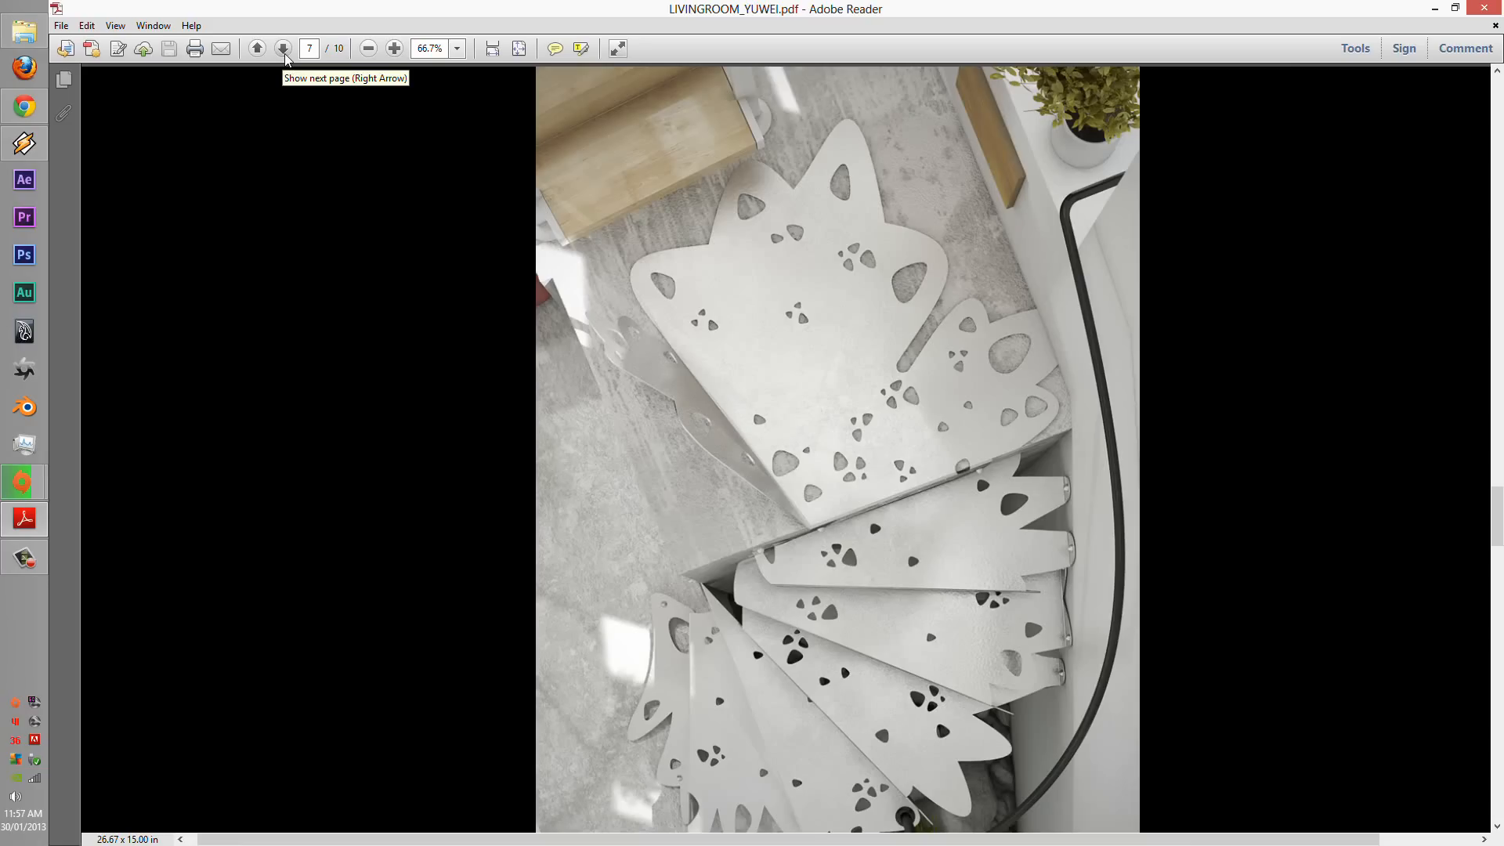
- Page on to the page 9 loft bedroom, zoom it from 66.7% to 75%, then reach page 10
left_click(284, 49)
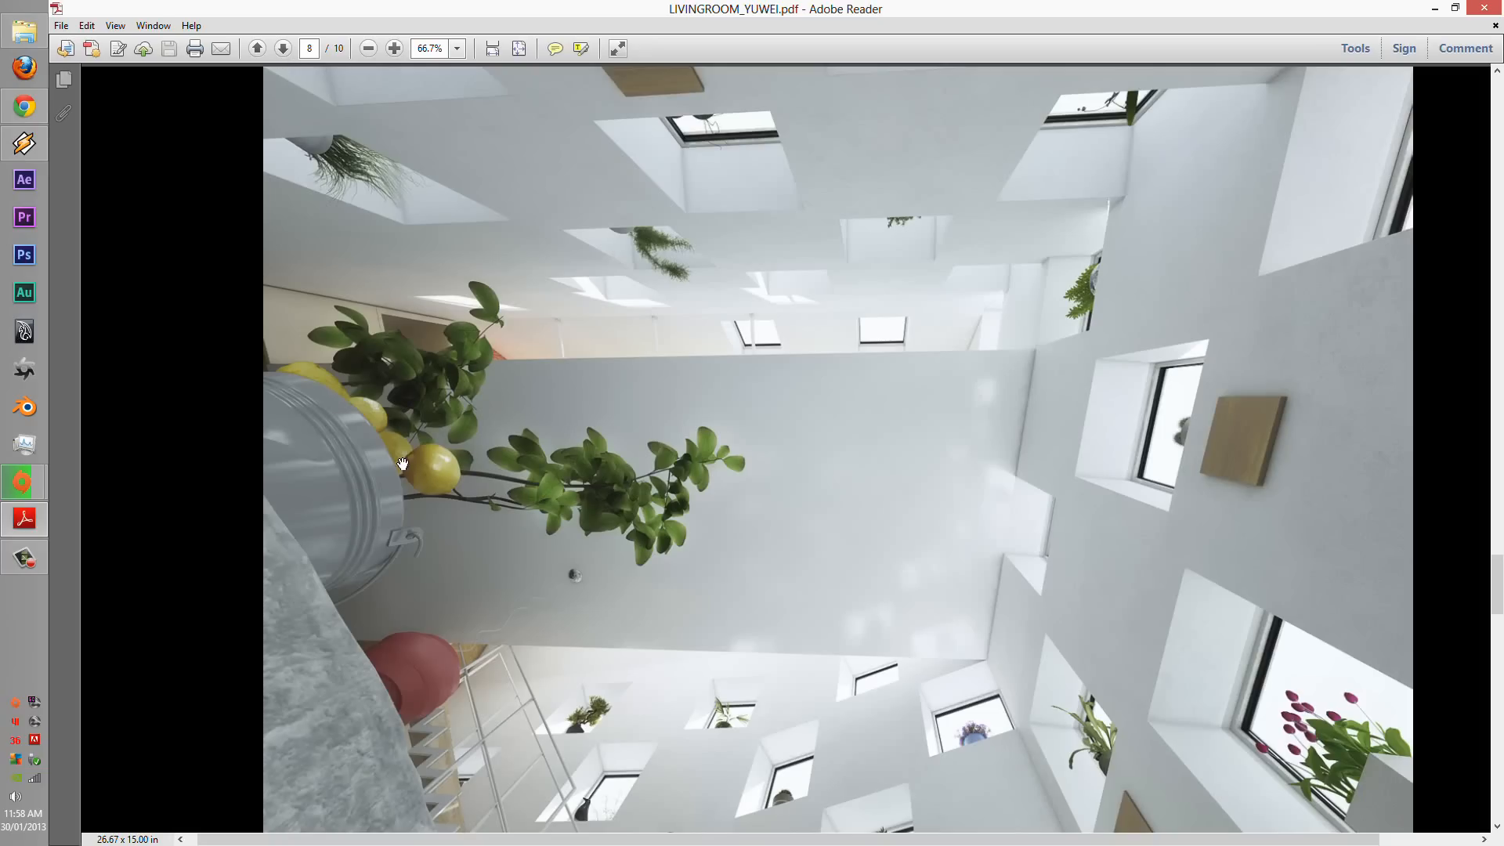
mouse_move(1147, 658)
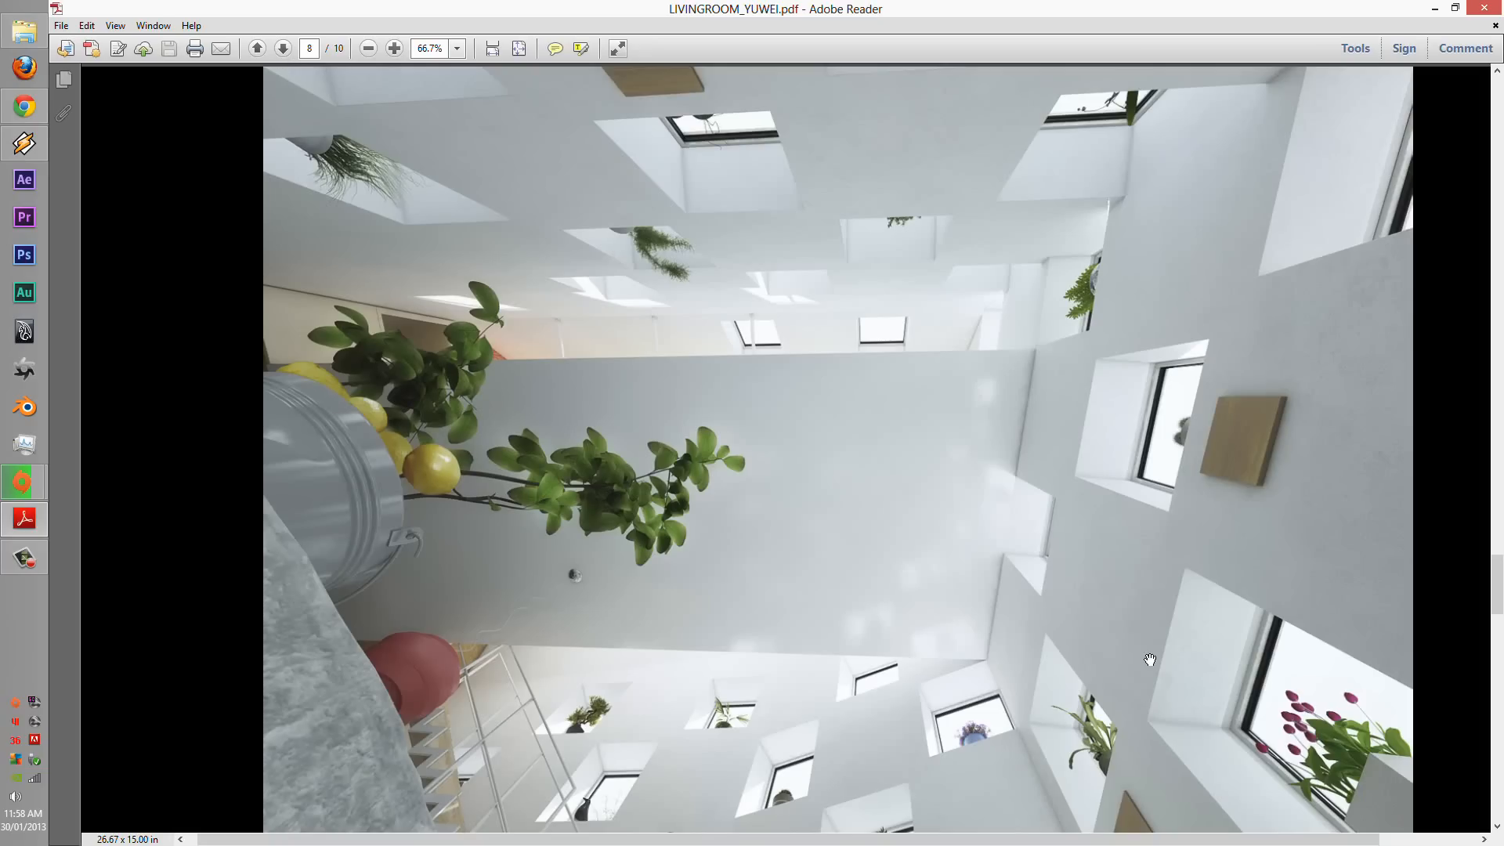
mouse_move(561, 534)
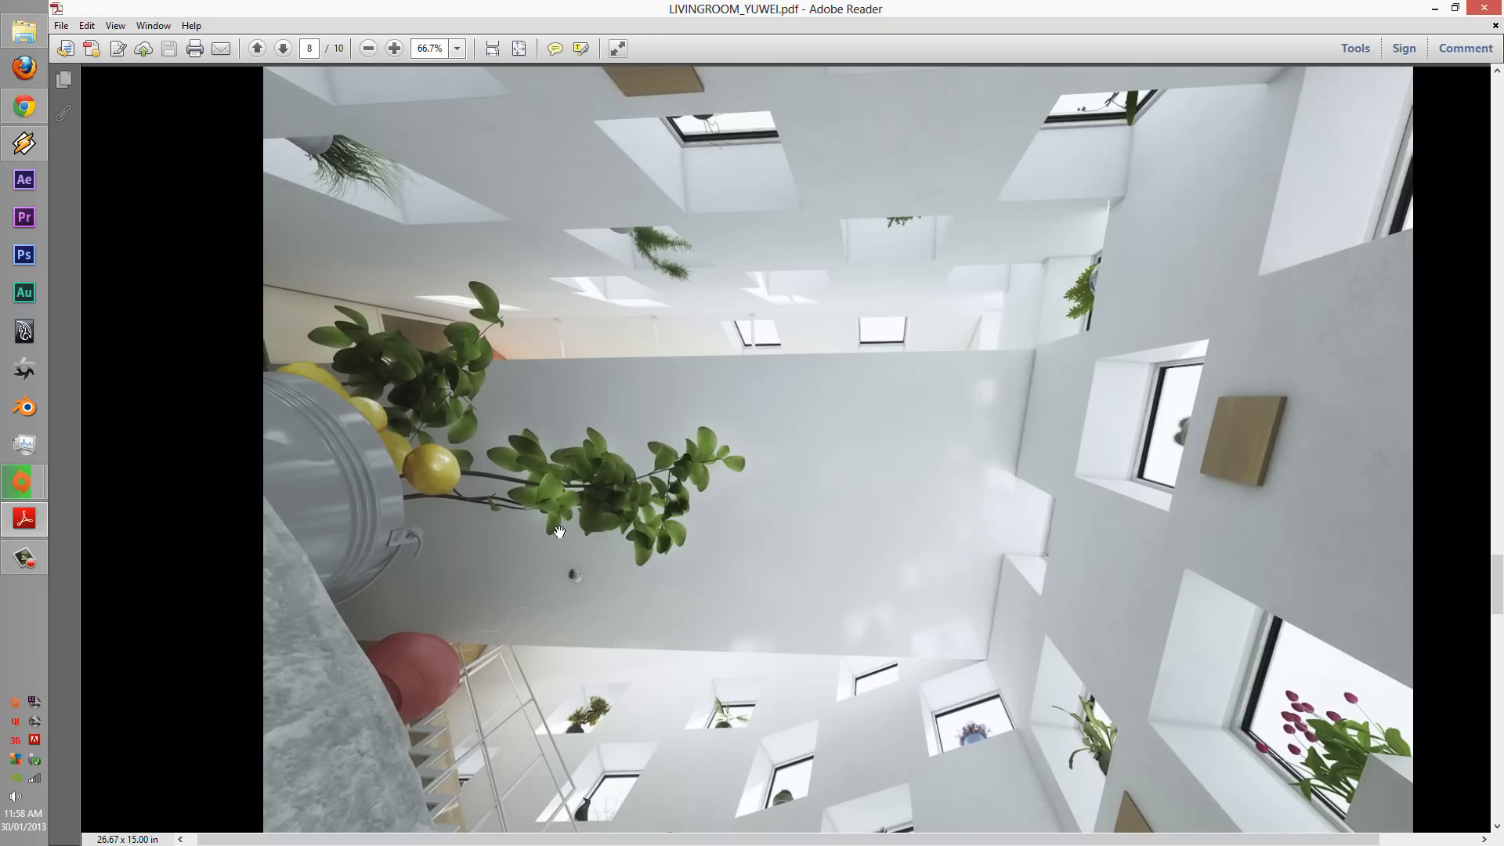
mouse_move(368, 494)
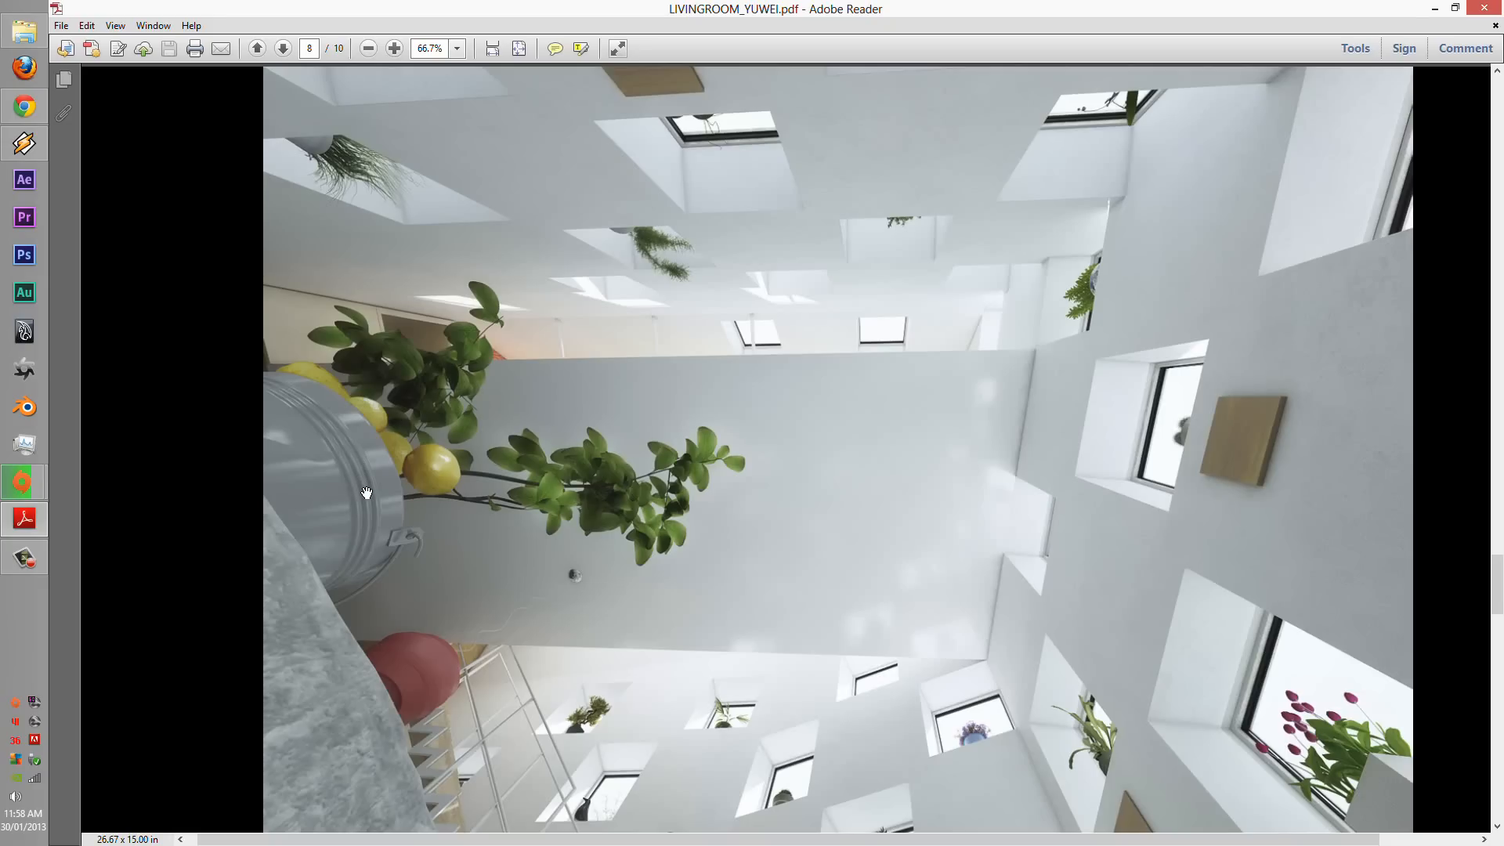
mouse_move(368, 489)
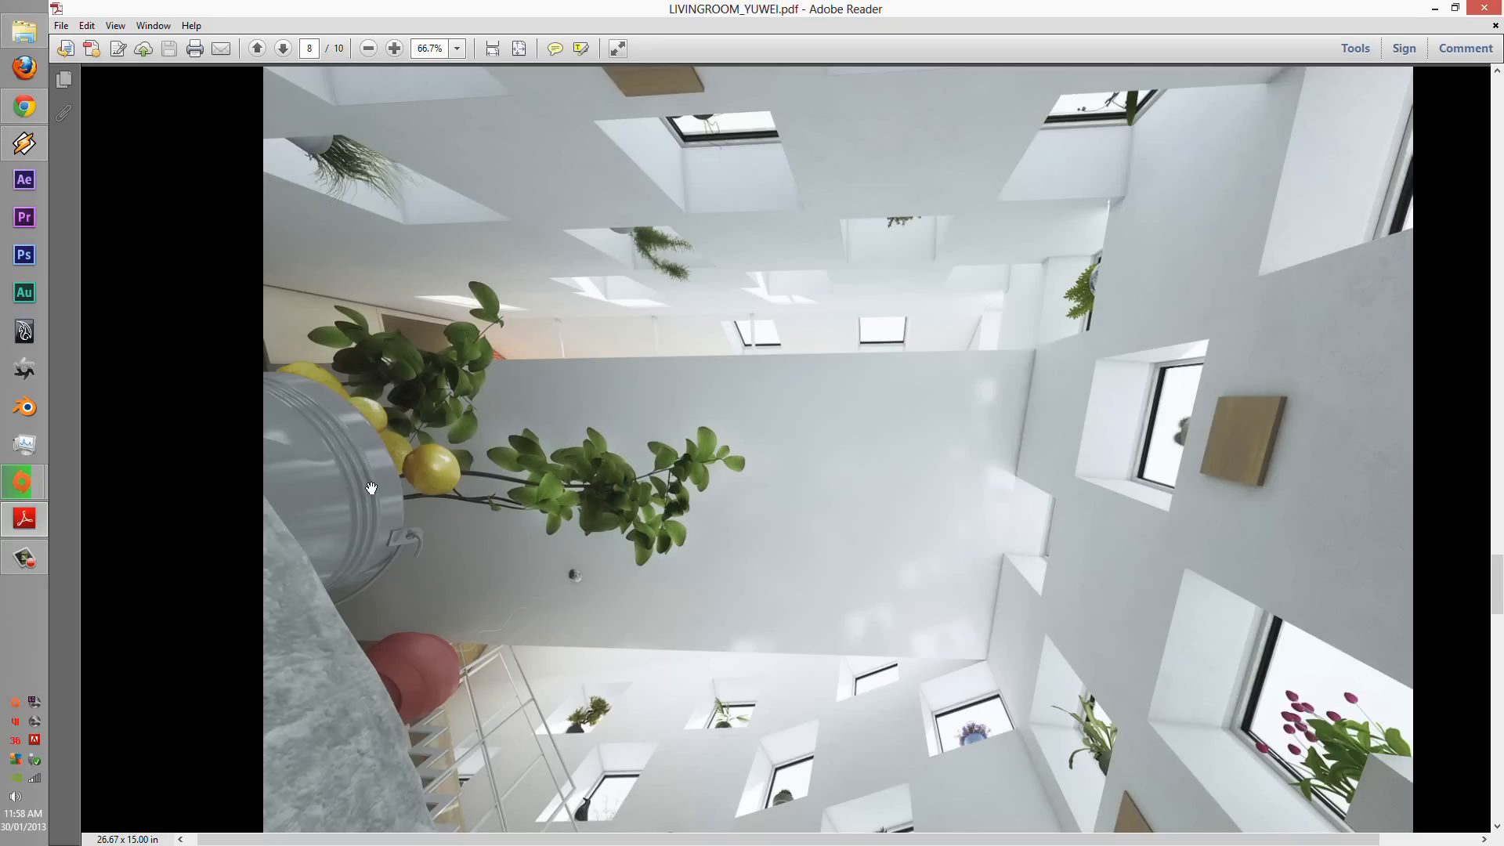
mouse_move(376, 478)
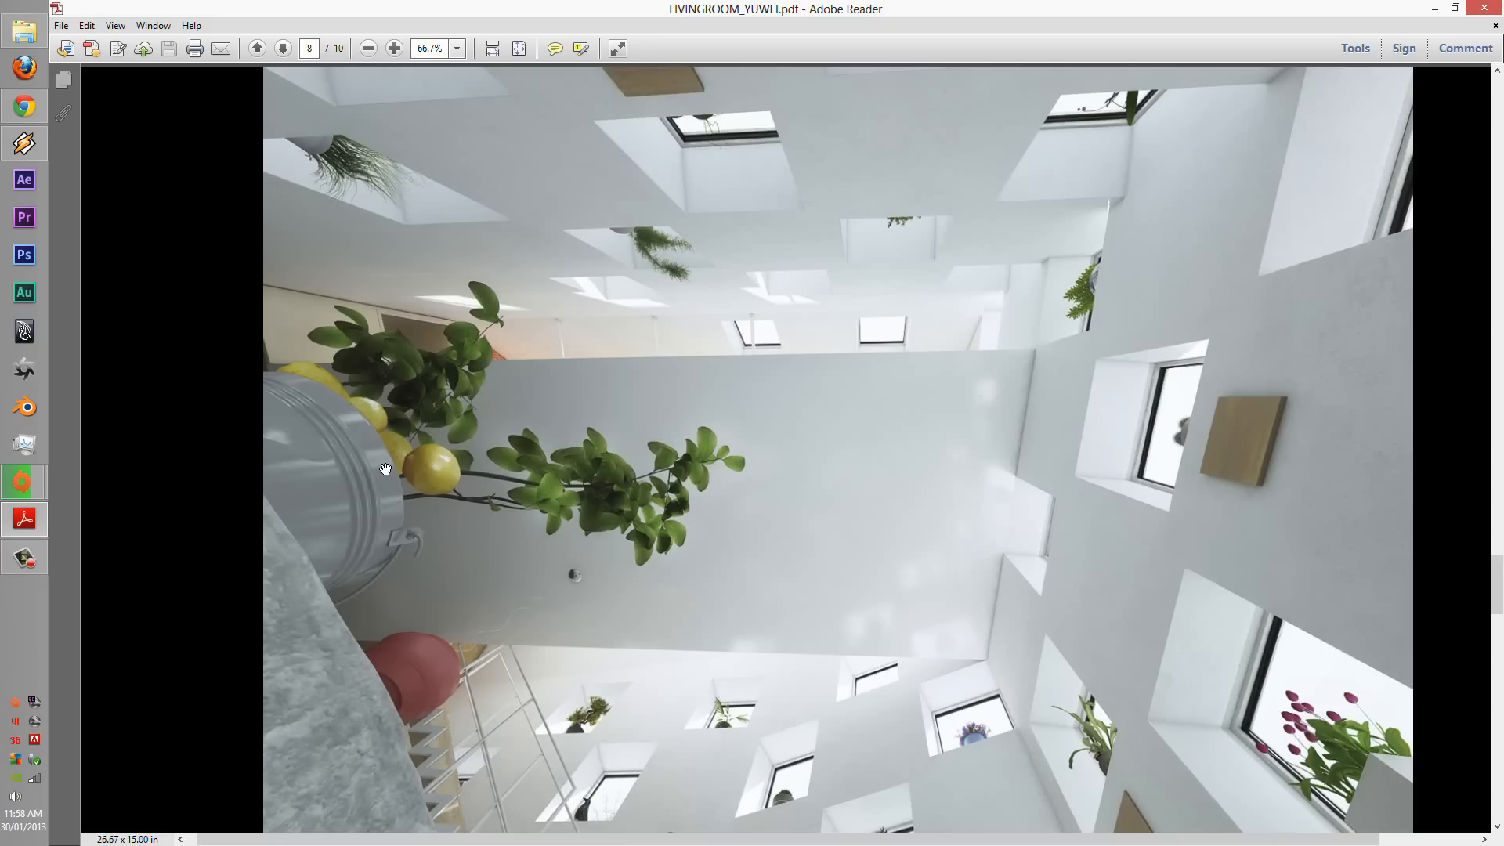
mouse_move(539, 395)
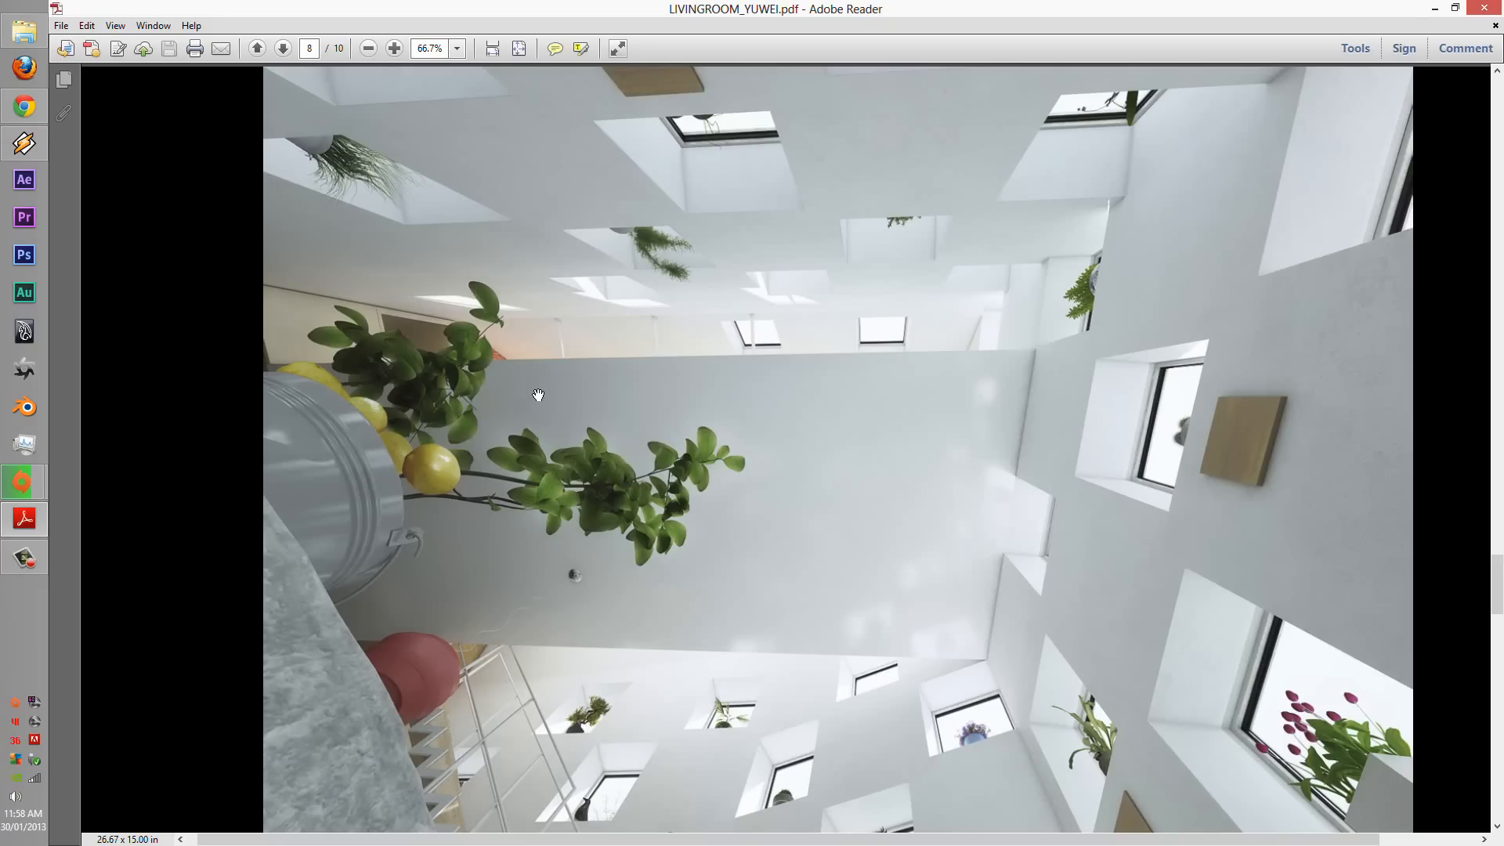
mouse_move(282, 48)
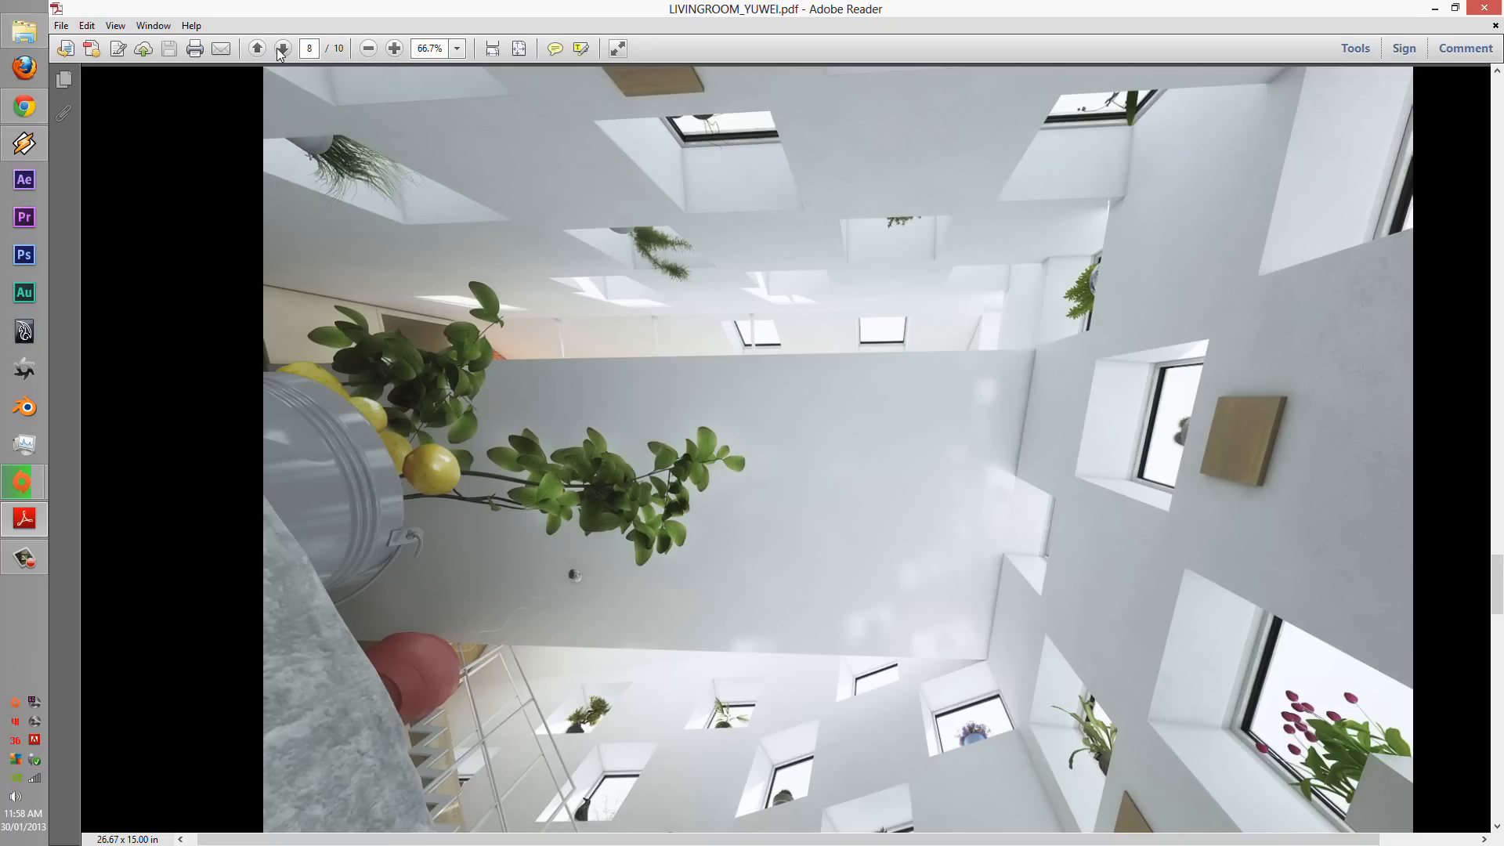
left_click(279, 49)
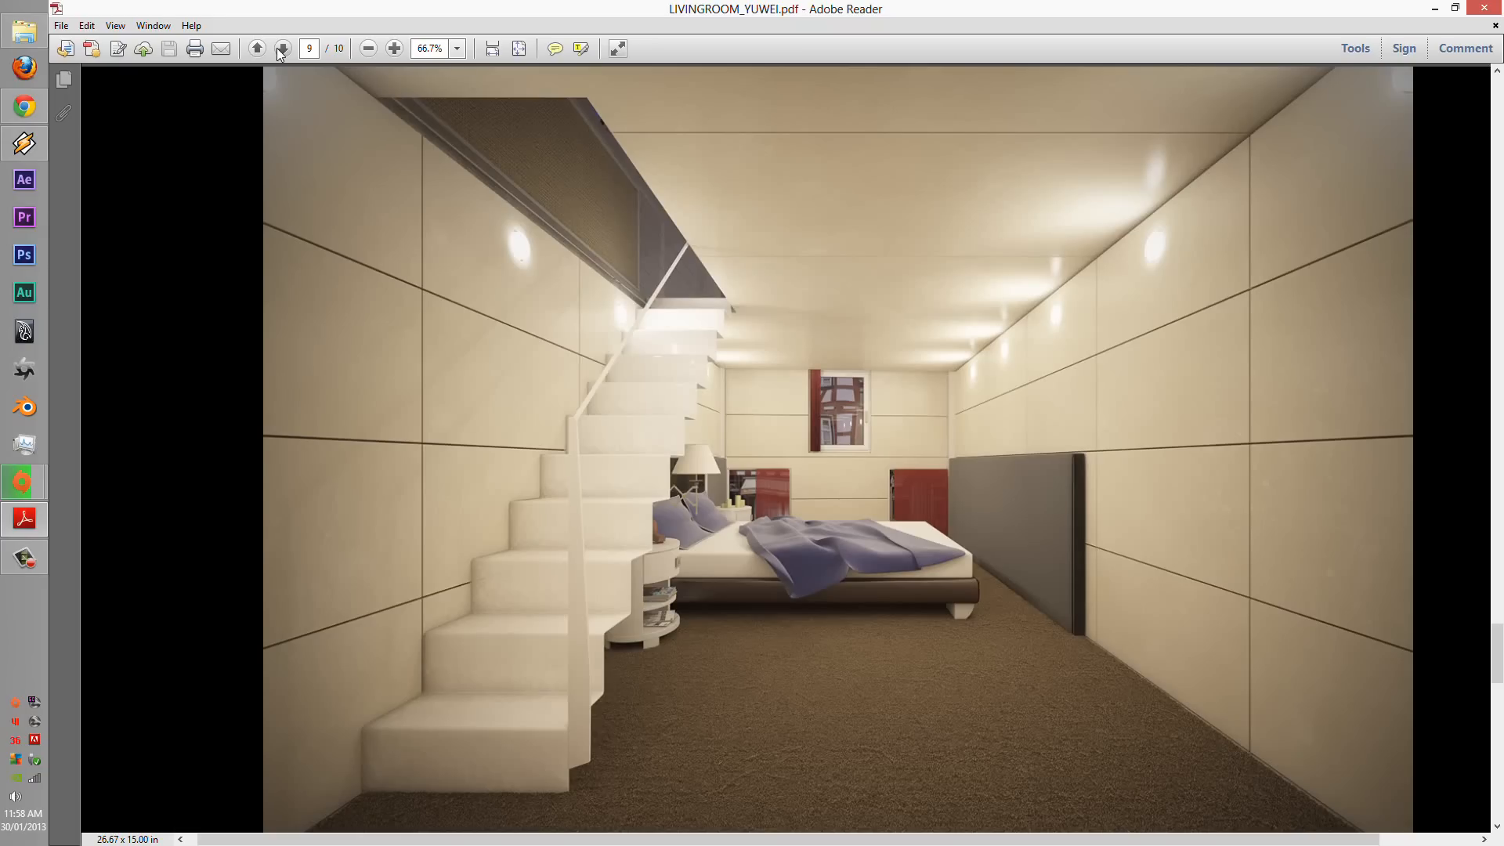
mouse_move(510, 719)
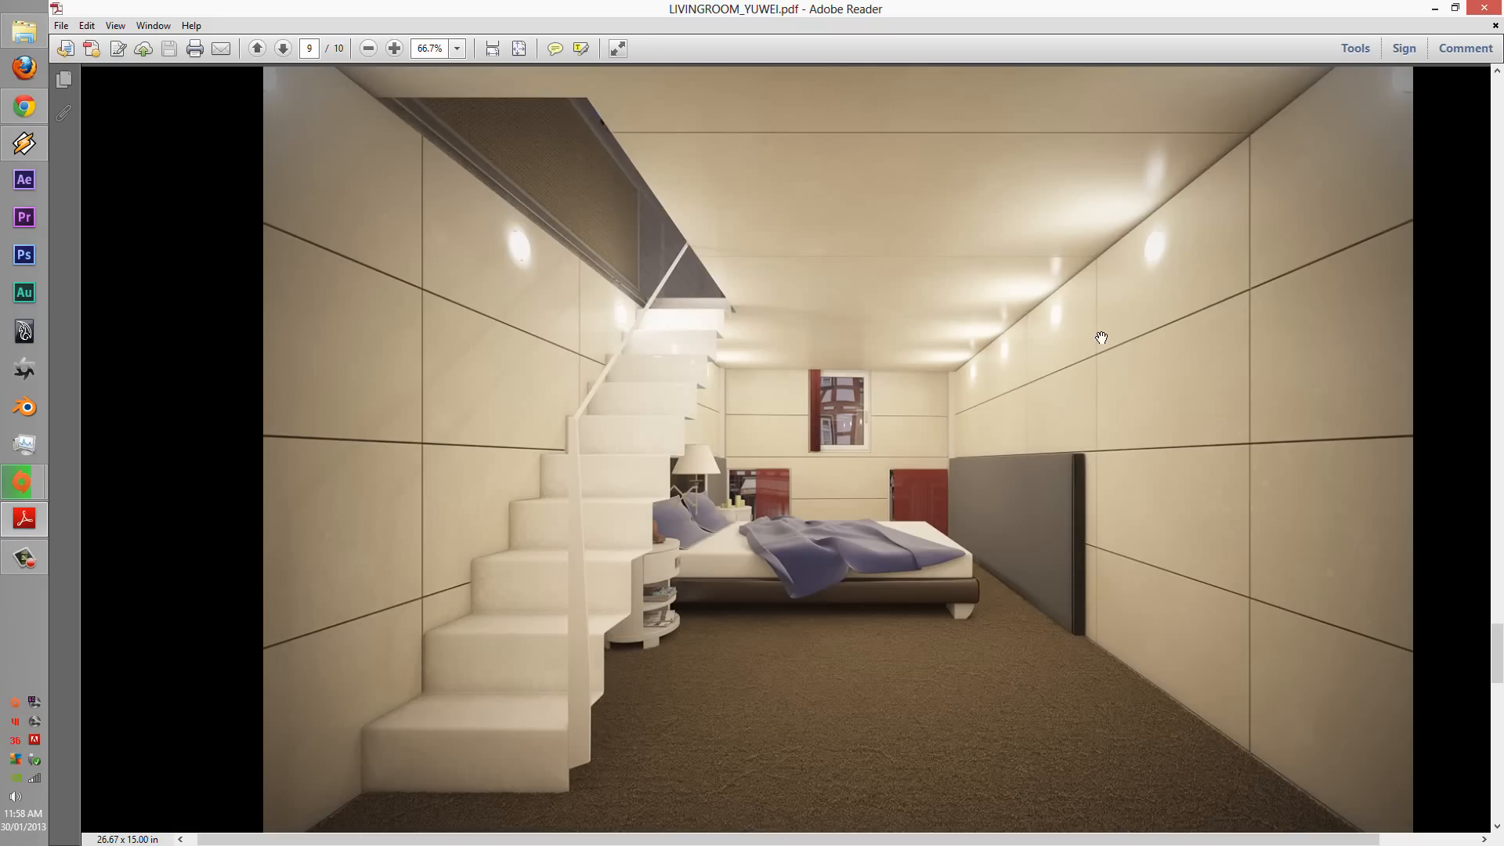
mouse_move(1156, 259)
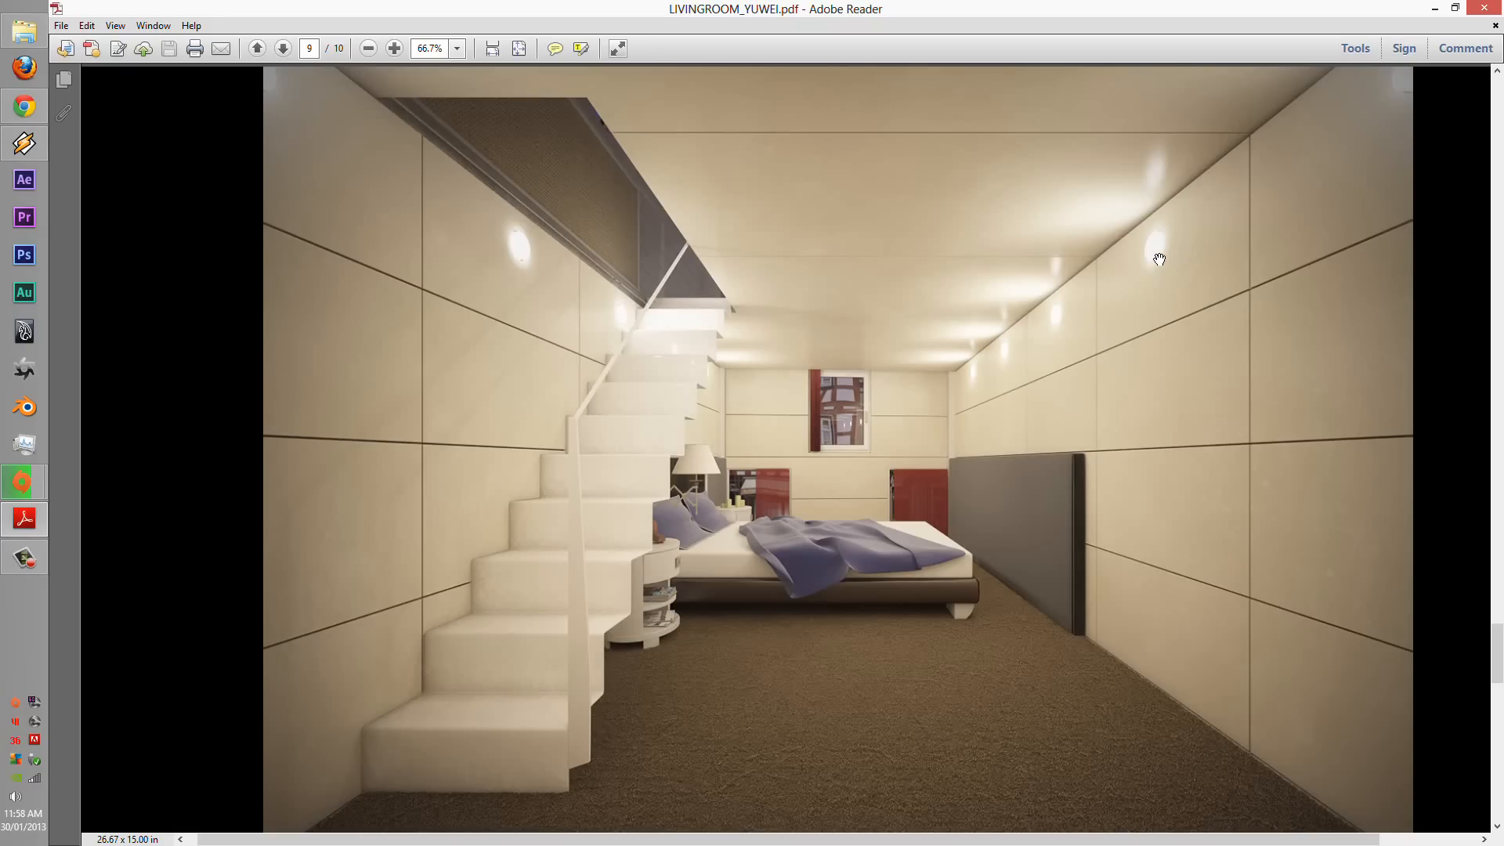
mouse_move(1031, 391)
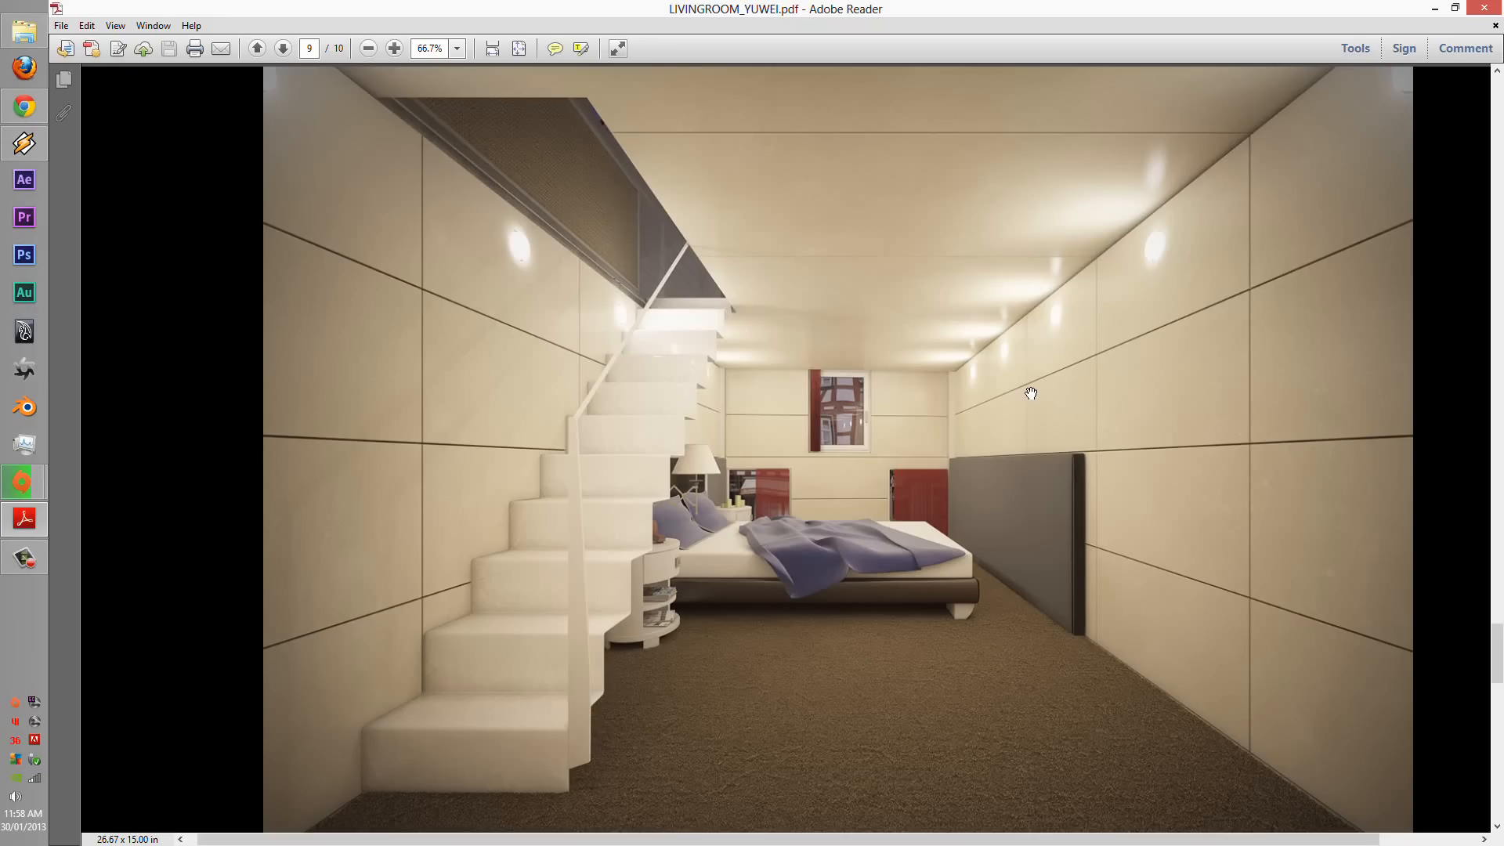
mouse_move(1028, 393)
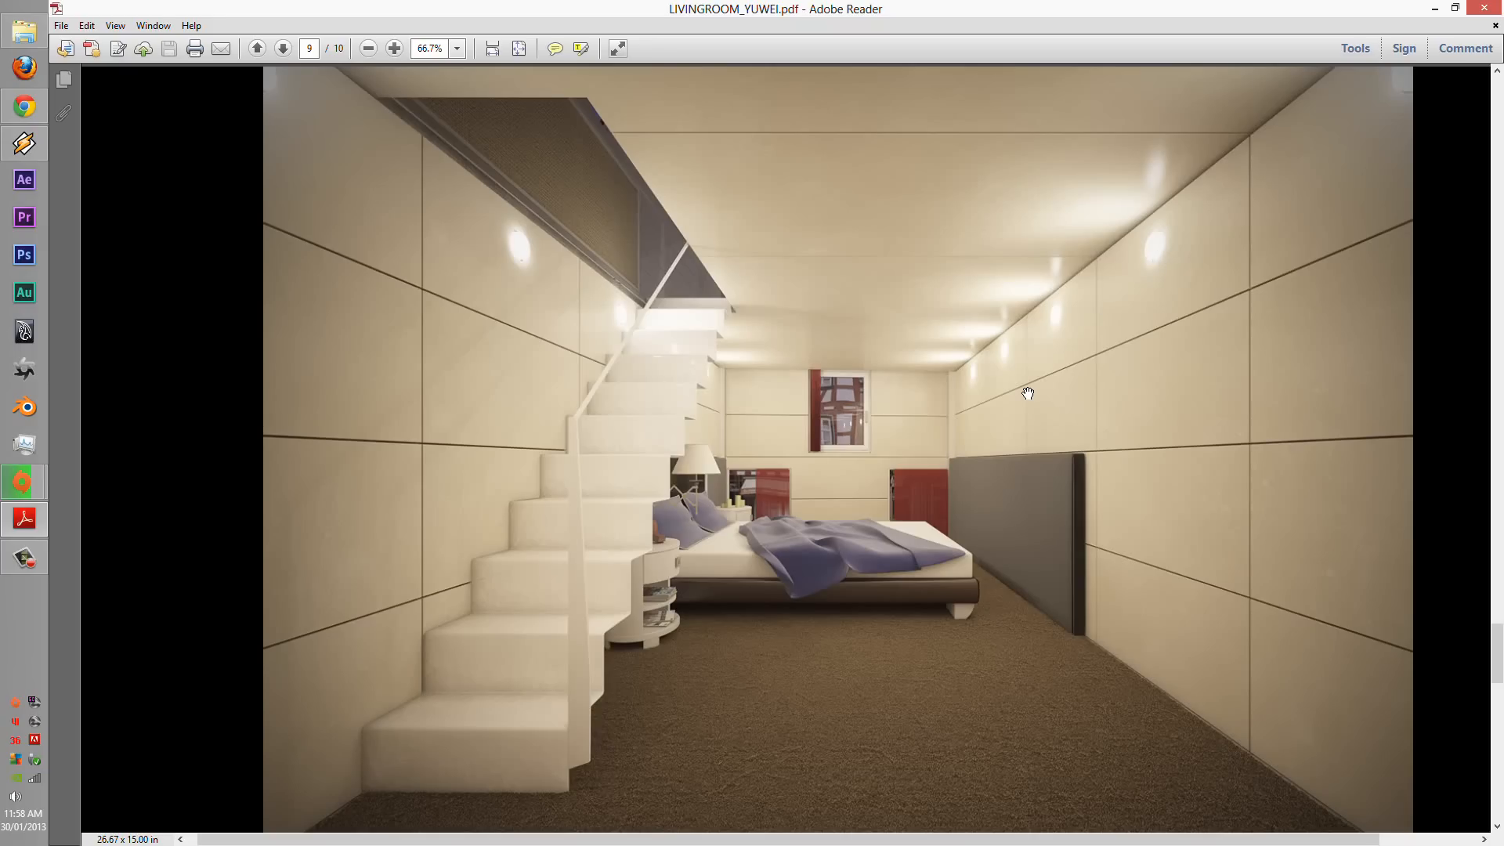
mouse_move(797, 556)
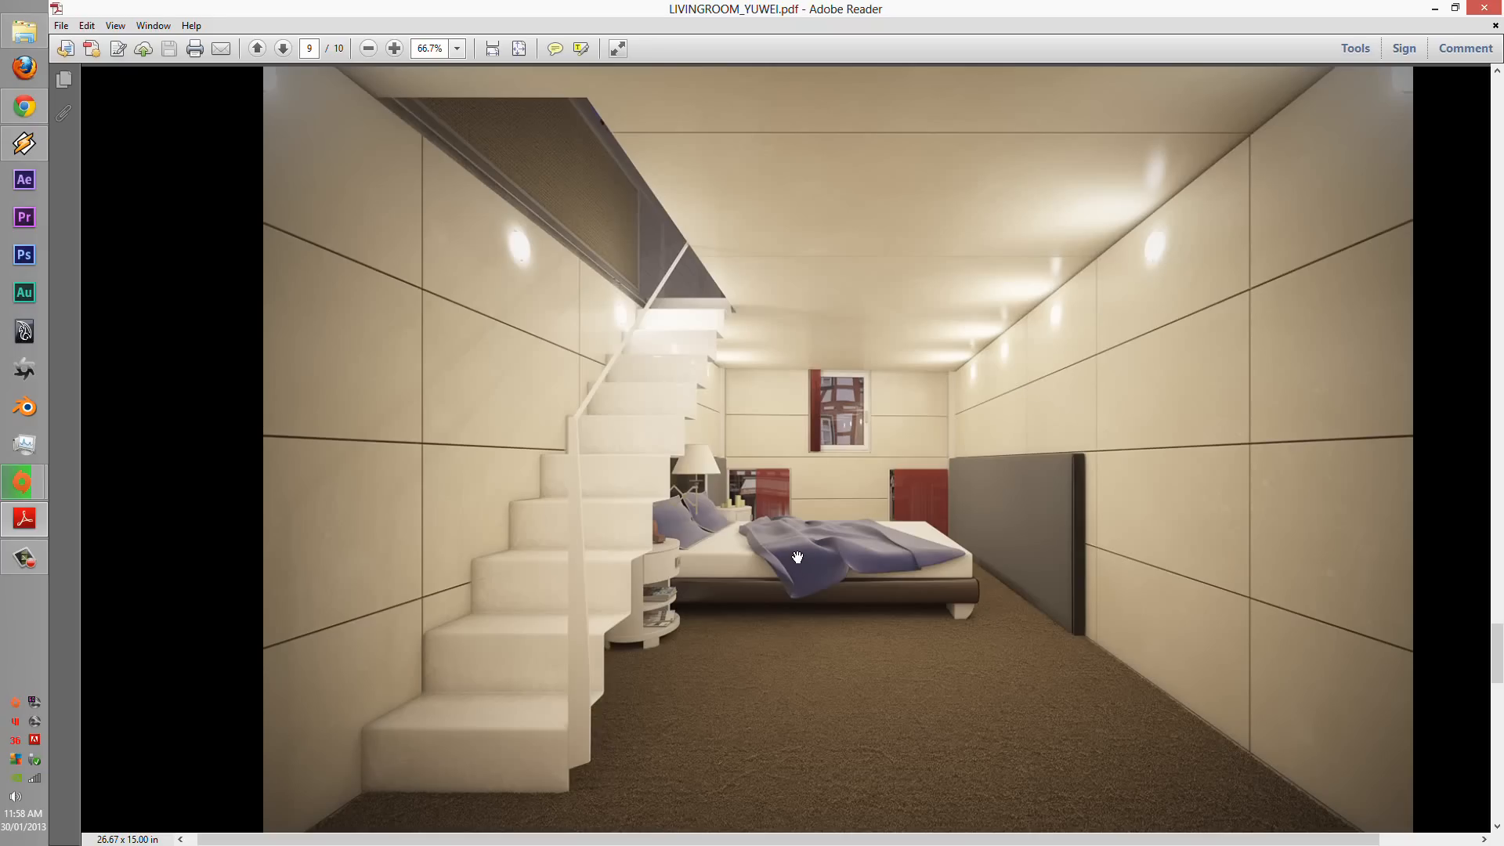
mouse_move(827, 656)
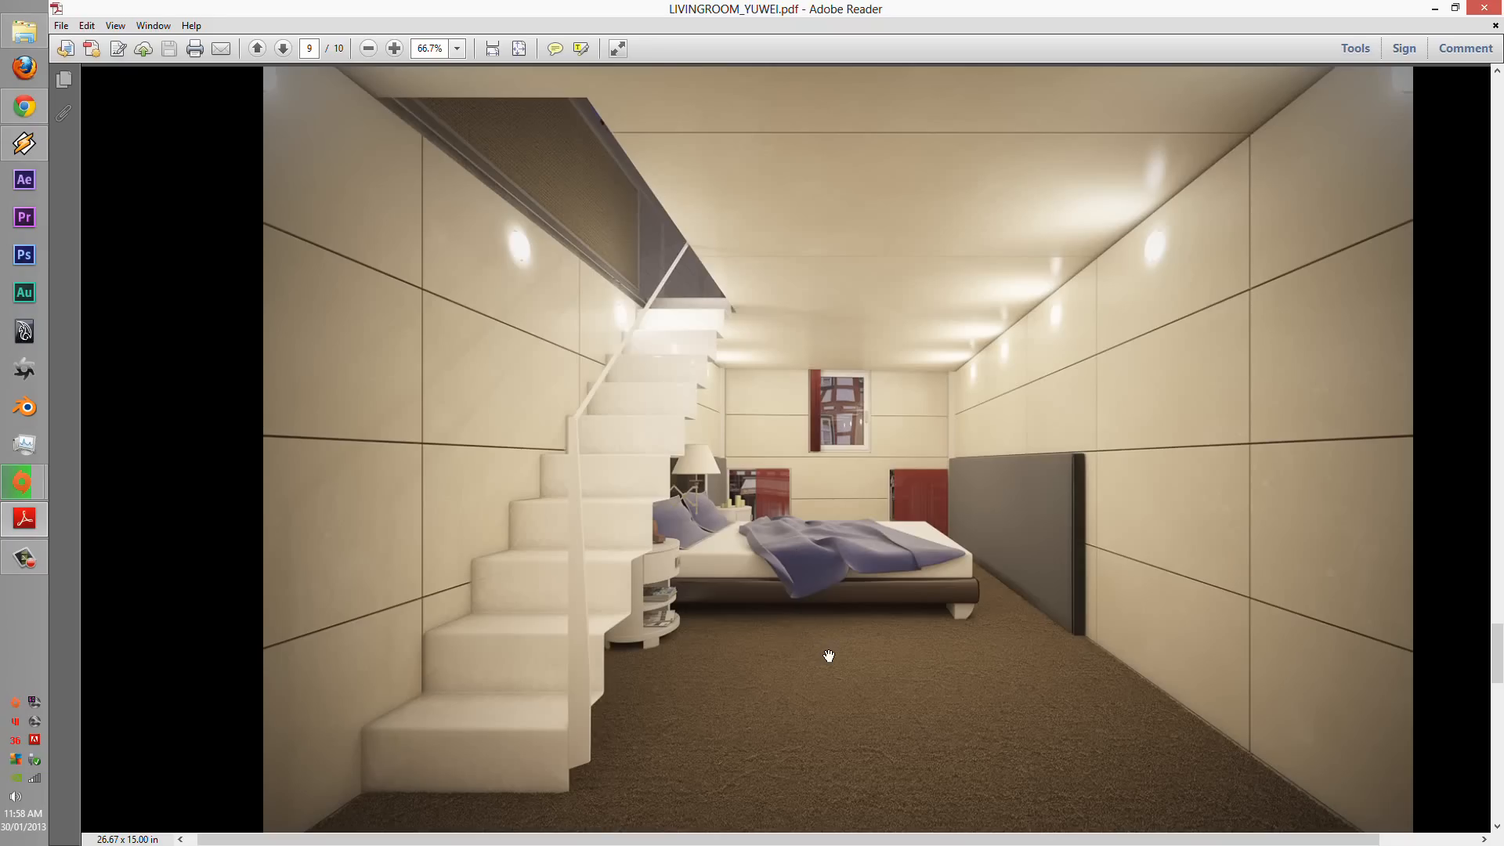
mouse_move(918, 768)
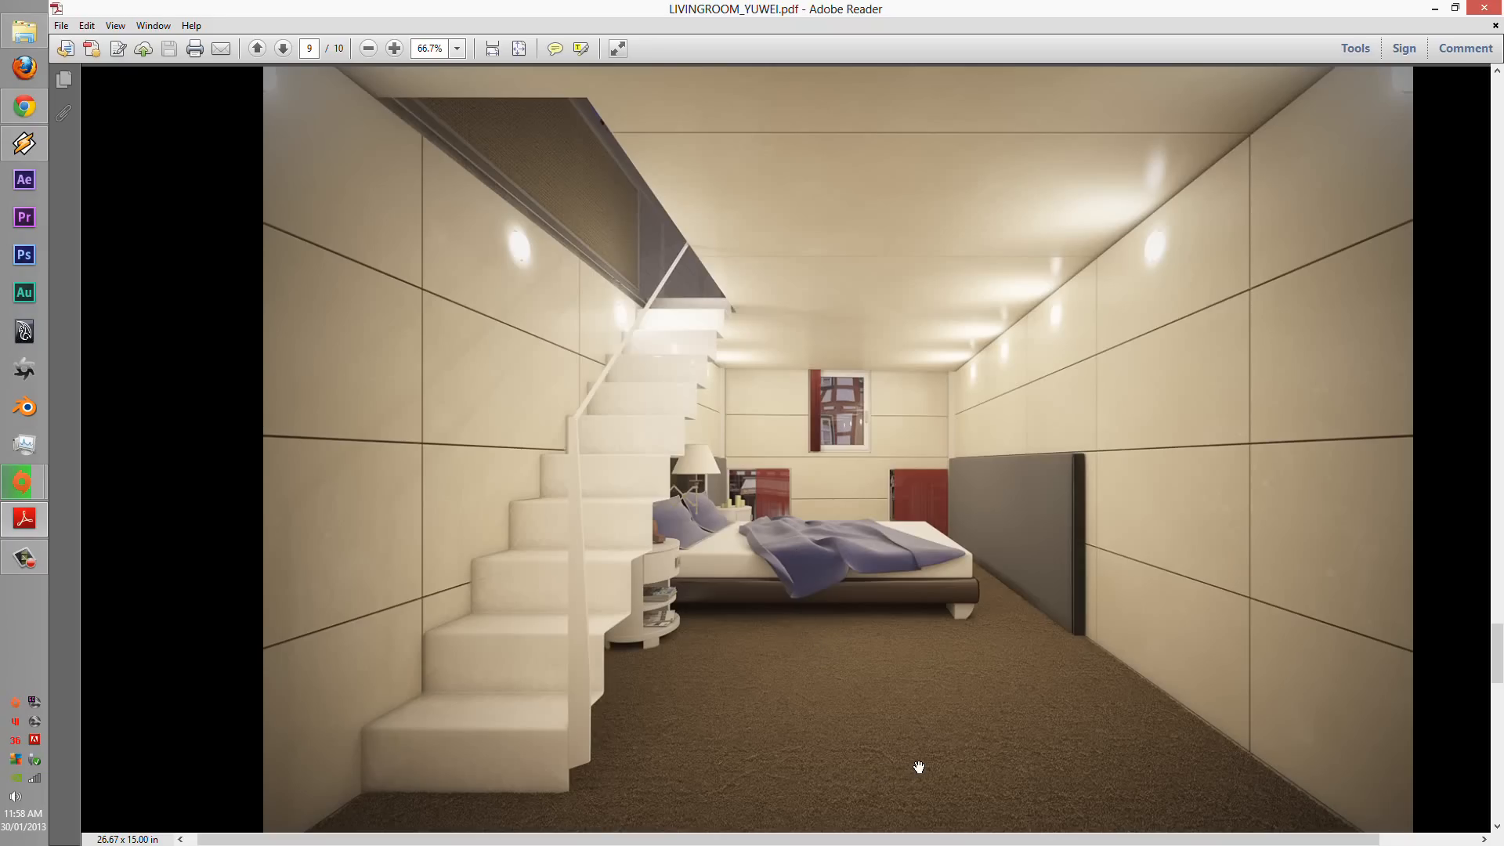
mouse_move(909, 689)
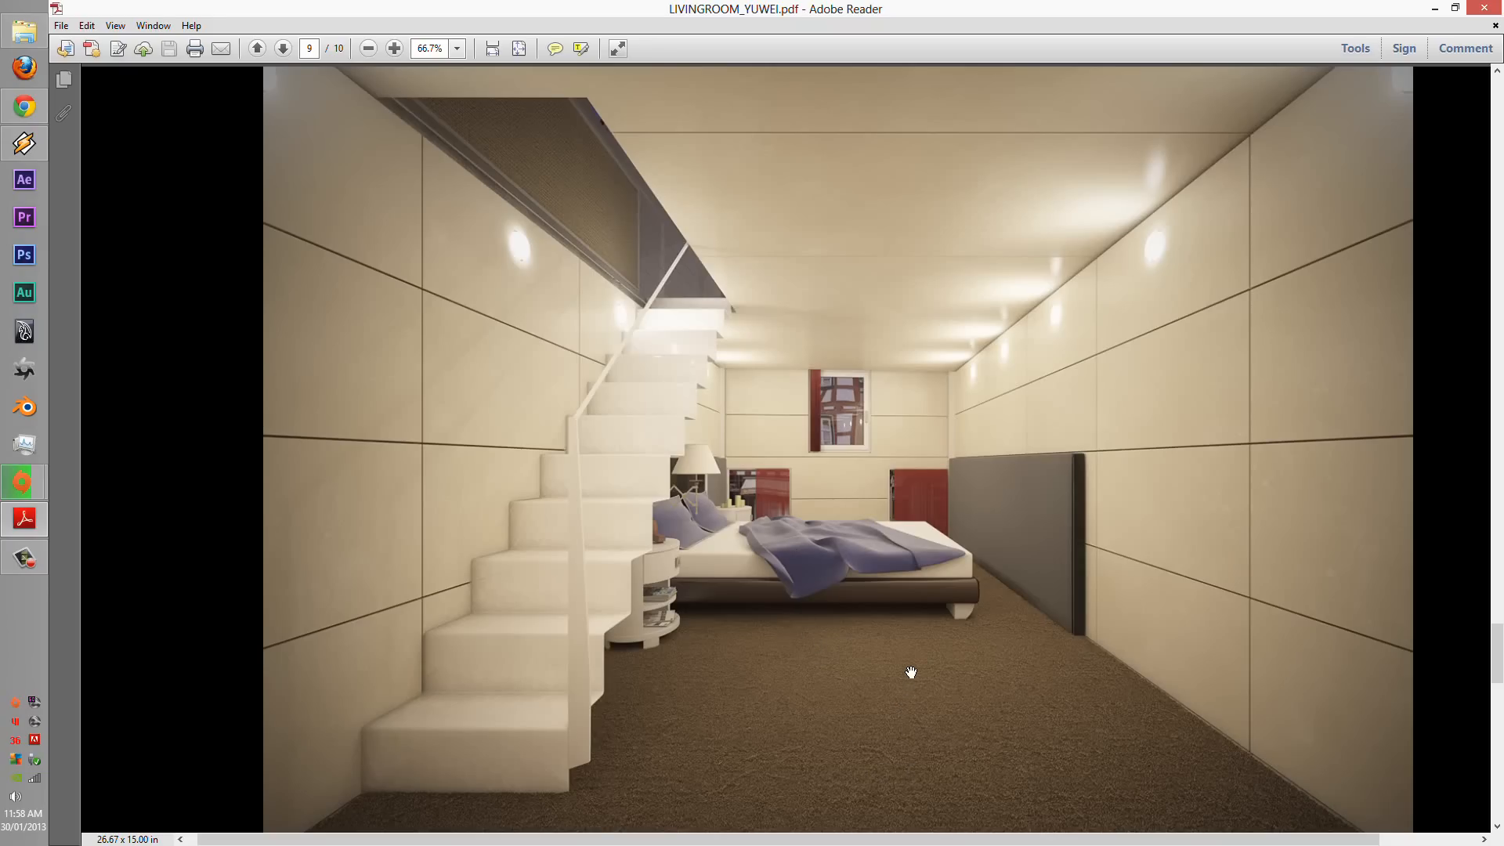
mouse_move(758, 608)
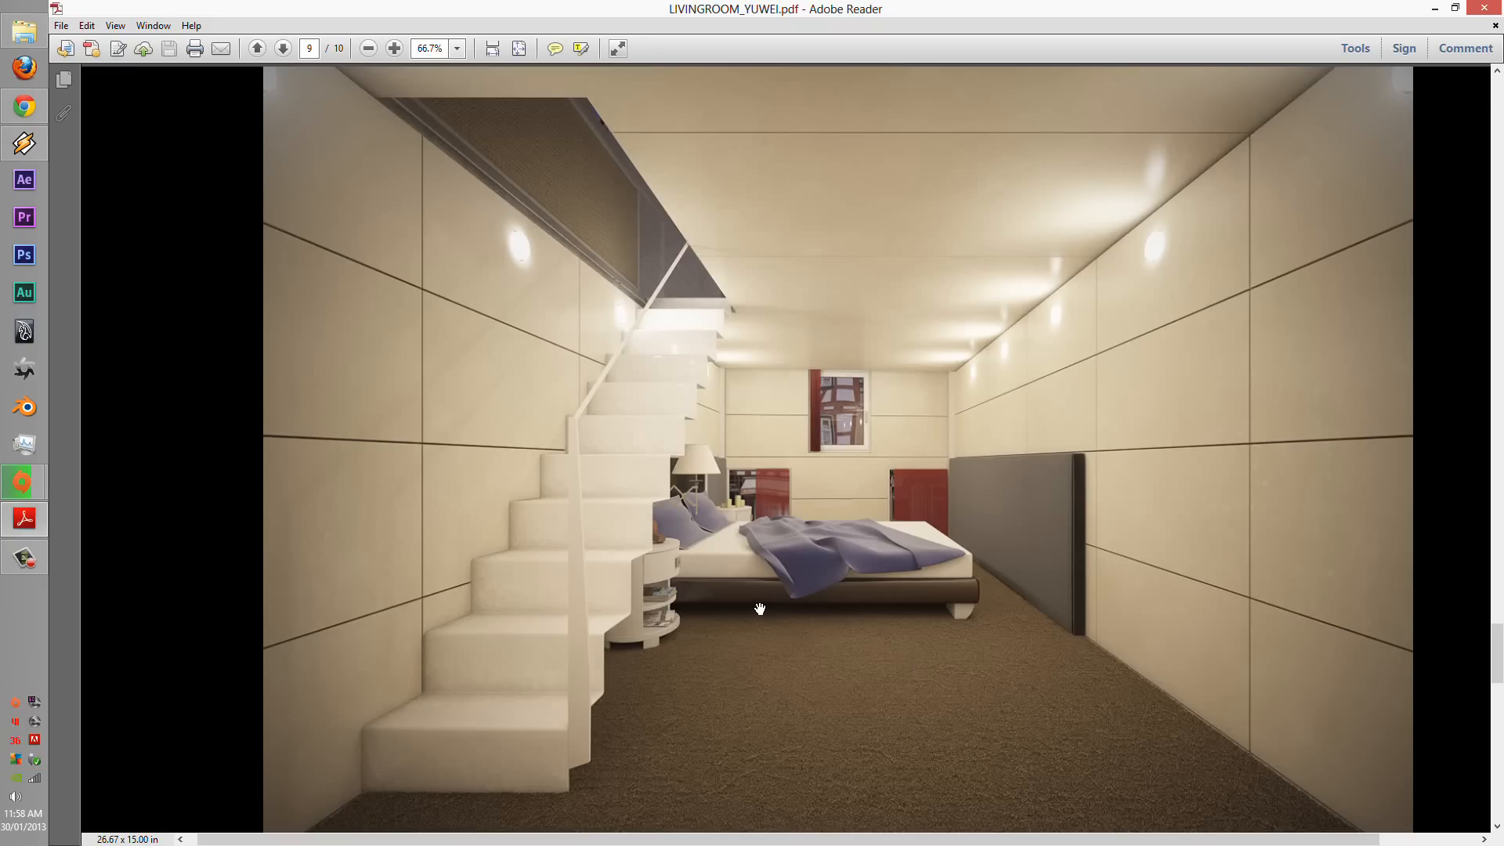
mouse_move(546, 228)
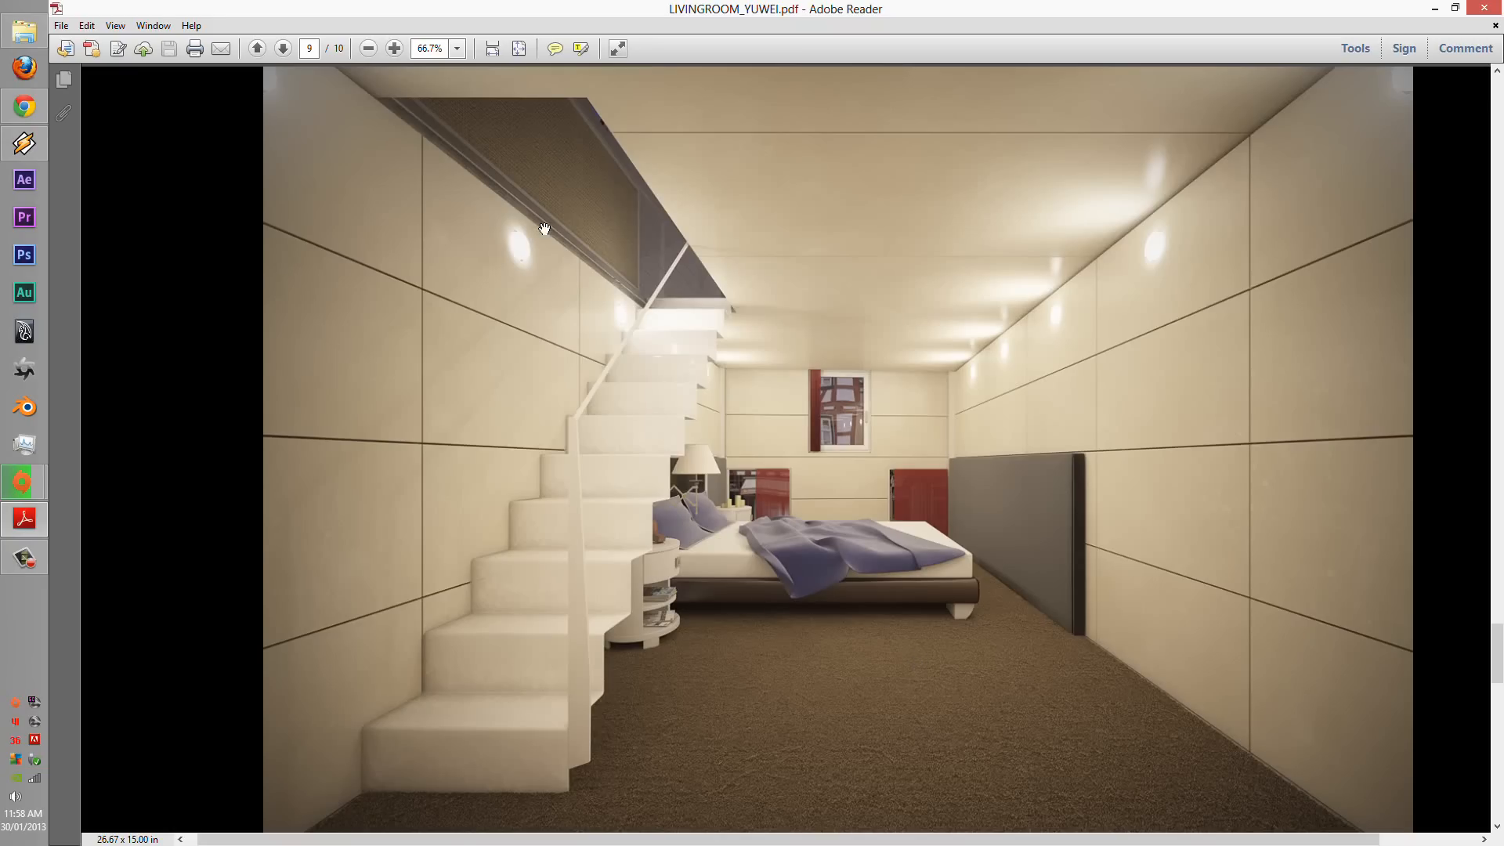
left_click(392, 48)
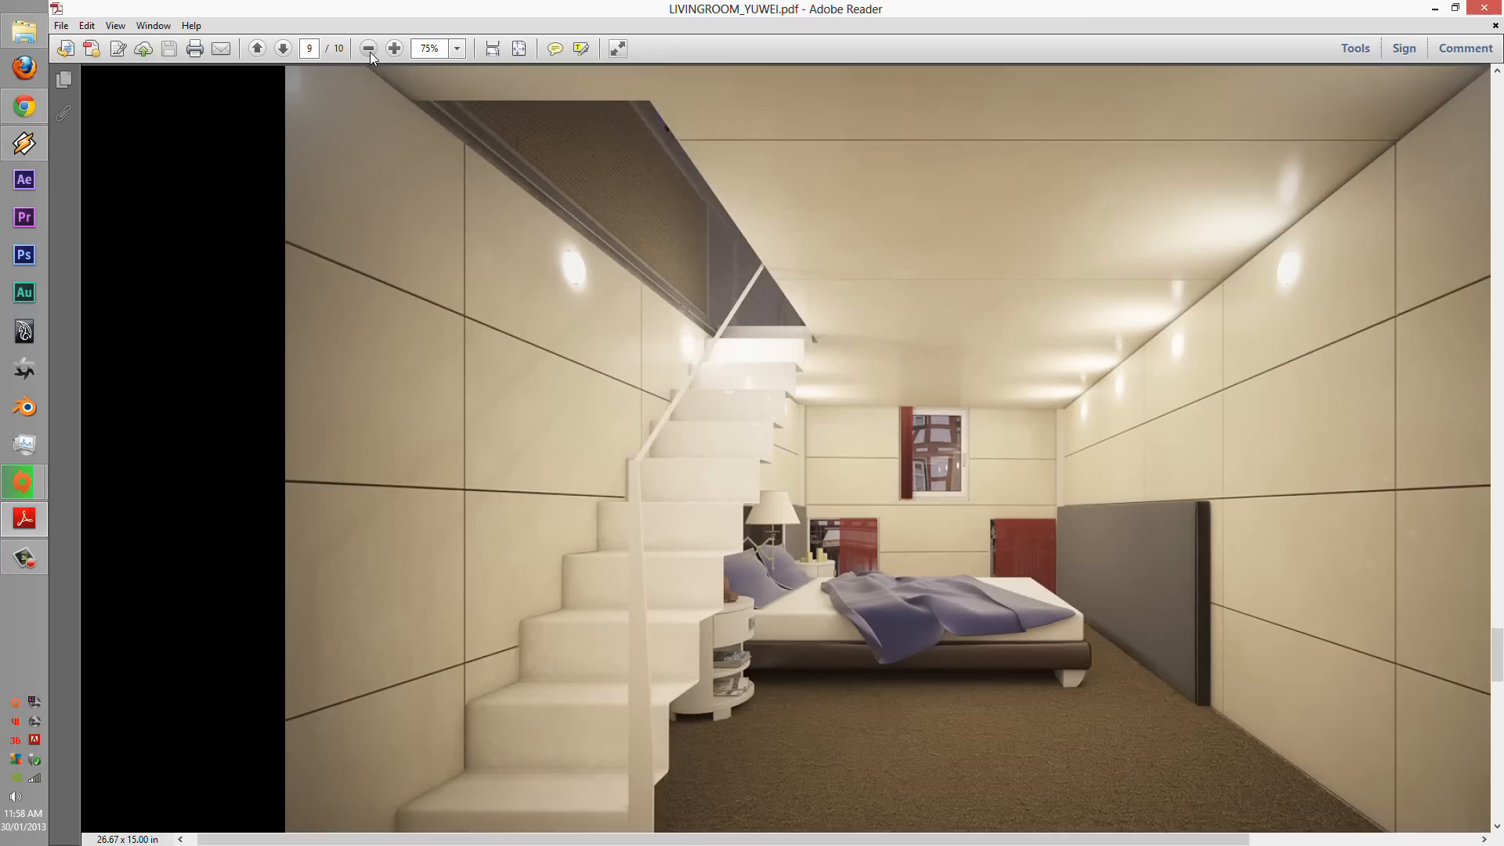
left_click(282, 49)
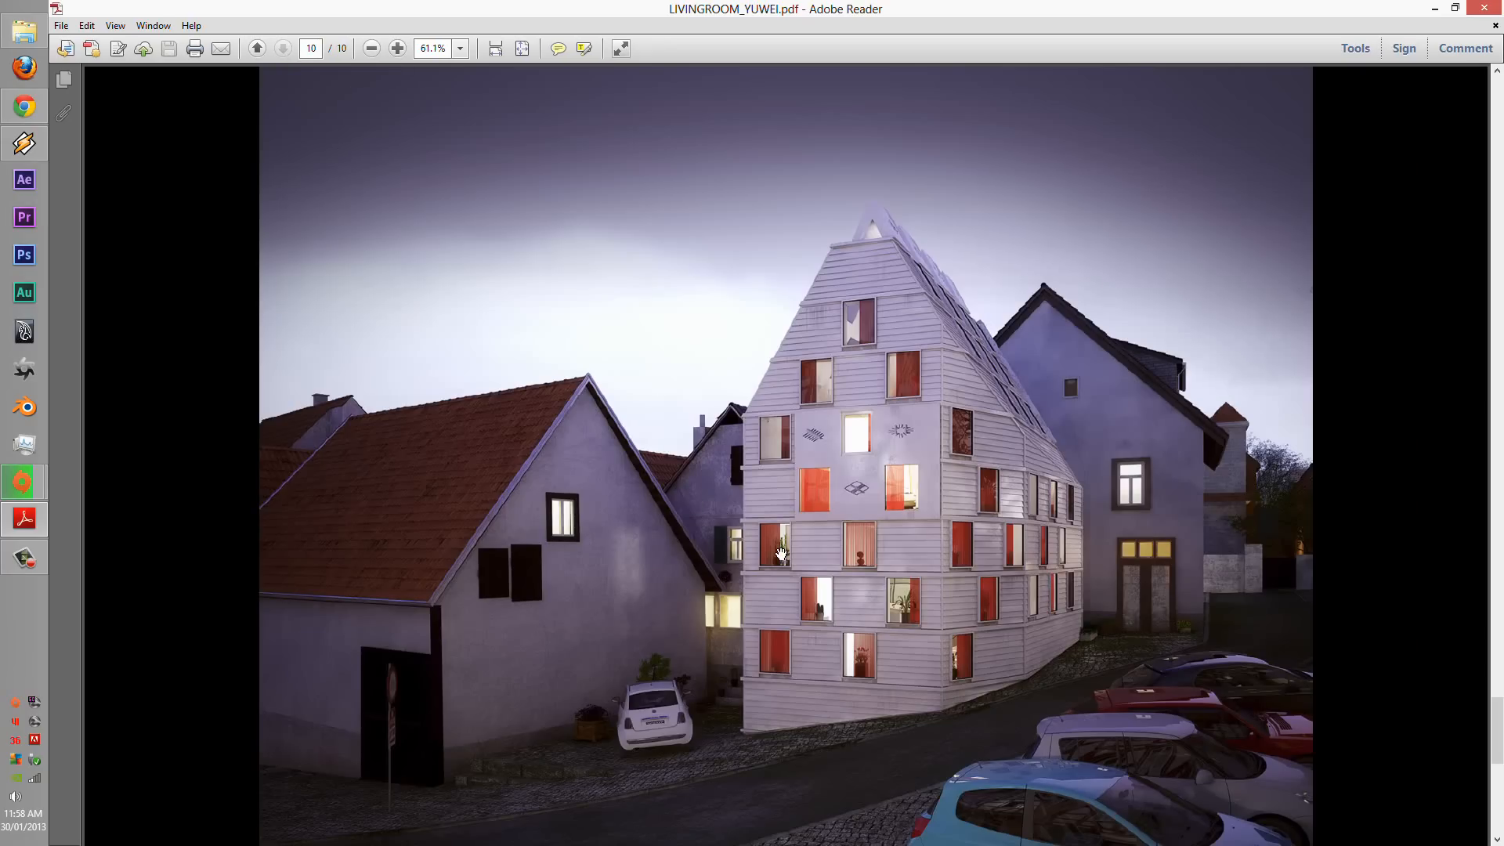
mouse_move(774, 655)
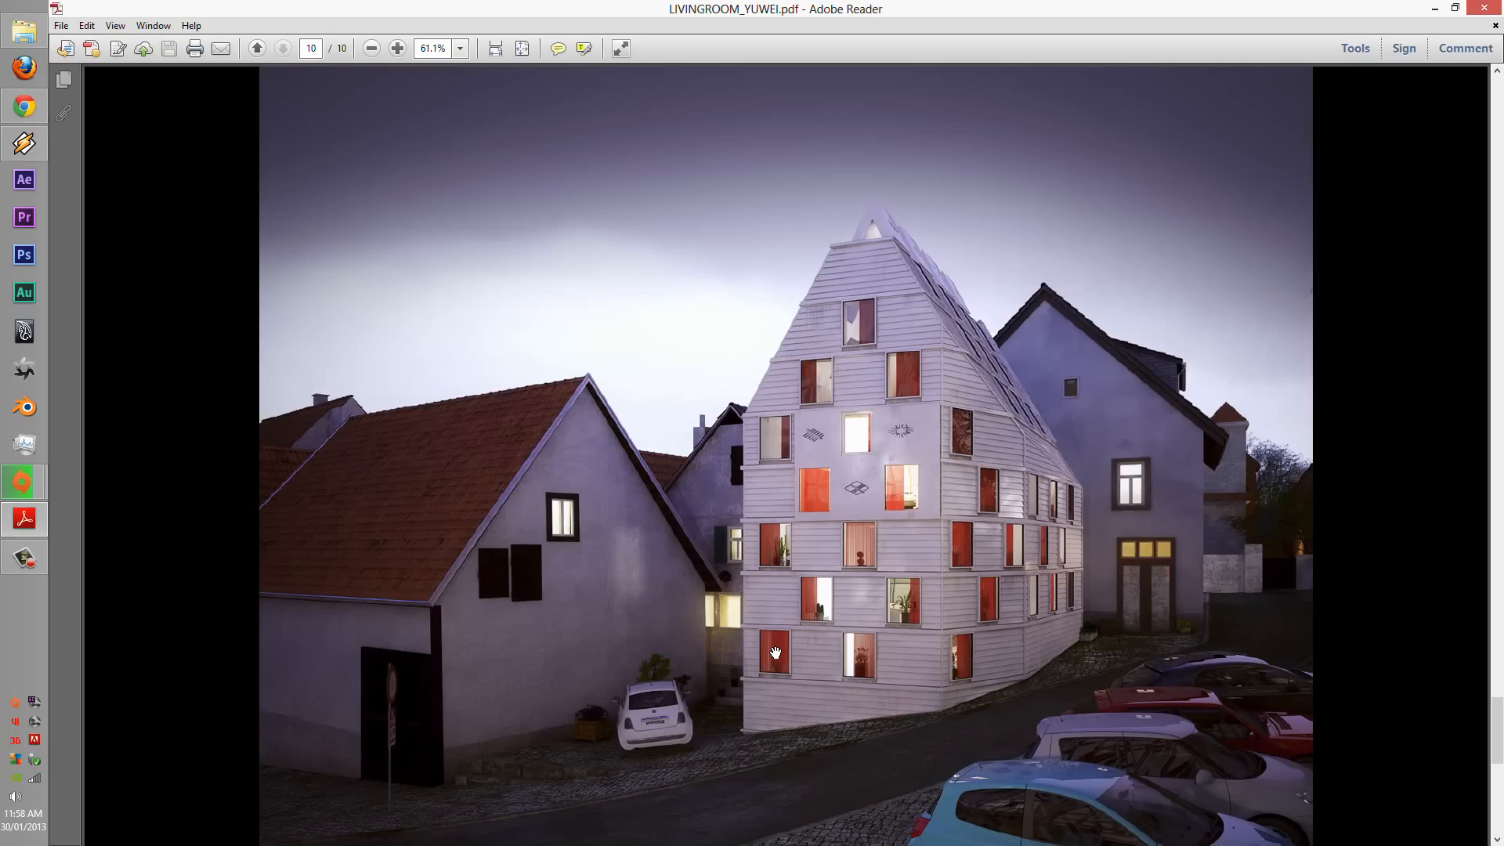
mouse_move(831, 614)
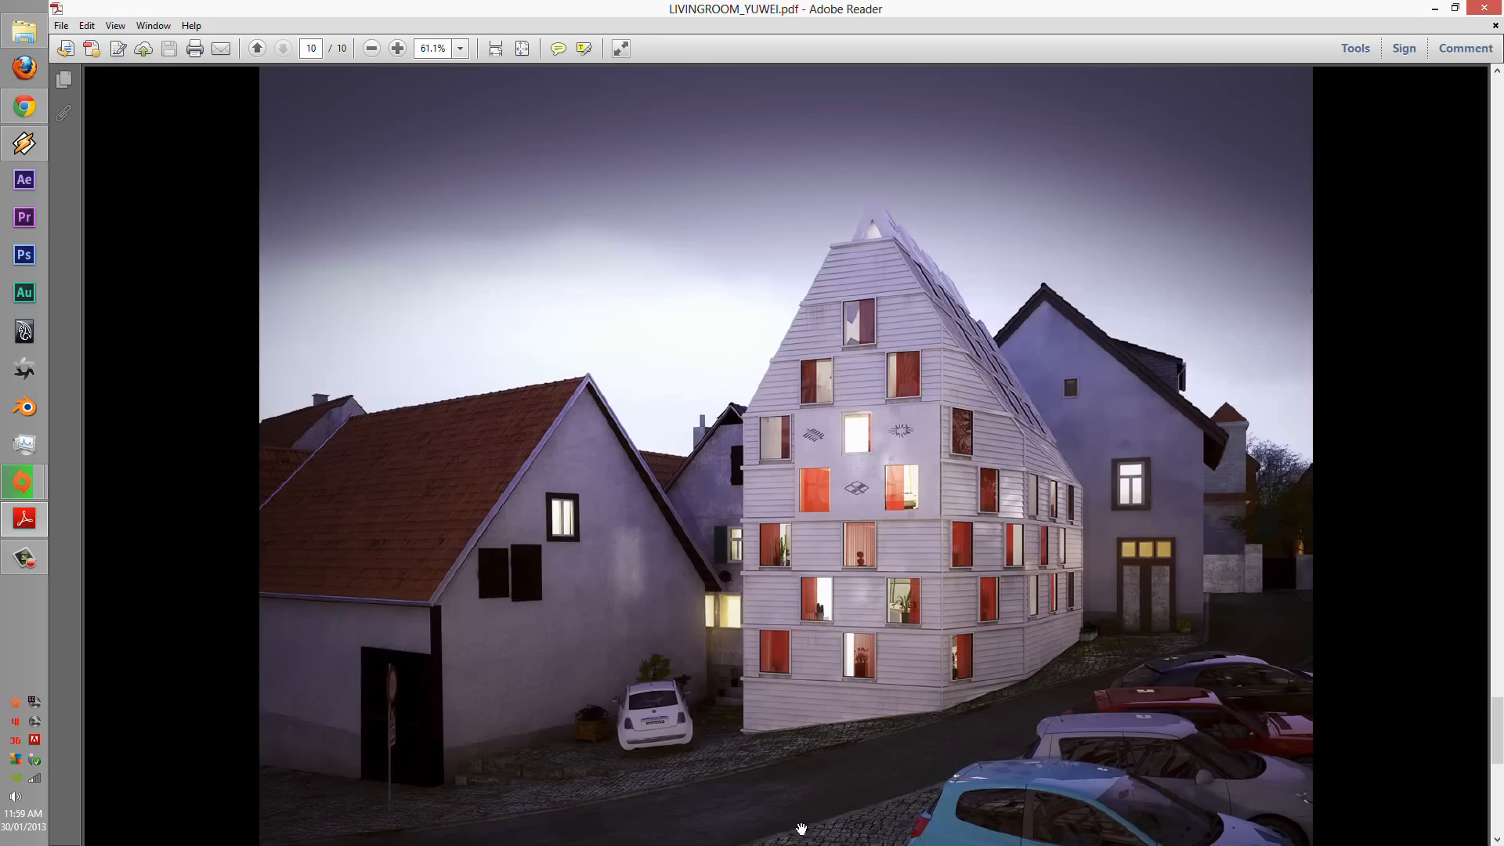
mouse_move(1144, 788)
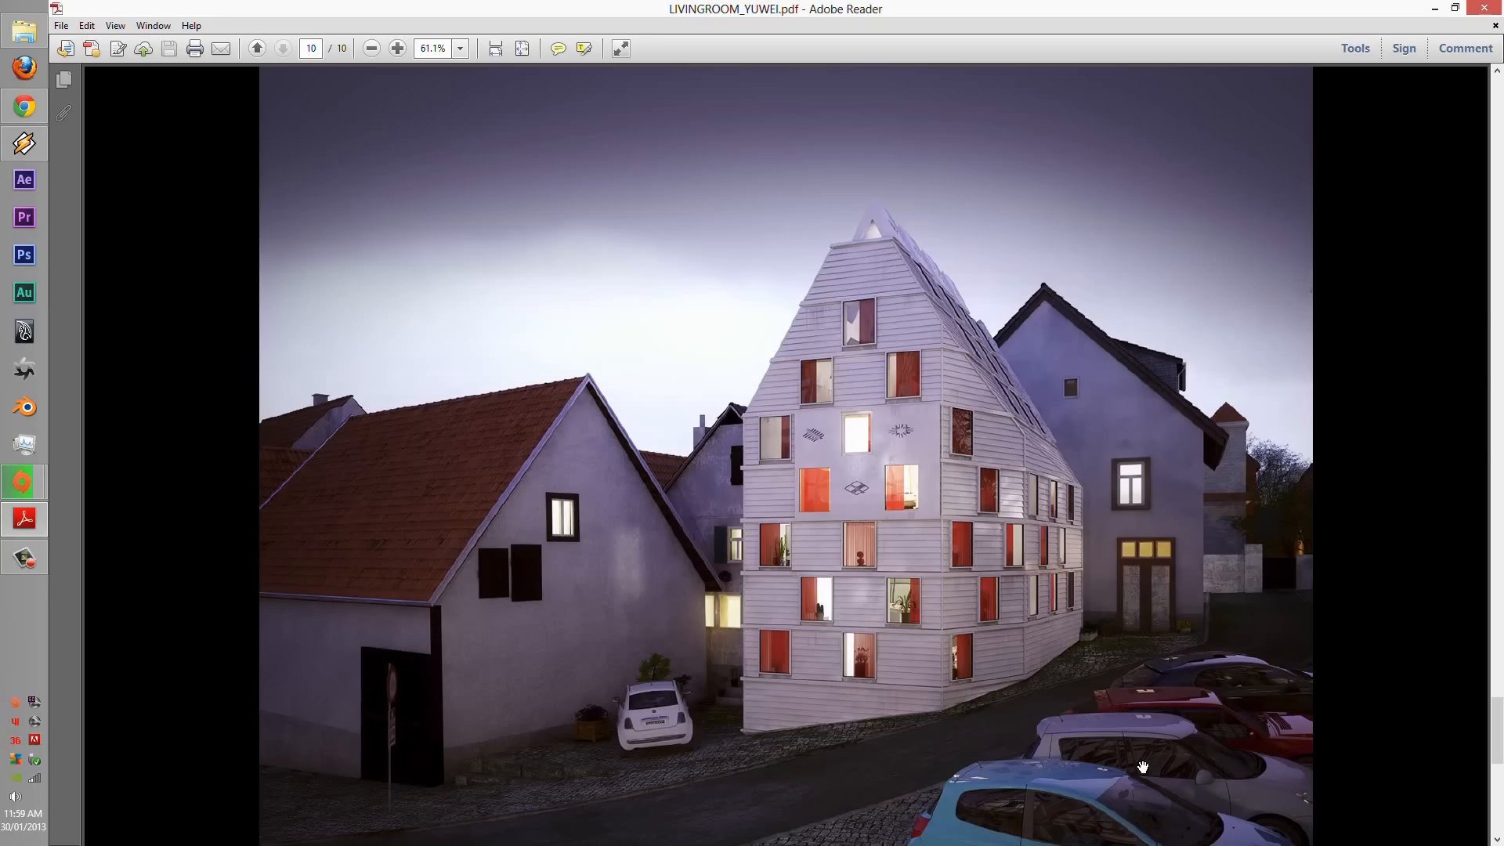
mouse_move(1097, 718)
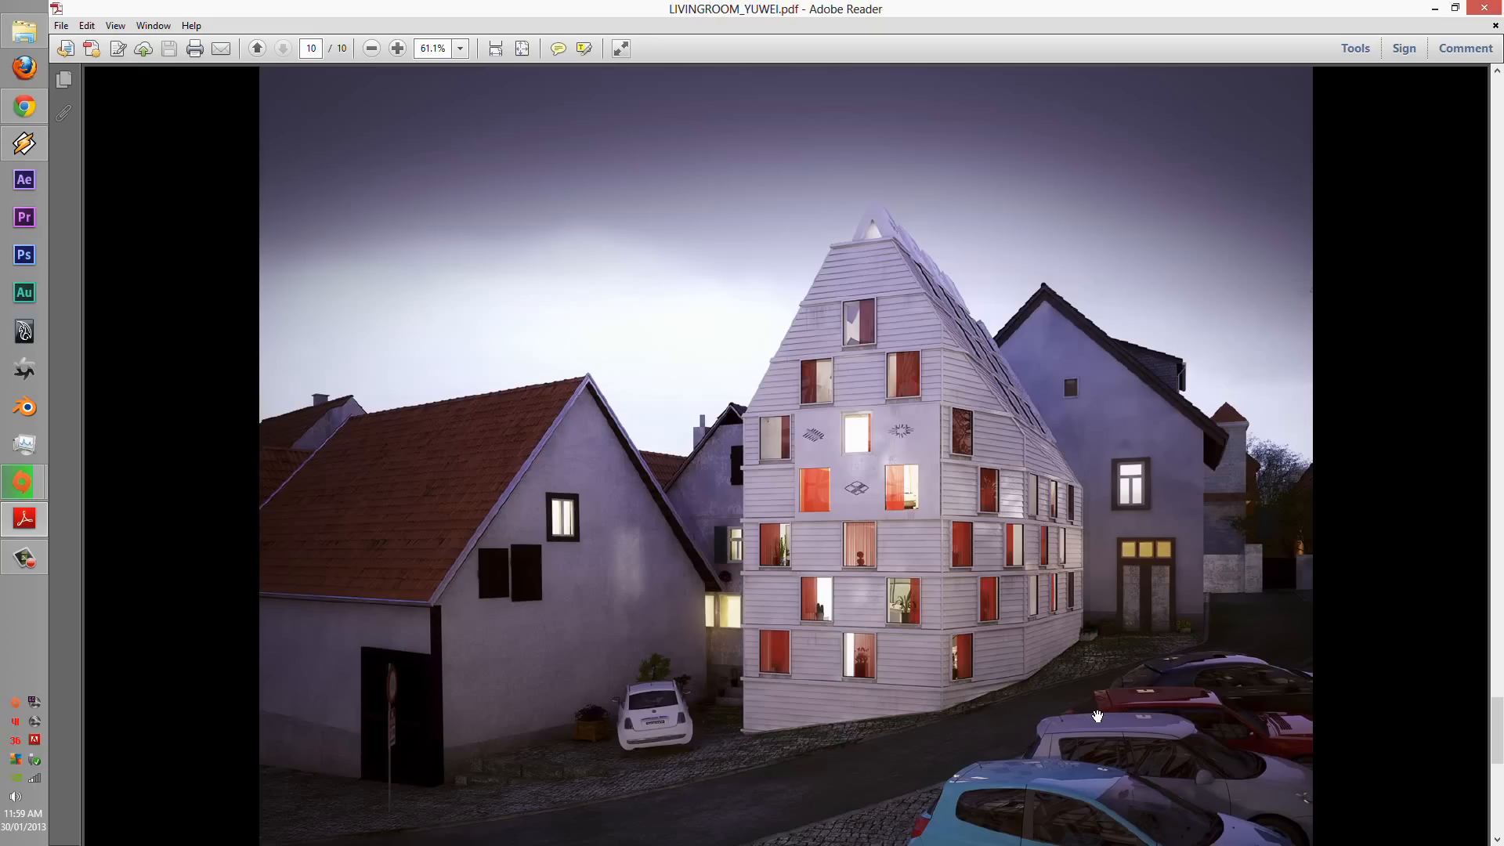
mouse_move(381, 216)
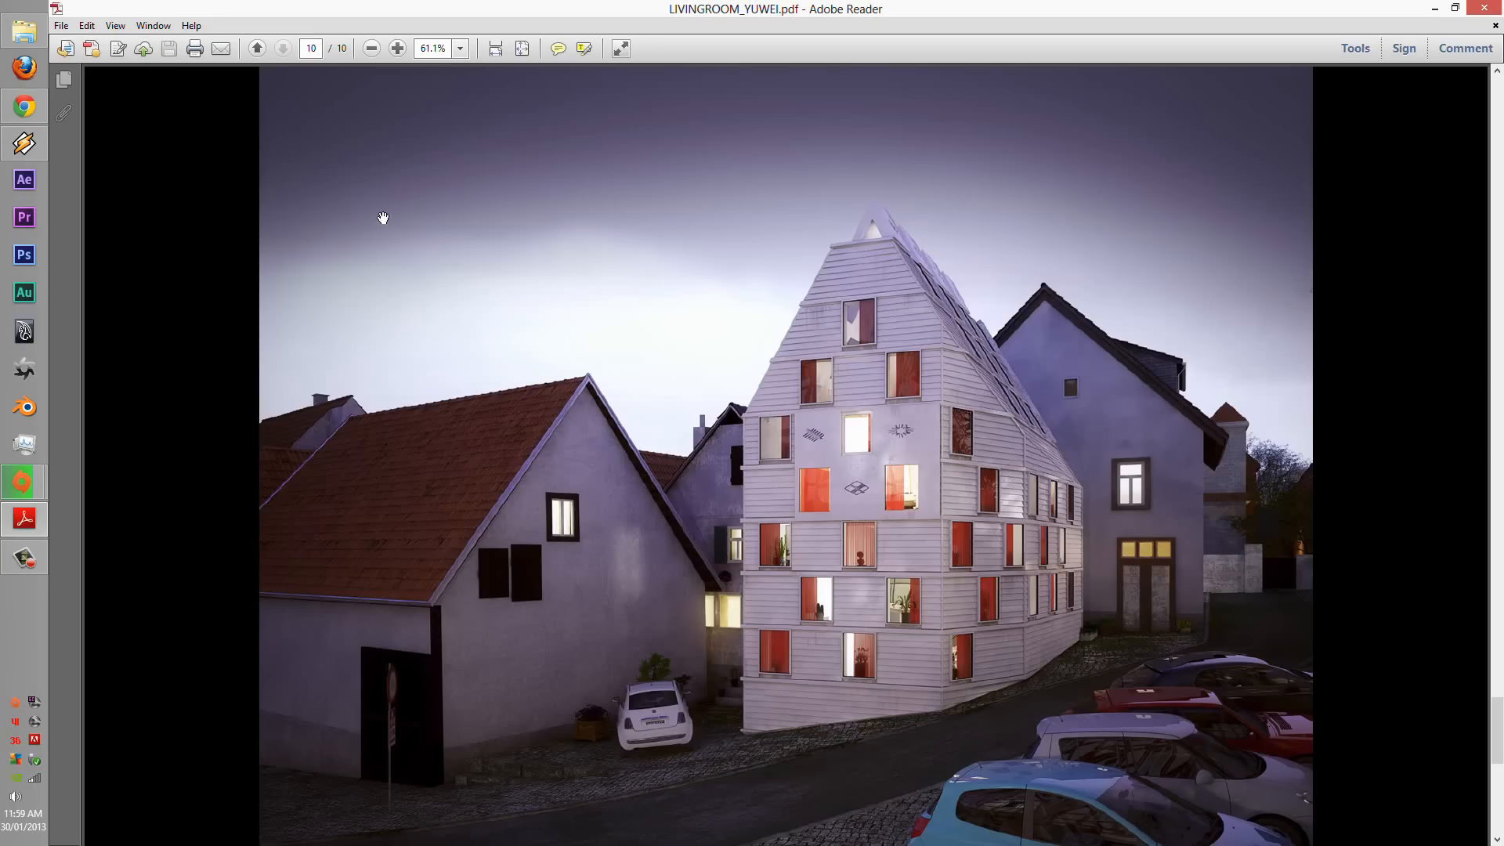
mouse_move(275, 51)
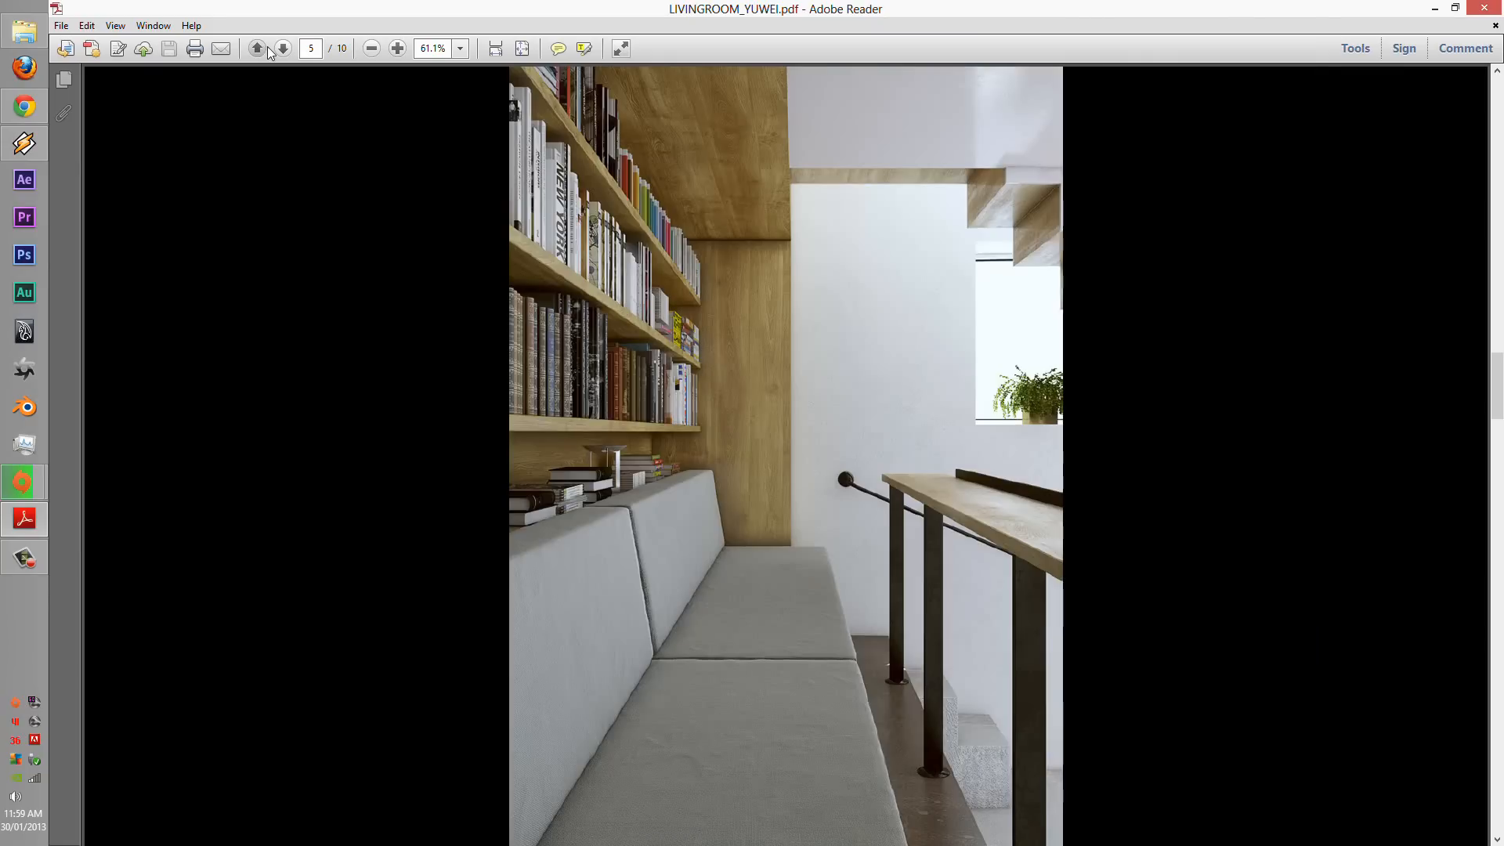
- Step back through the earlier pages to the page 1 Living Room cover
left_click(257, 48)
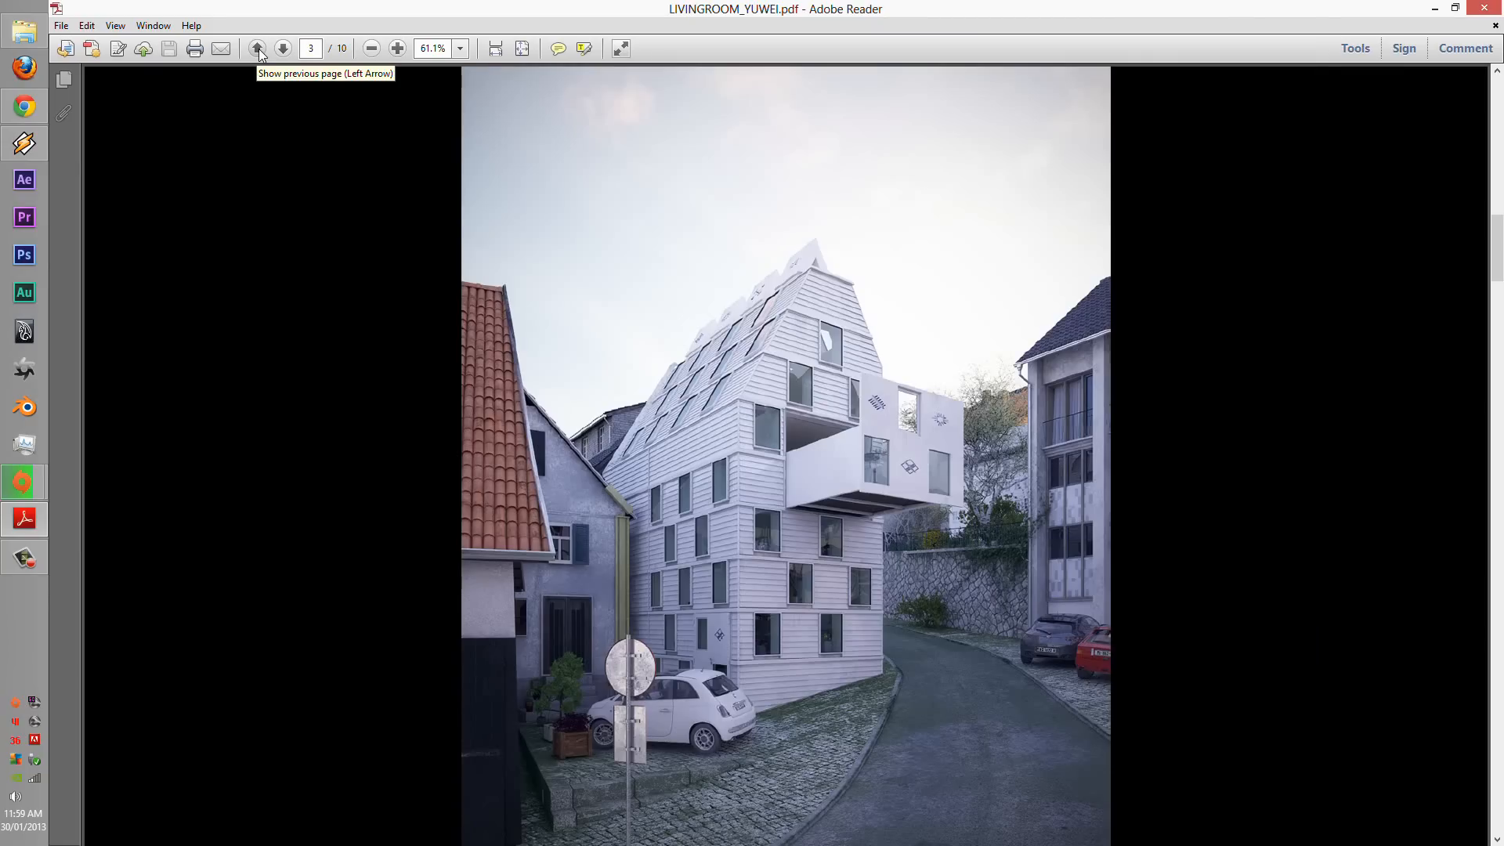
left_click(259, 49)
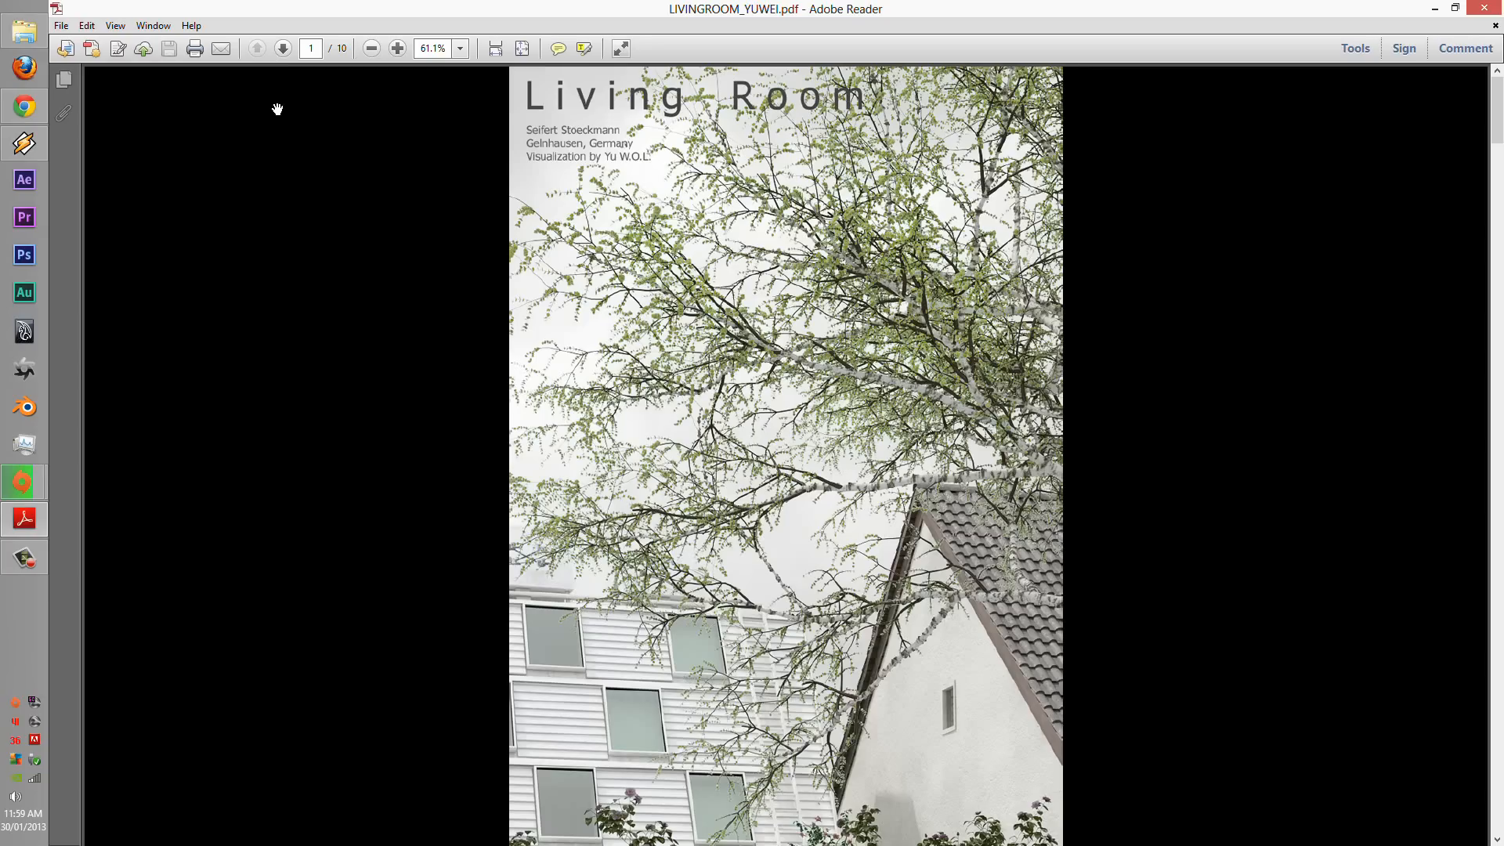
- Advance from the cover through the page 2 facade close-up to page 3
left_click(282, 47)
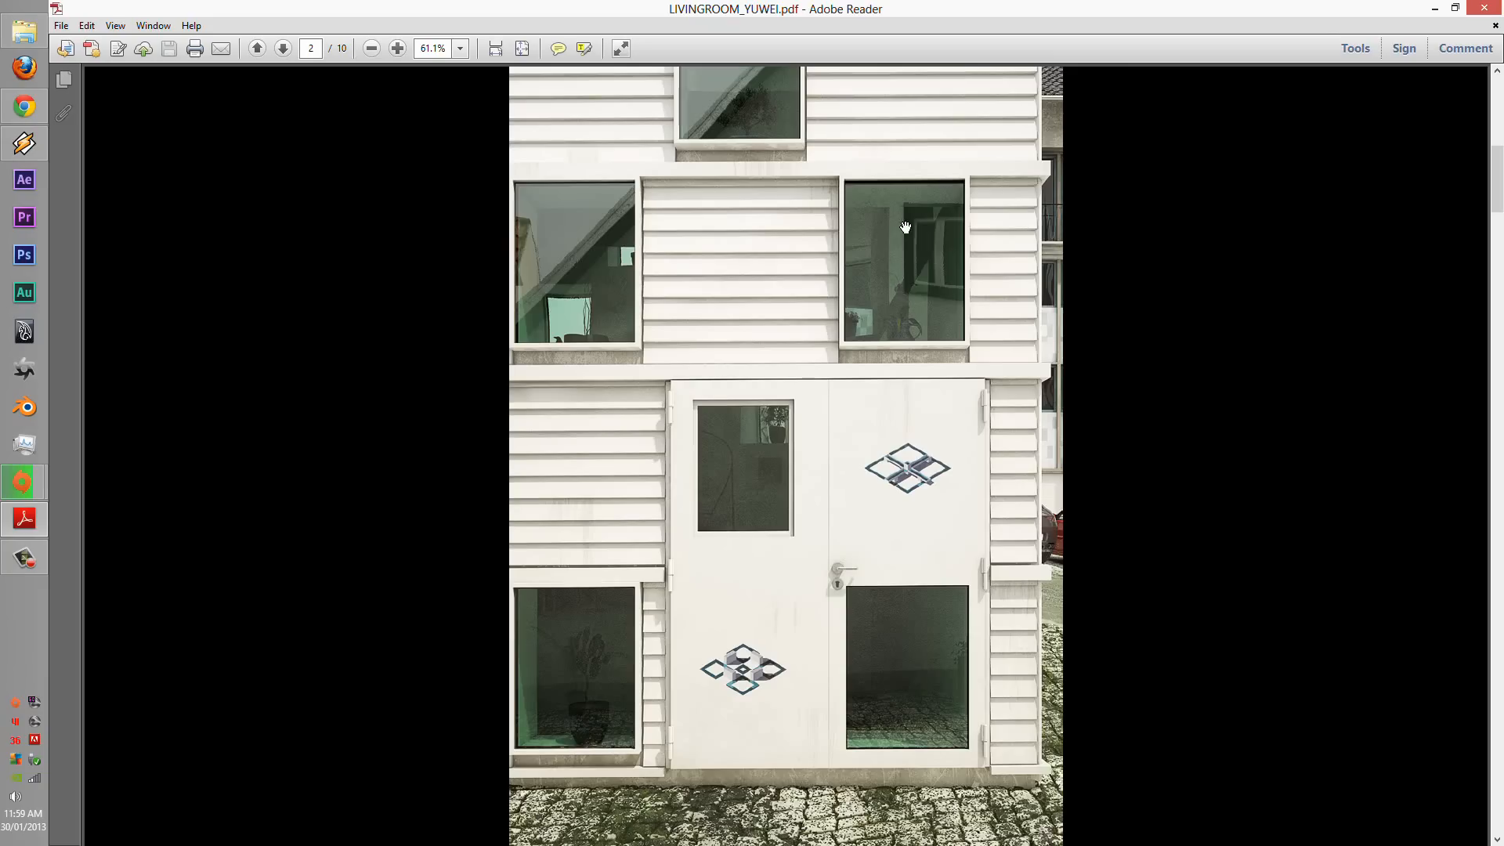
mouse_move(854, 244)
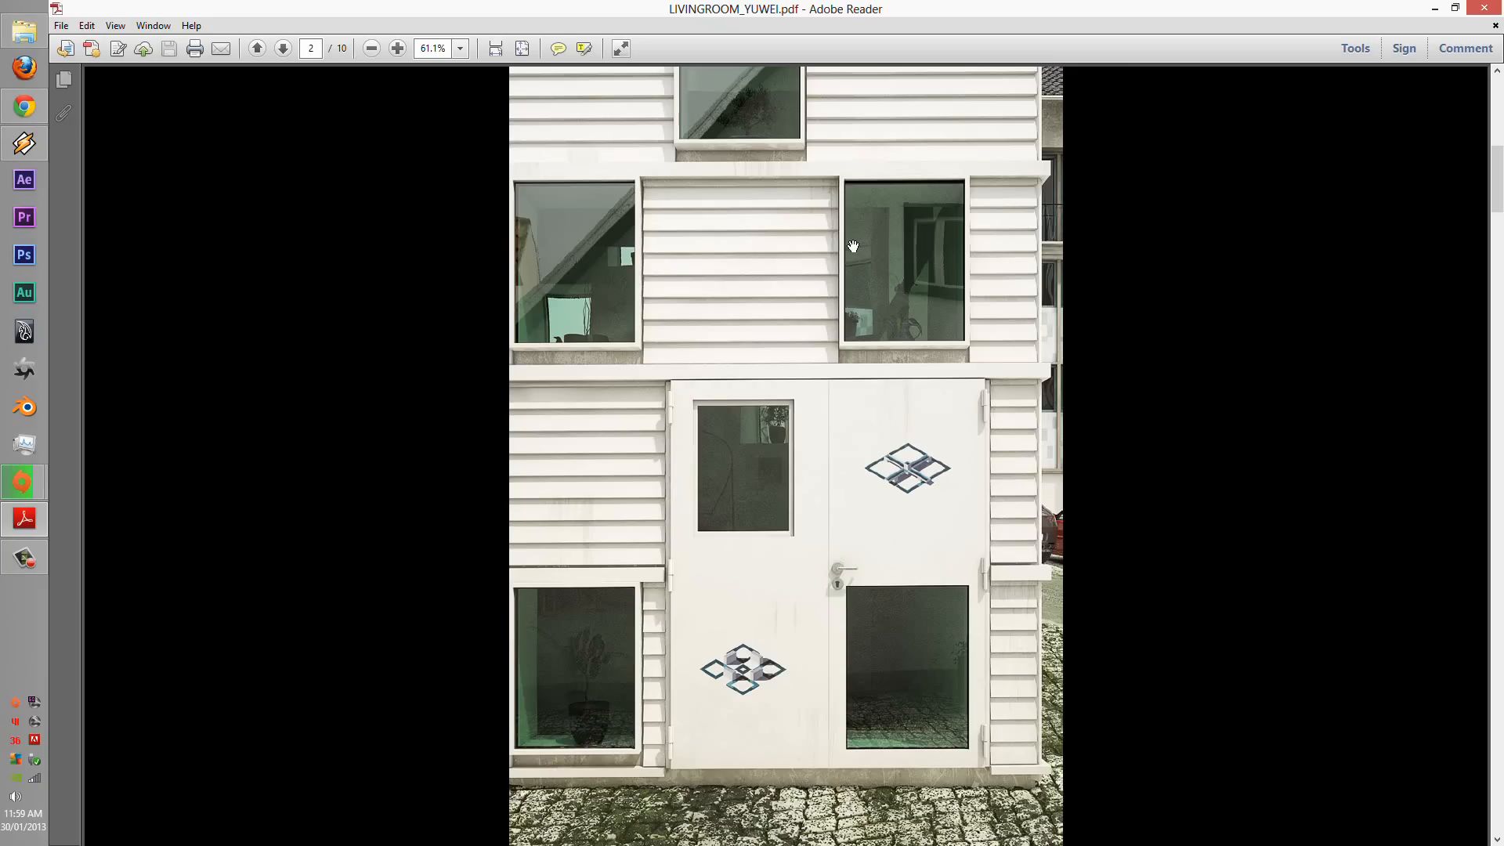
mouse_move(705, 439)
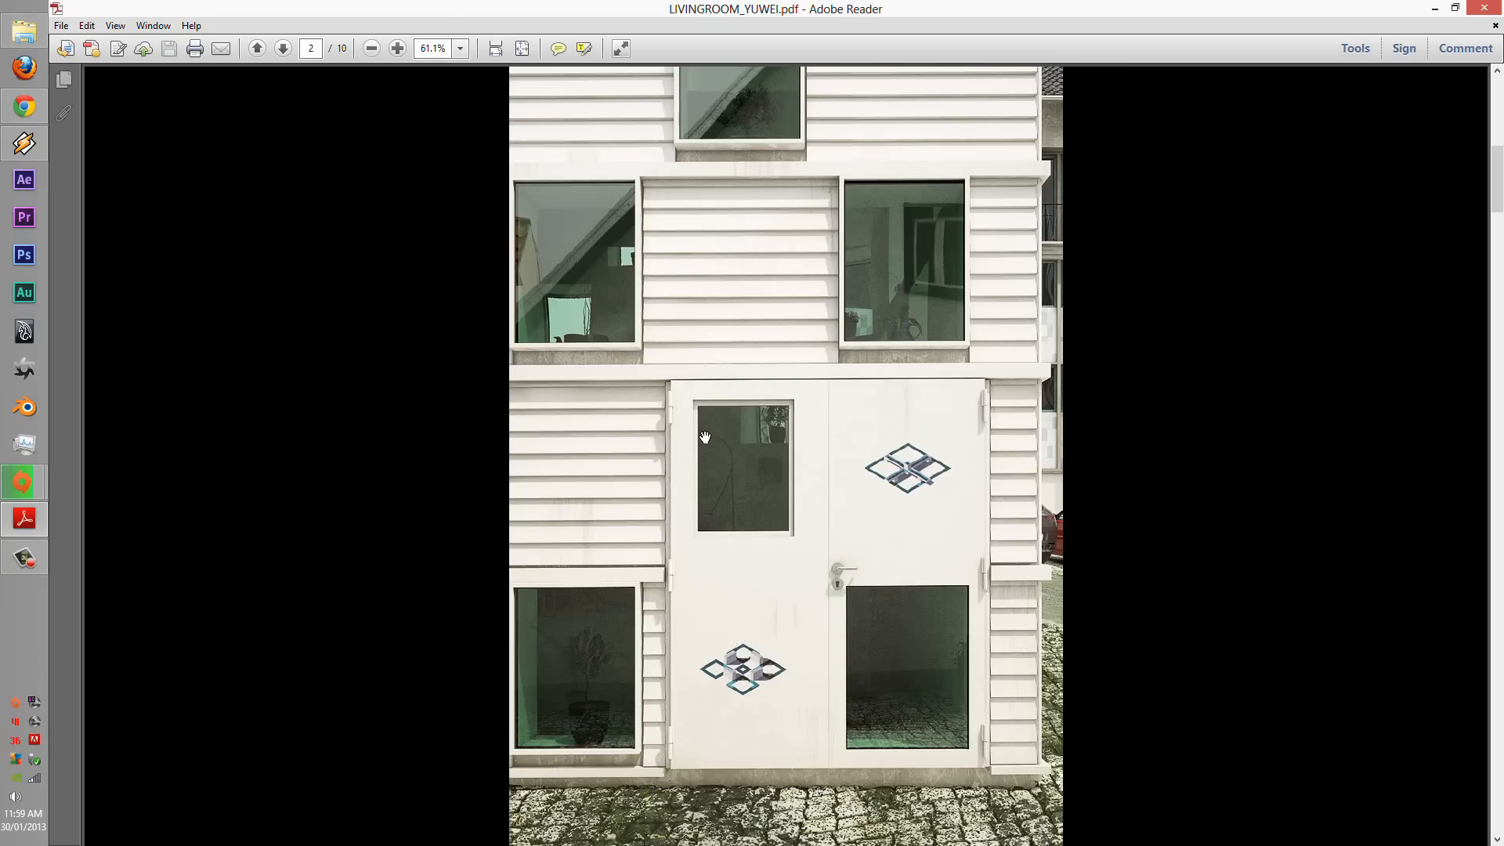
mouse_move(637, 313)
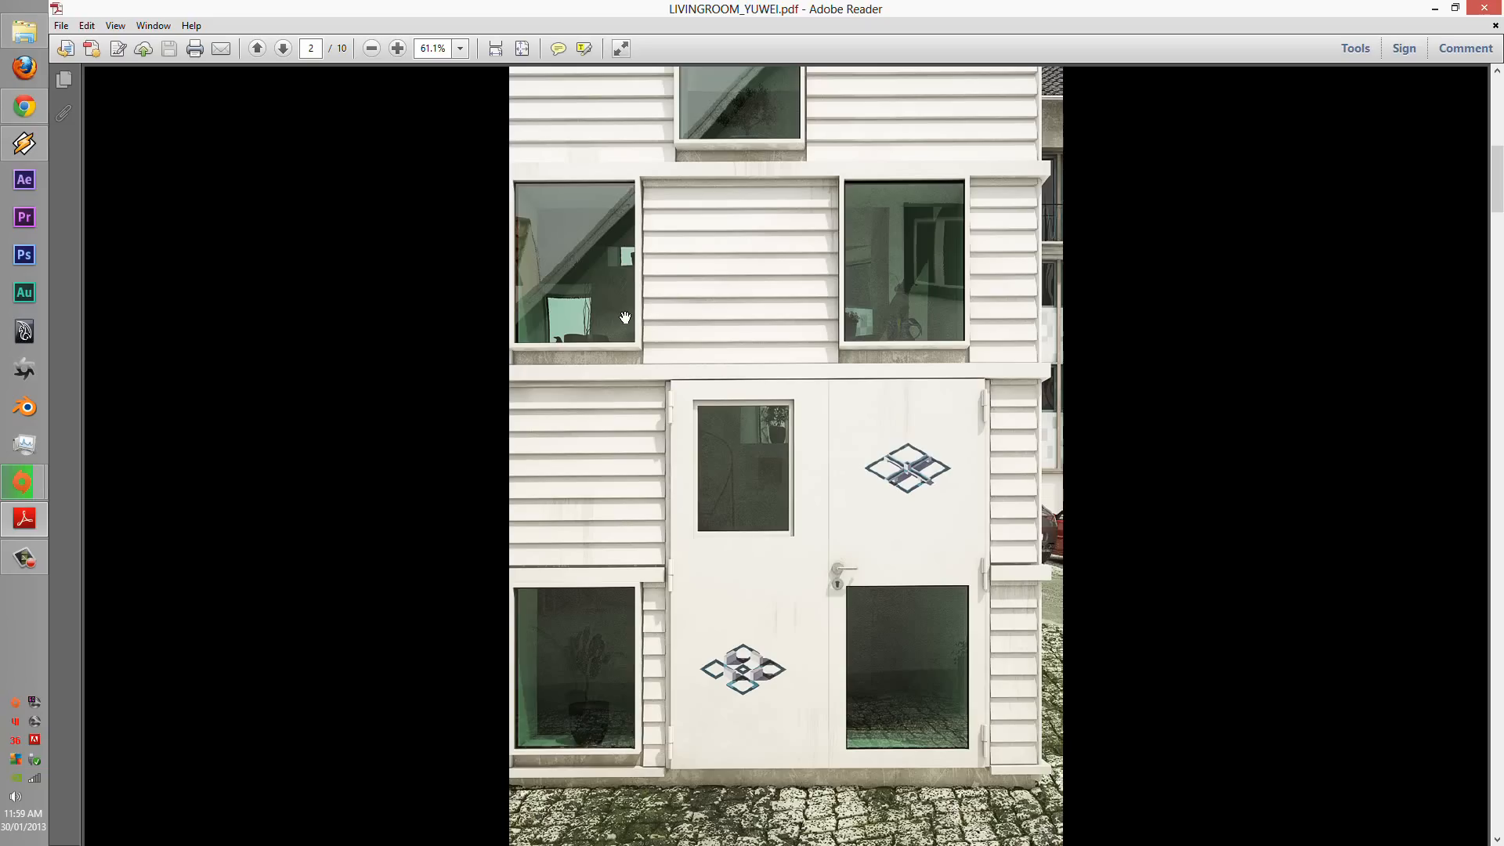
mouse_move(745, 442)
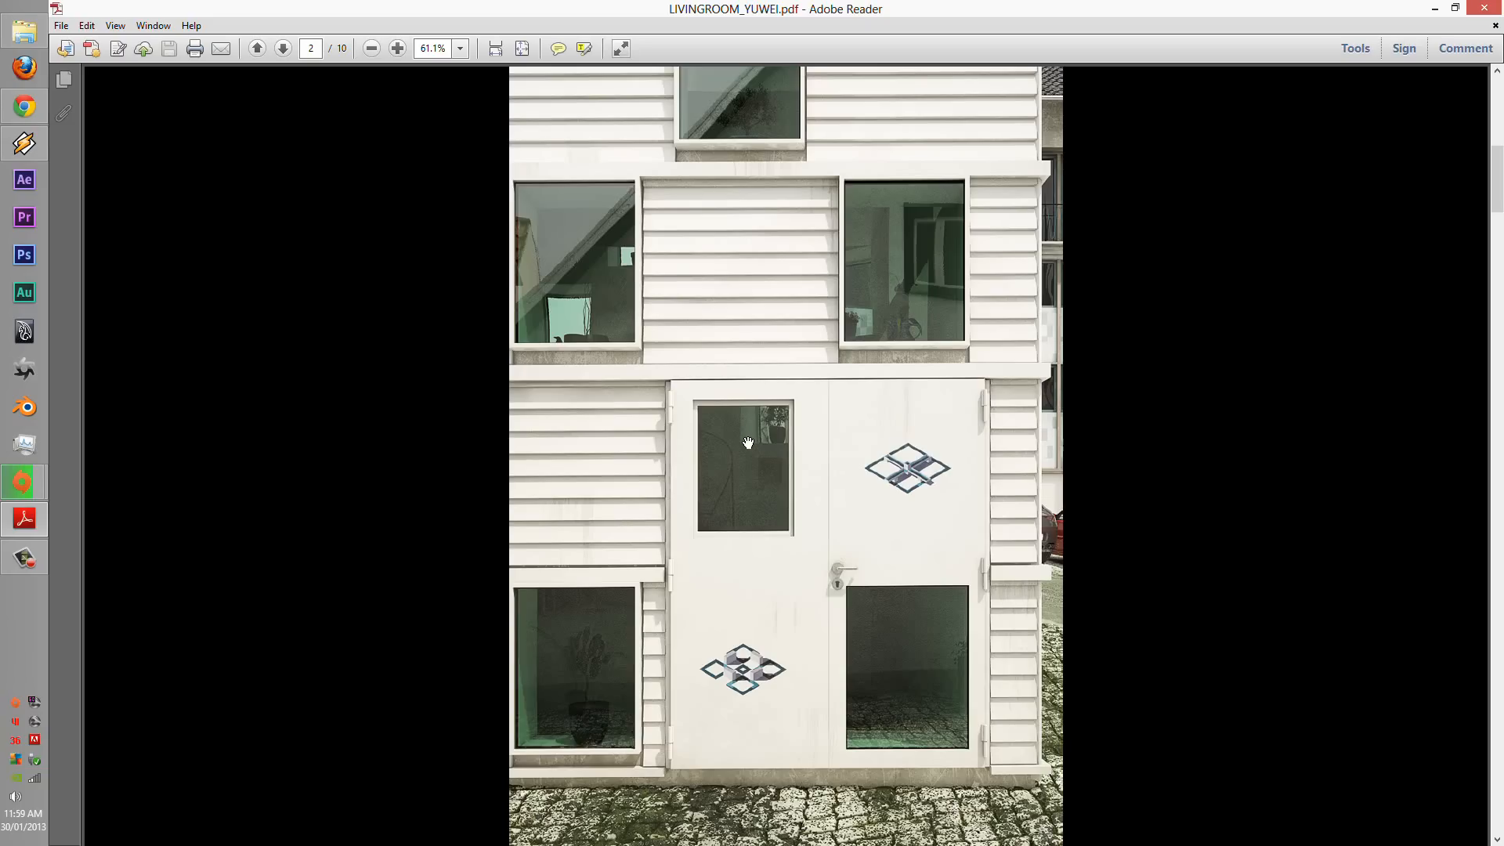
mouse_move(742, 454)
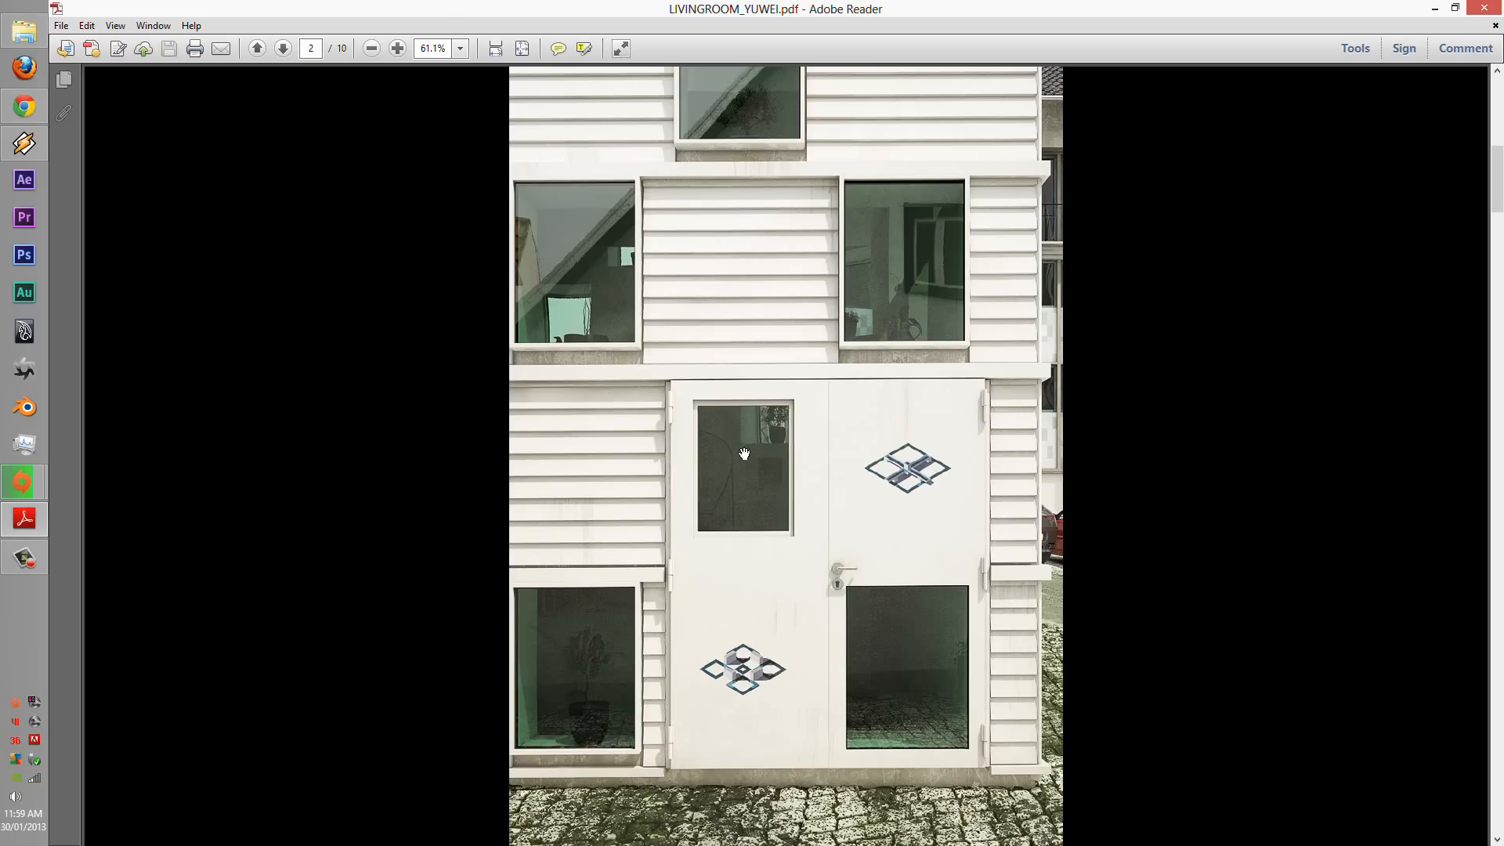
mouse_move(727, 502)
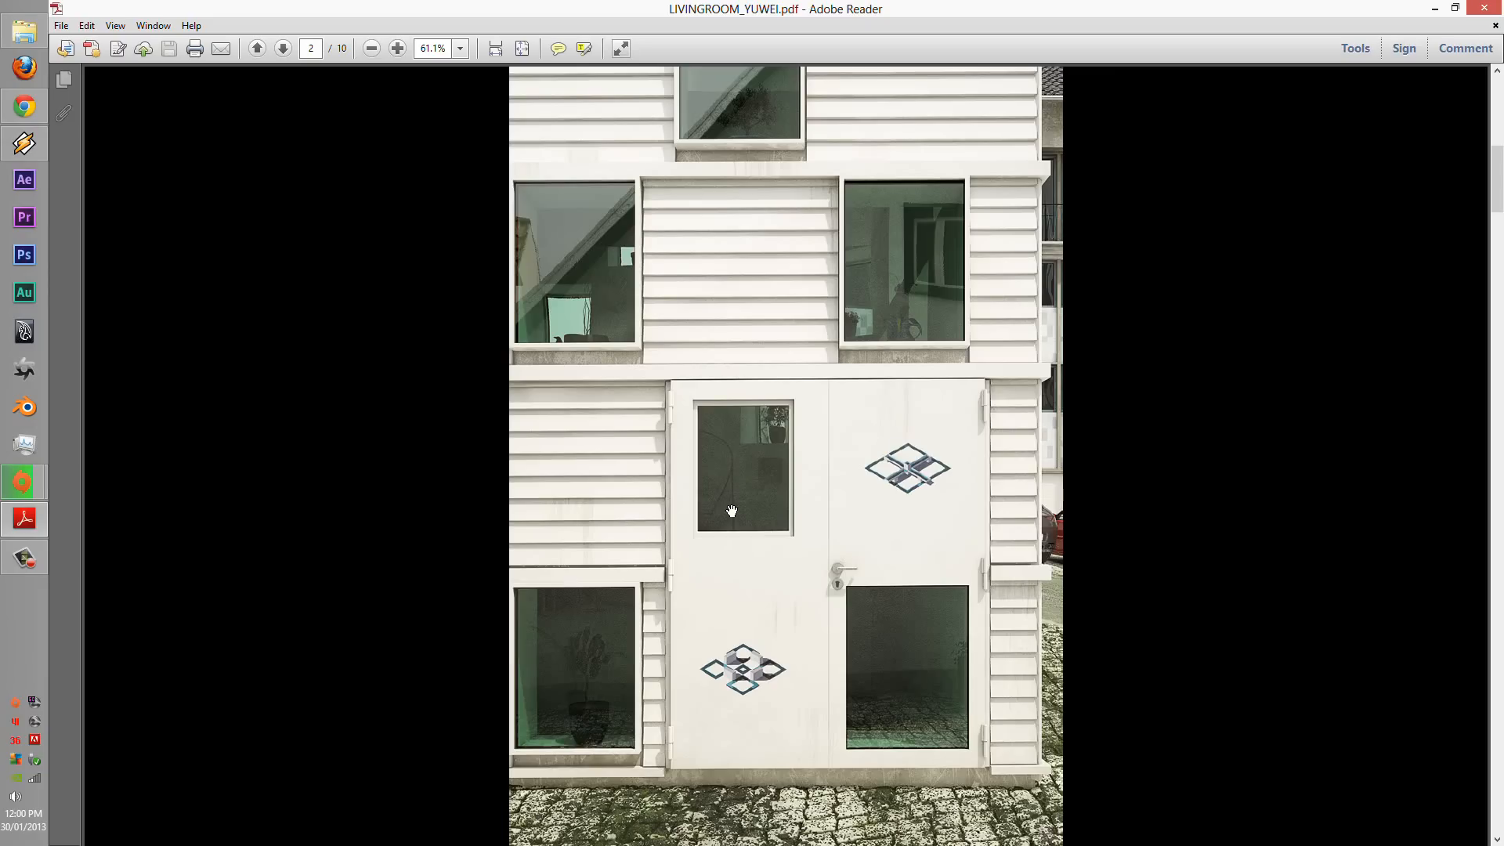
mouse_move(677, 586)
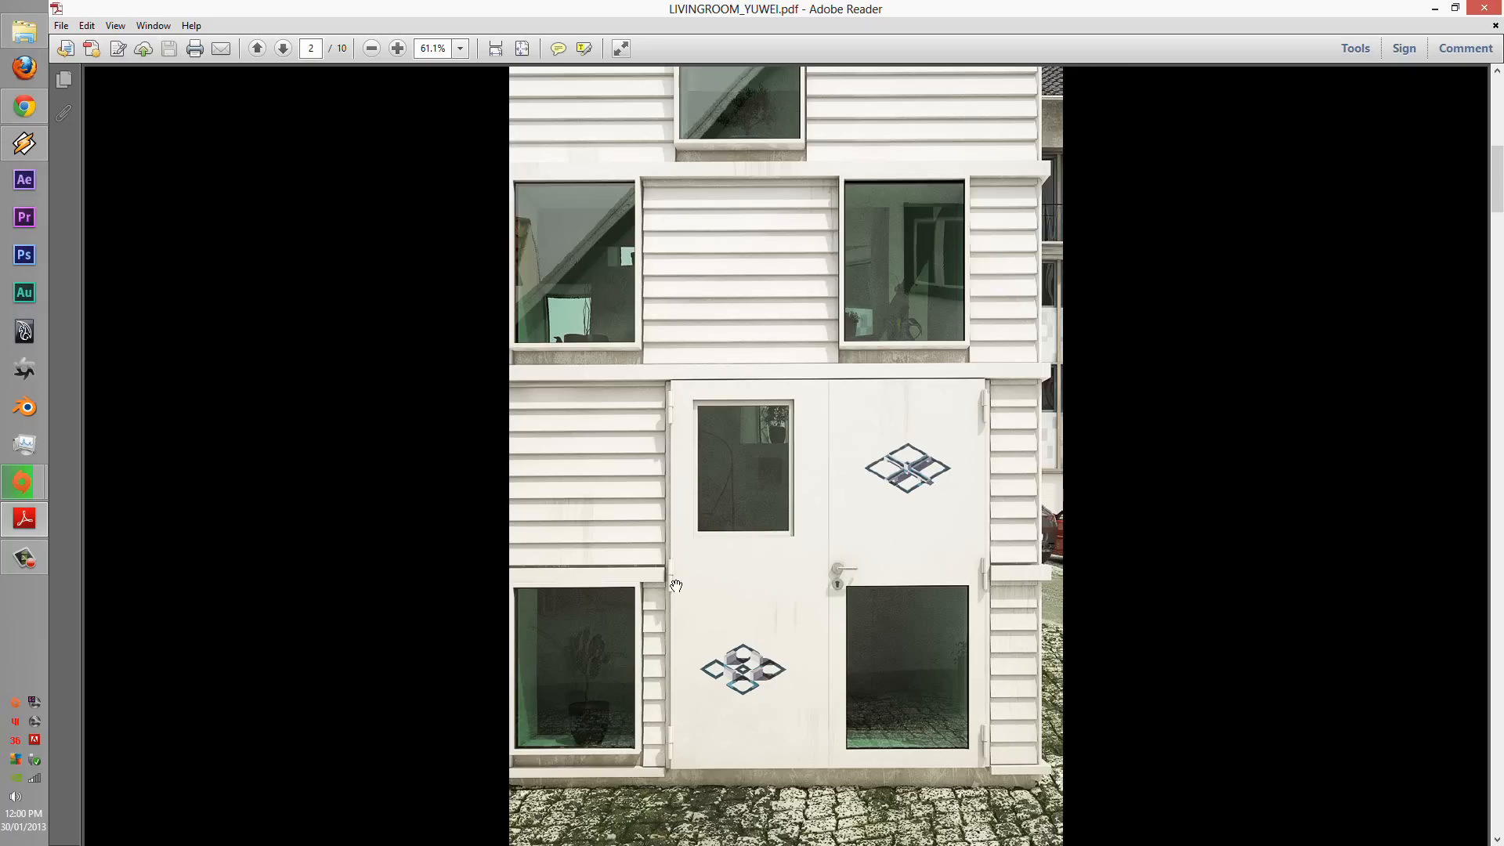
mouse_move(687, 811)
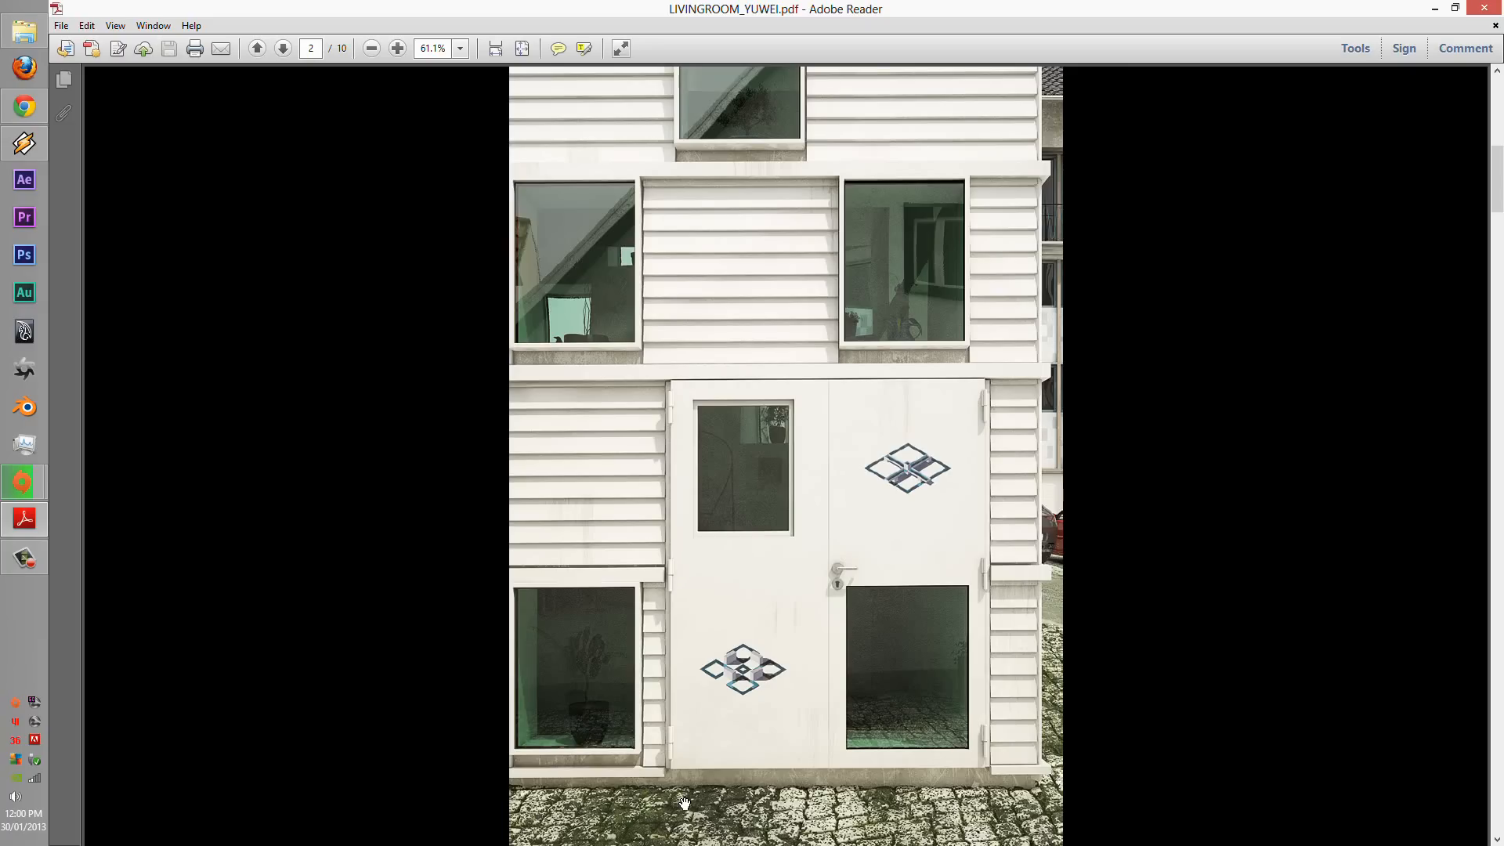
mouse_move(511, 146)
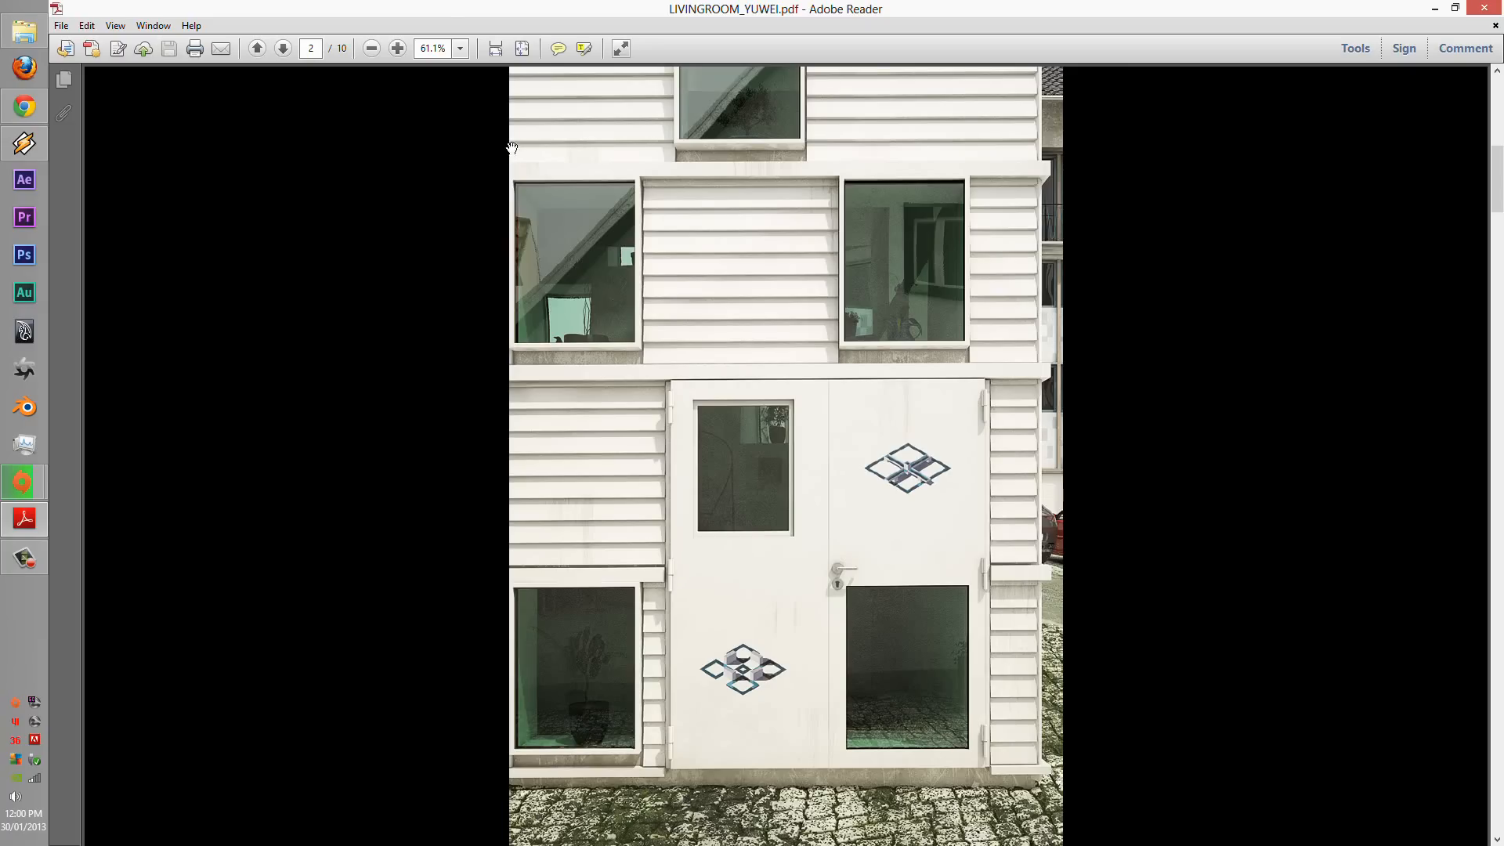
left_click(281, 48)
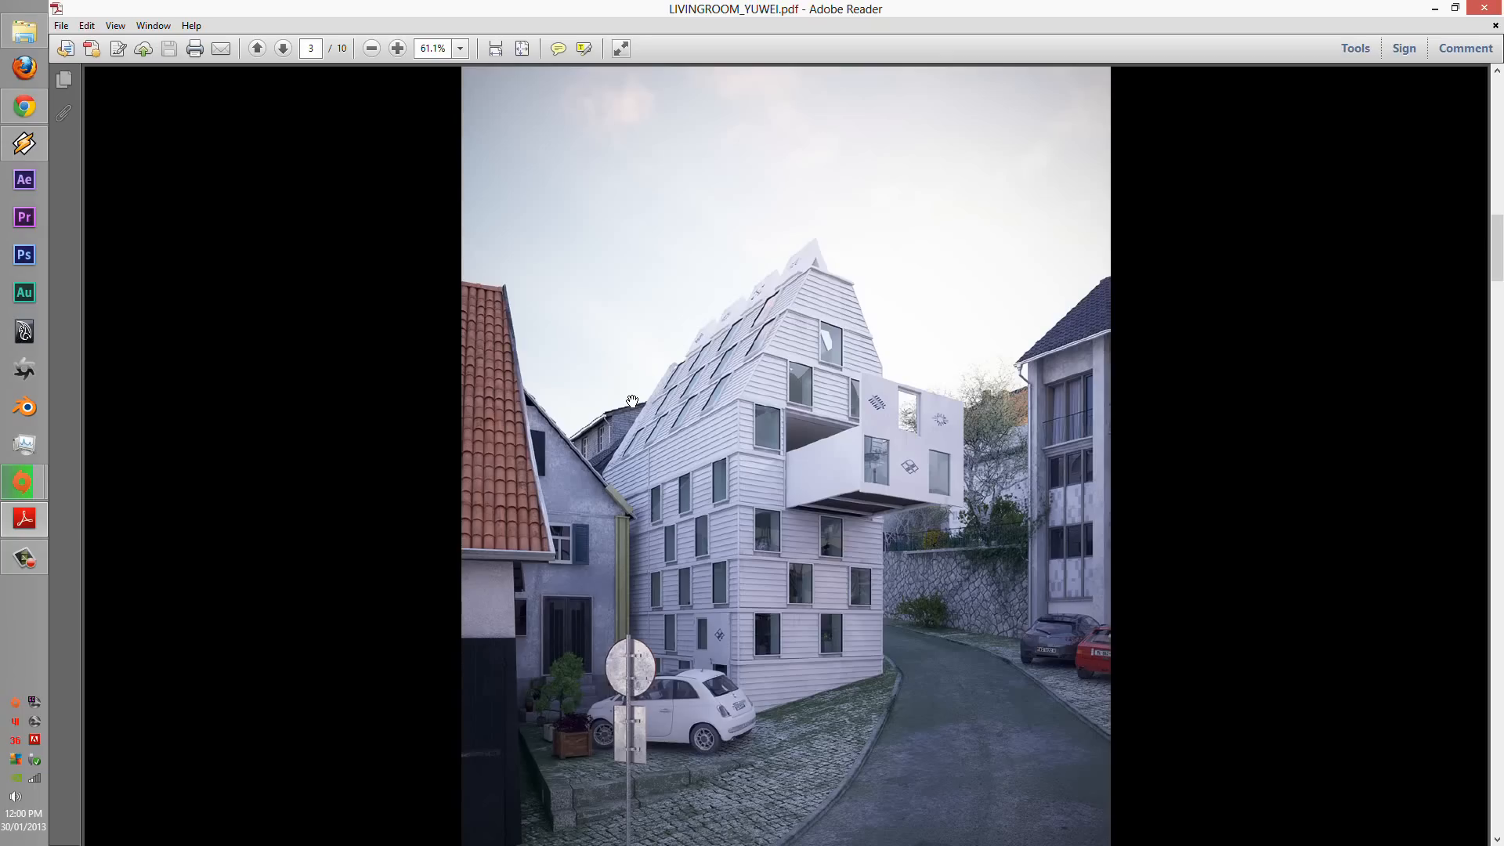
mouse_move(569, 727)
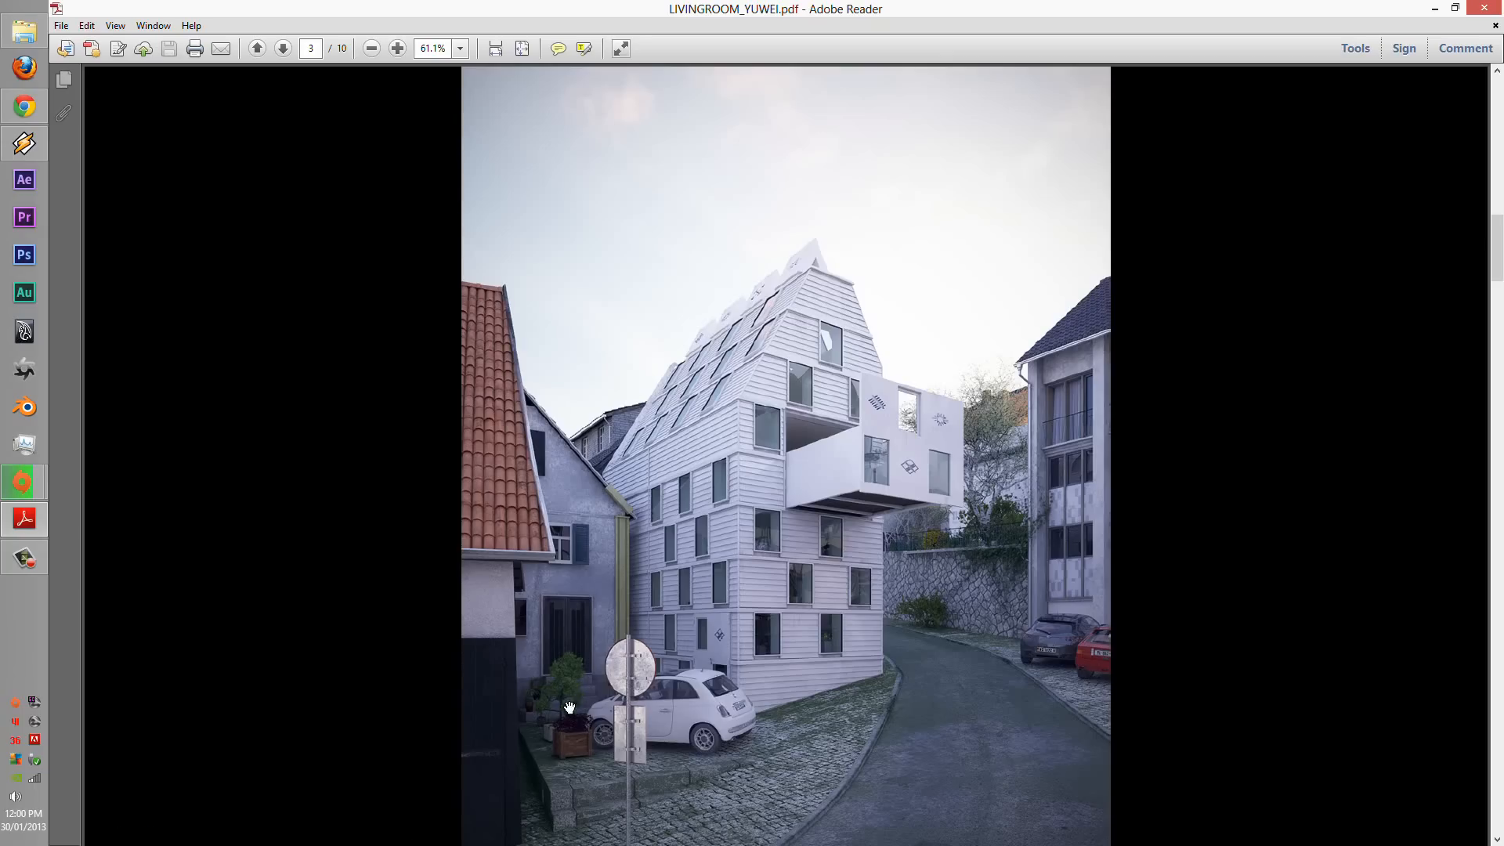
mouse_move(567, 700)
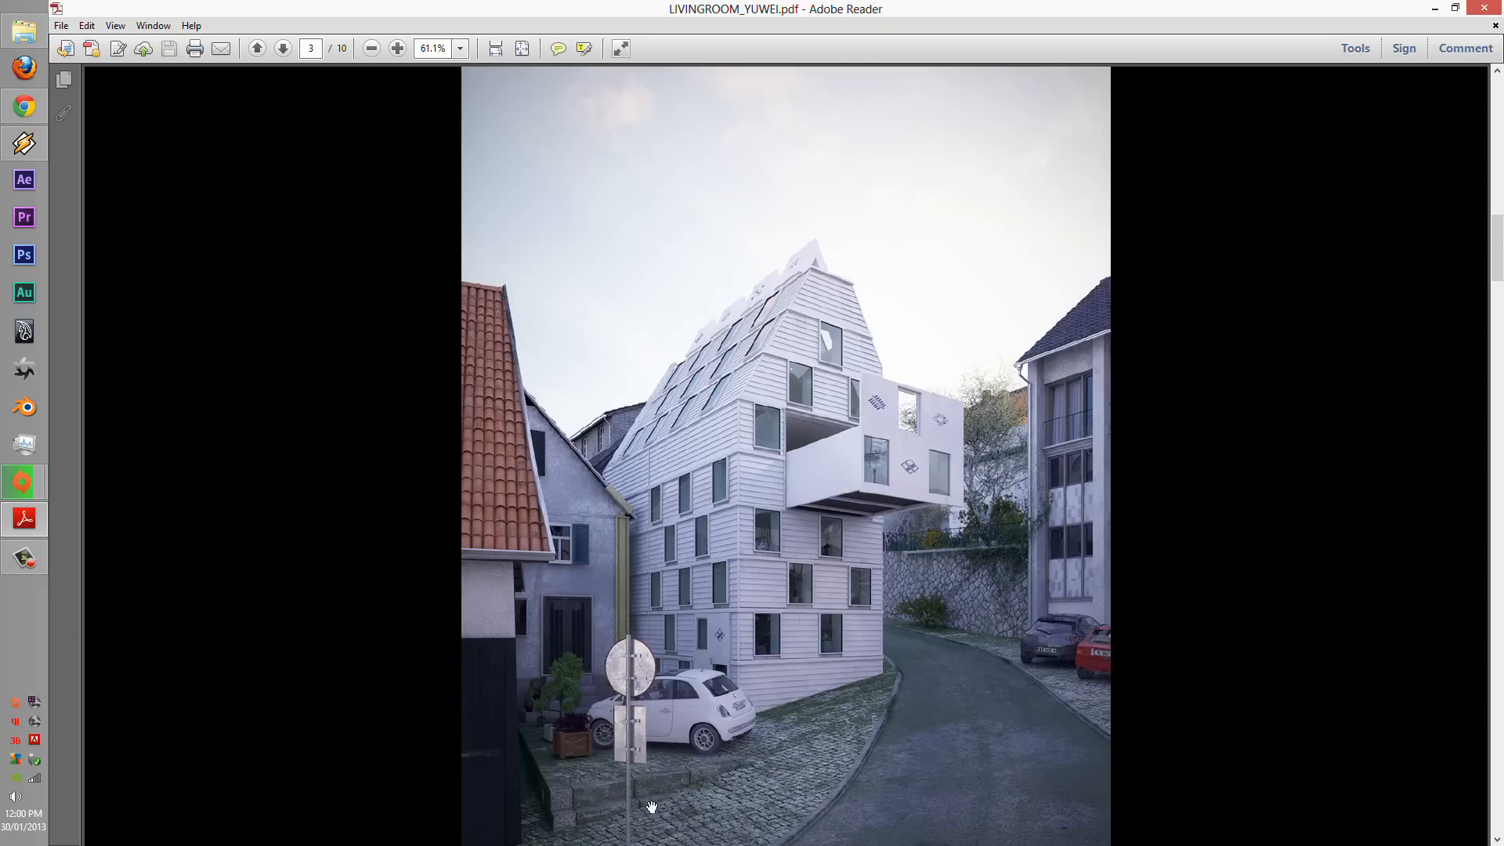
mouse_move(564, 710)
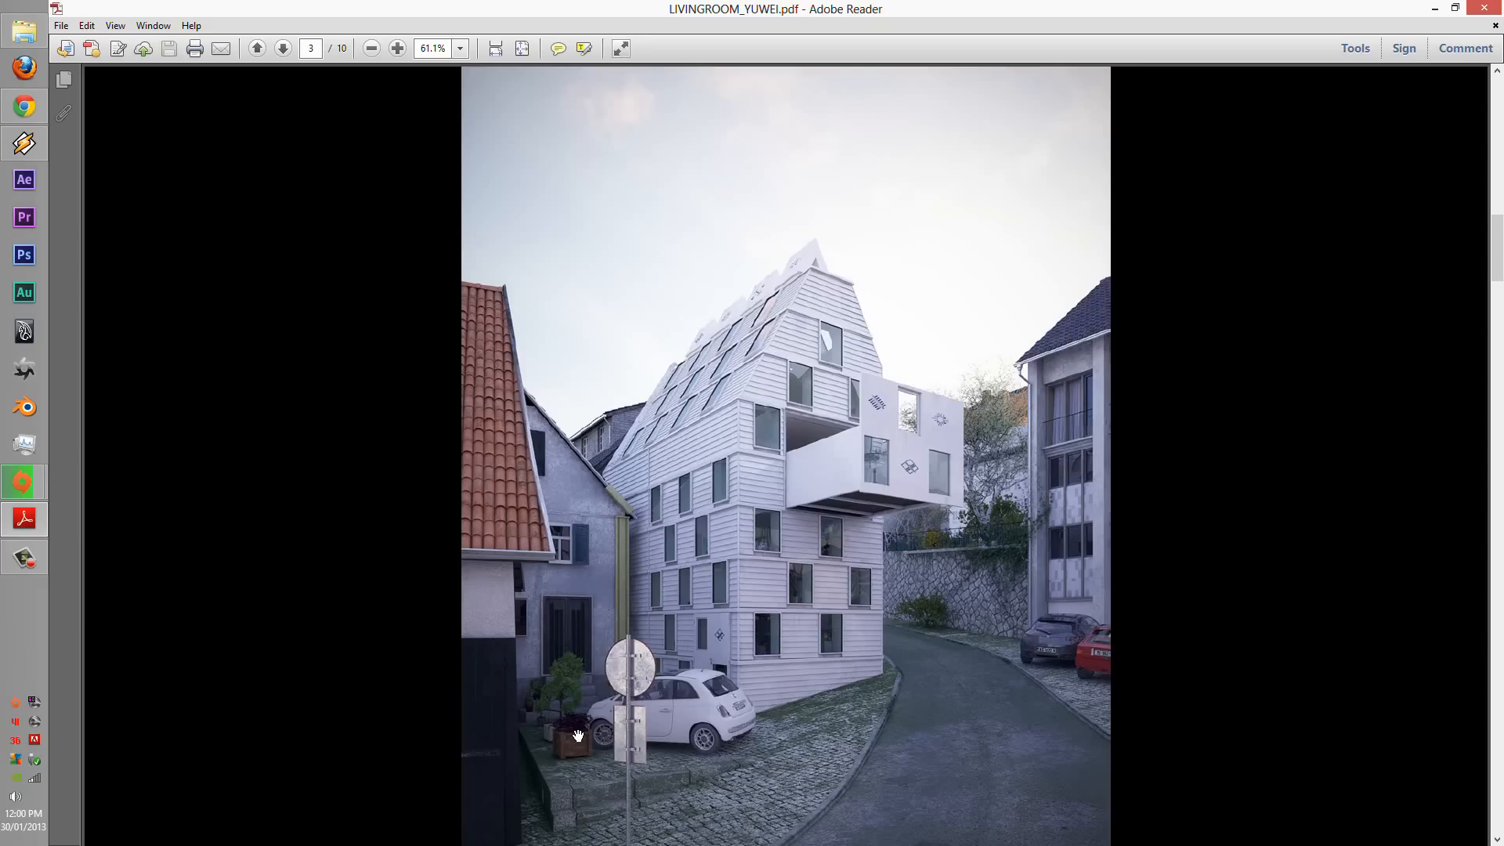
mouse_move(570, 736)
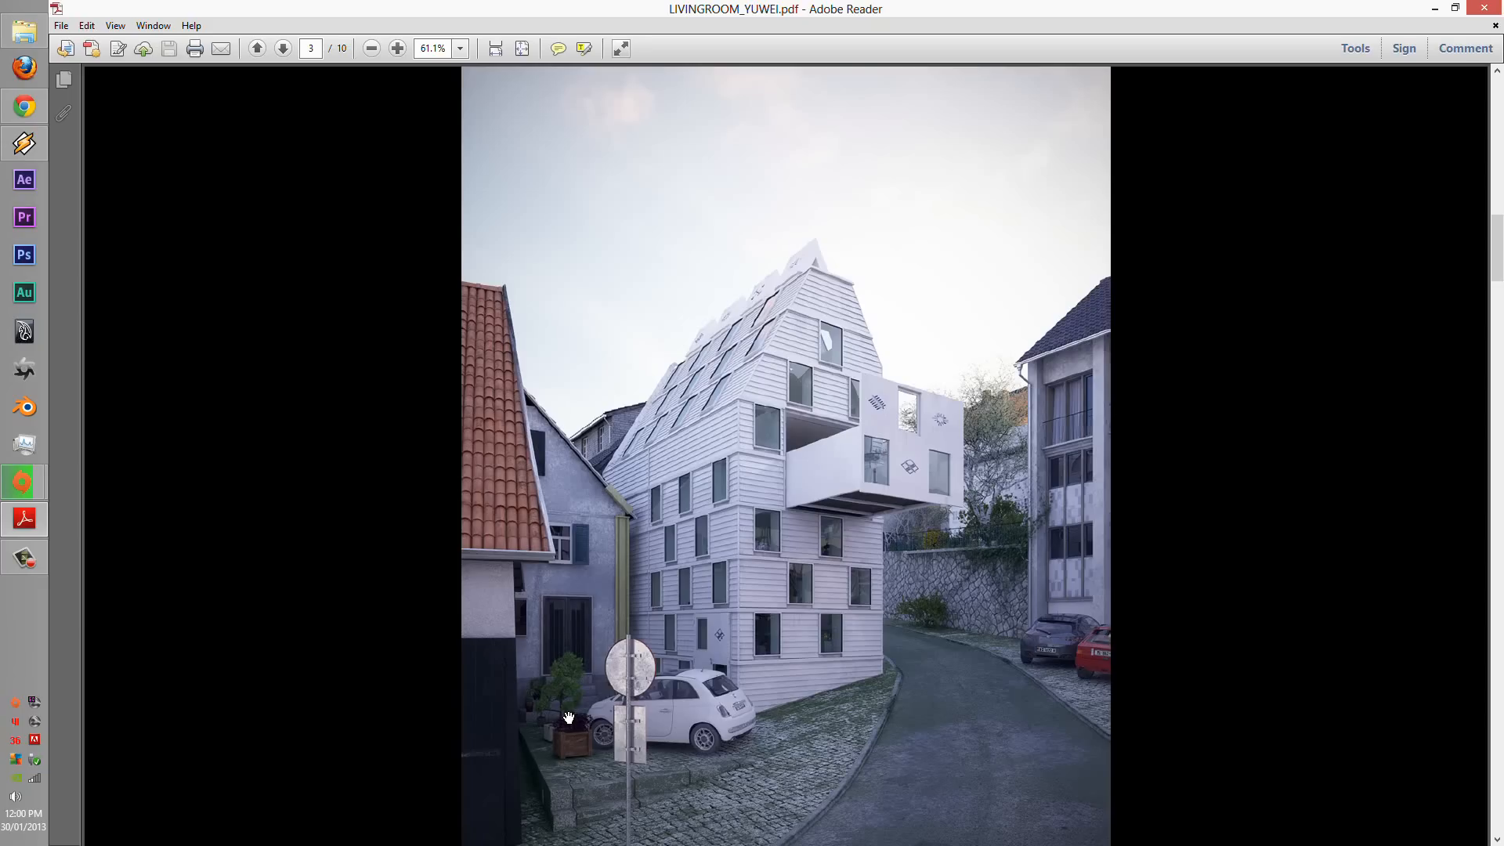
mouse_move(569, 724)
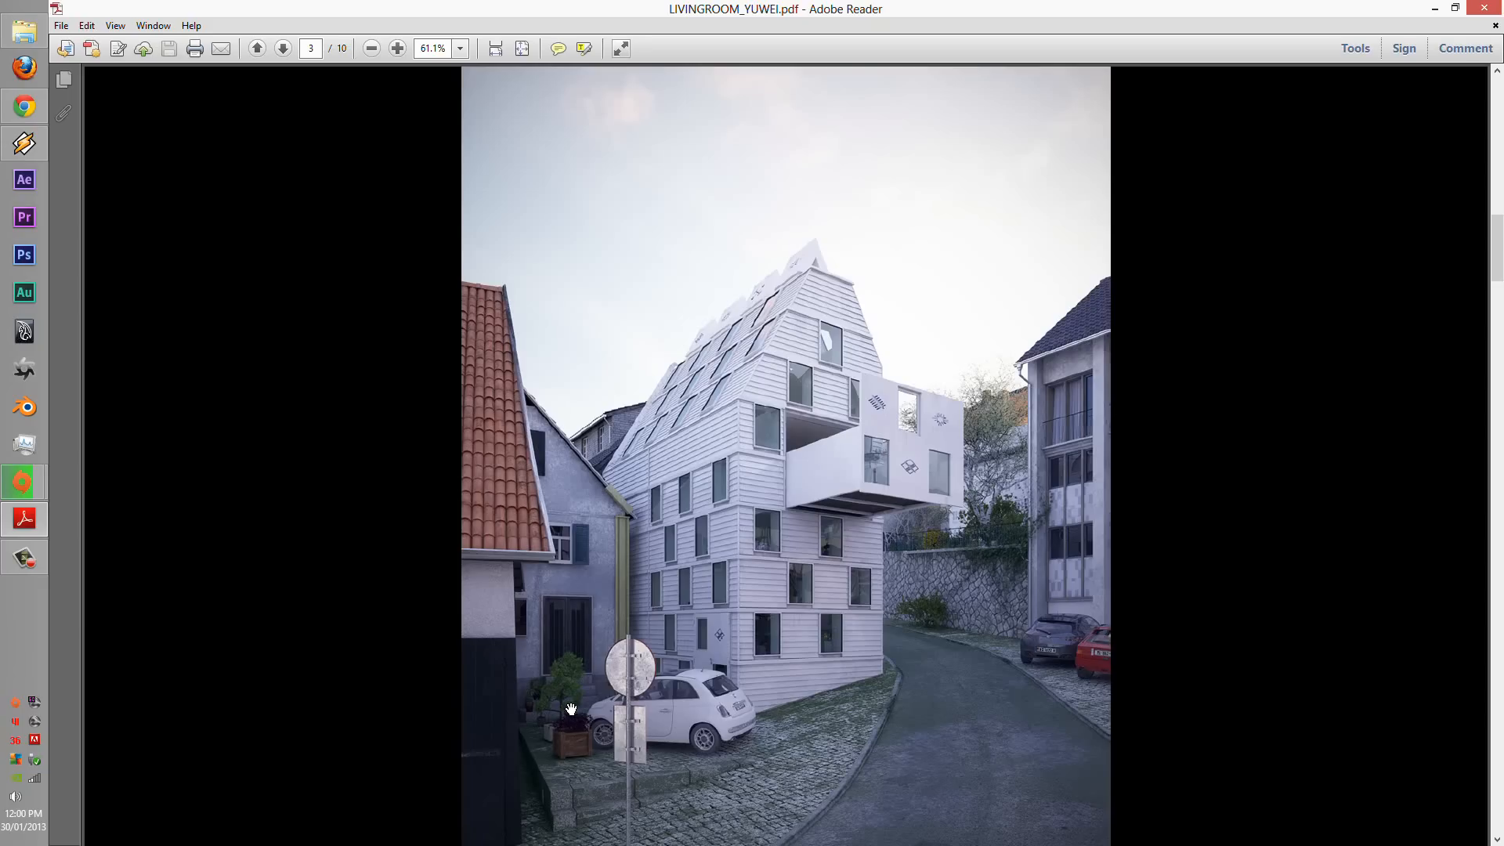
mouse_move(965, 630)
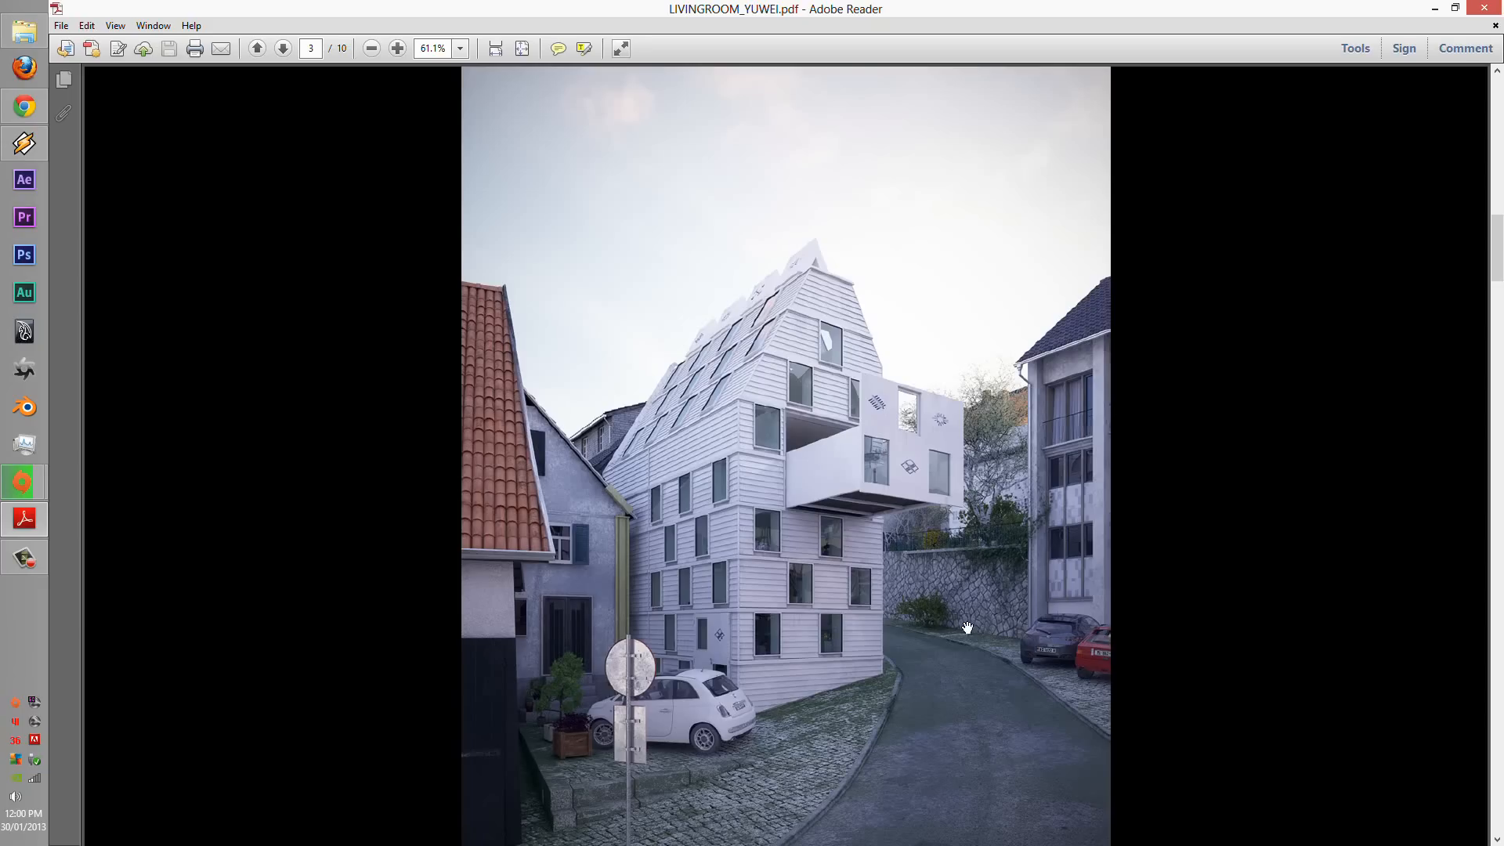
mouse_move(988, 640)
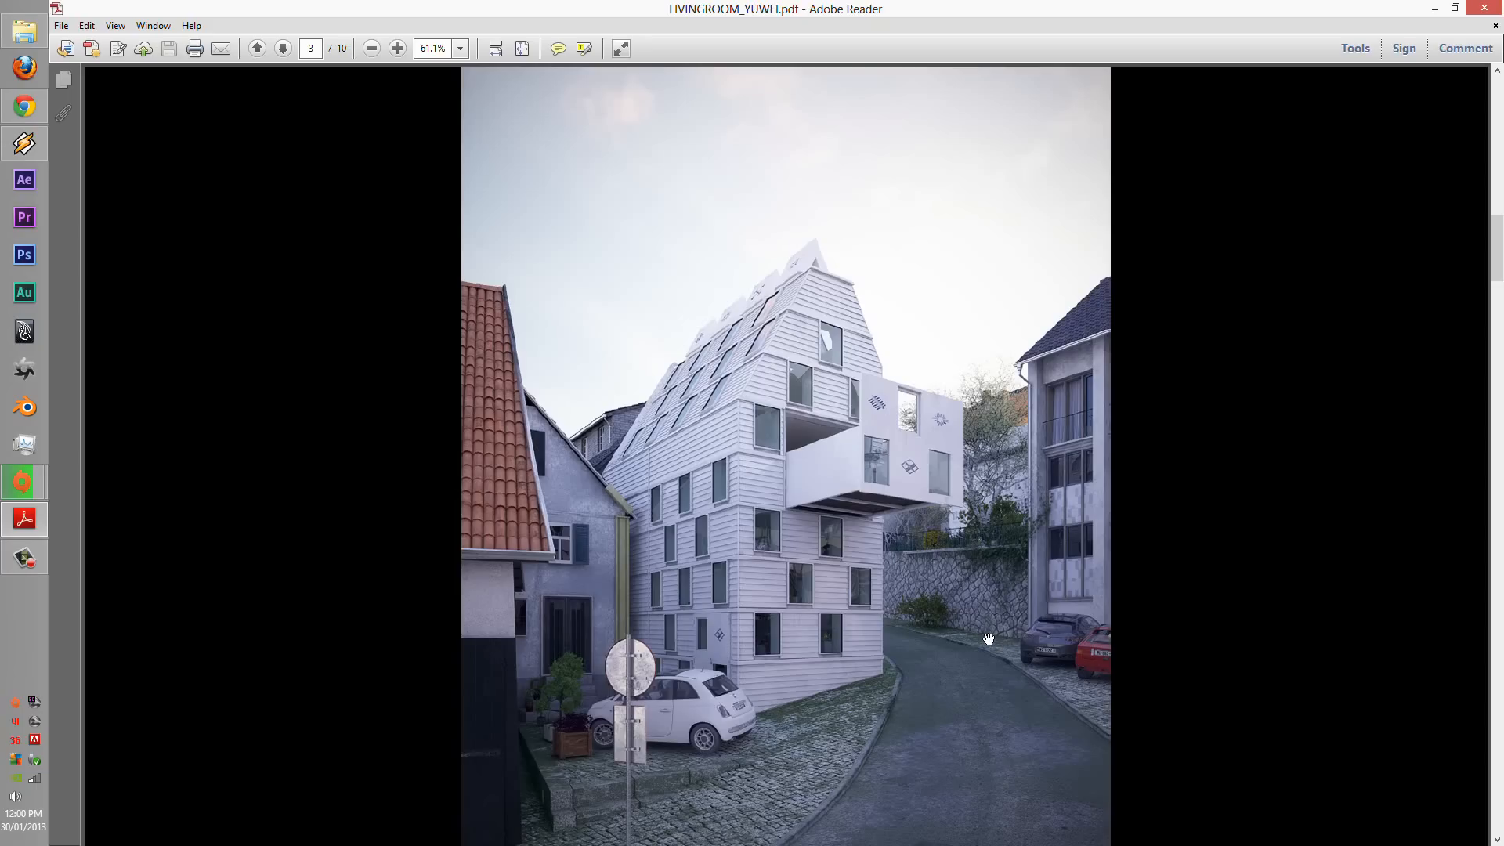
mouse_move(928, 591)
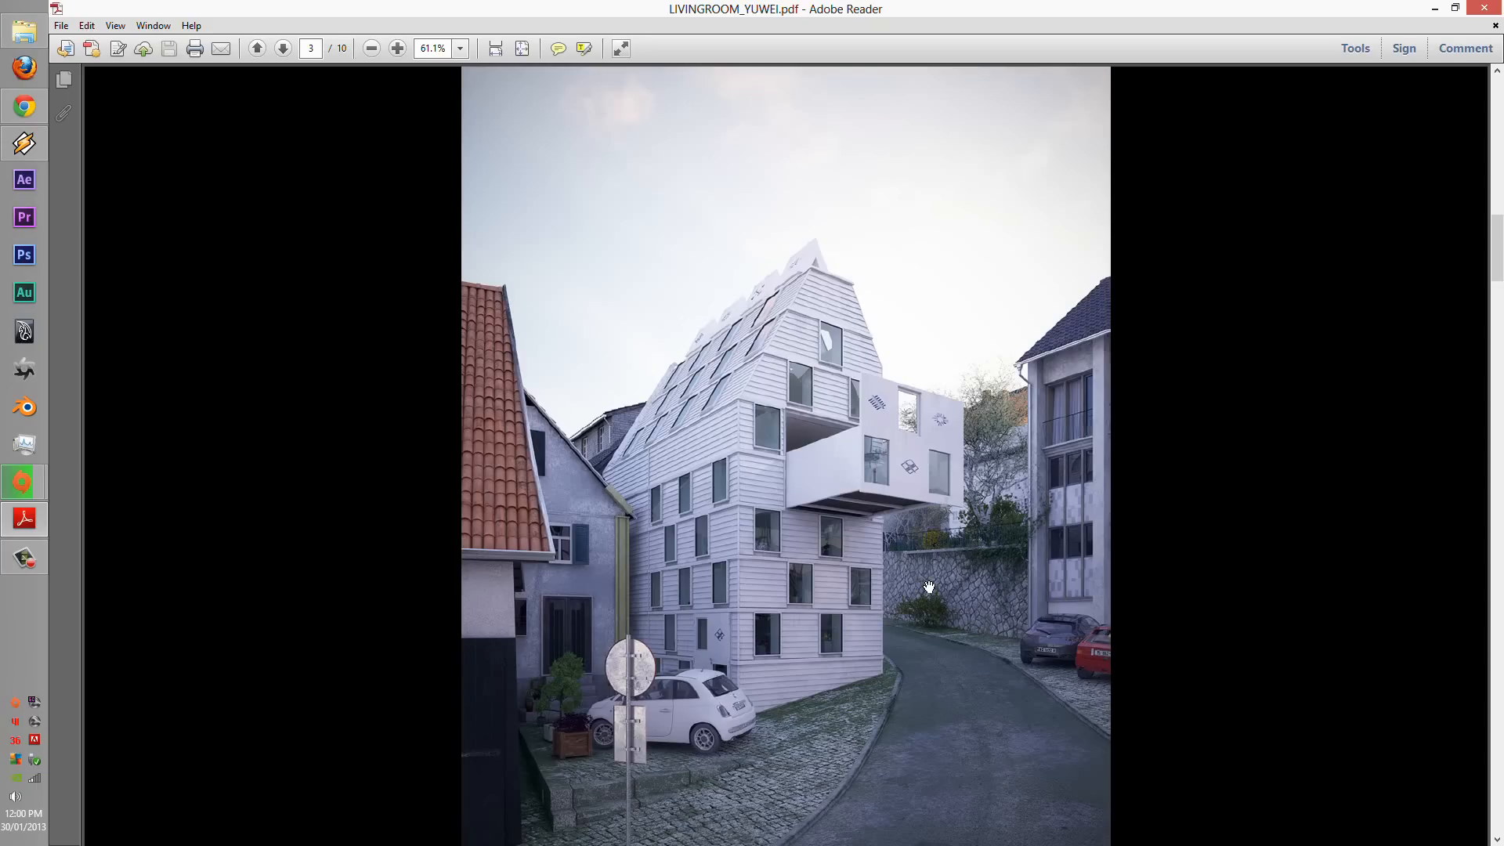
mouse_move(608, 719)
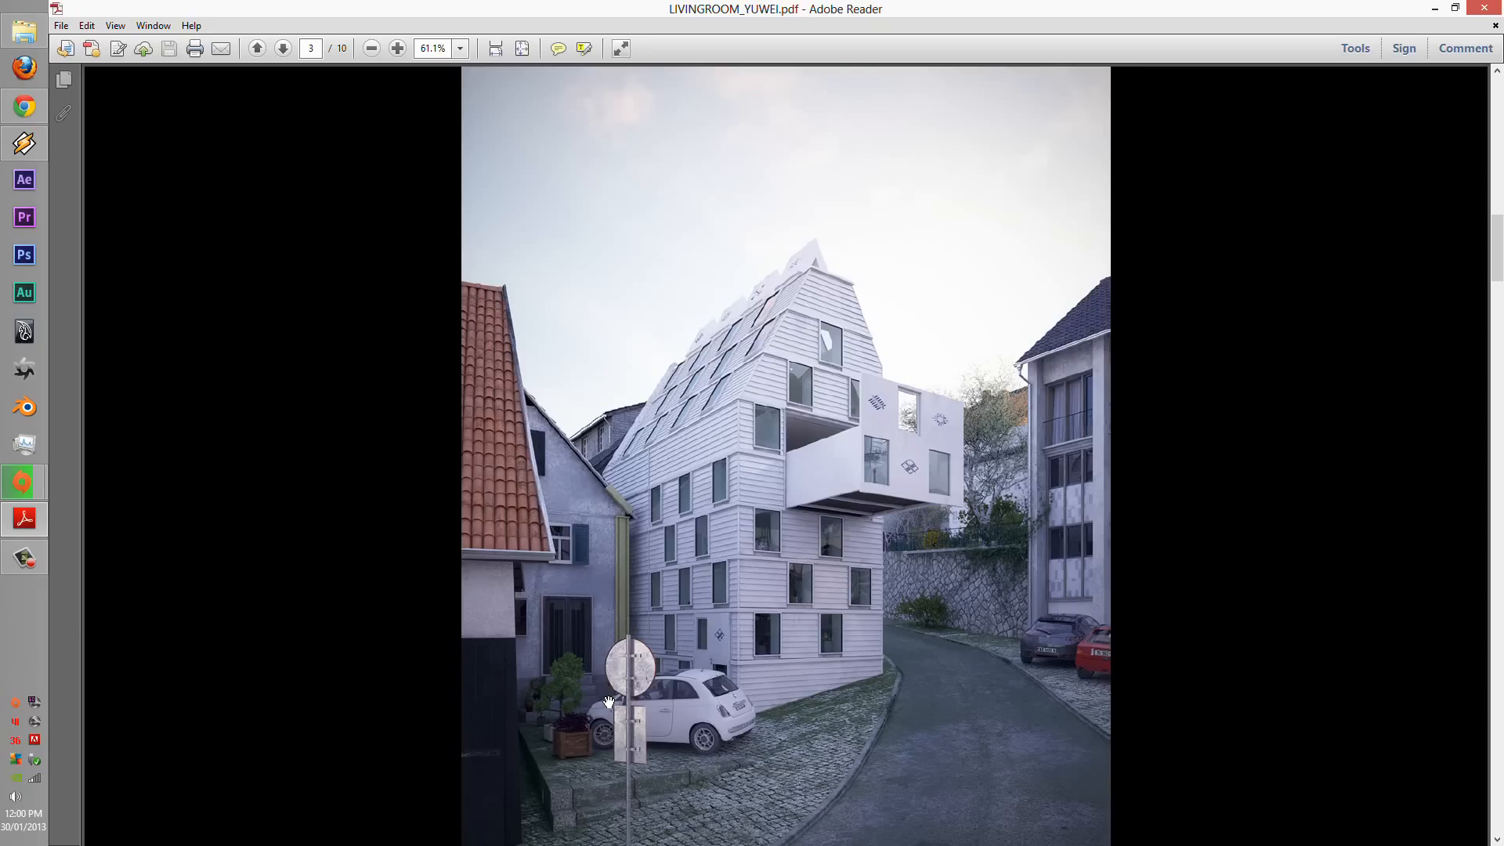
mouse_move(878, 837)
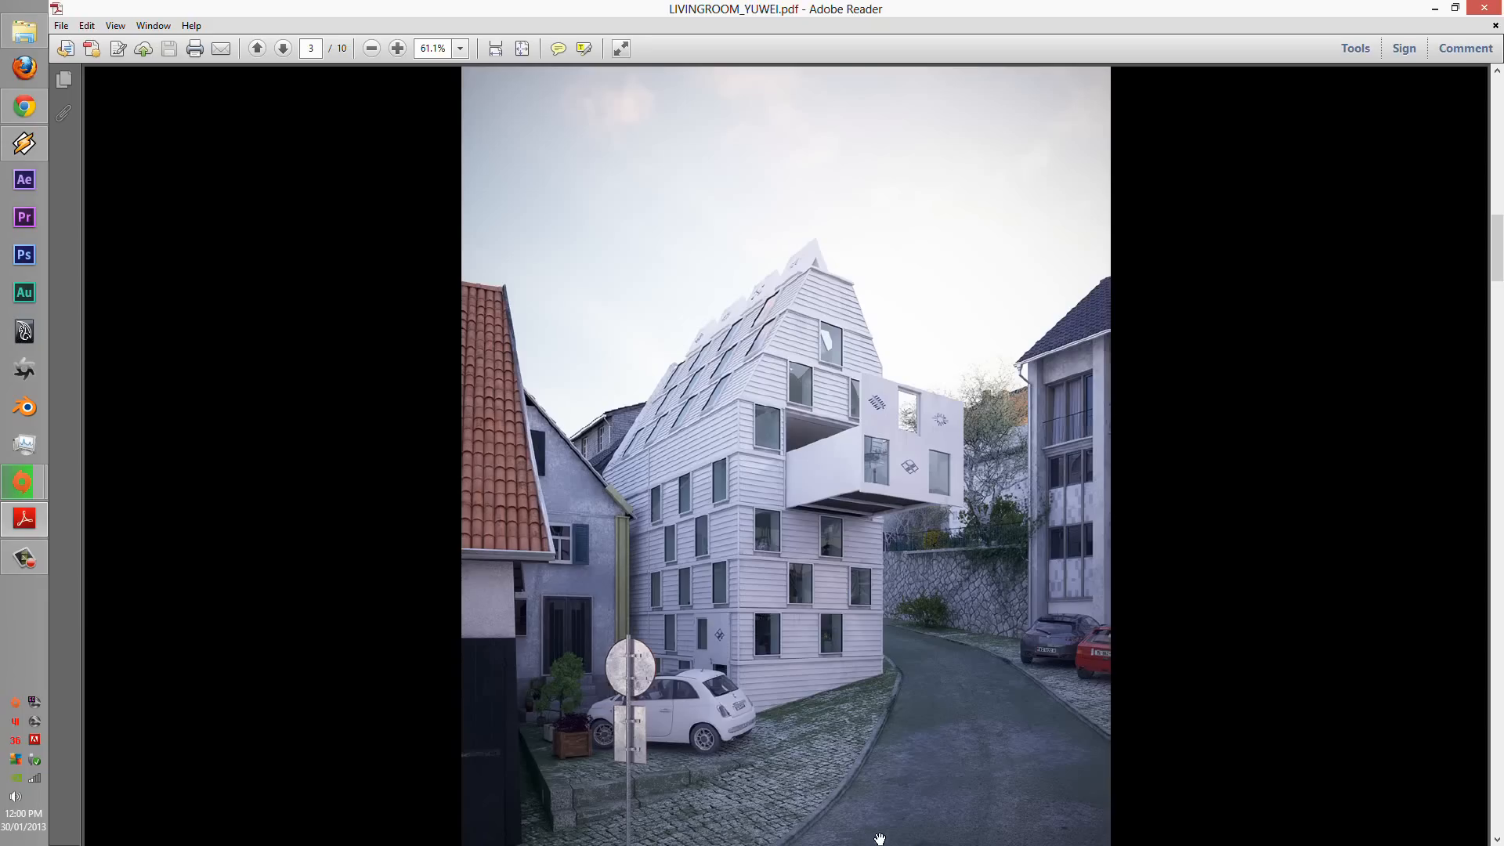
mouse_move(923, 661)
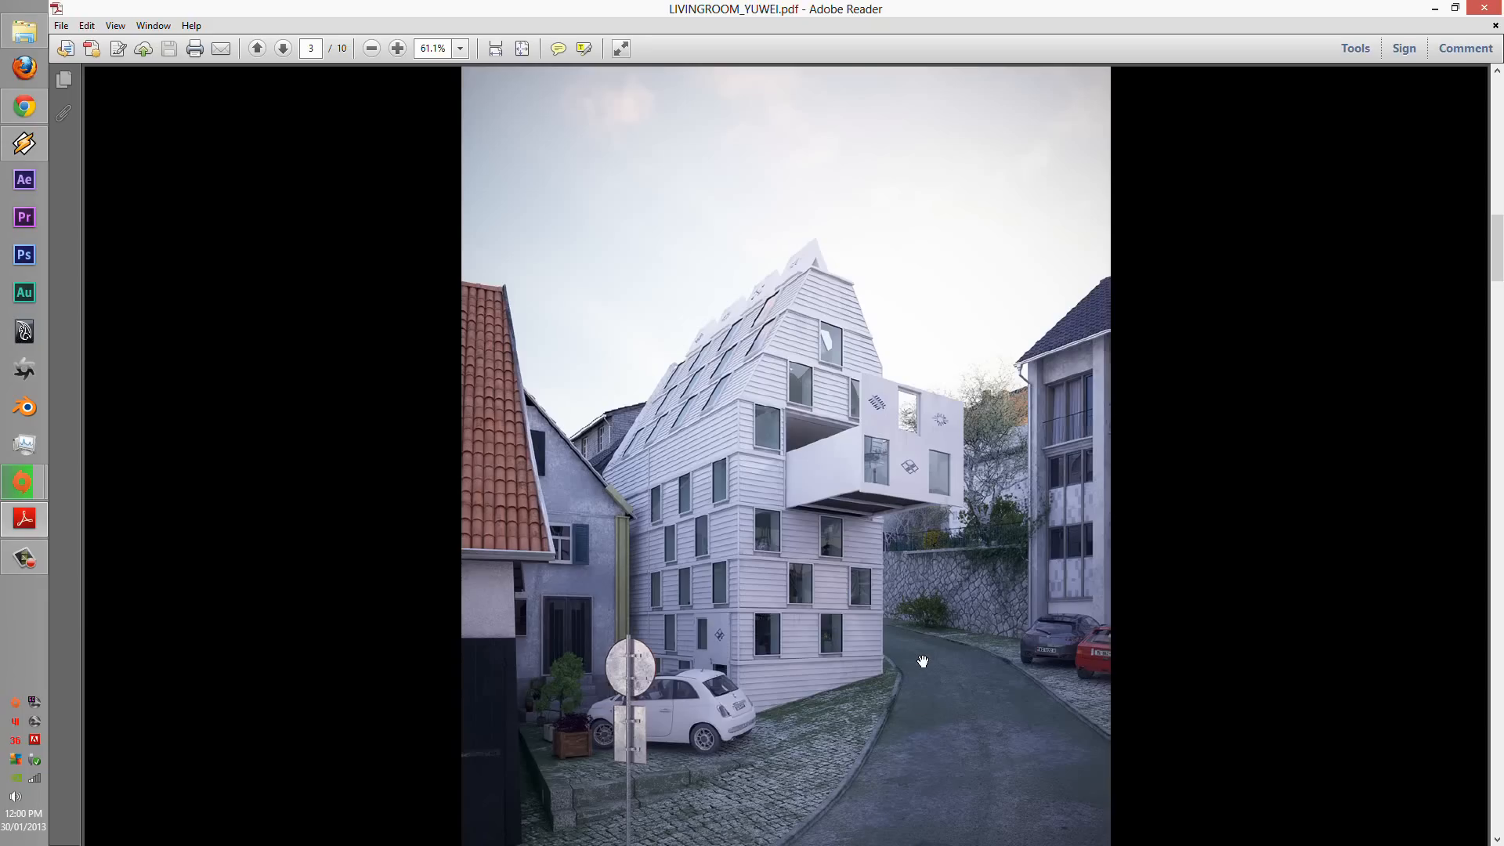
mouse_move(931, 646)
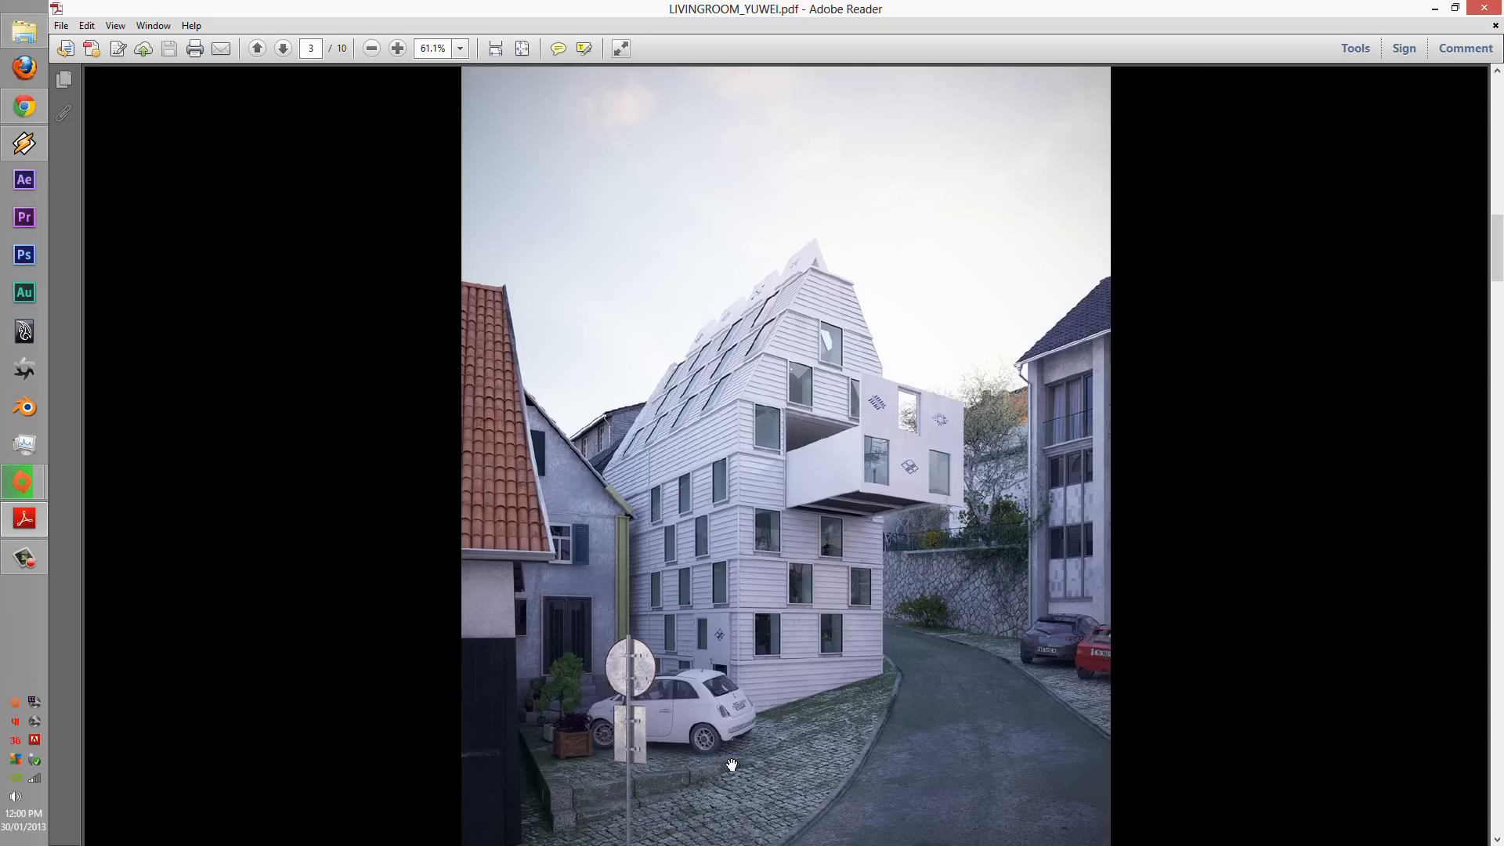
mouse_move(351, 72)
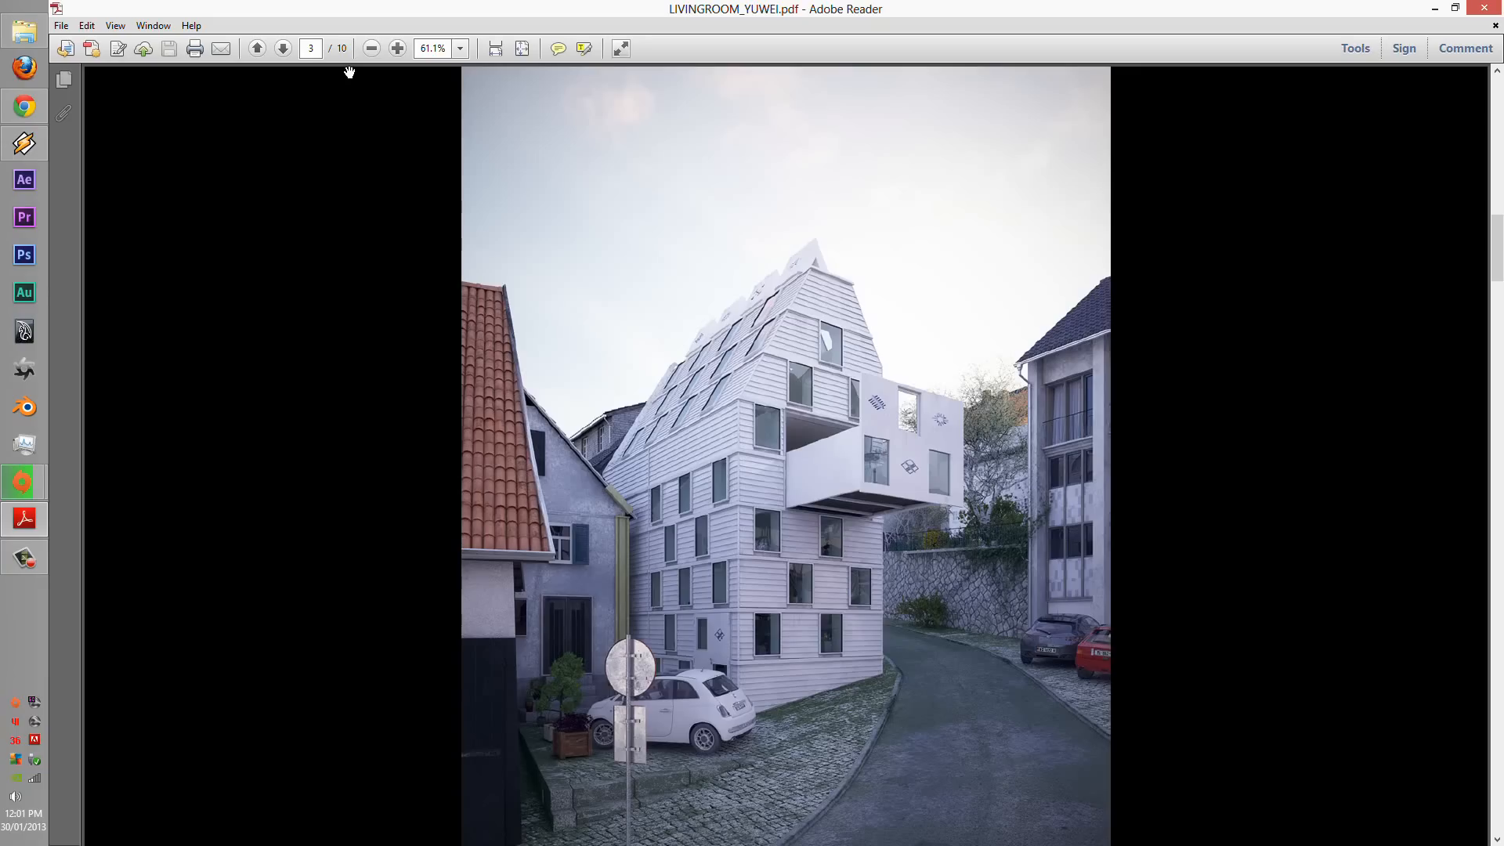
mouse_move(833, 487)
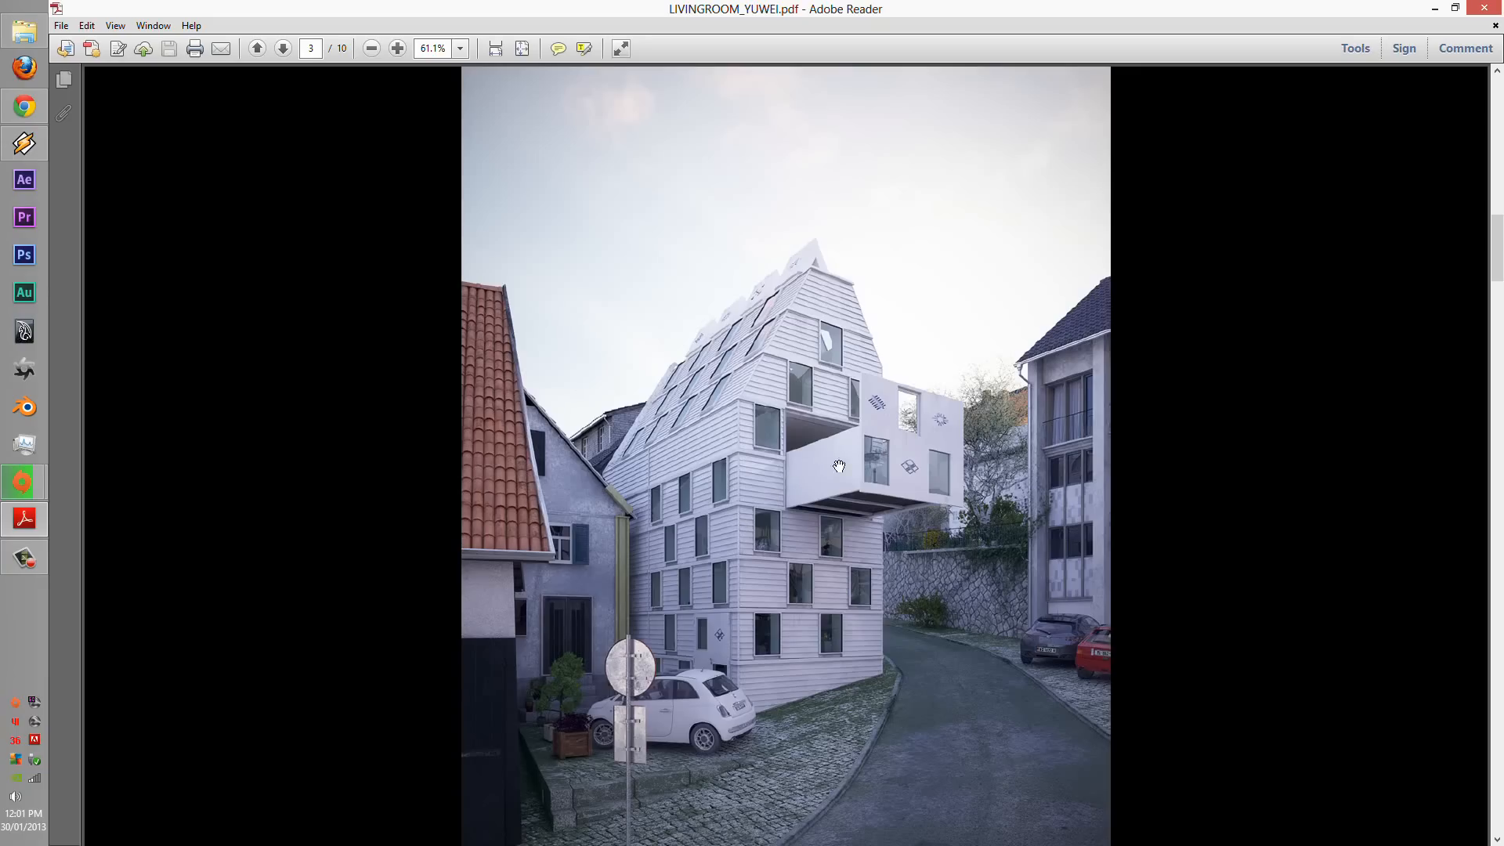
mouse_move(955, 488)
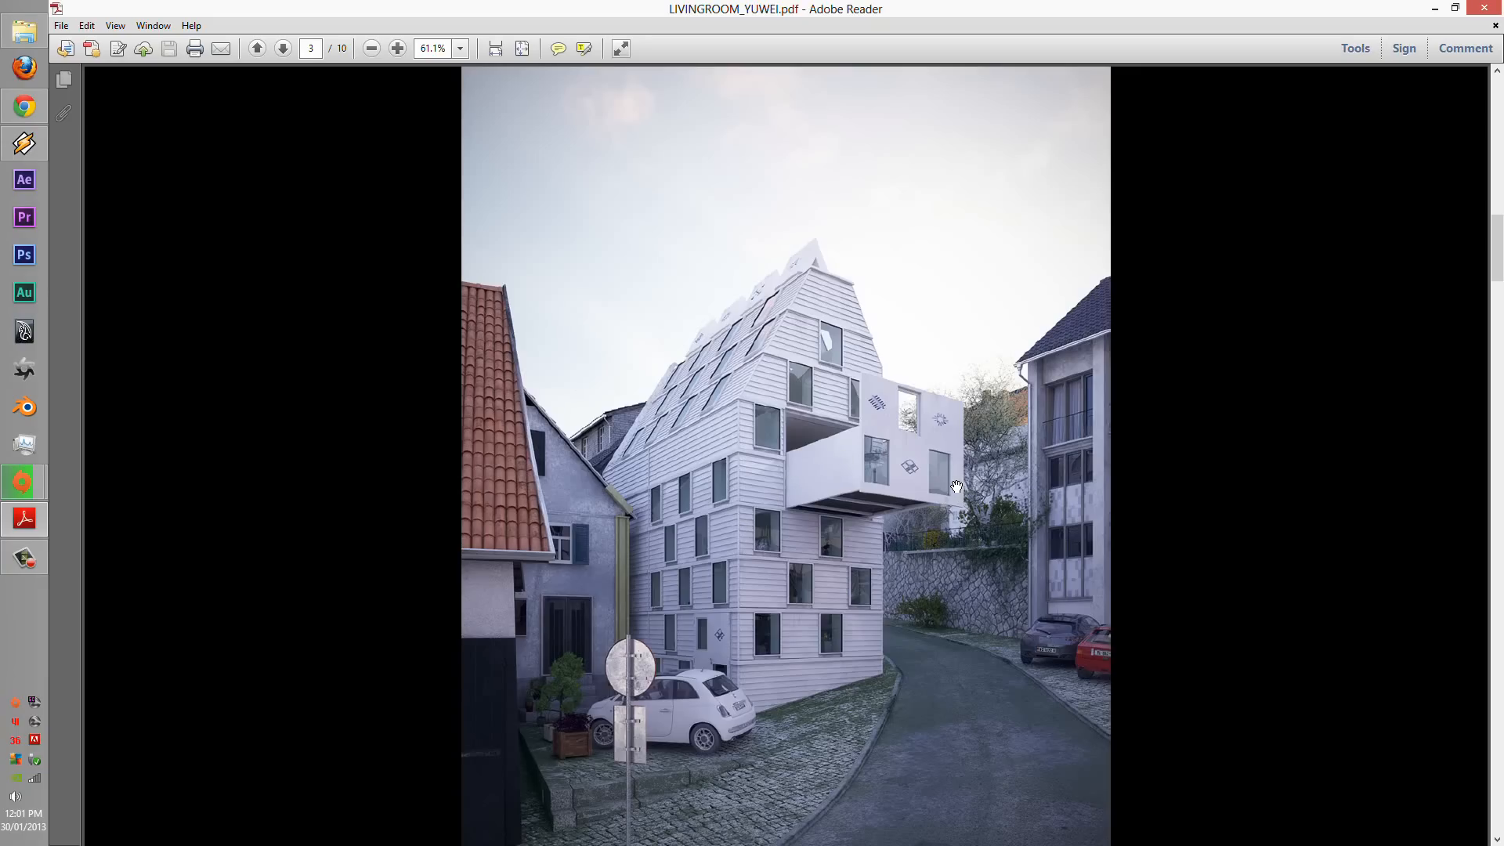
mouse_move(323, 29)
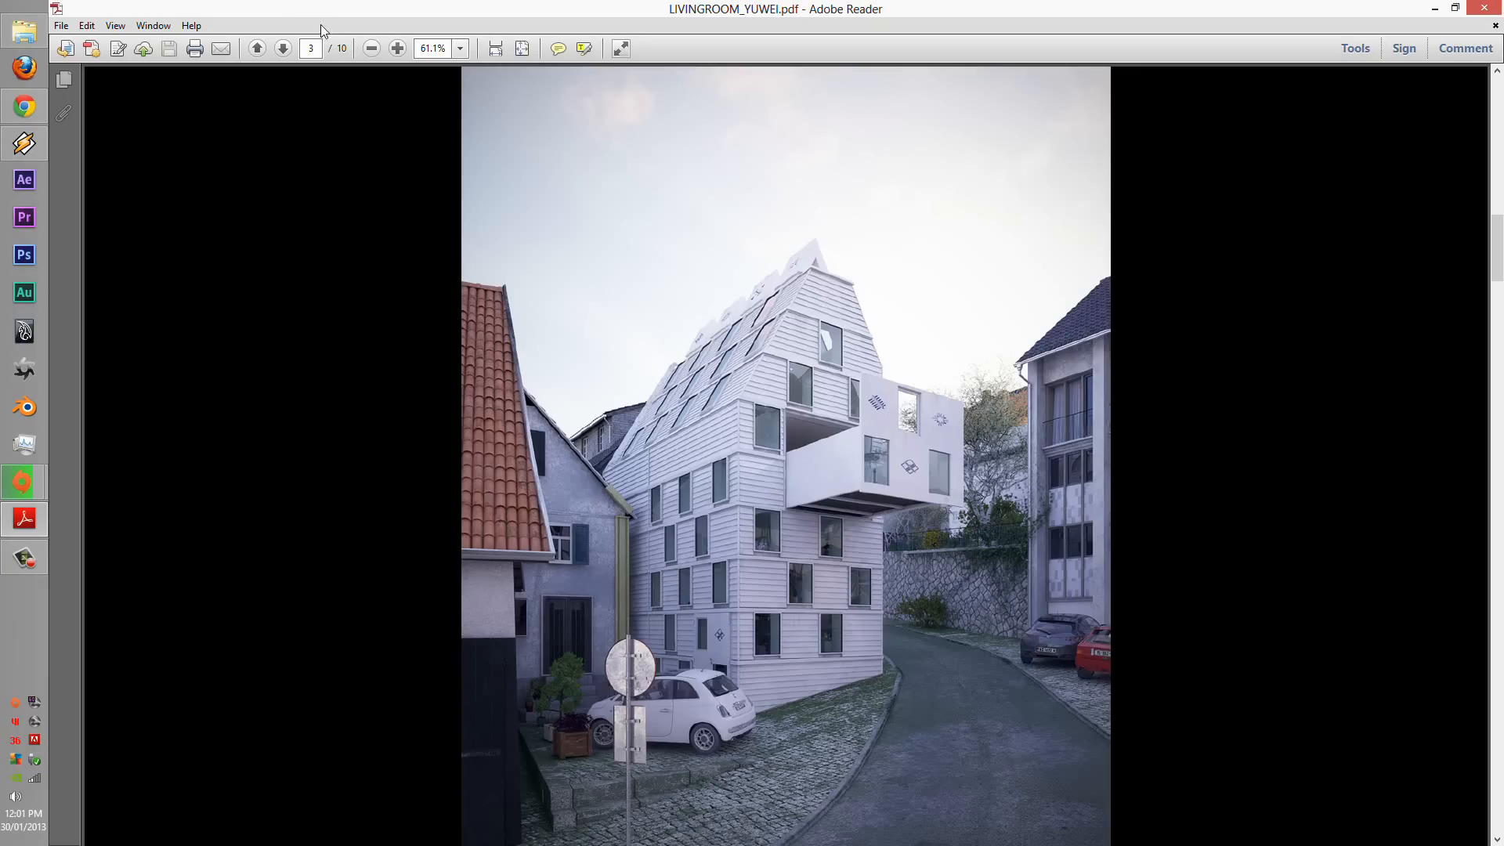
- Move on from the page 3 street render to page 4, the skylit attic with red rug
left_click(395, 47)
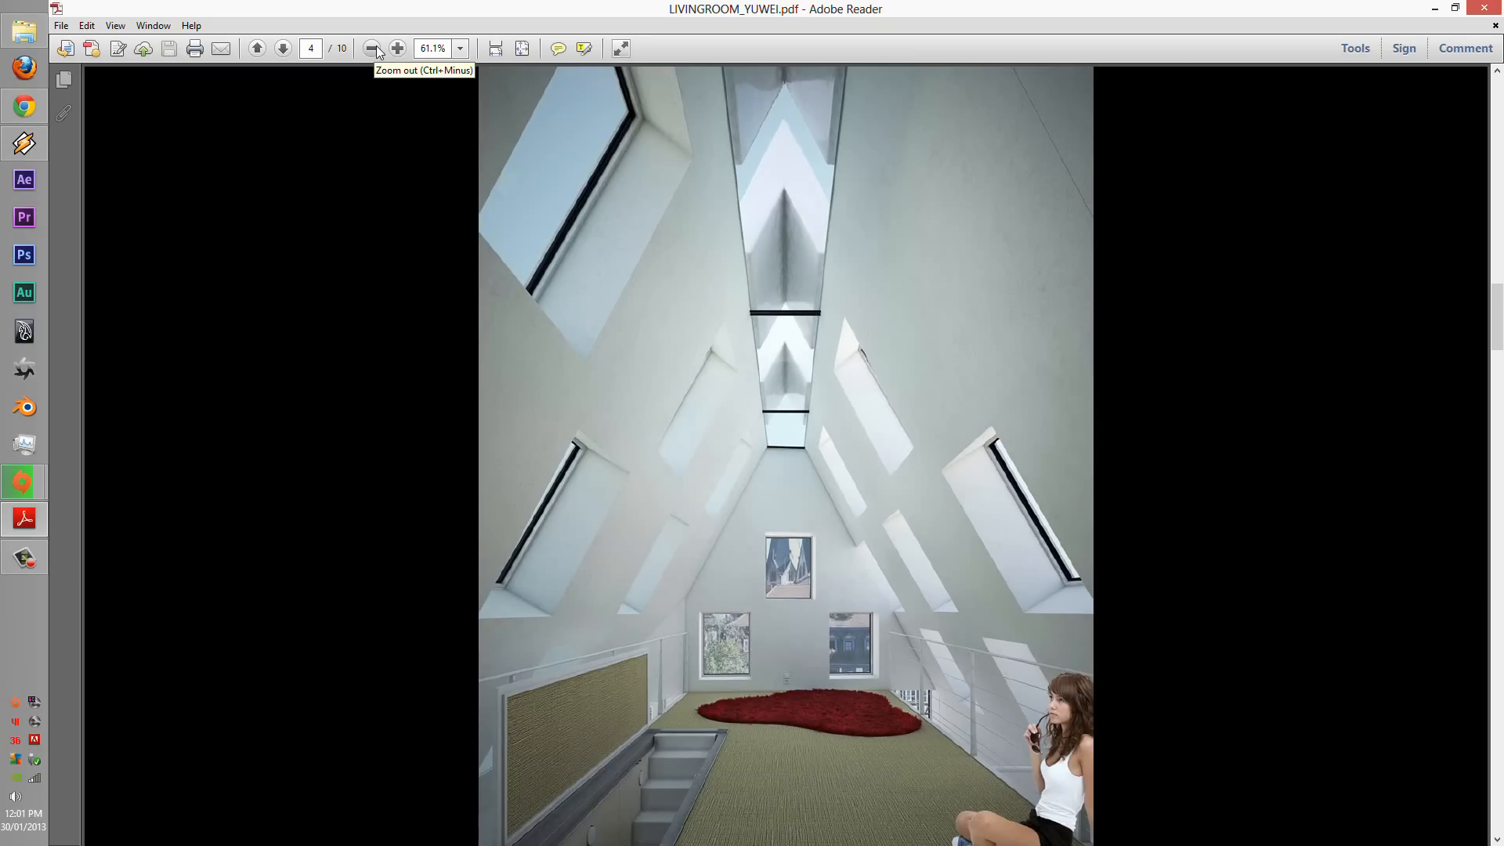
mouse_move(763, 557)
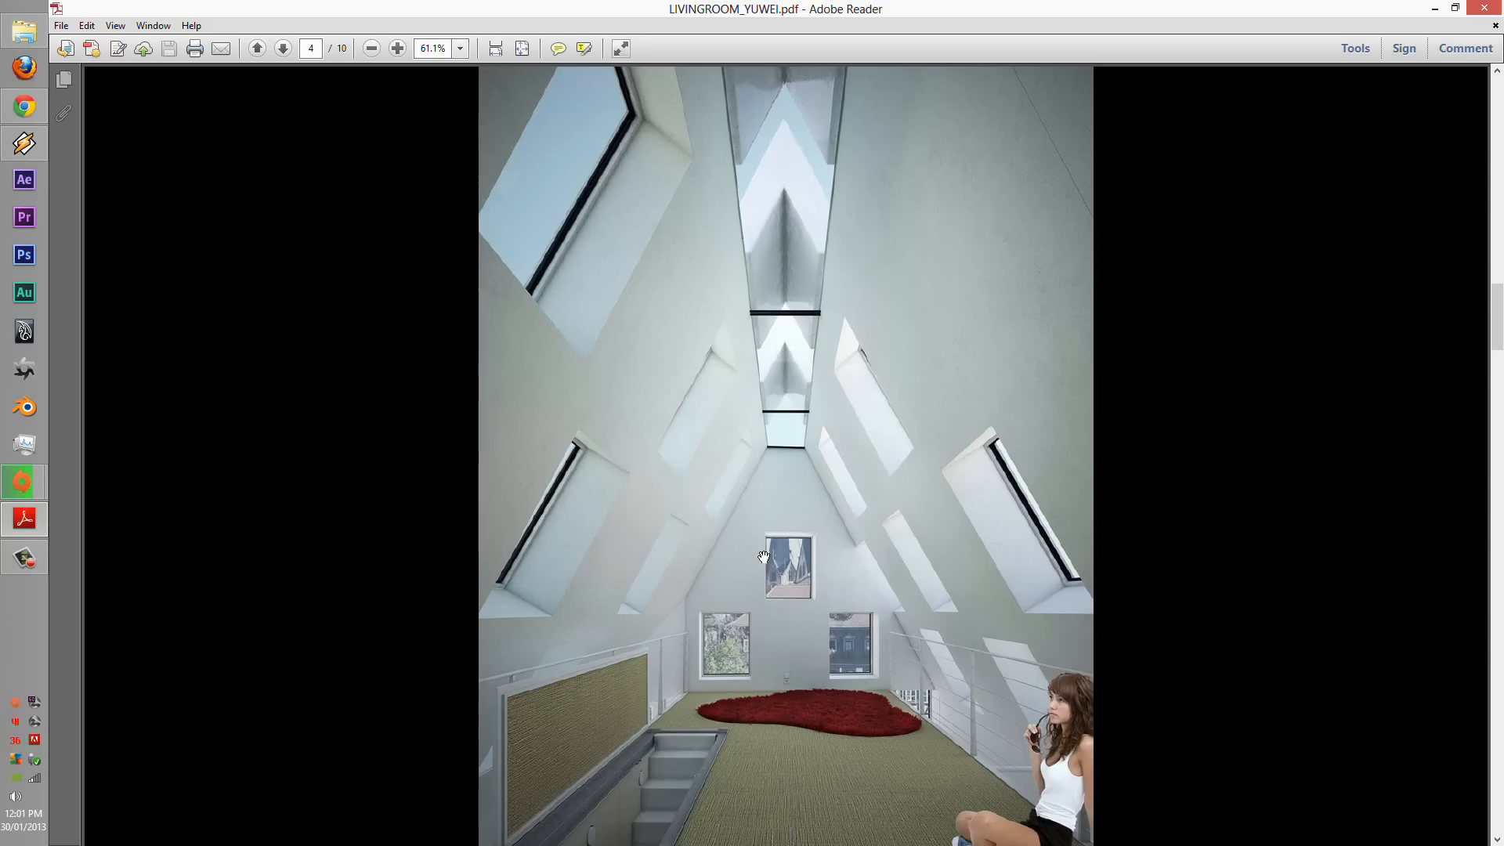
mouse_move(1091, 770)
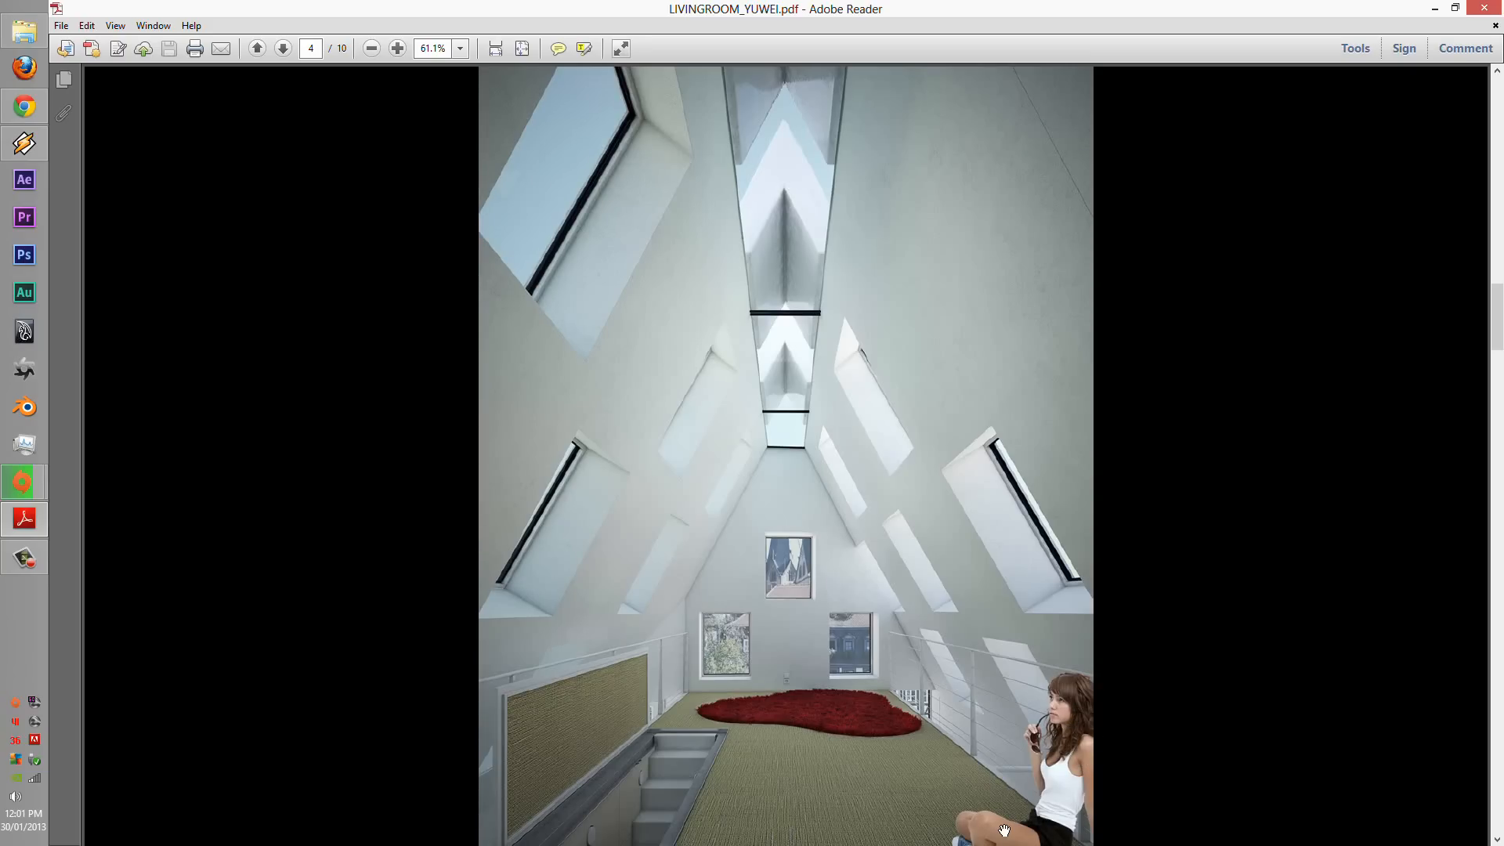
mouse_move(1120, 824)
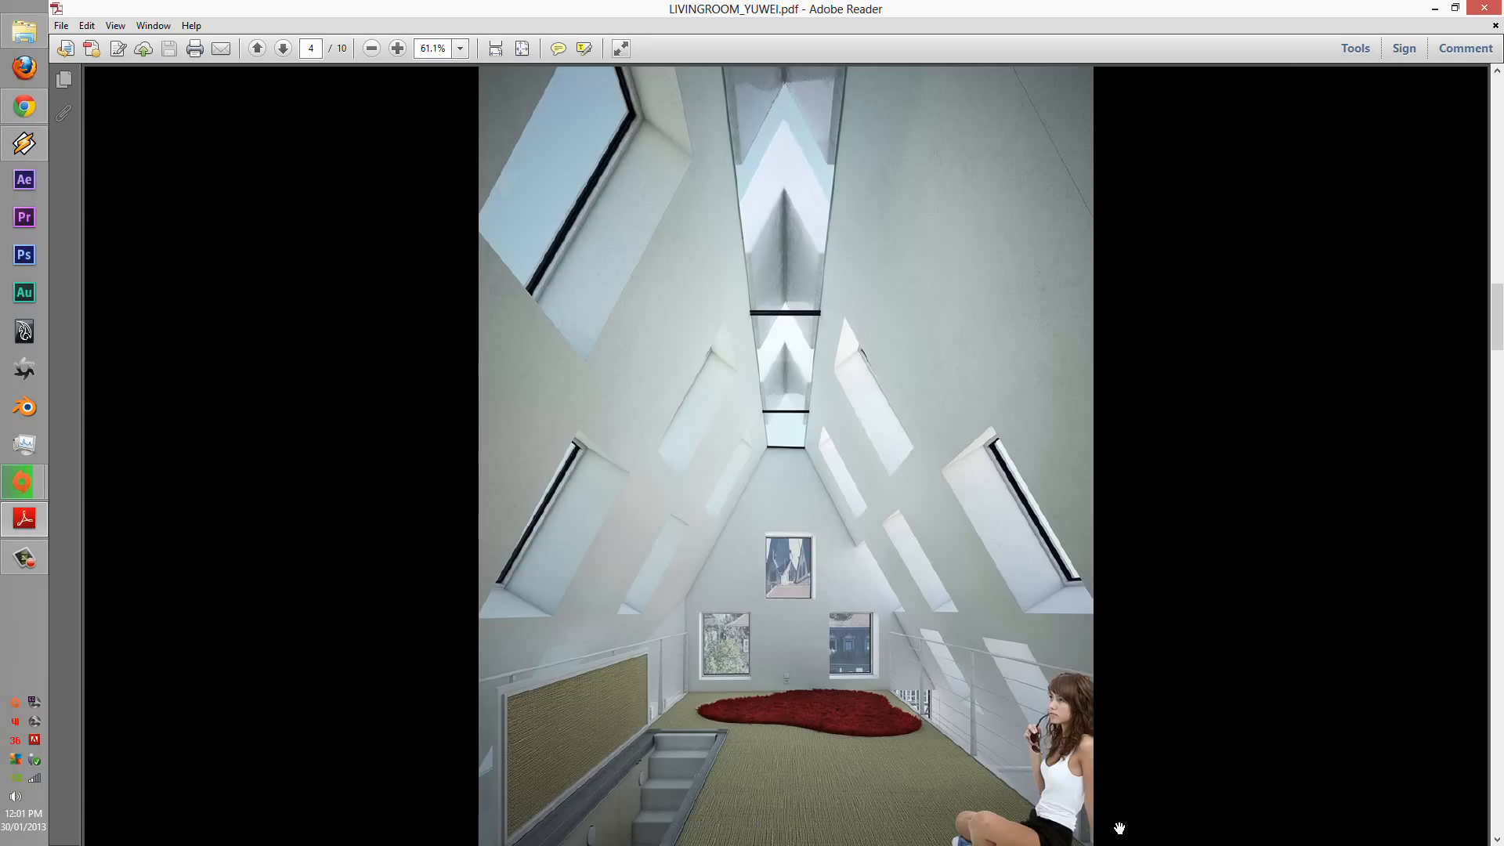
mouse_move(830, 696)
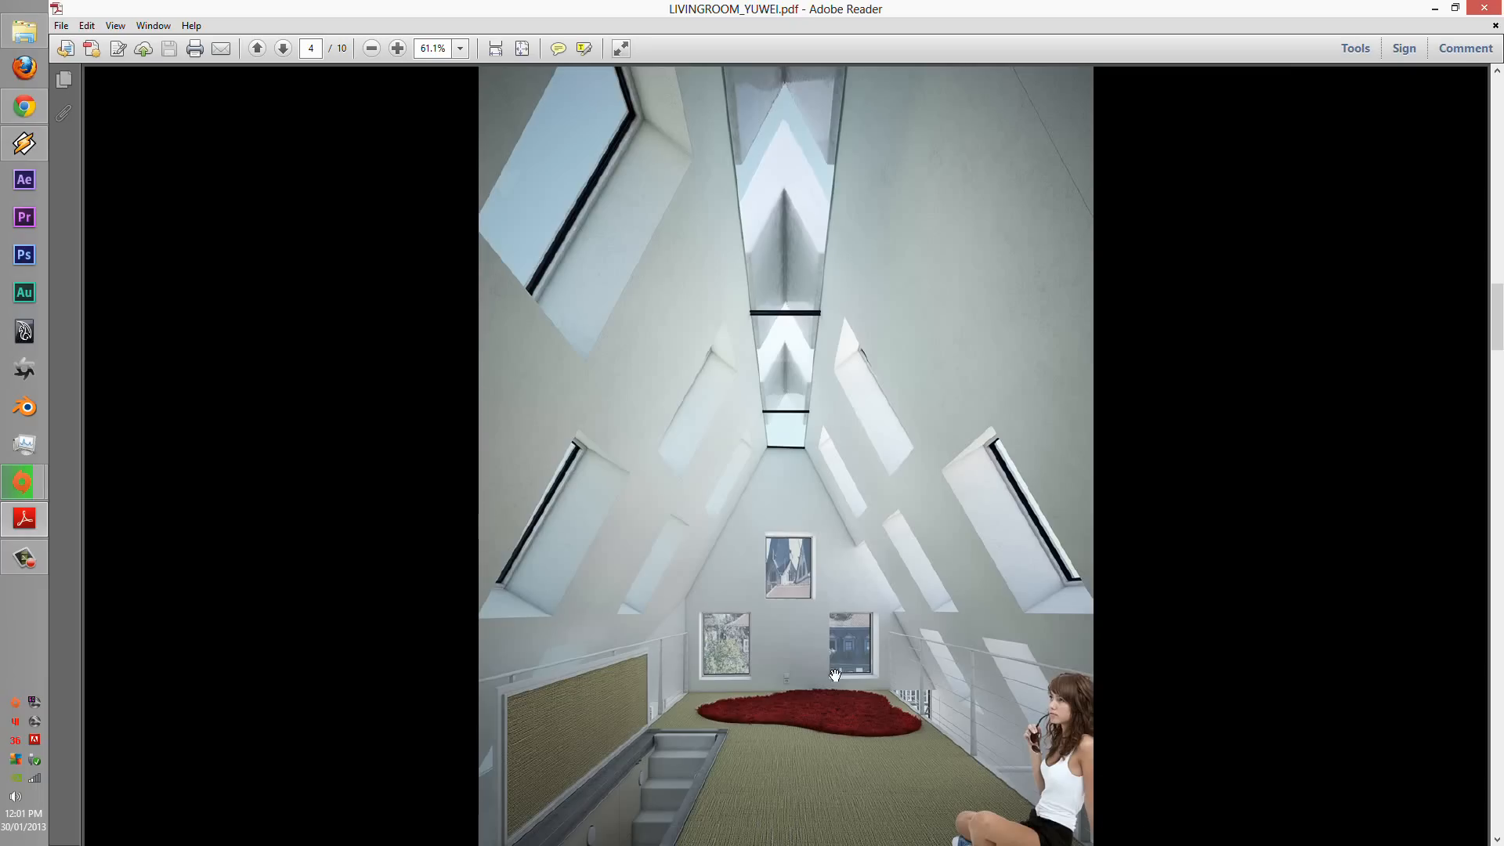
mouse_move(1045, 740)
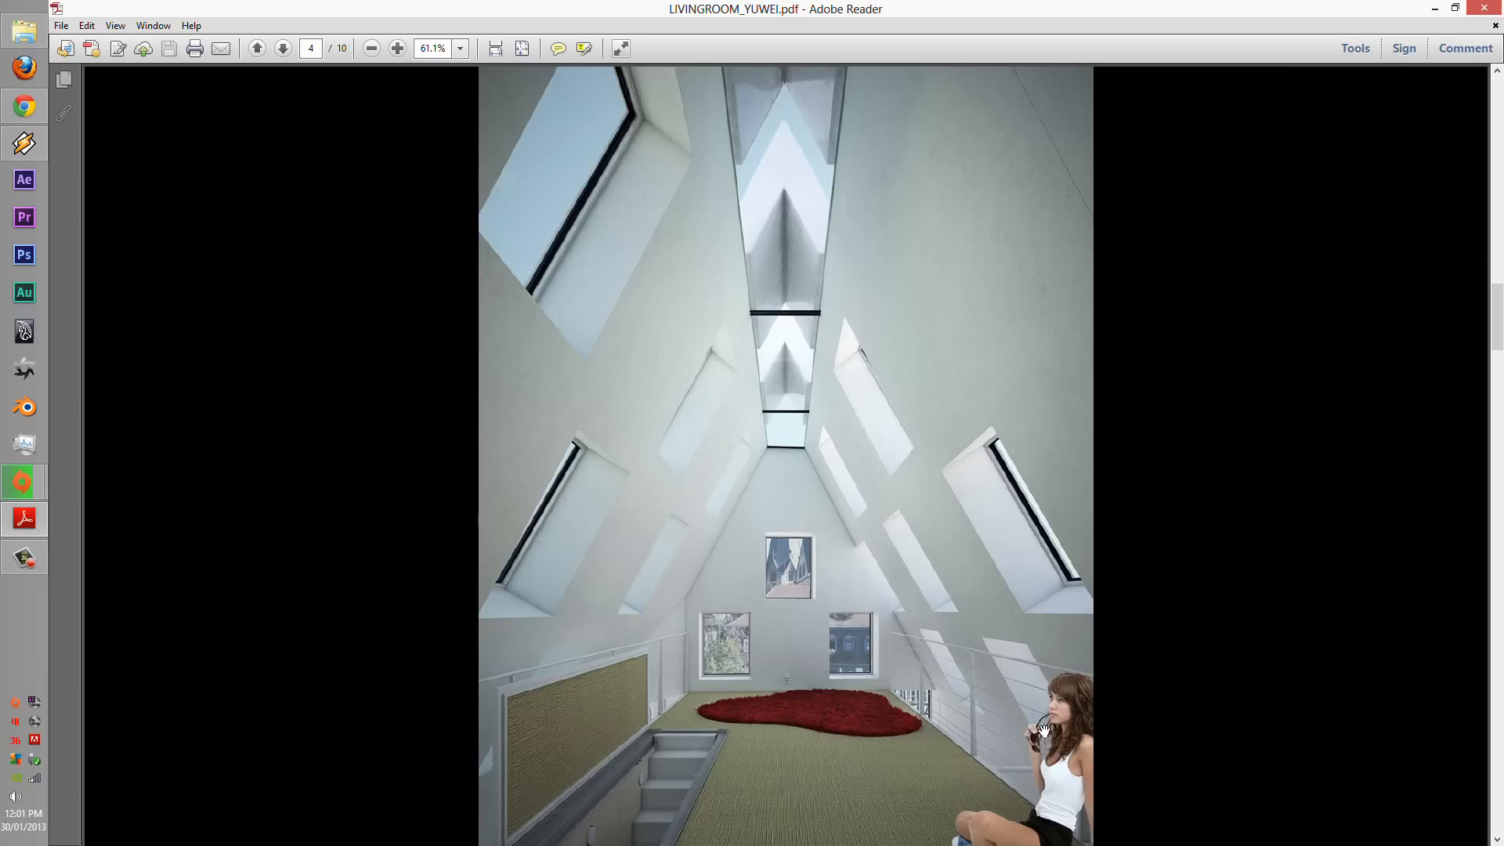
mouse_move(993, 736)
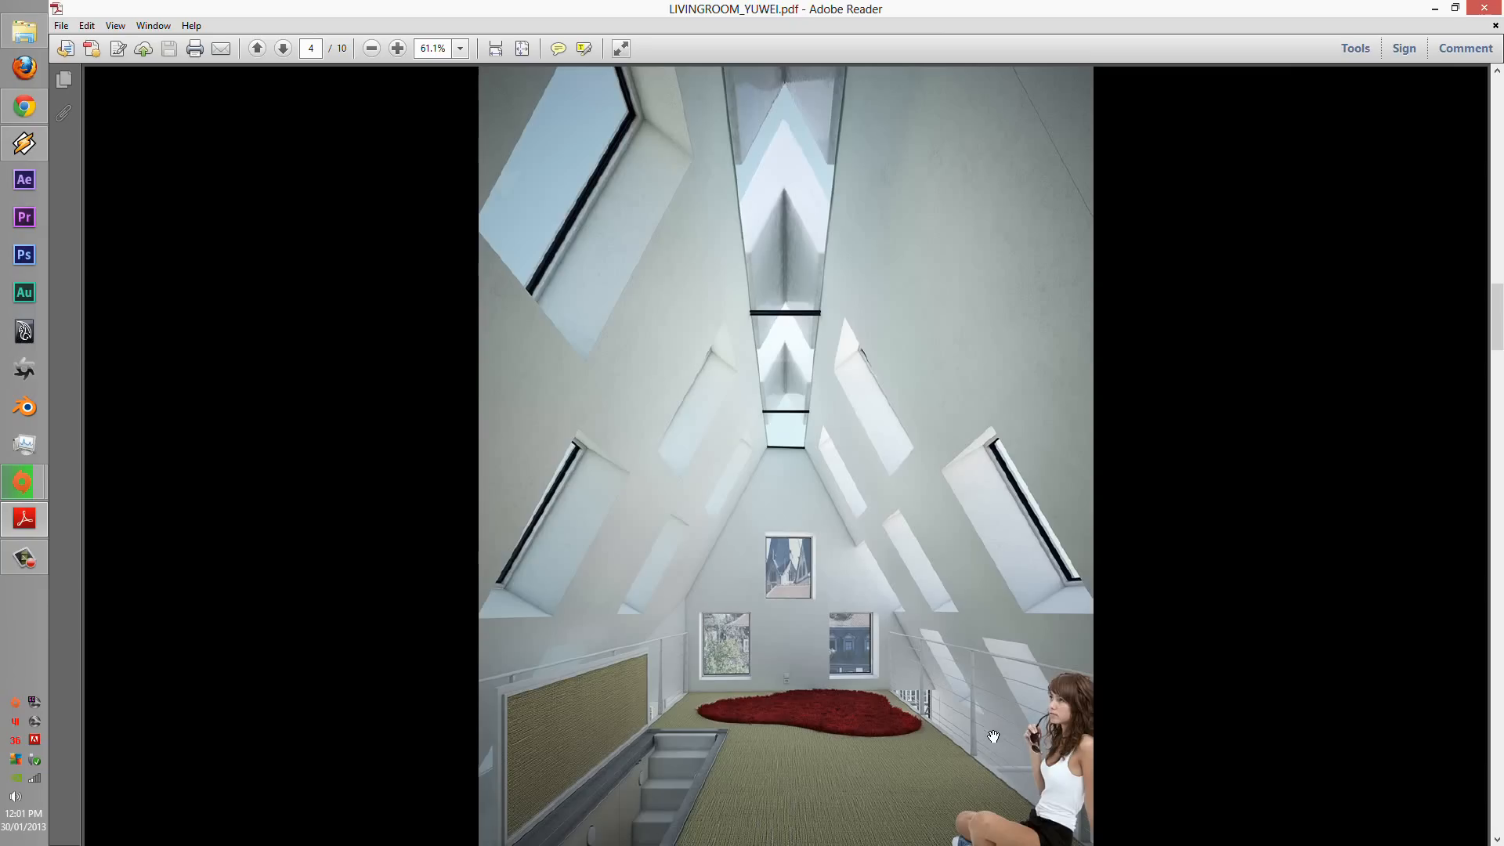
mouse_move(590, 369)
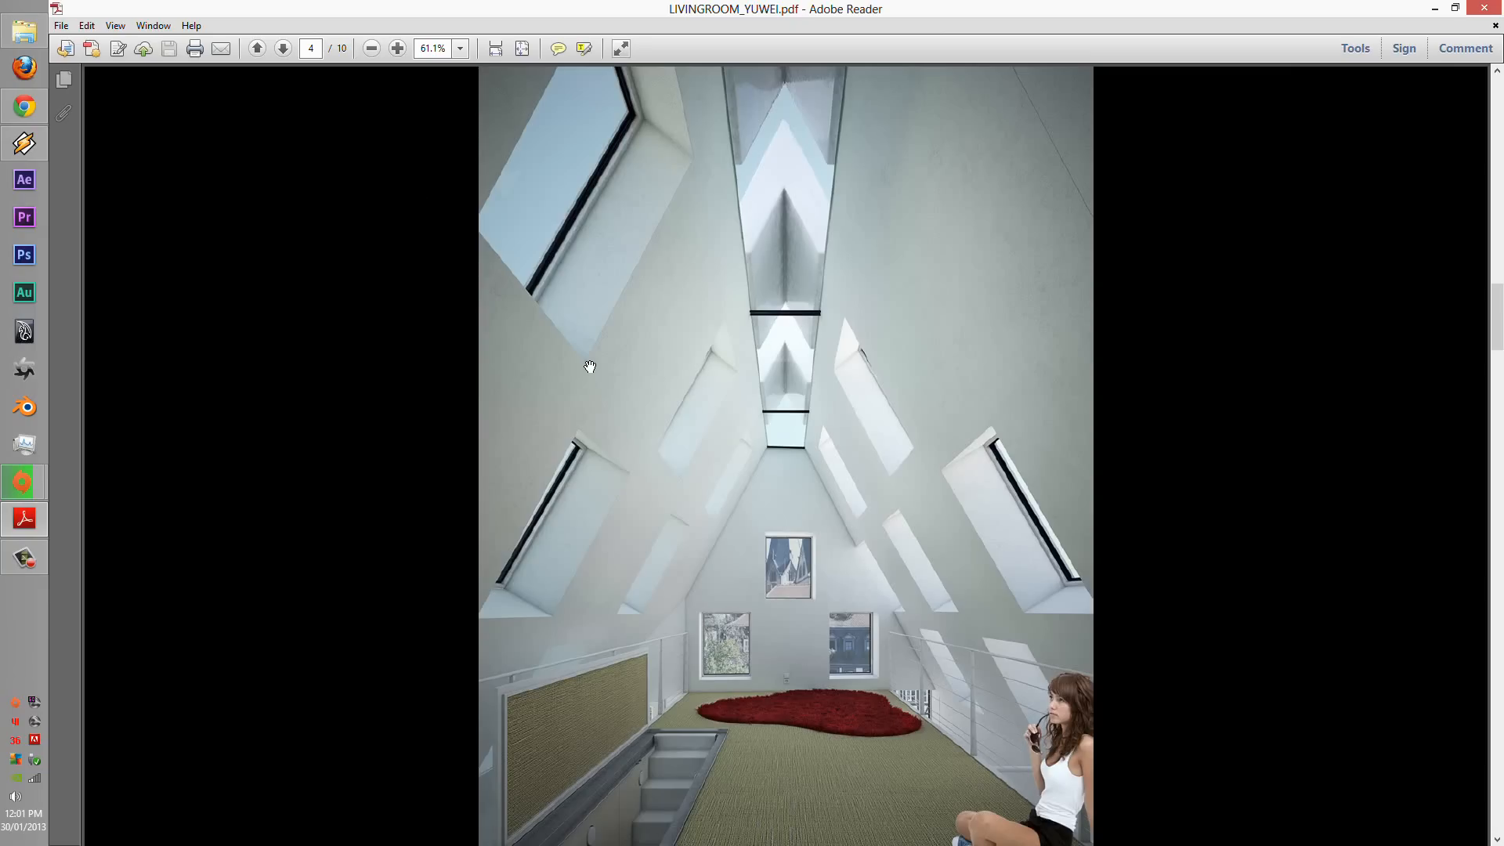
mouse_move(493, 624)
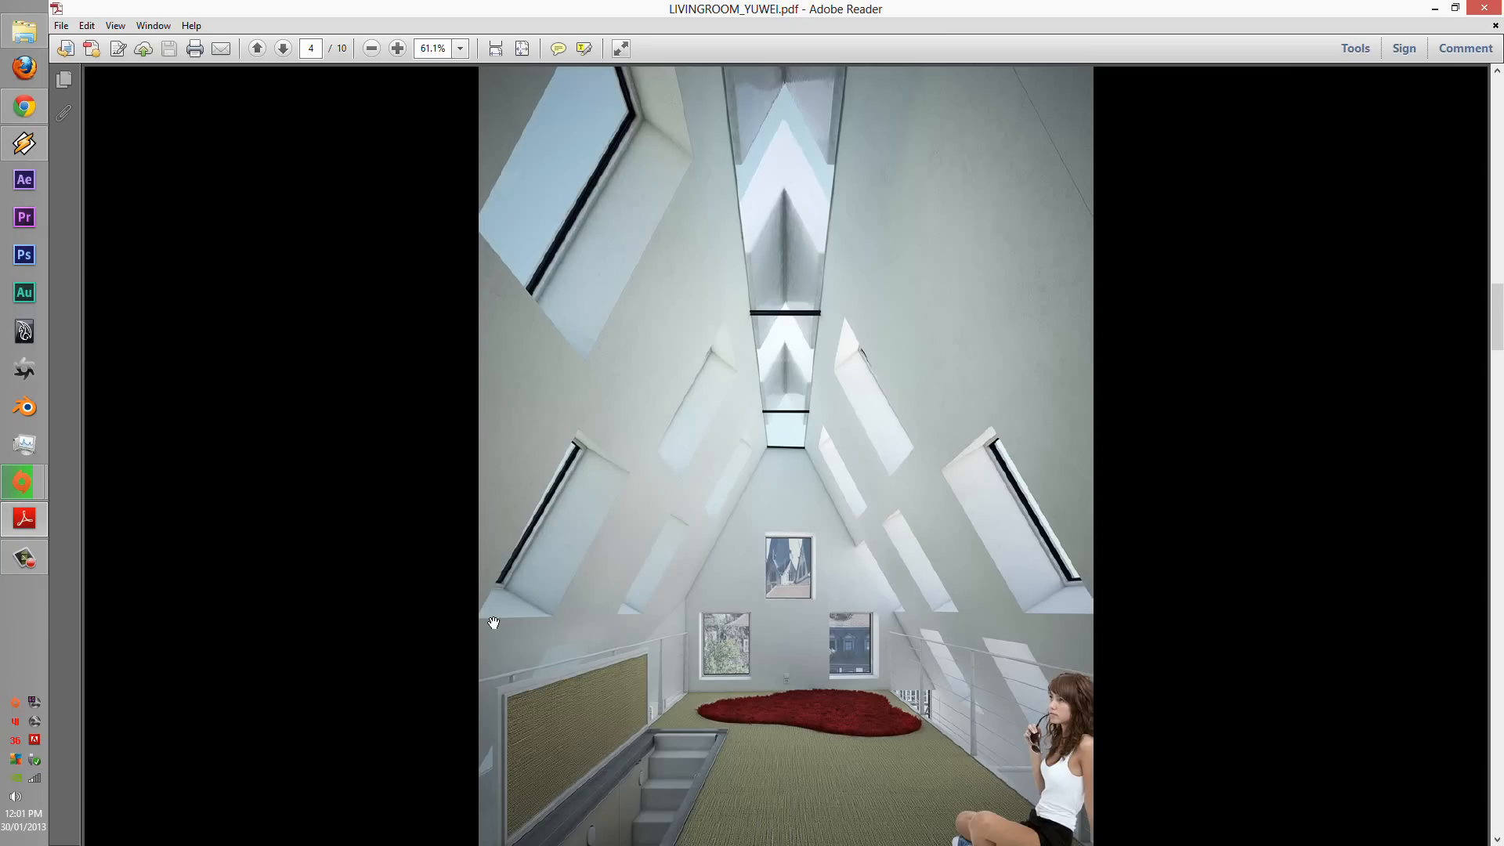
mouse_move(505, 423)
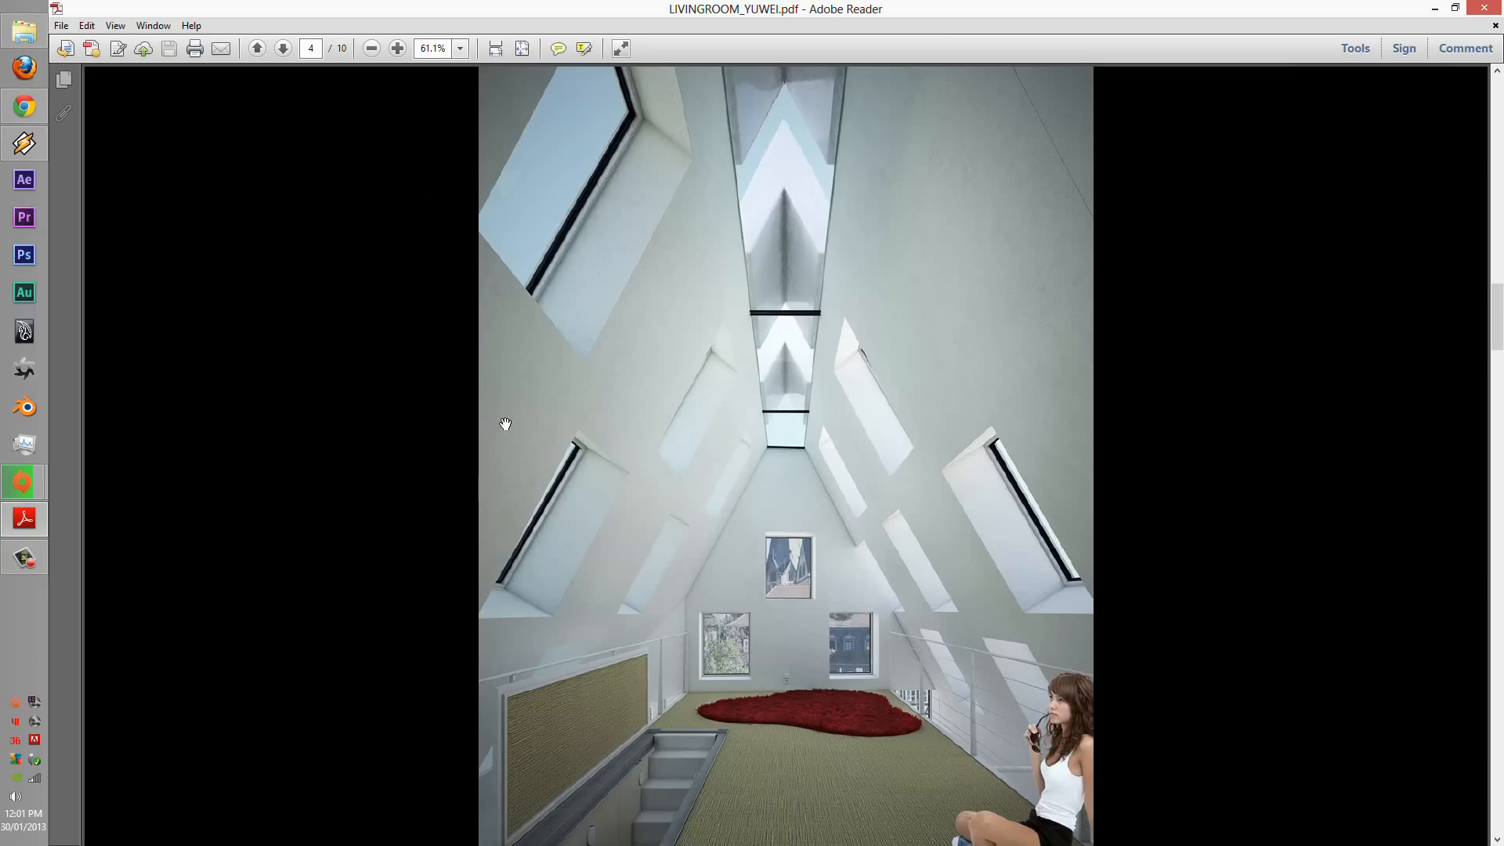
mouse_move(395, 47)
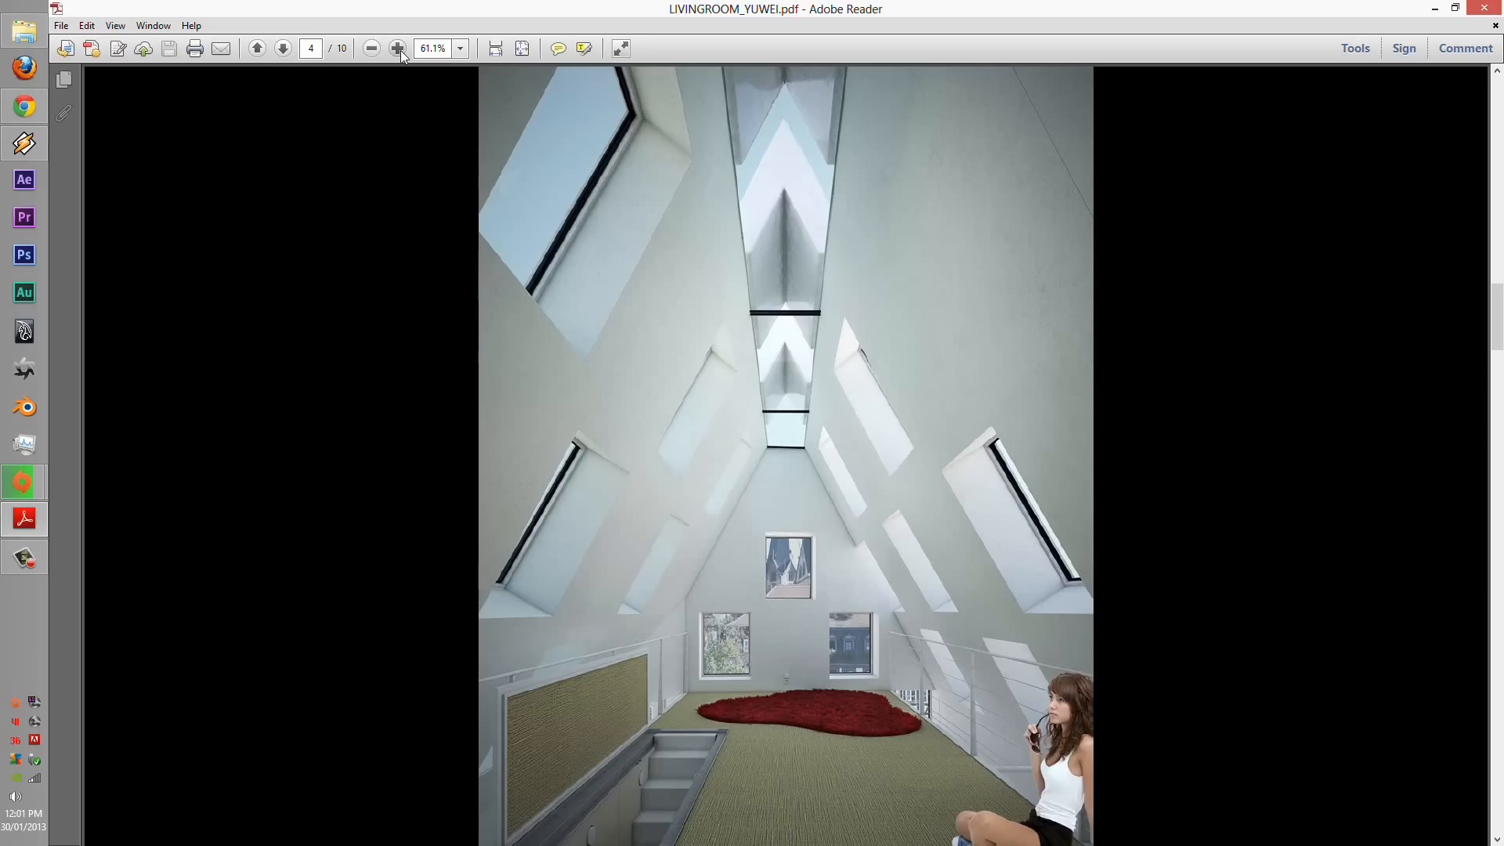
- Zoom in and back out on the attic render, fit the page, then advance to page 5
left_click(396, 47)
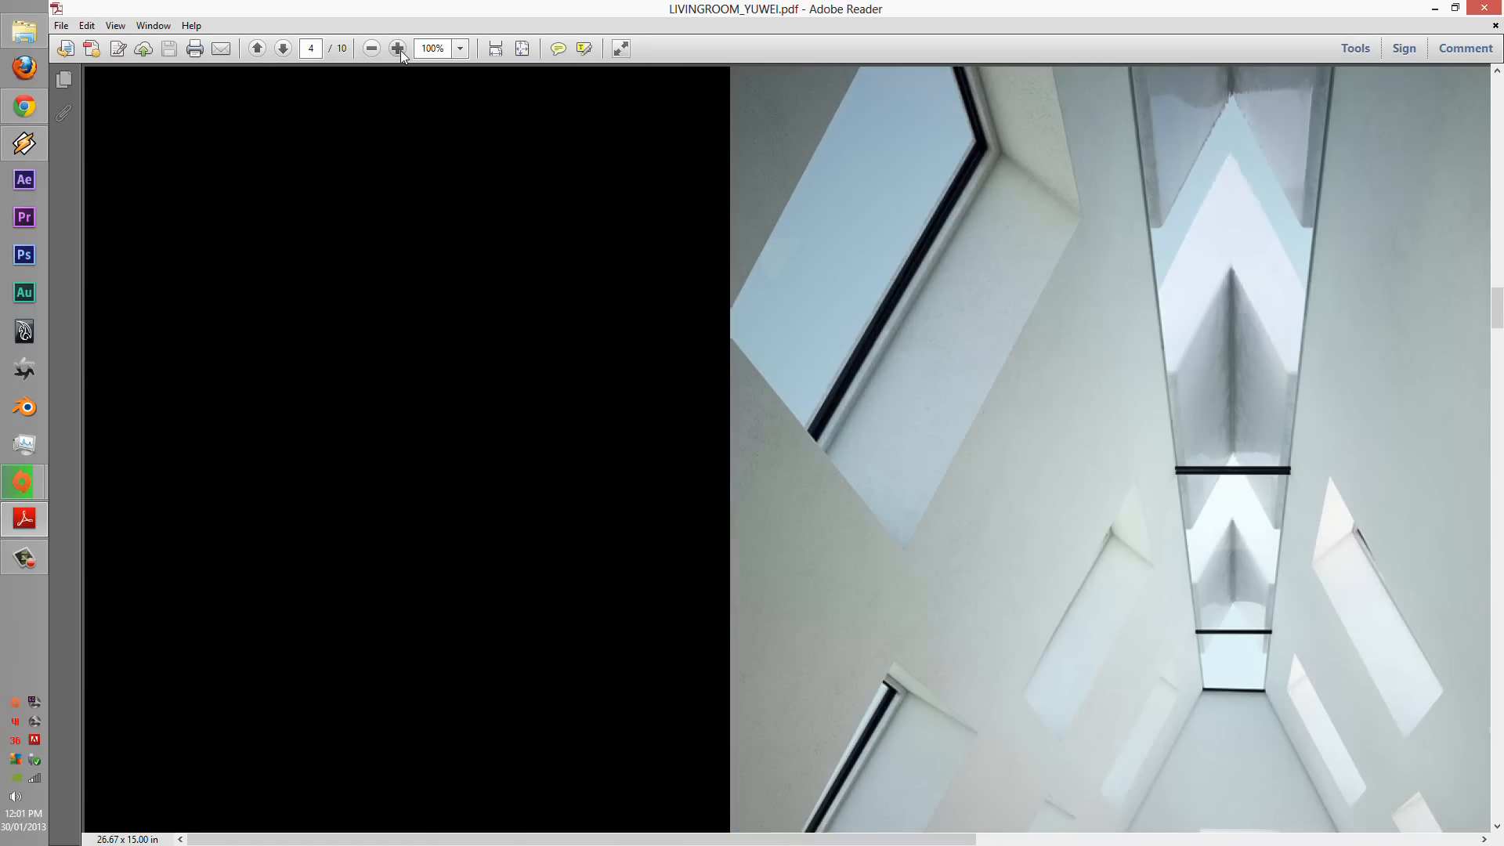
left_click(373, 48)
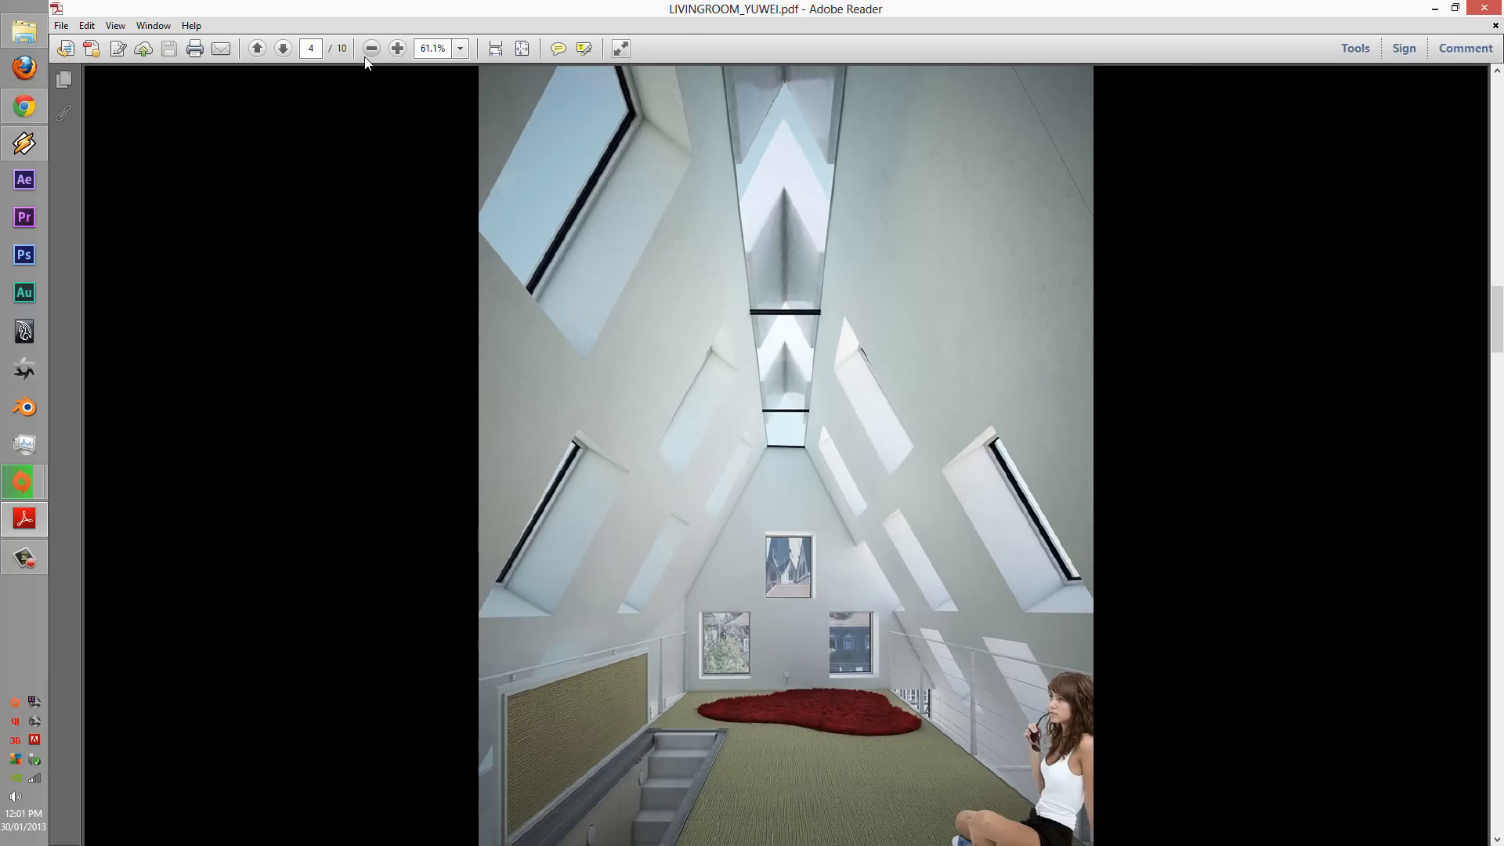
left_click(370, 47)
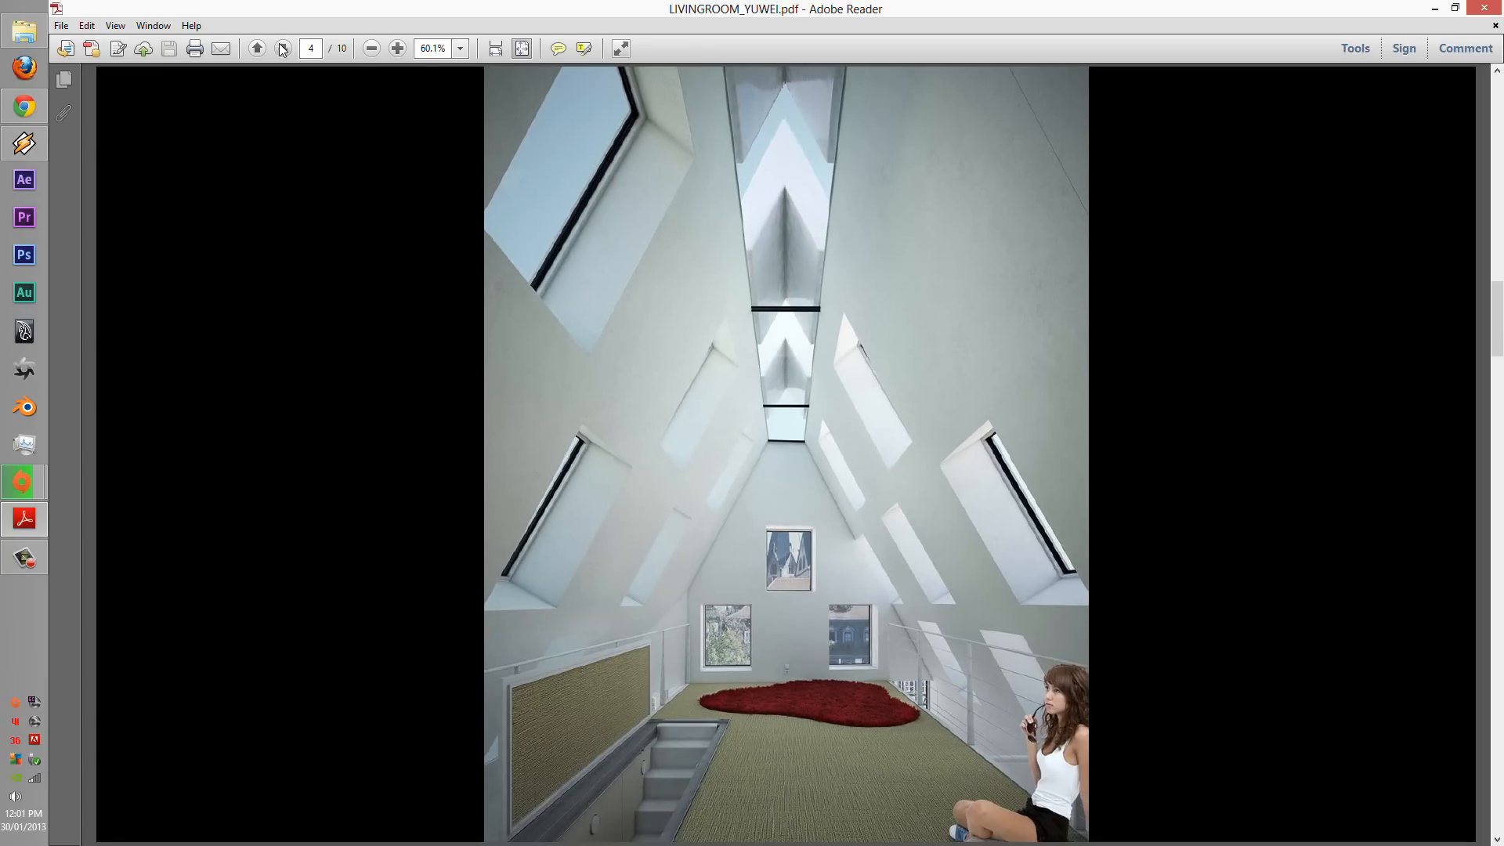
left_click(282, 47)
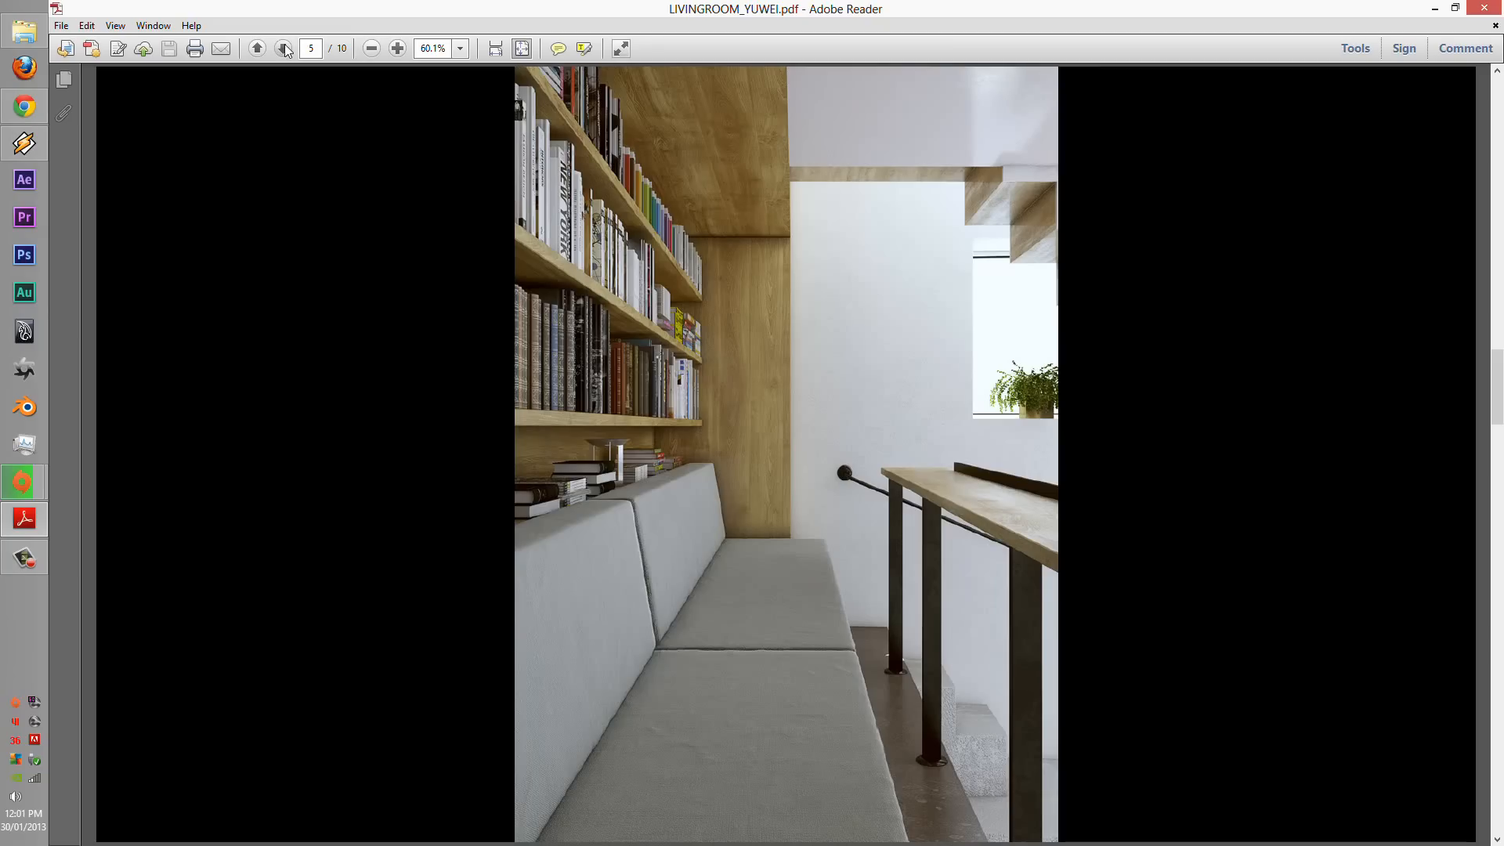
mouse_move(282, 48)
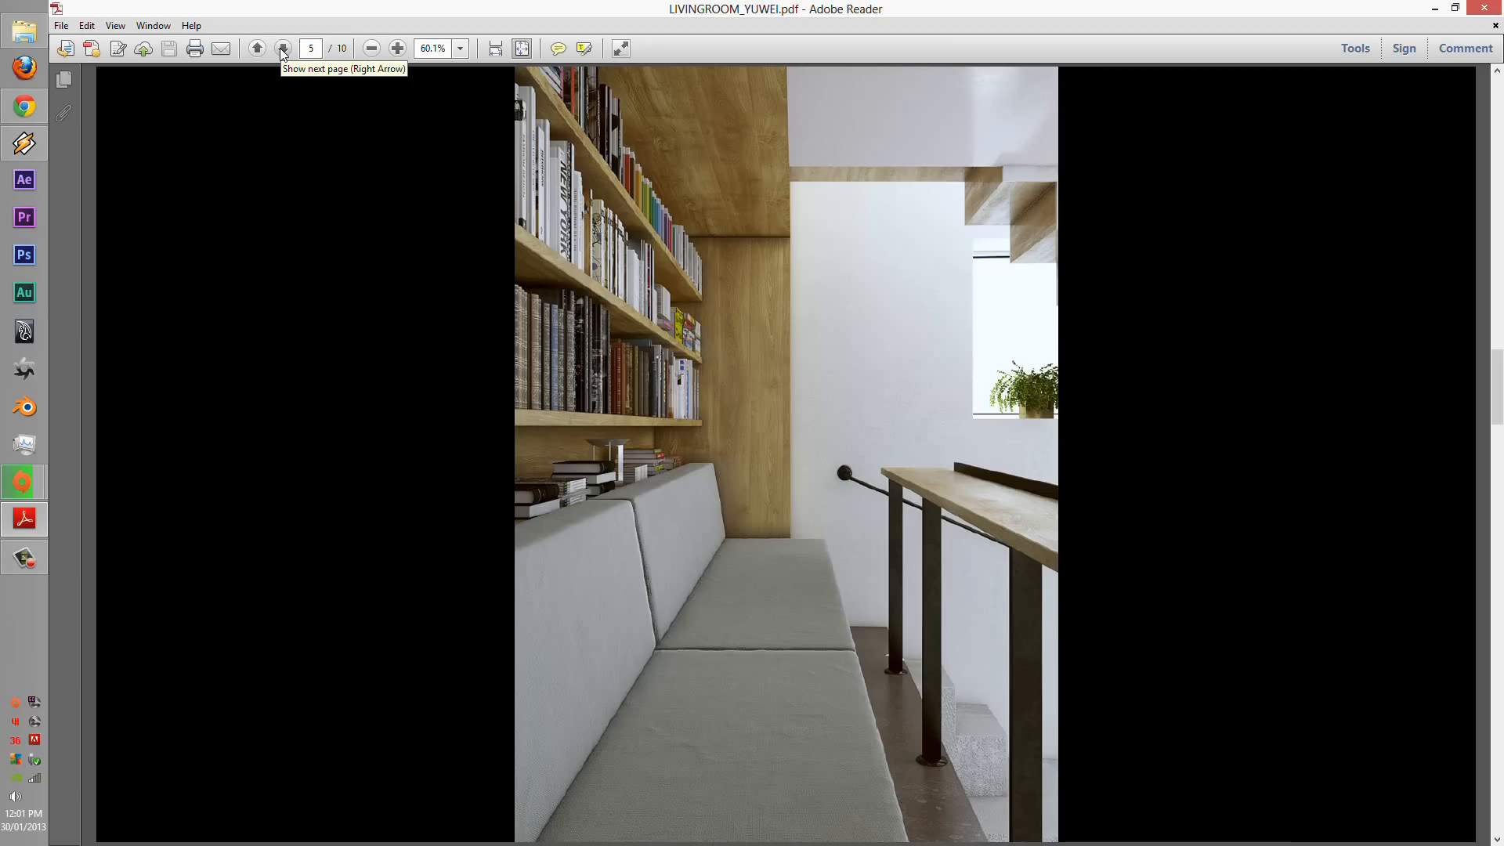
mouse_move(529, 228)
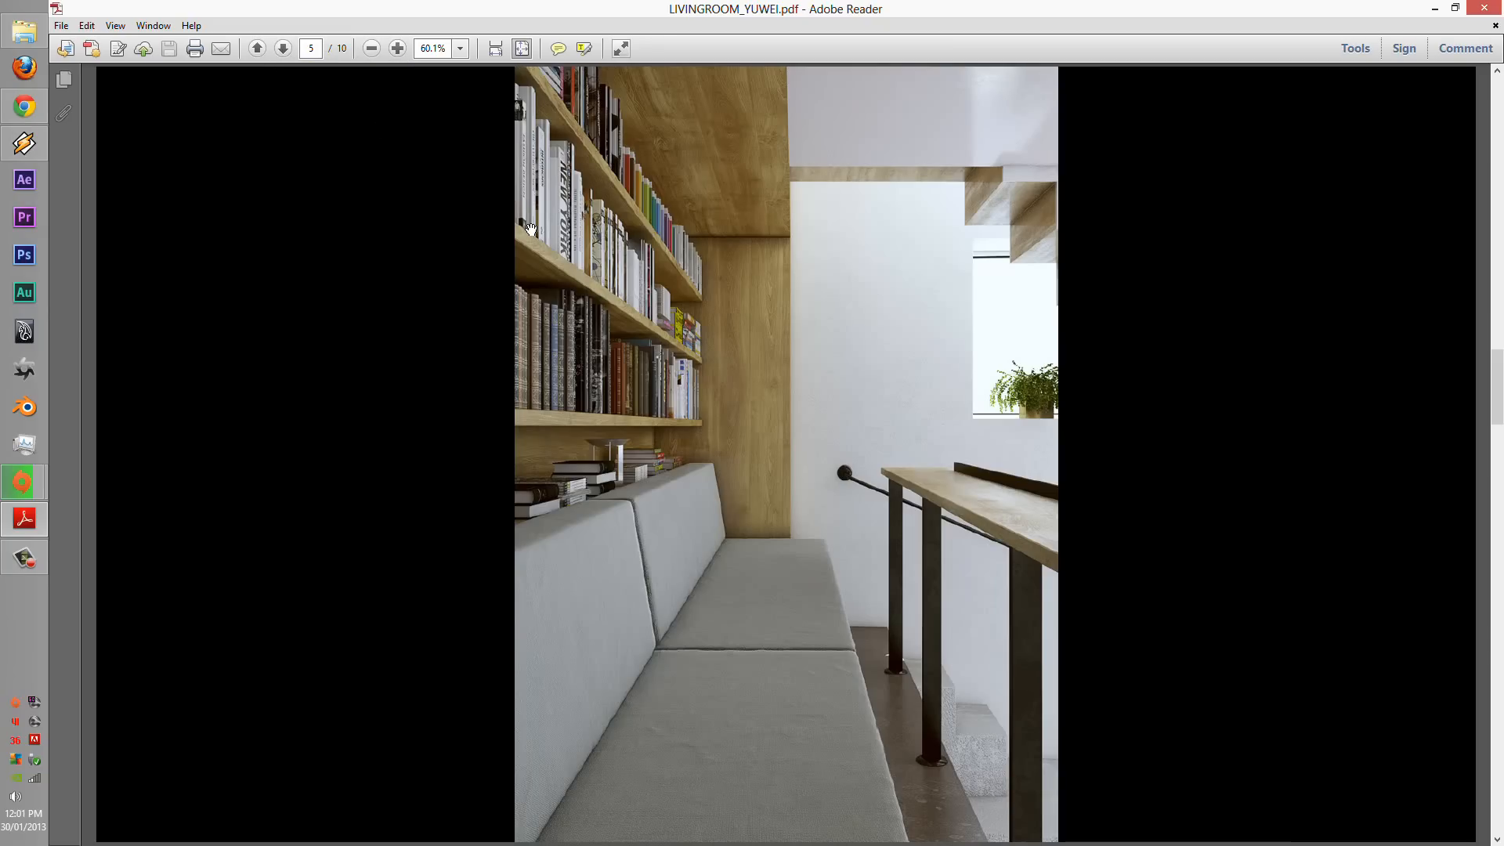
mouse_move(510, 238)
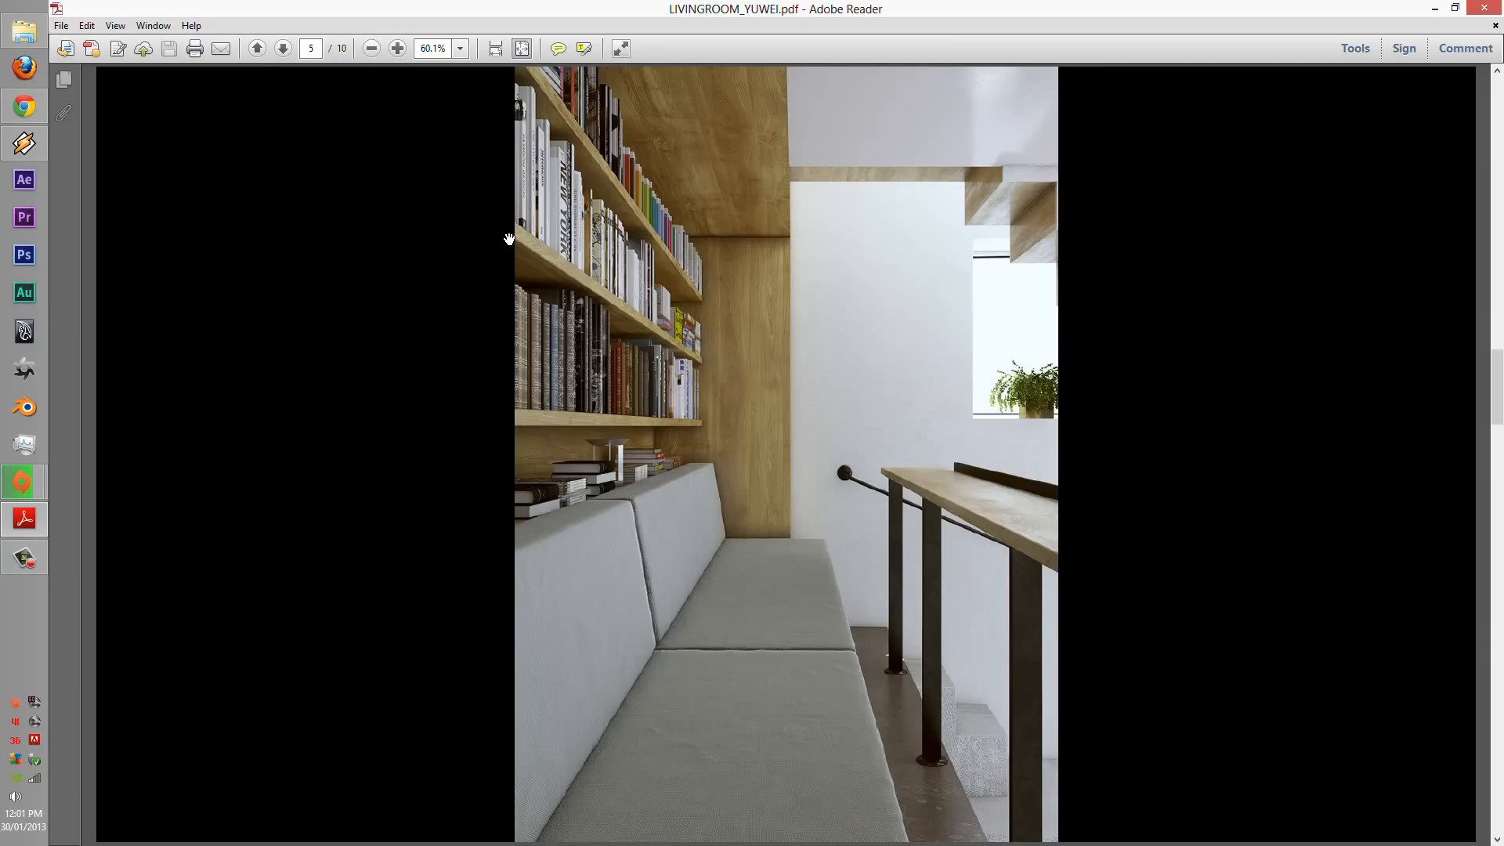
mouse_move(821, 512)
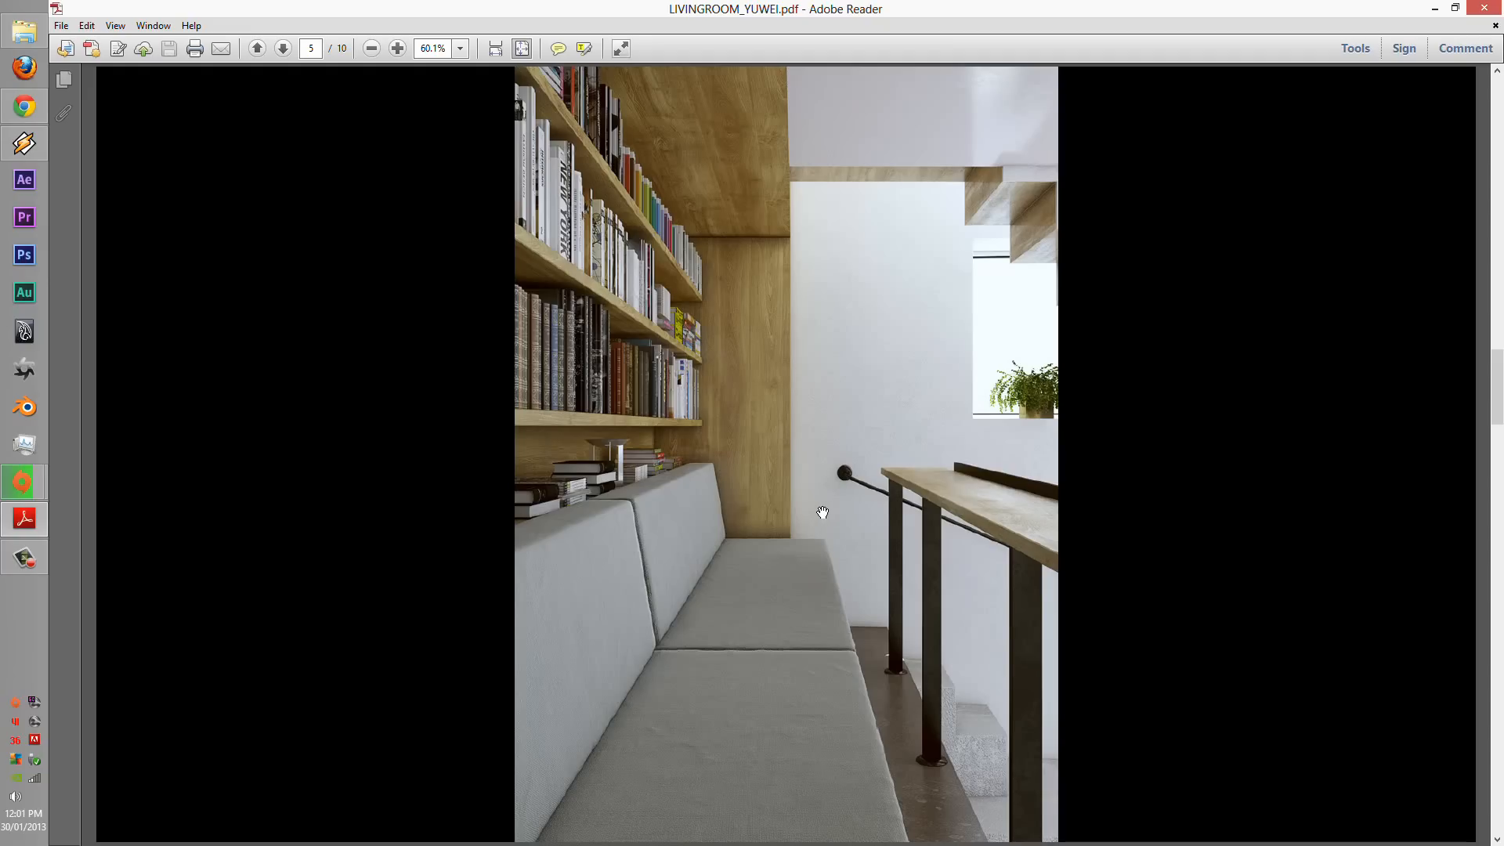
mouse_move(285, 56)
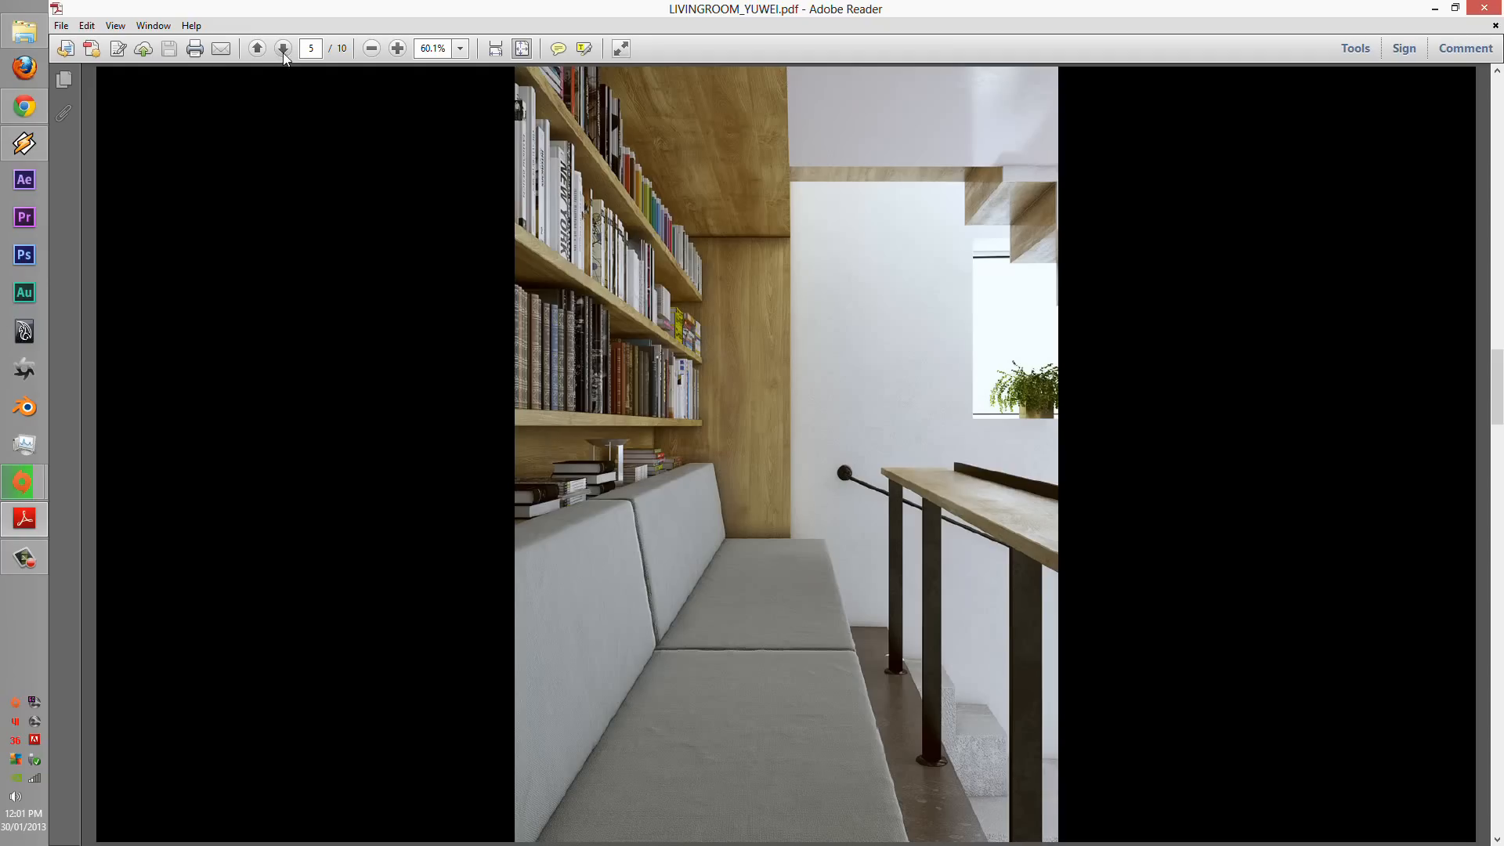
- Zoom into the bench render, pan around the bookshelves, then zoom back out
left_click(396, 48)
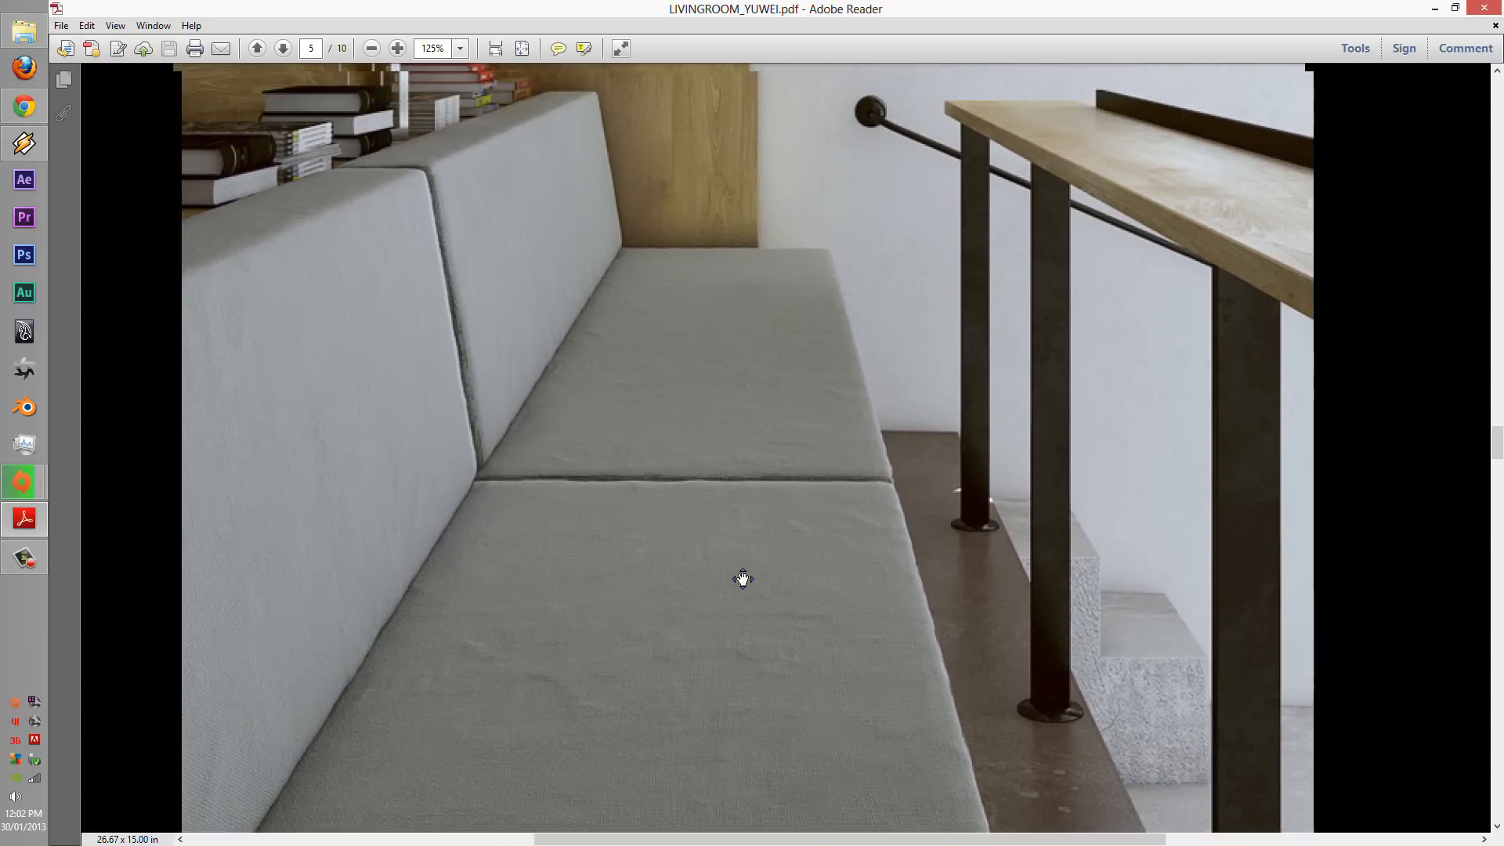
left_click_drag(743, 578, 1048, 684)
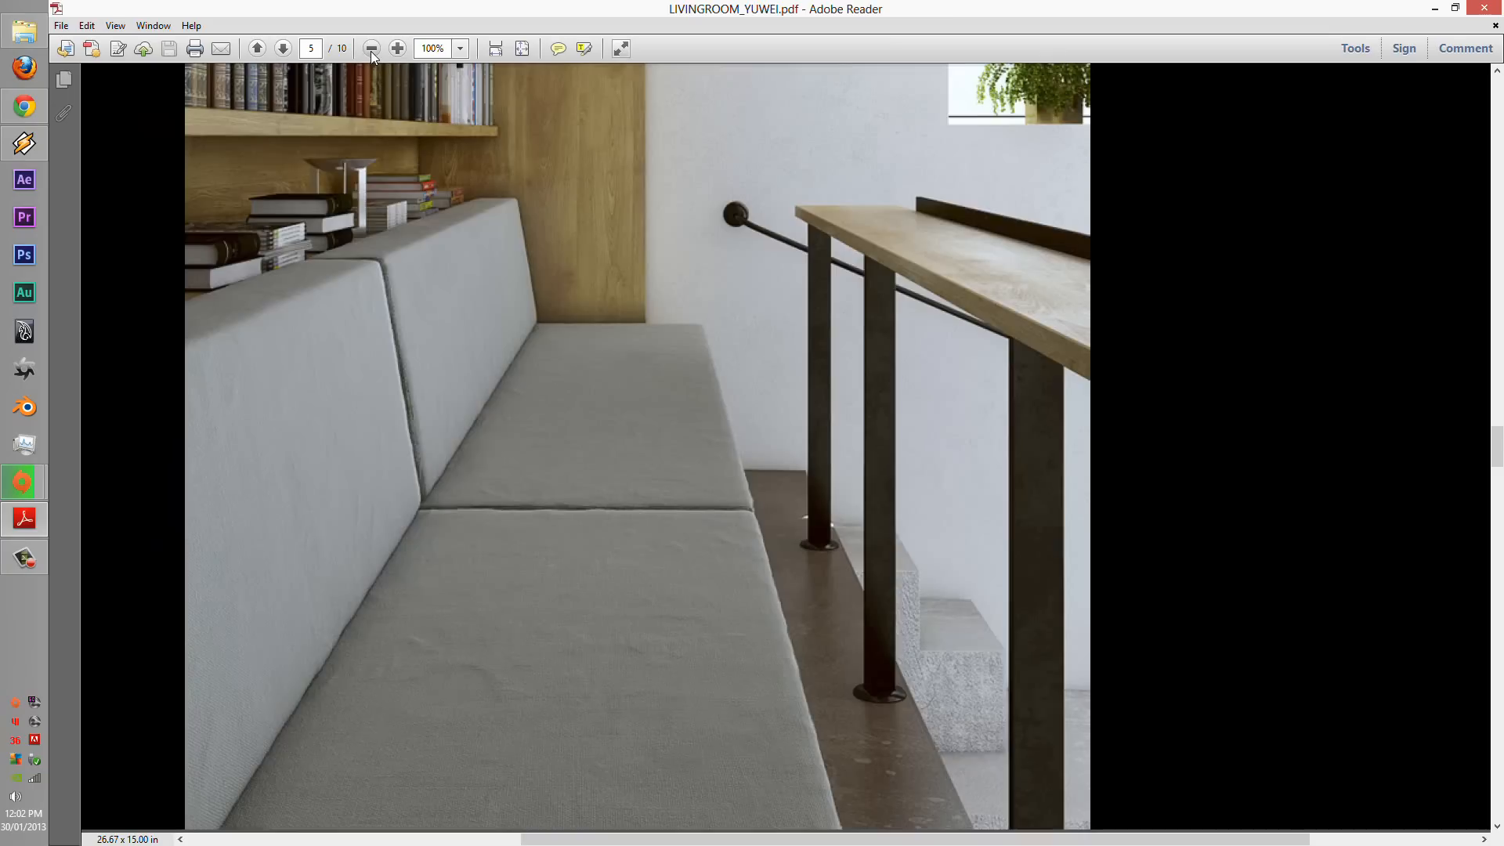
left_click(279, 47)
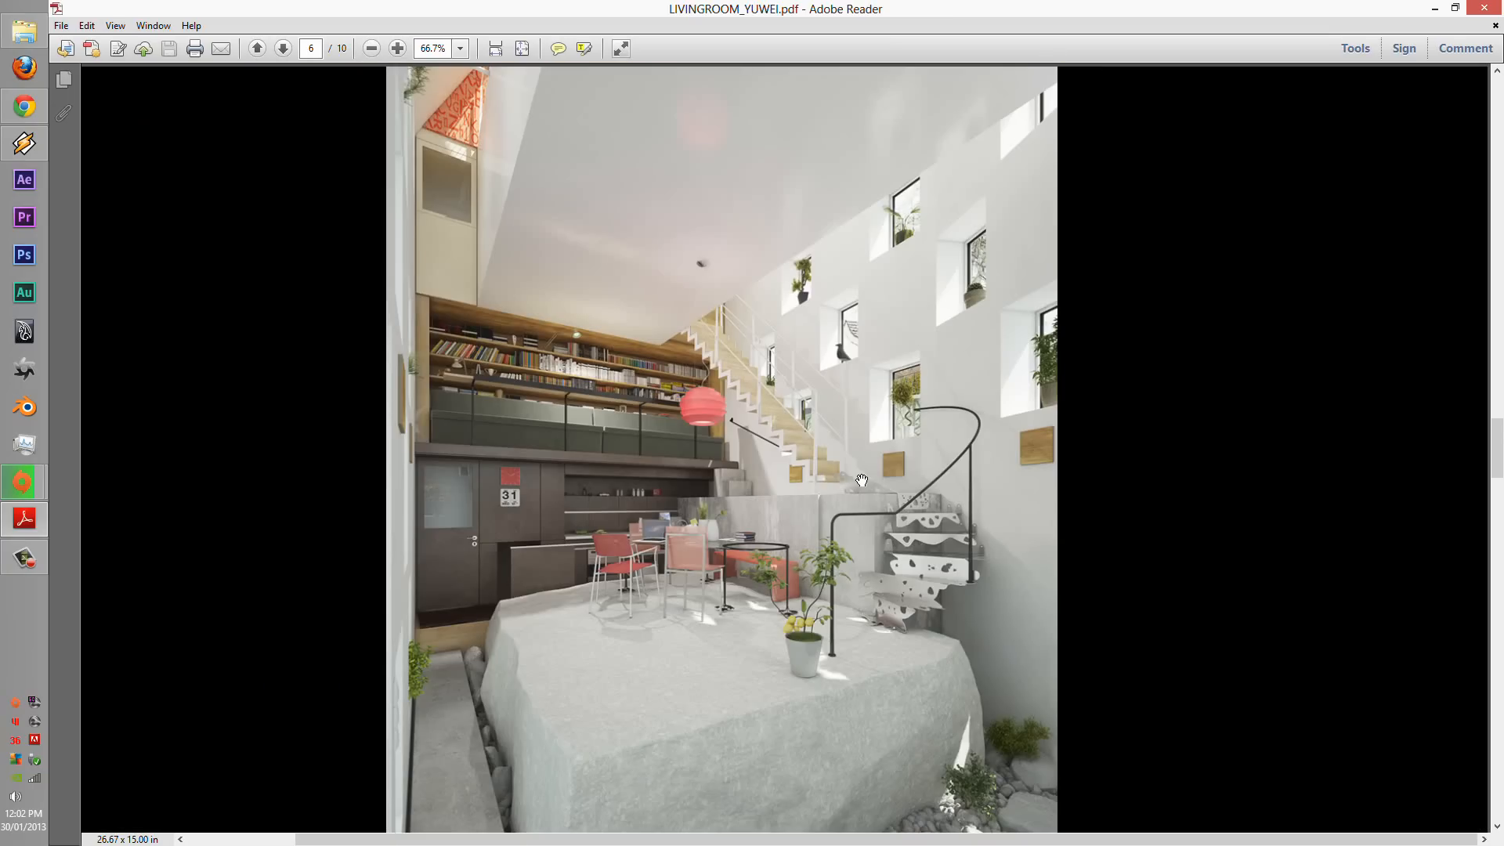
mouse_move(267, 36)
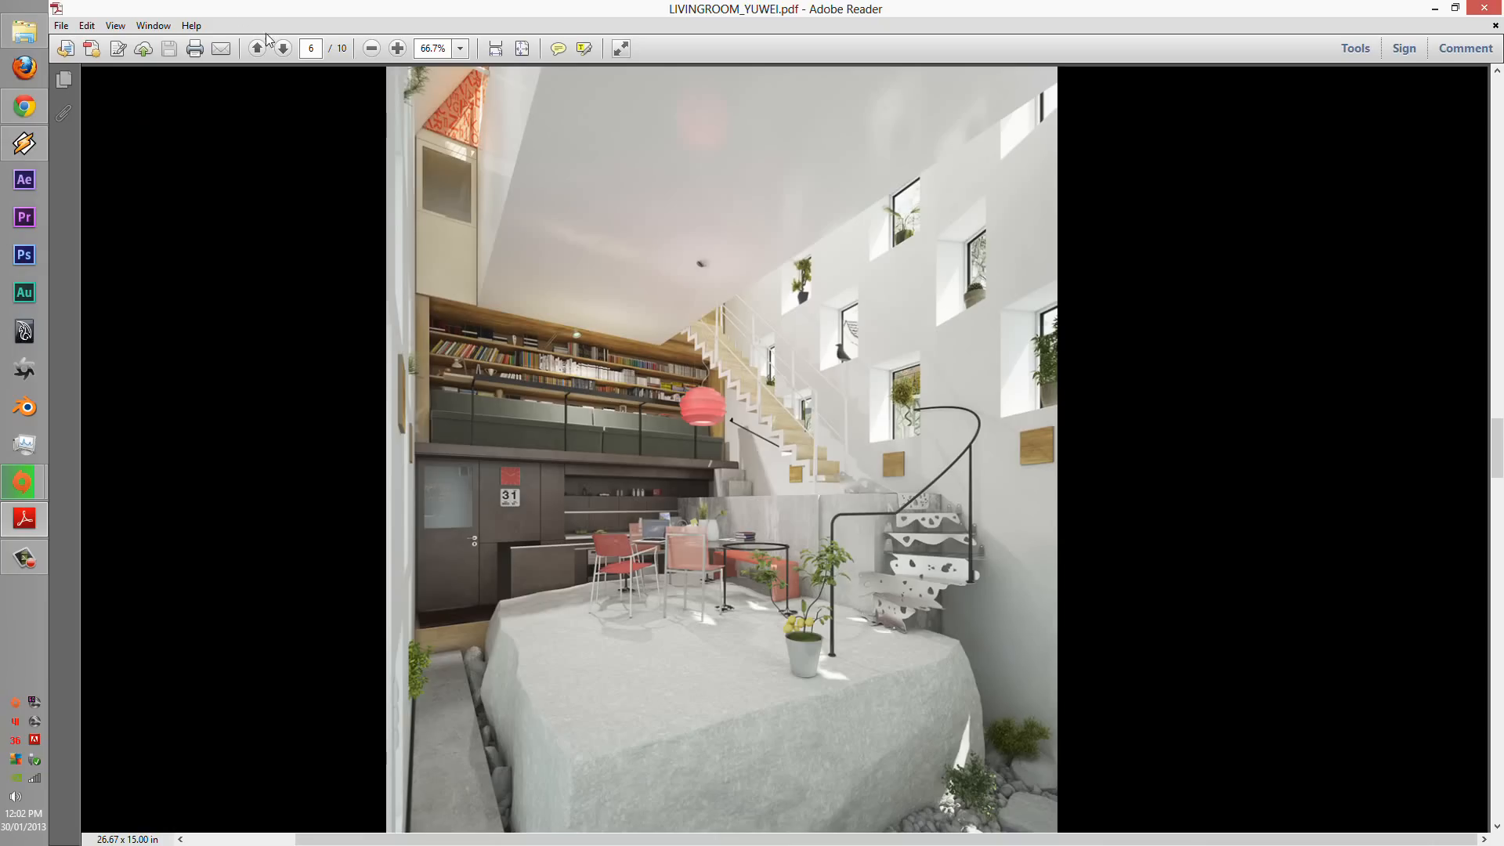
- Zoom in to 125% on page 6's living space render to study the dining chairs and spiral stair
left_click(393, 47)
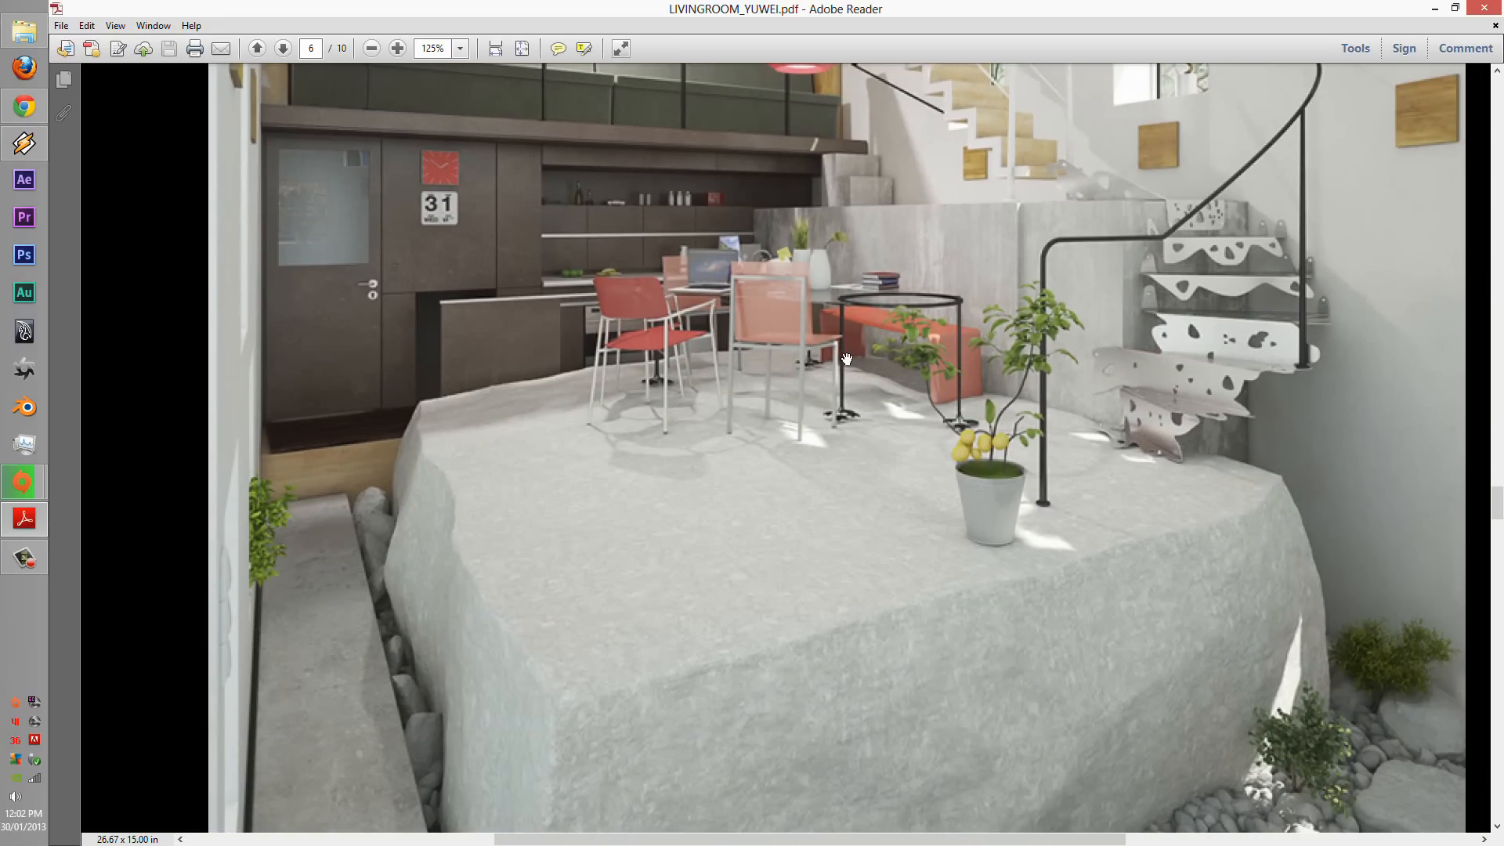
mouse_move(242, 501)
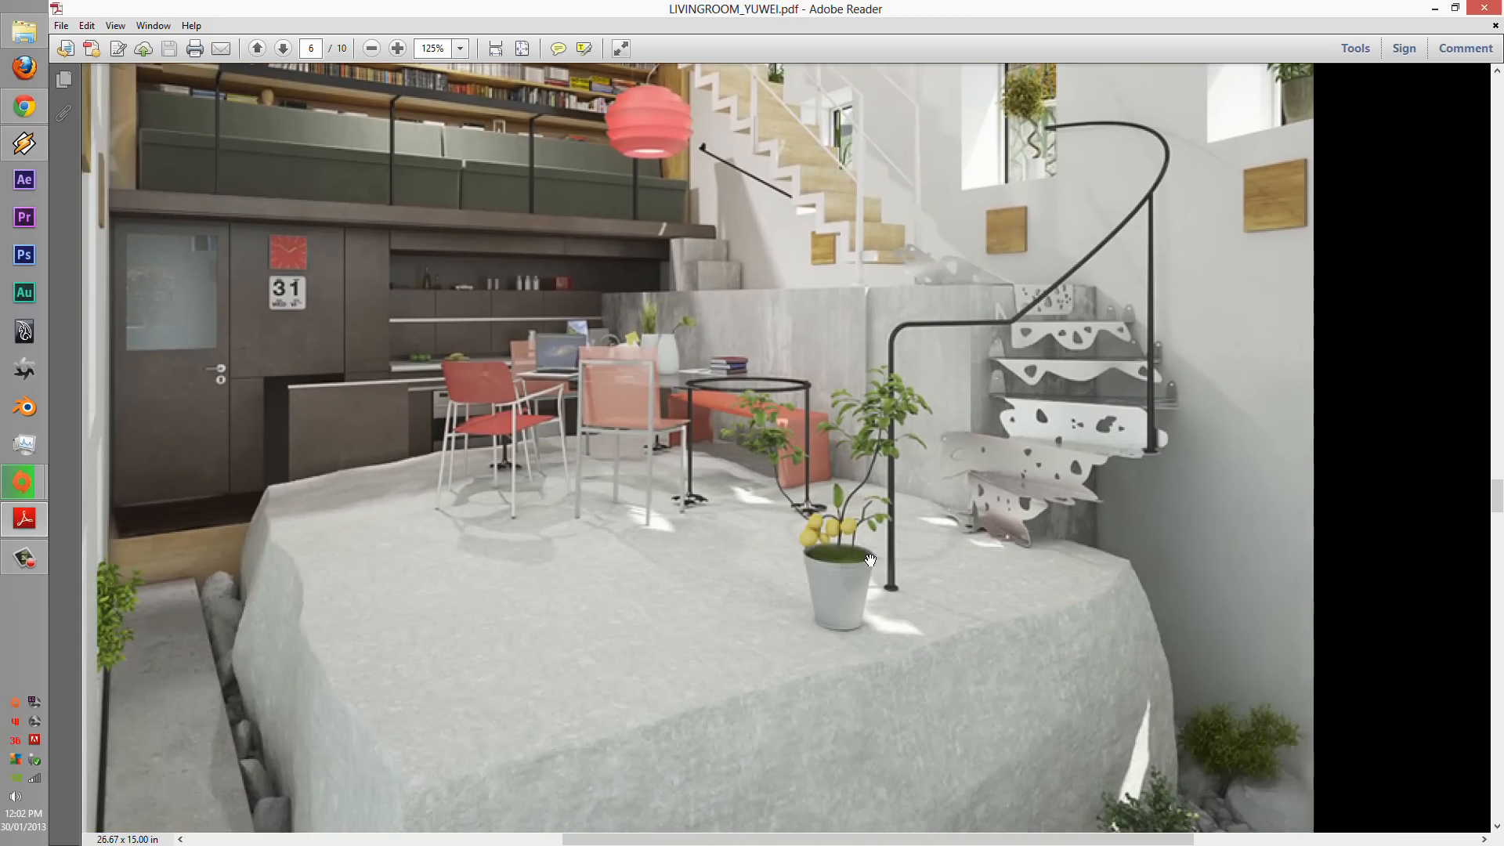
- Pan across the boulder and pebbles, zoom back out to 75%, and advance to page 7's overhead spiral stair
scroll("down", 3)
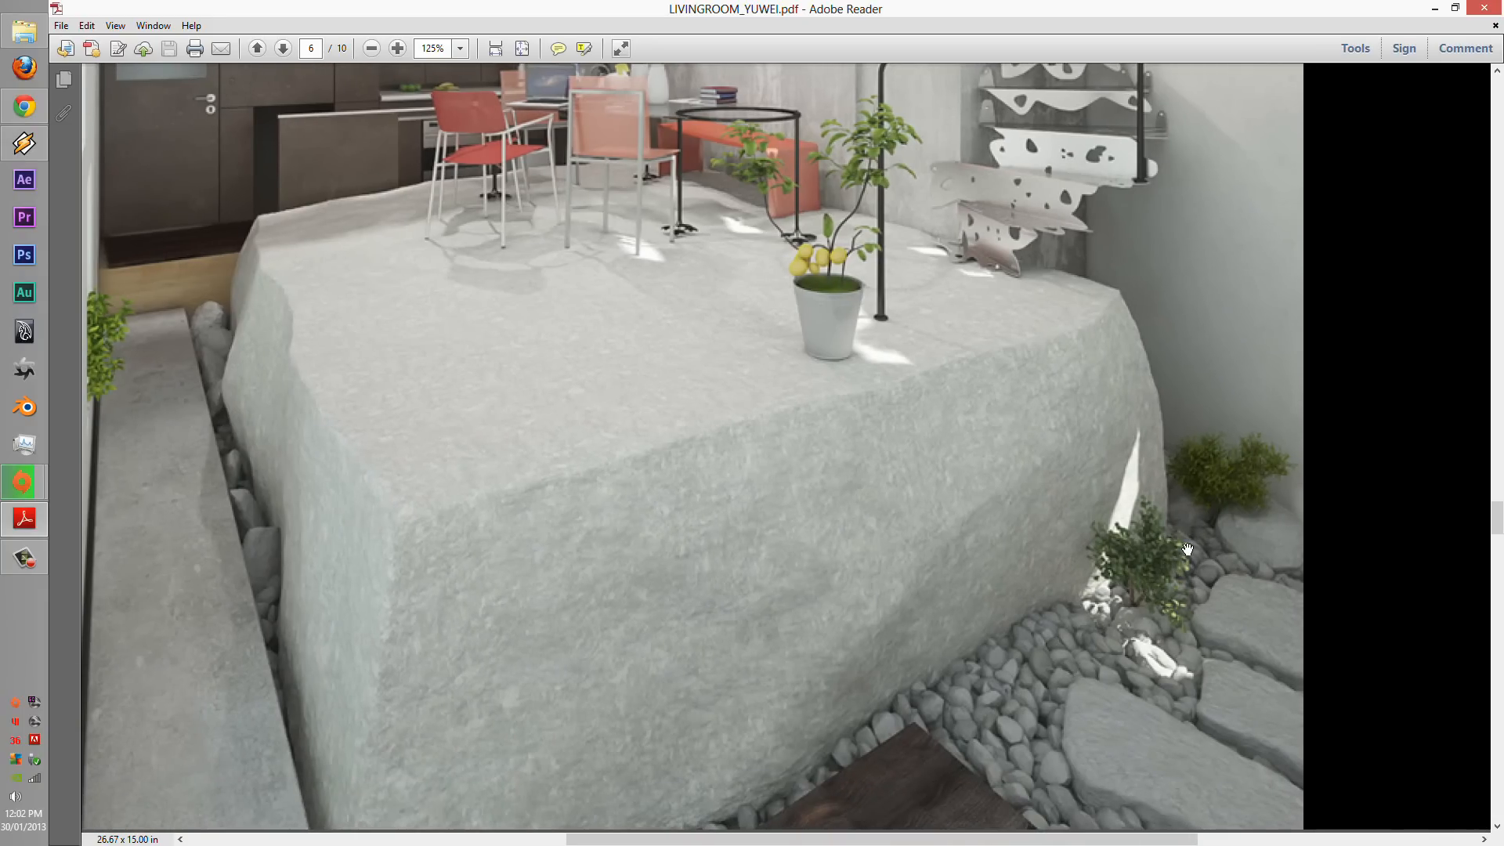
mouse_move(1156, 584)
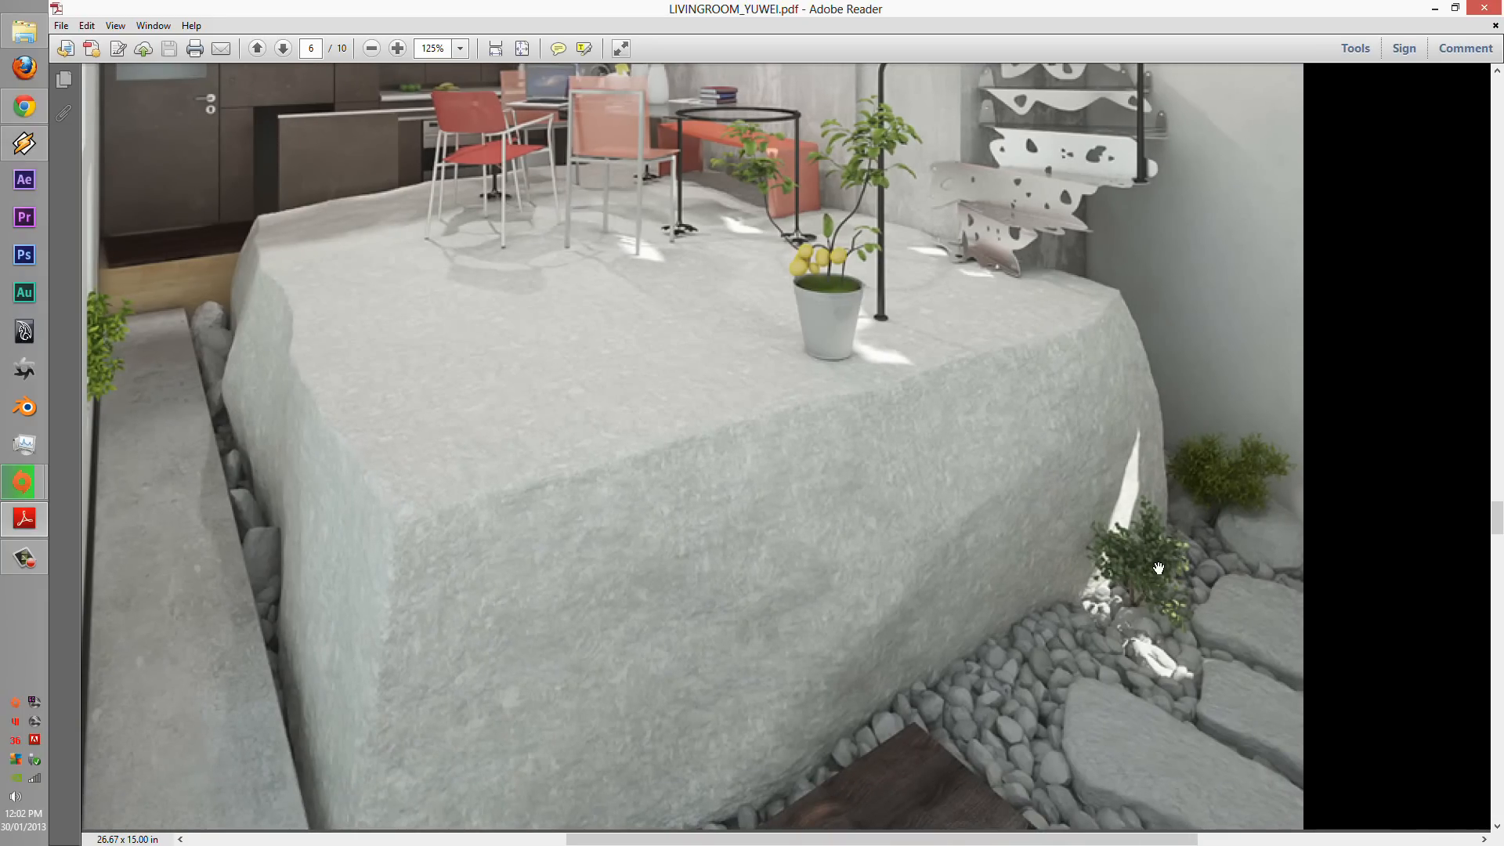
mouse_move(1075, 608)
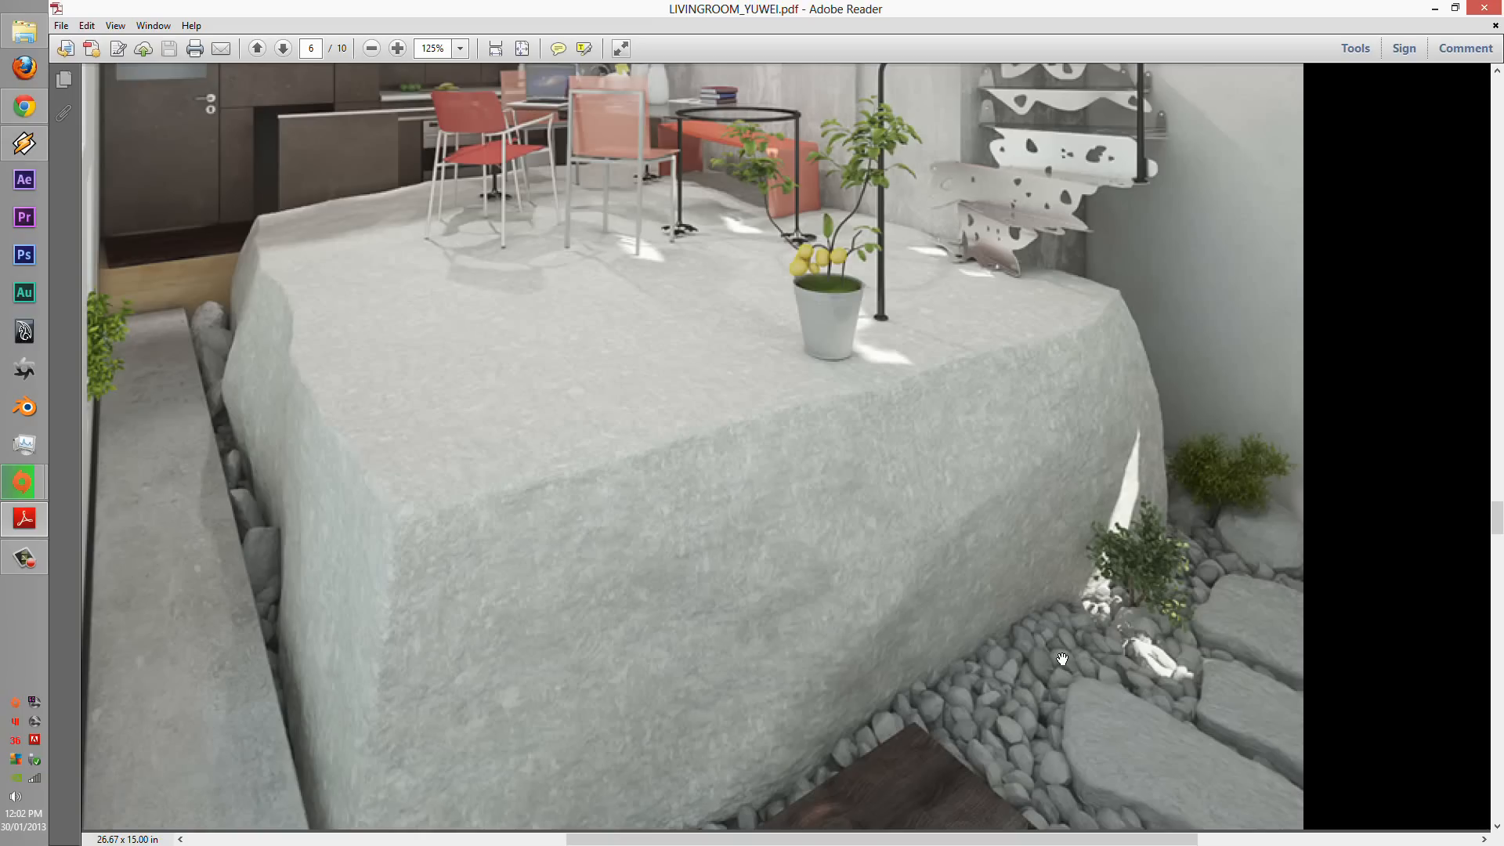
mouse_move(1115, 597)
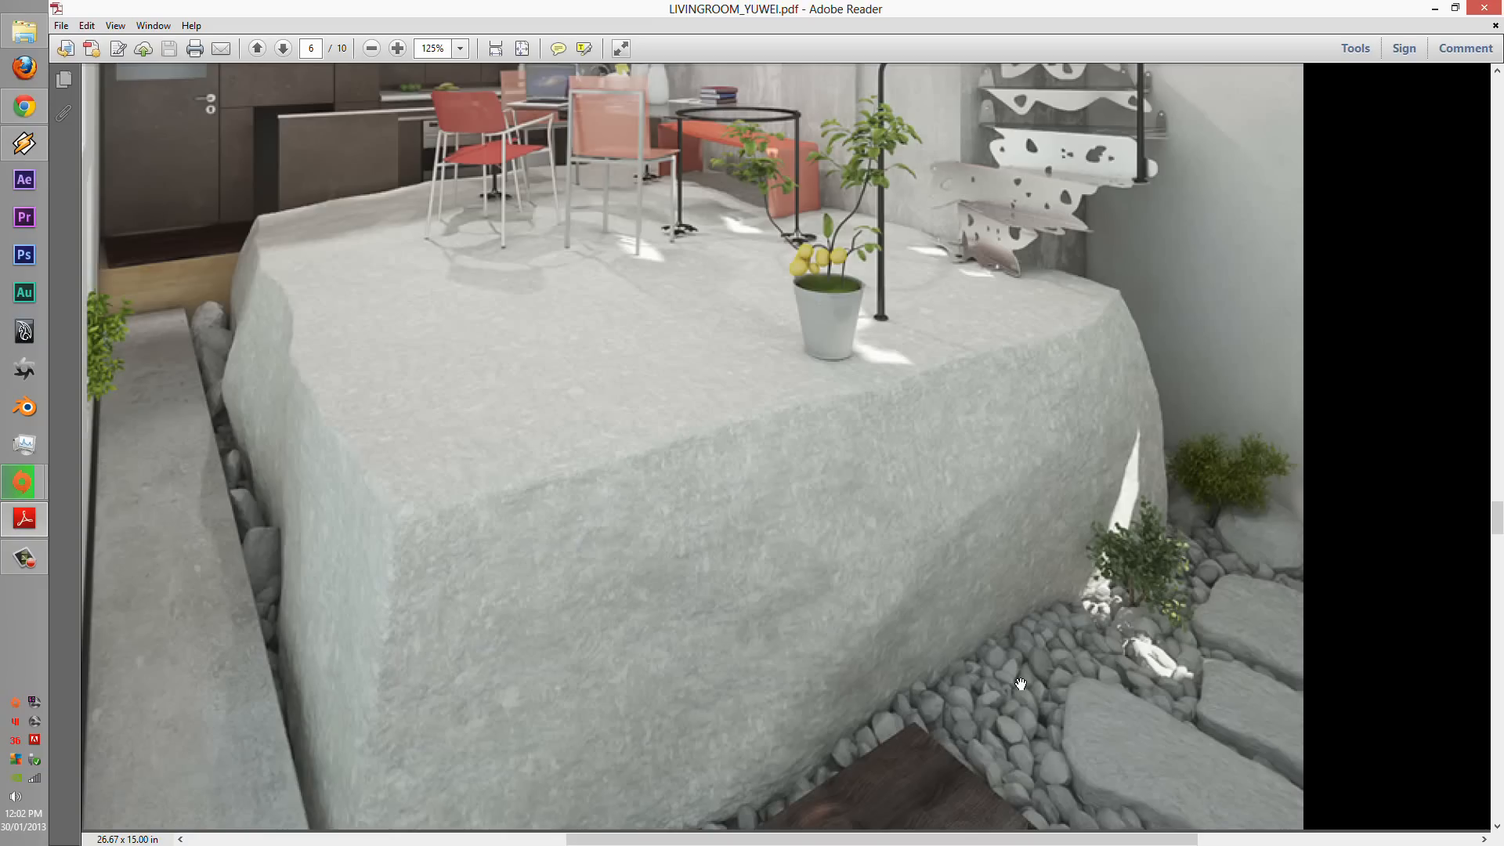
mouse_move(971, 580)
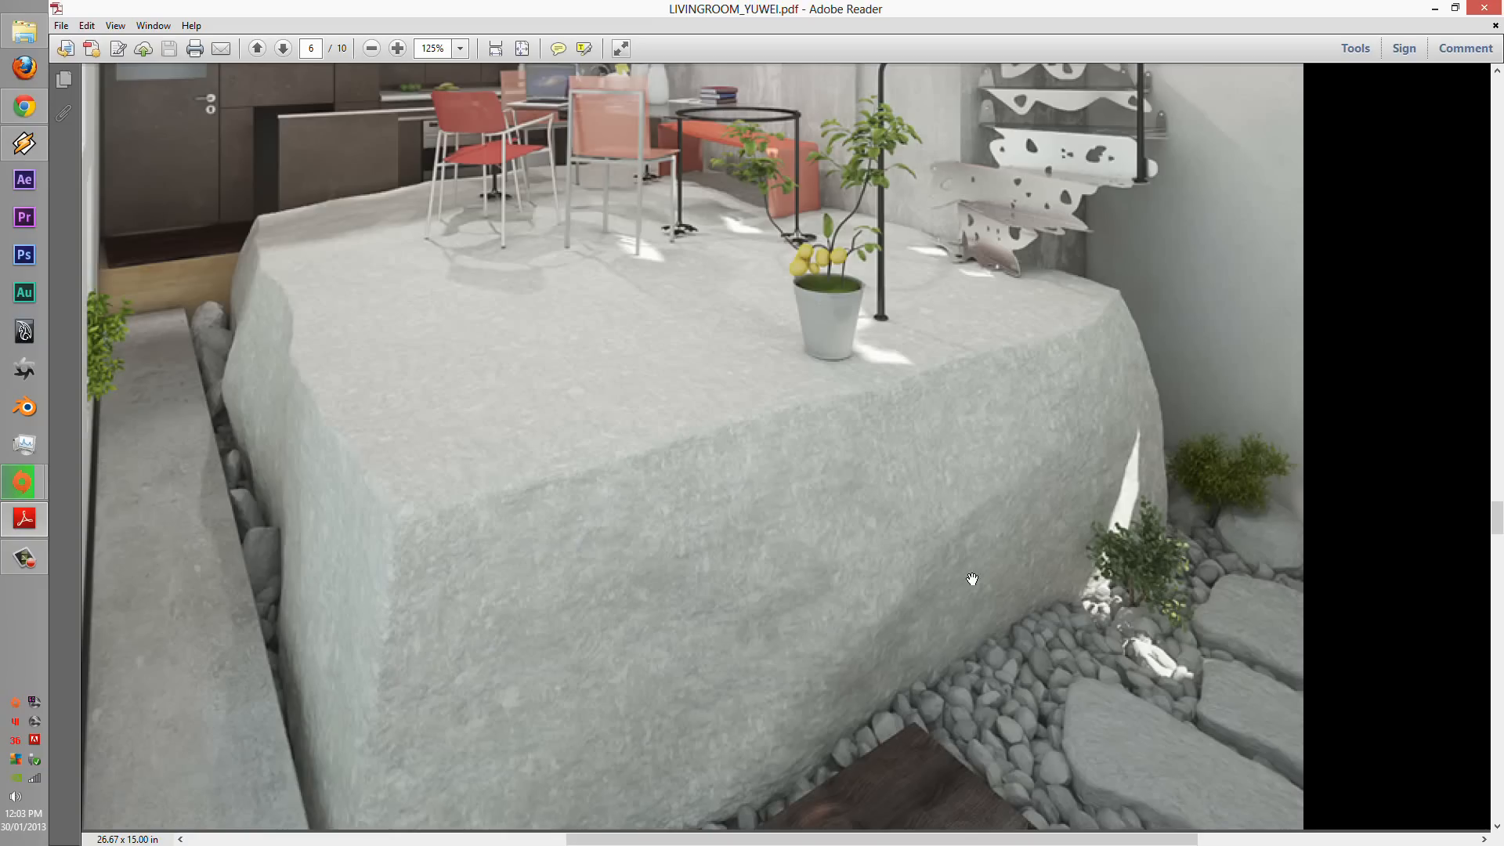
left_click_drag(972, 579, 813, 619)
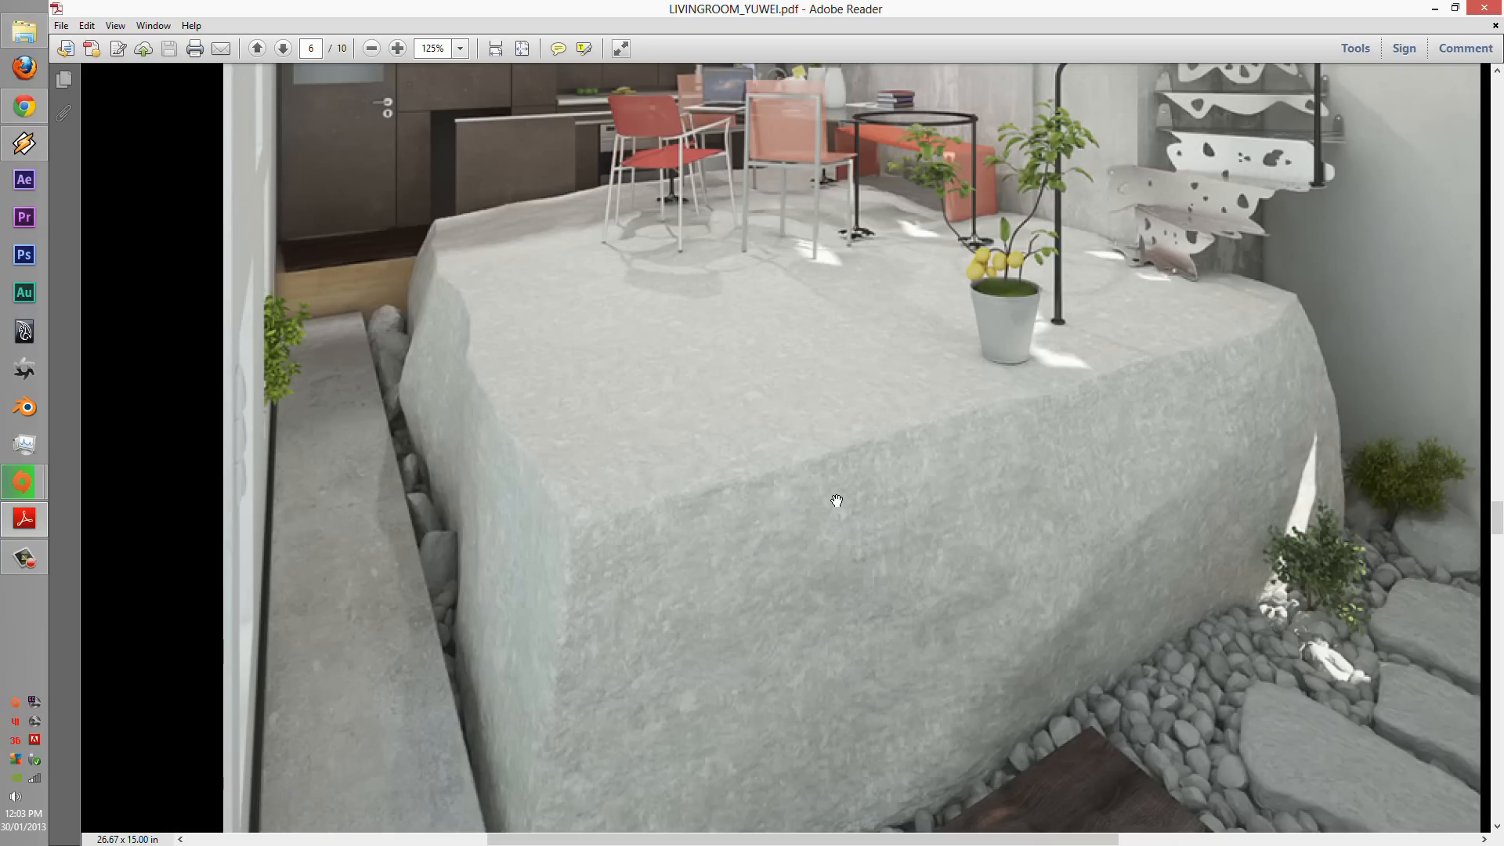
mouse_move(796, 473)
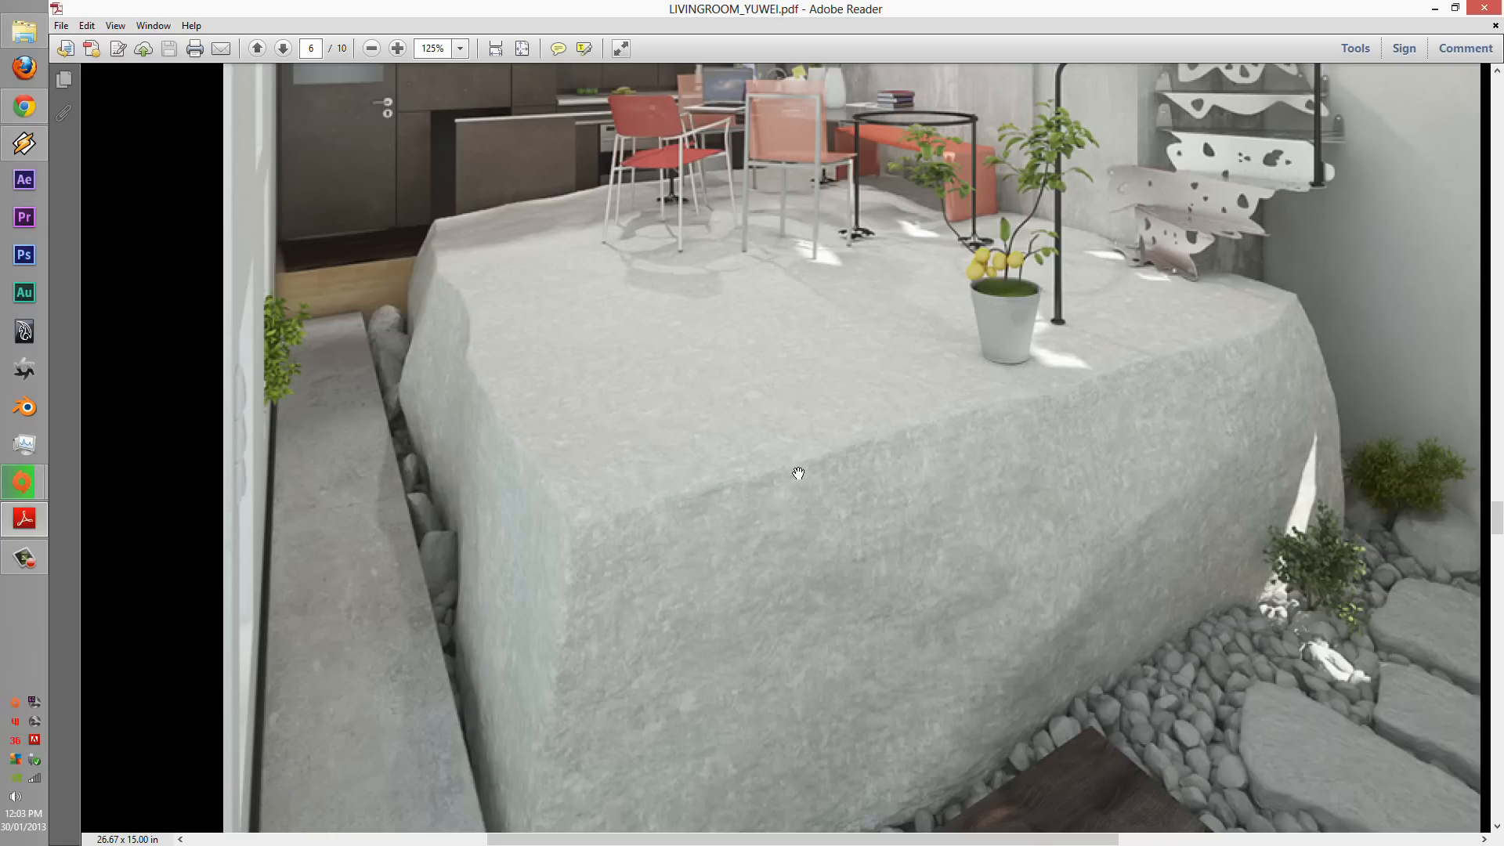
mouse_move(796, 487)
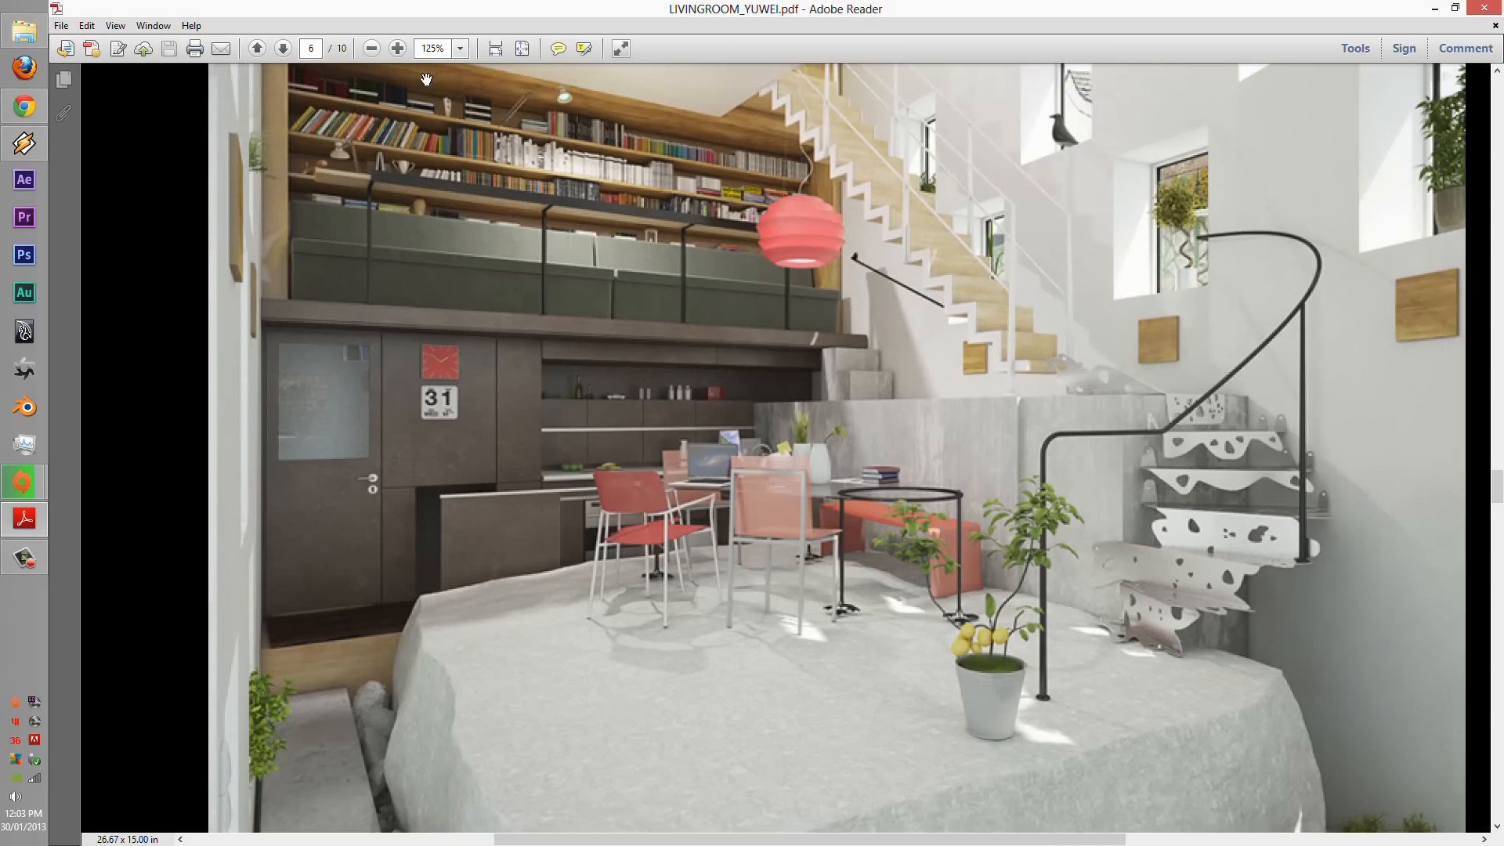
left_click(370, 47)
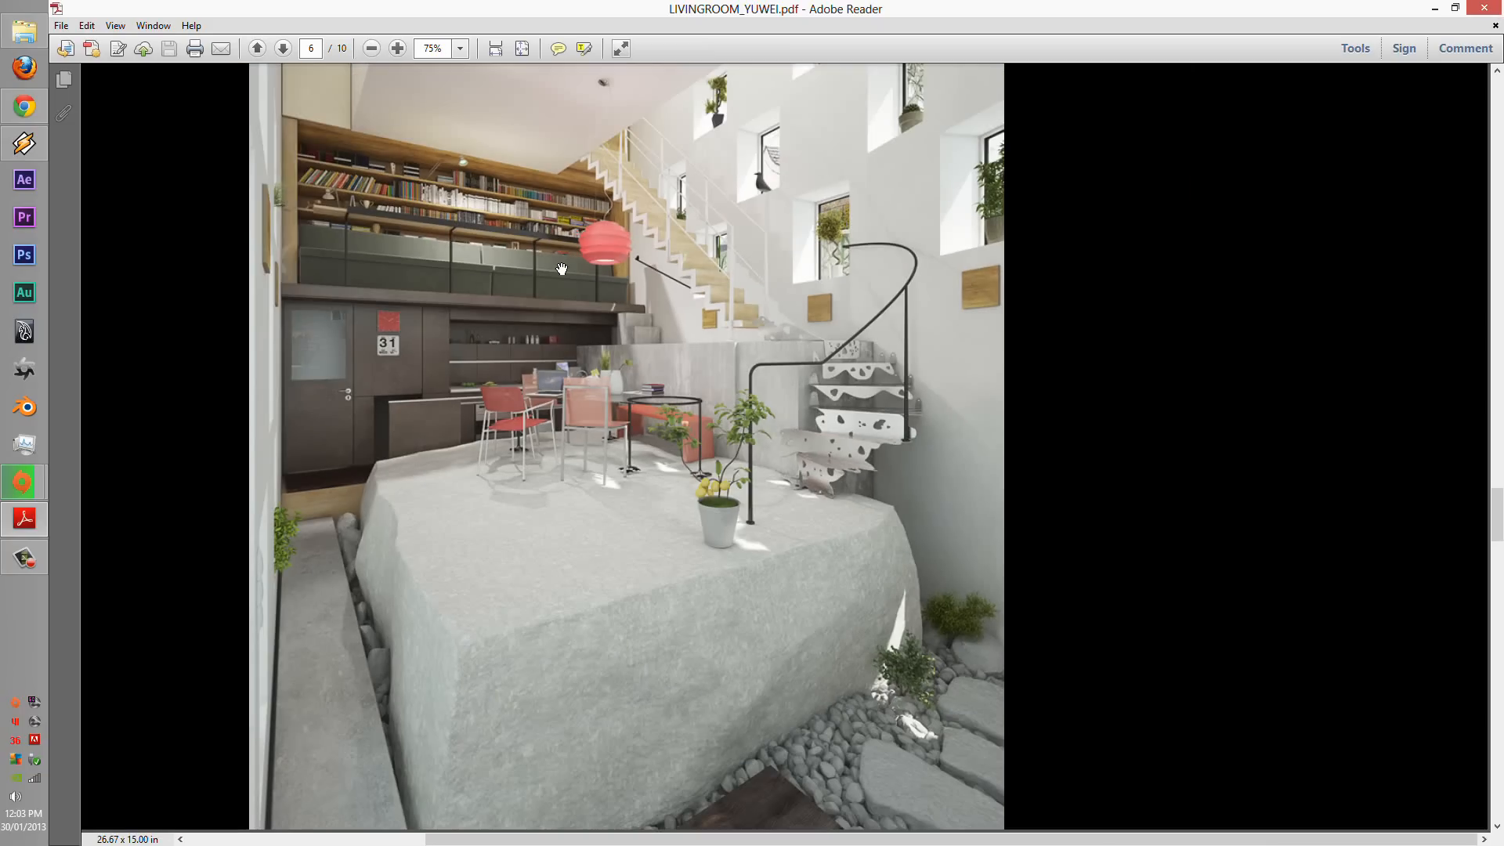
left_click(286, 47)
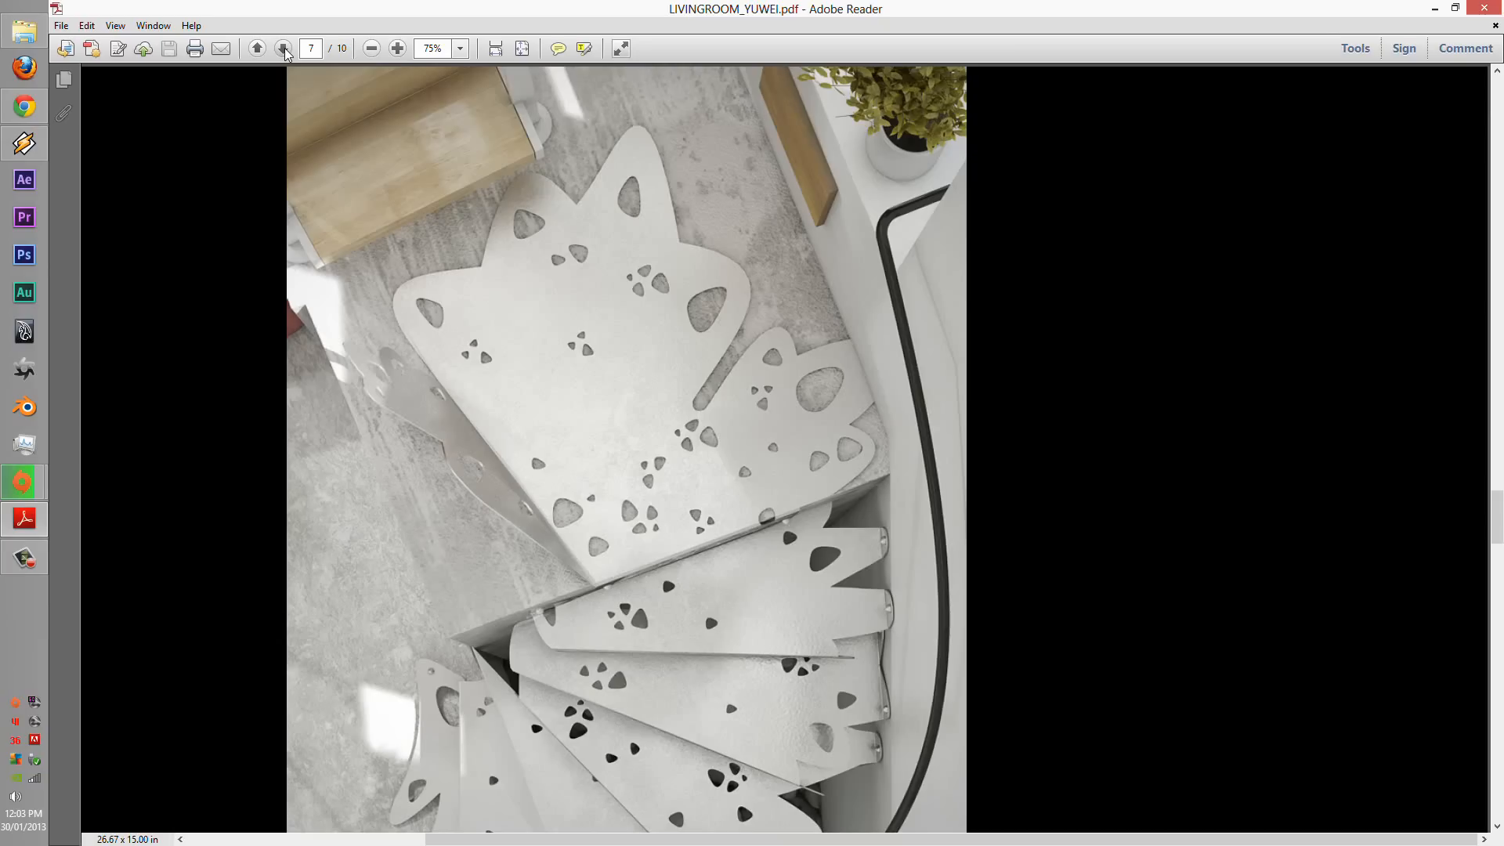
mouse_move(282, 49)
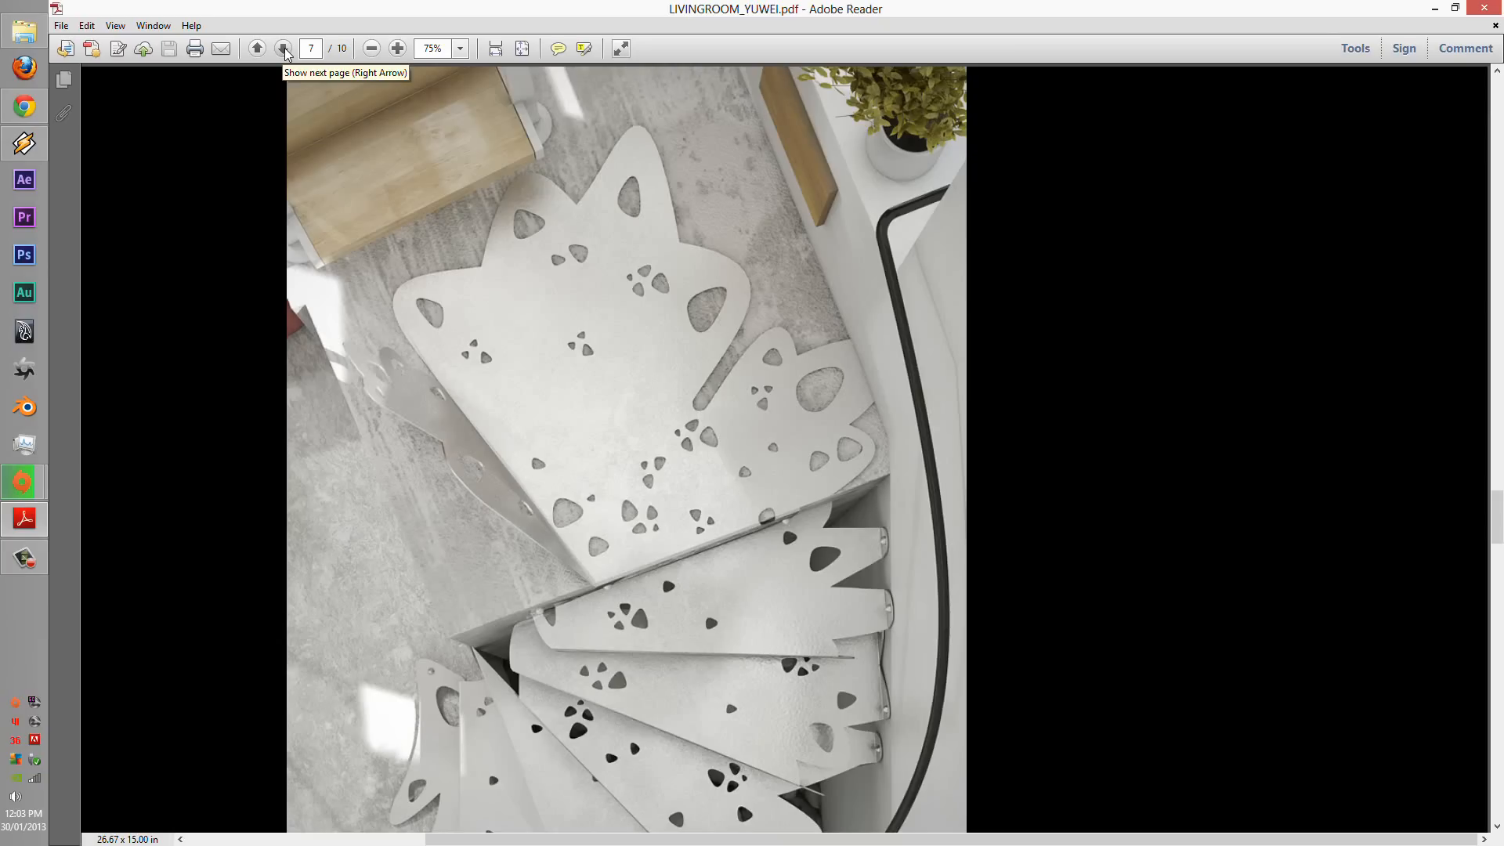
- Step back a page, then advance through page 8's light well render to page 9's bedroom
left_click(281, 47)
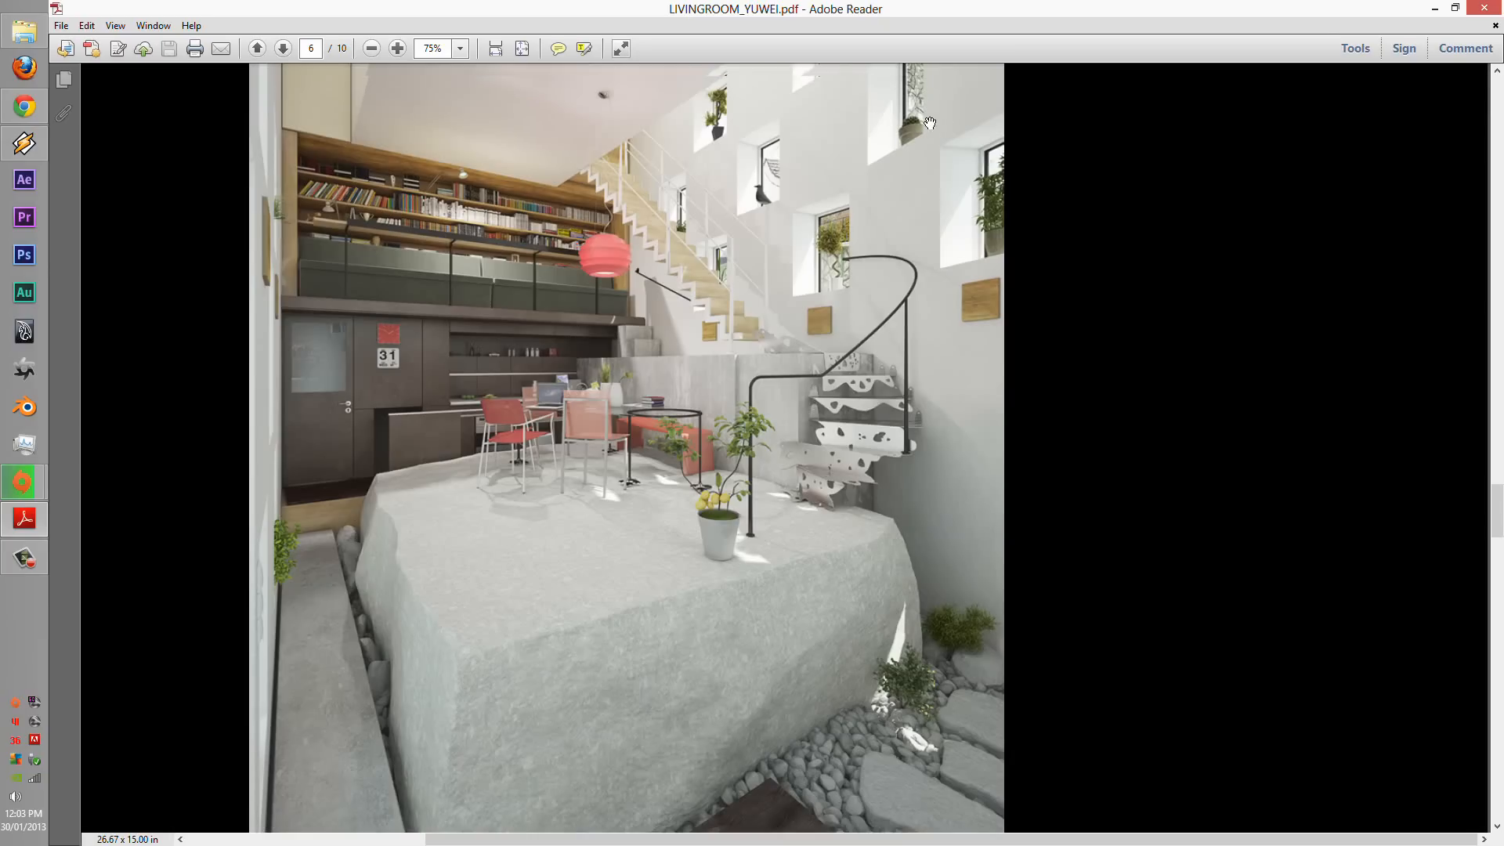
left_click(282, 48)
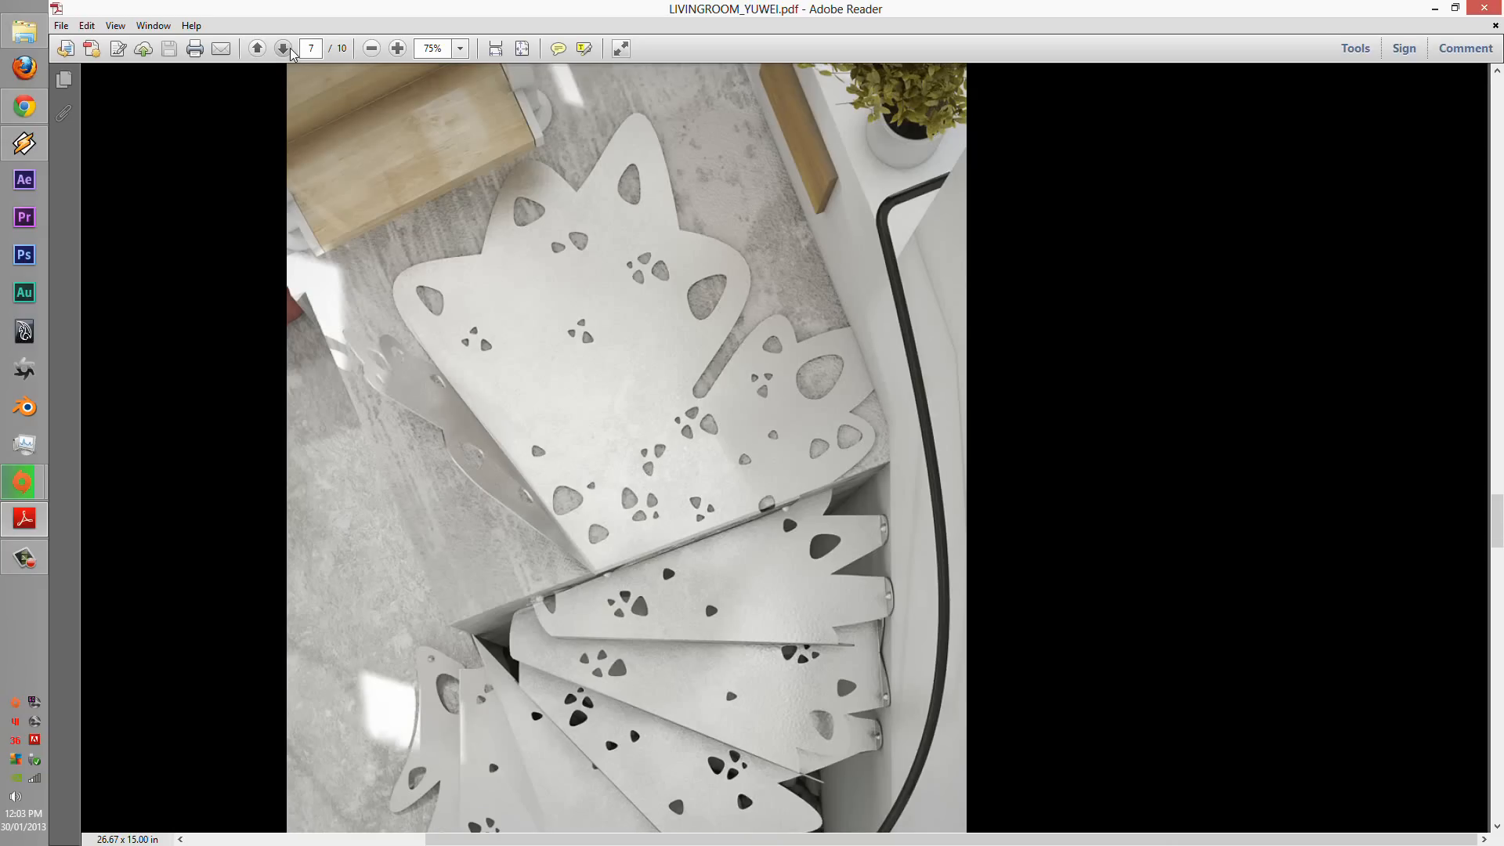
left_click(282, 47)
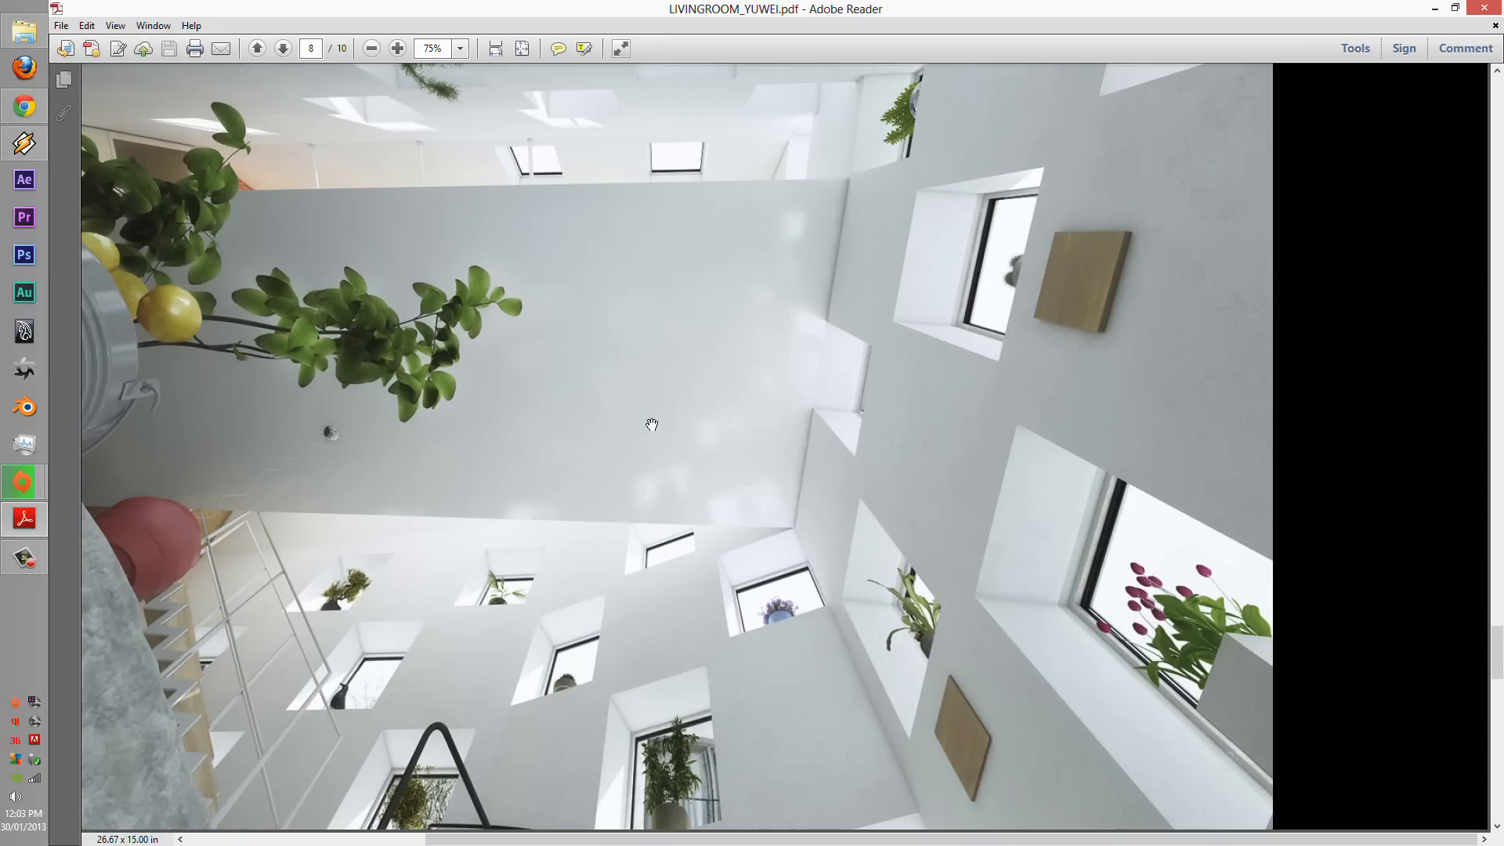
mouse_move(472, 539)
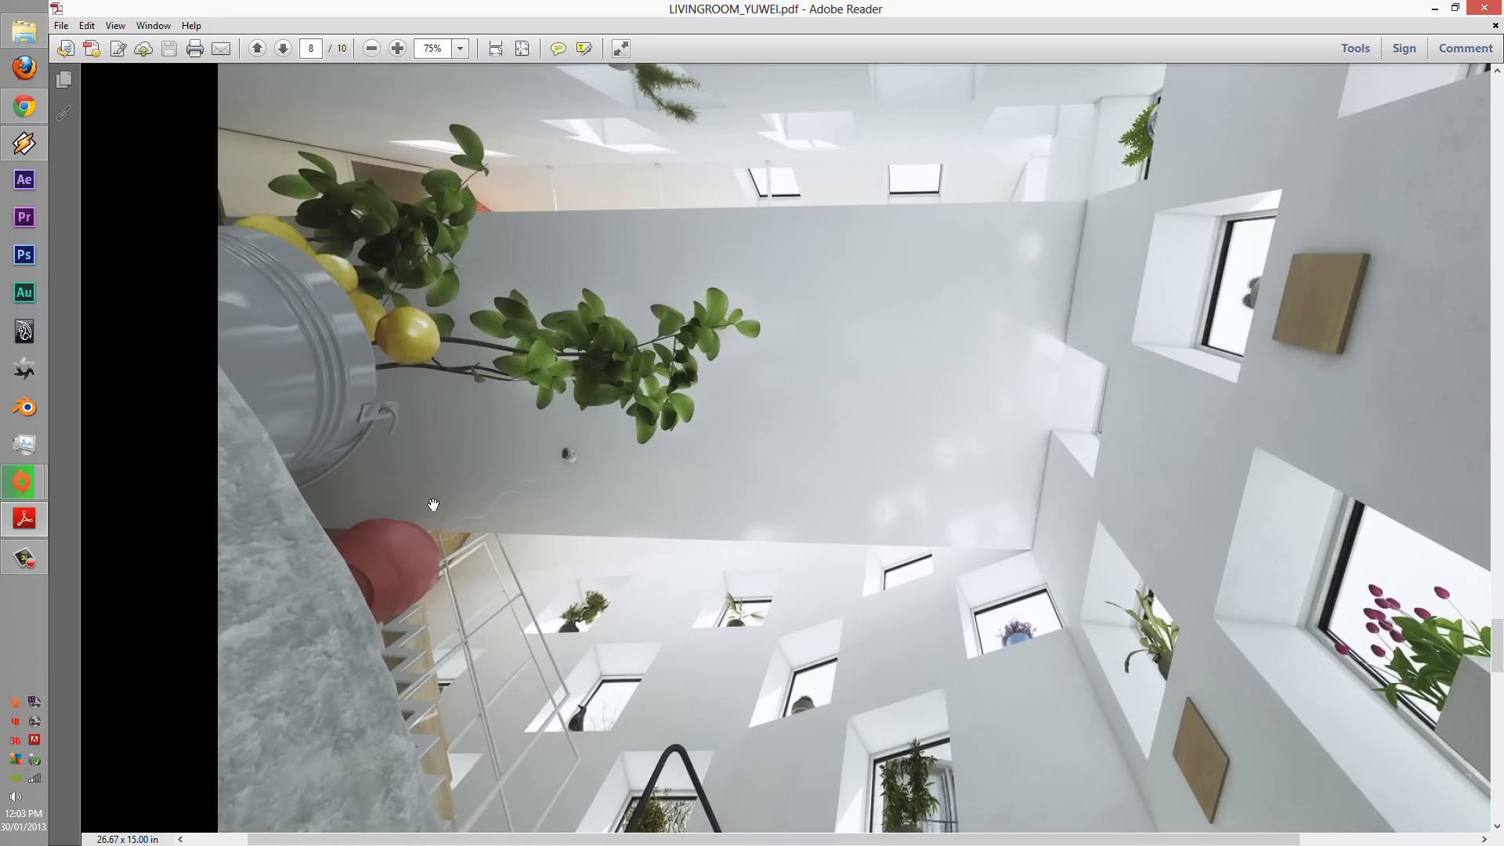
mouse_move(705, 339)
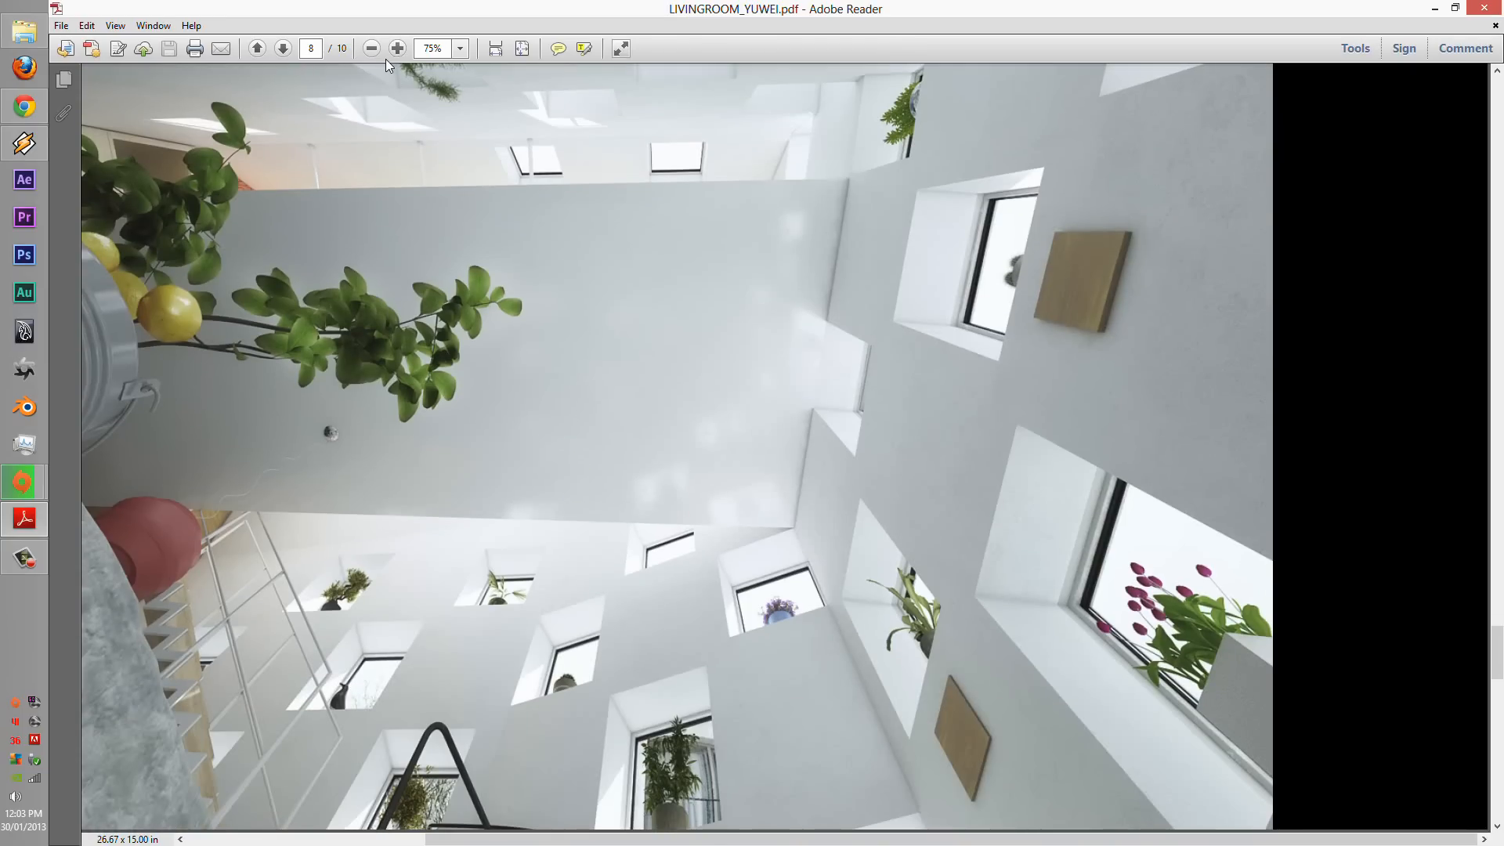
left_click(282, 47)
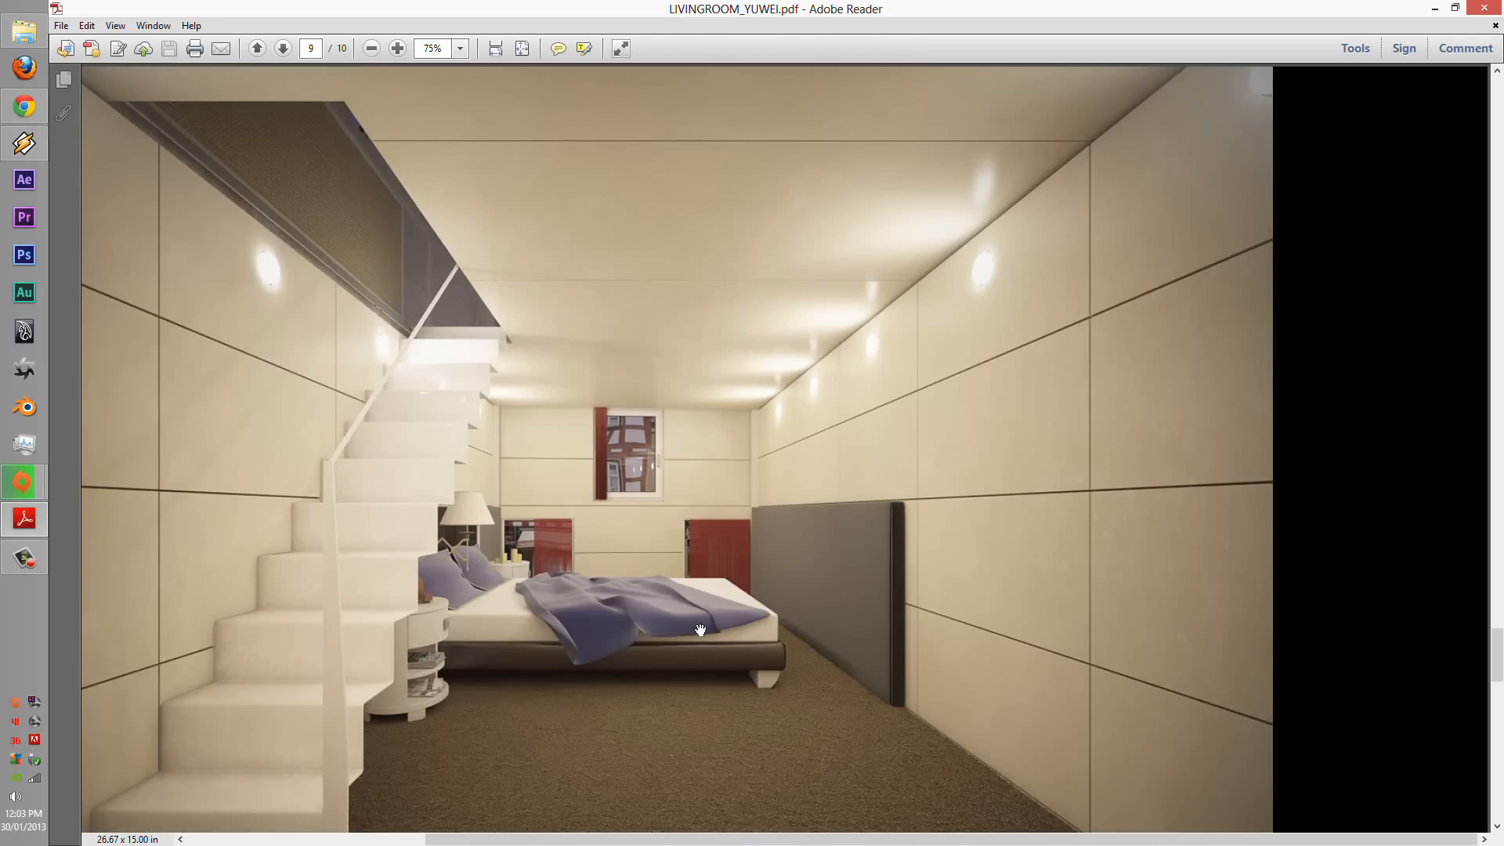
mouse_move(613, 677)
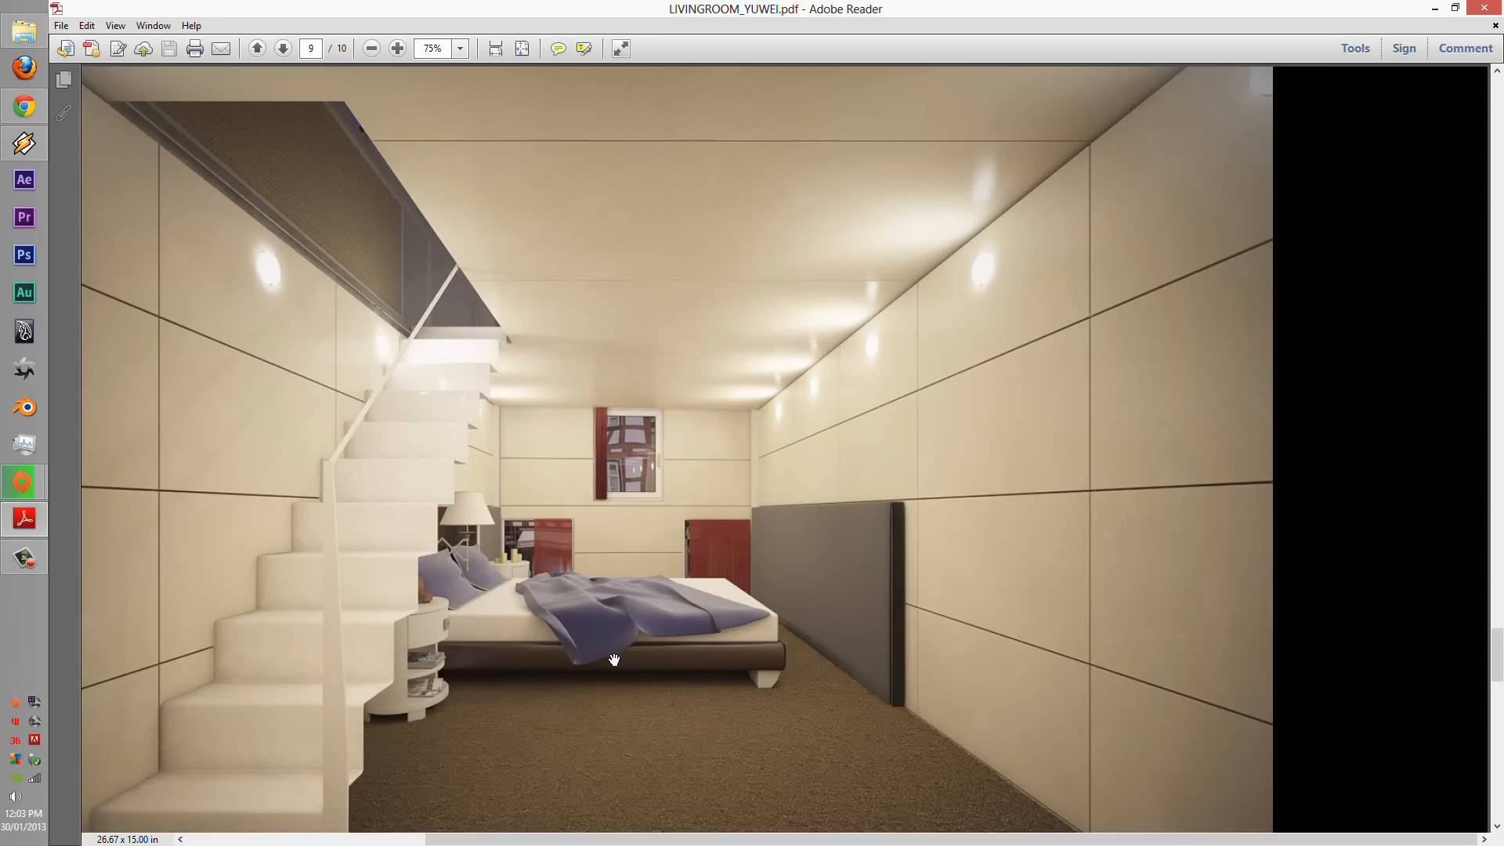
mouse_move(592, 608)
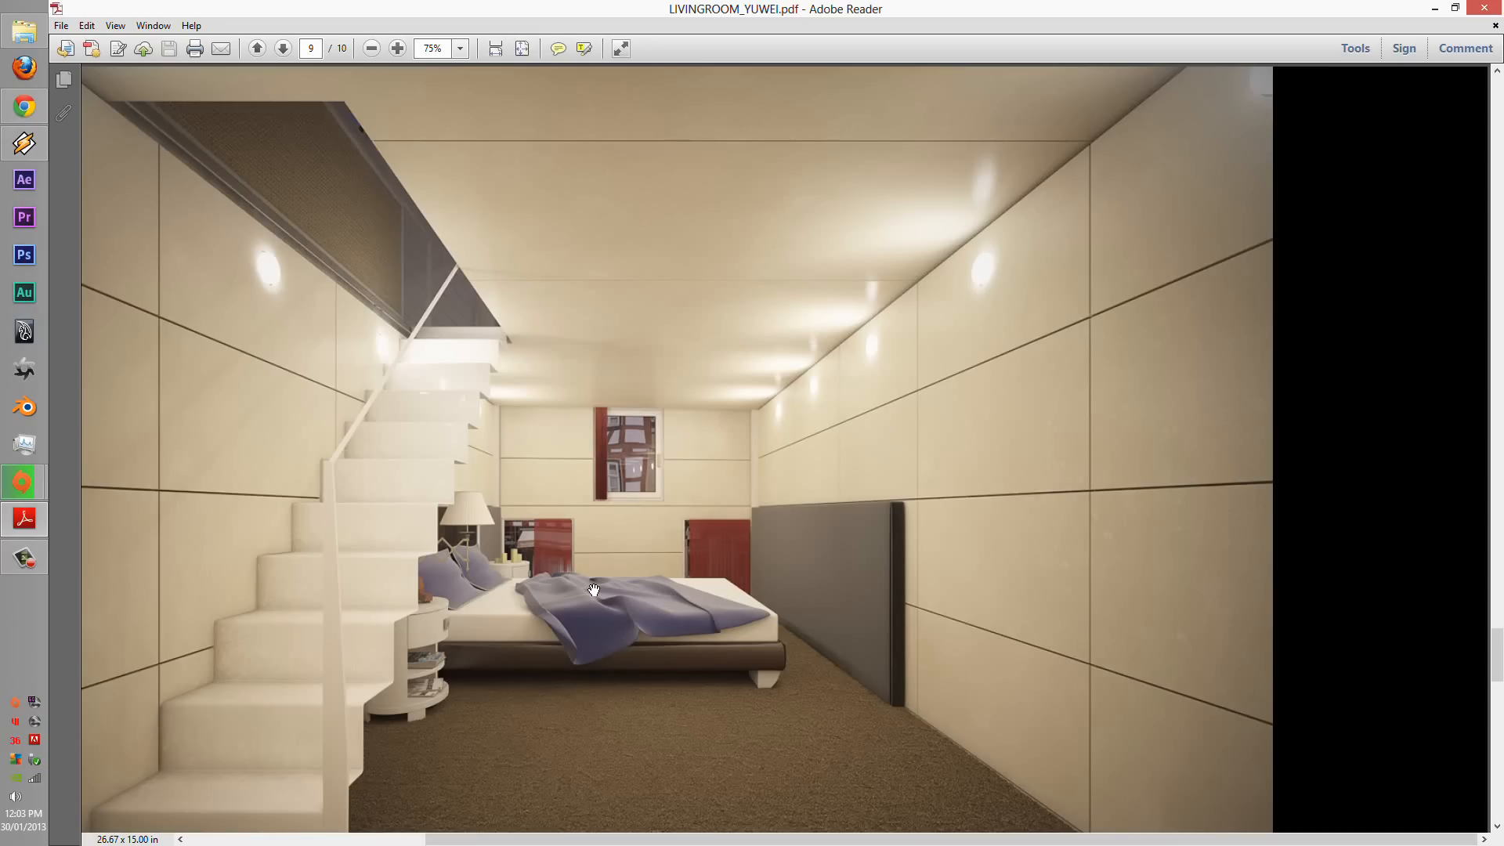
mouse_move(411, 86)
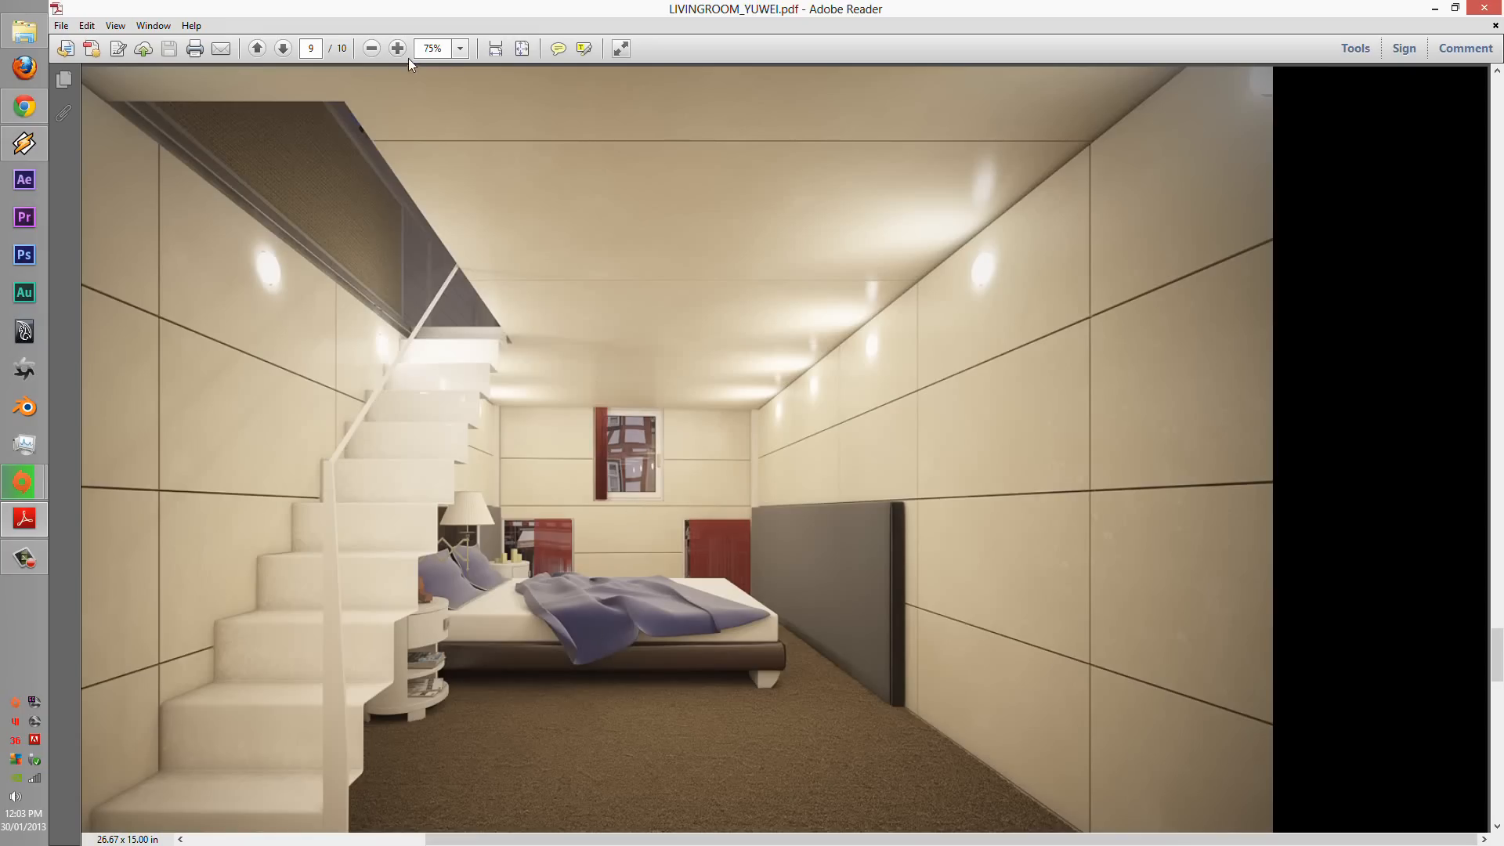
- Zoom in on page 9's bedroom and white staircase, zoom back out, and move to page 10
left_click(395, 49)
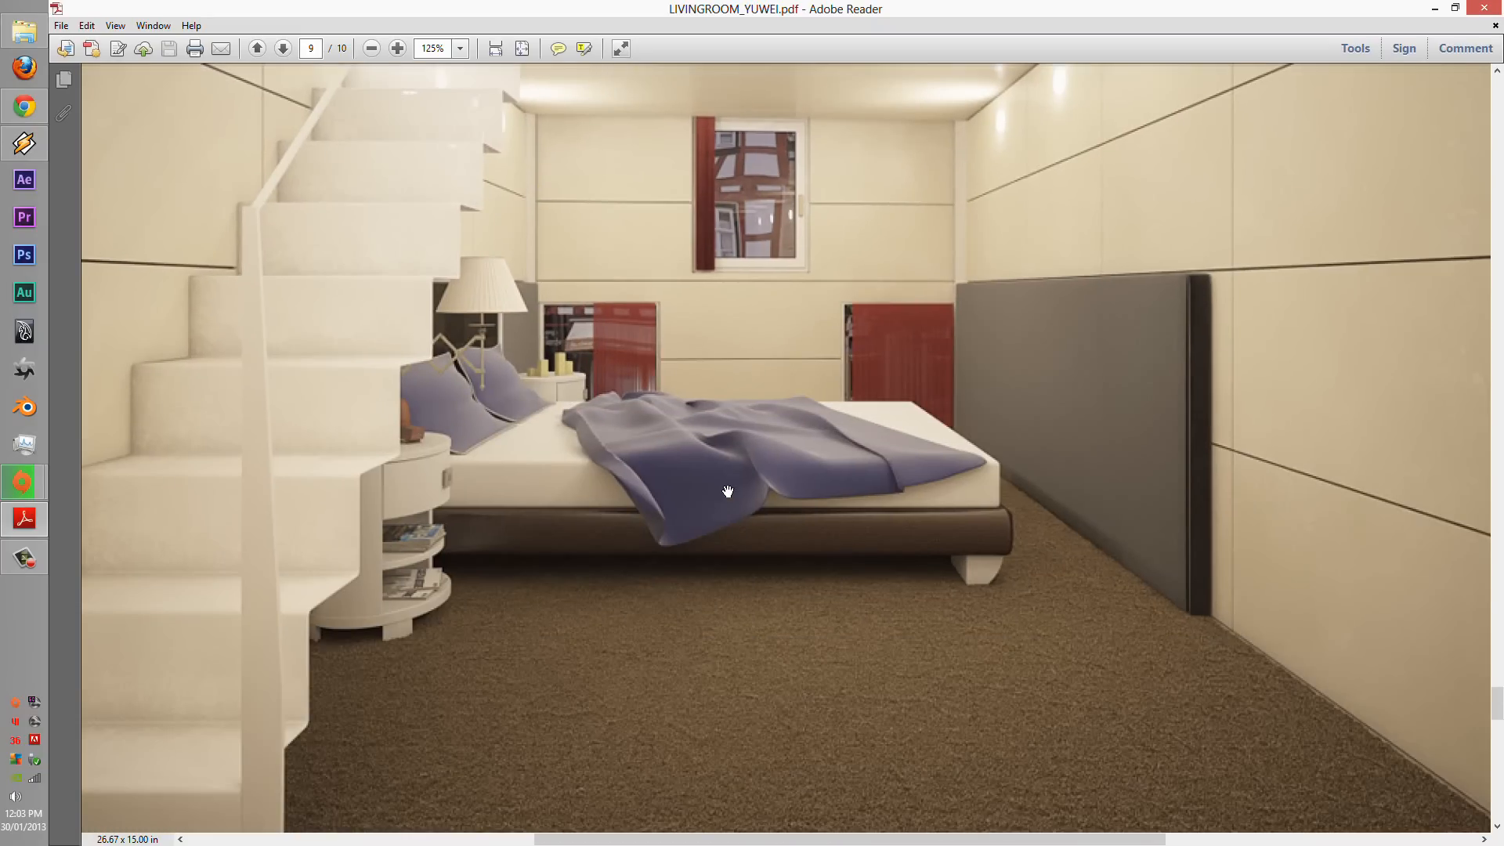
mouse_move(680, 473)
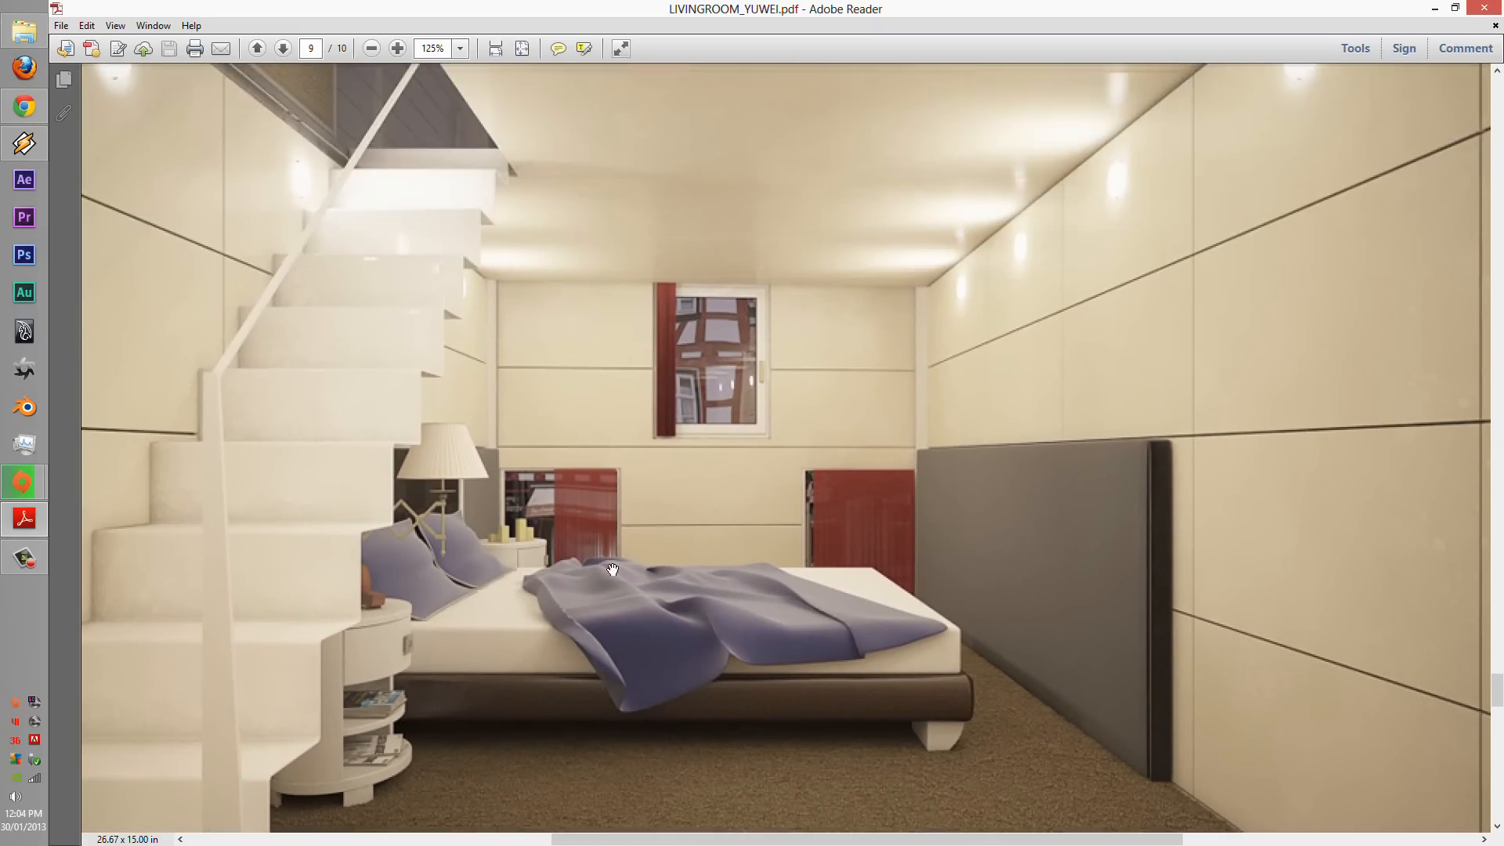
scroll("down", 3)
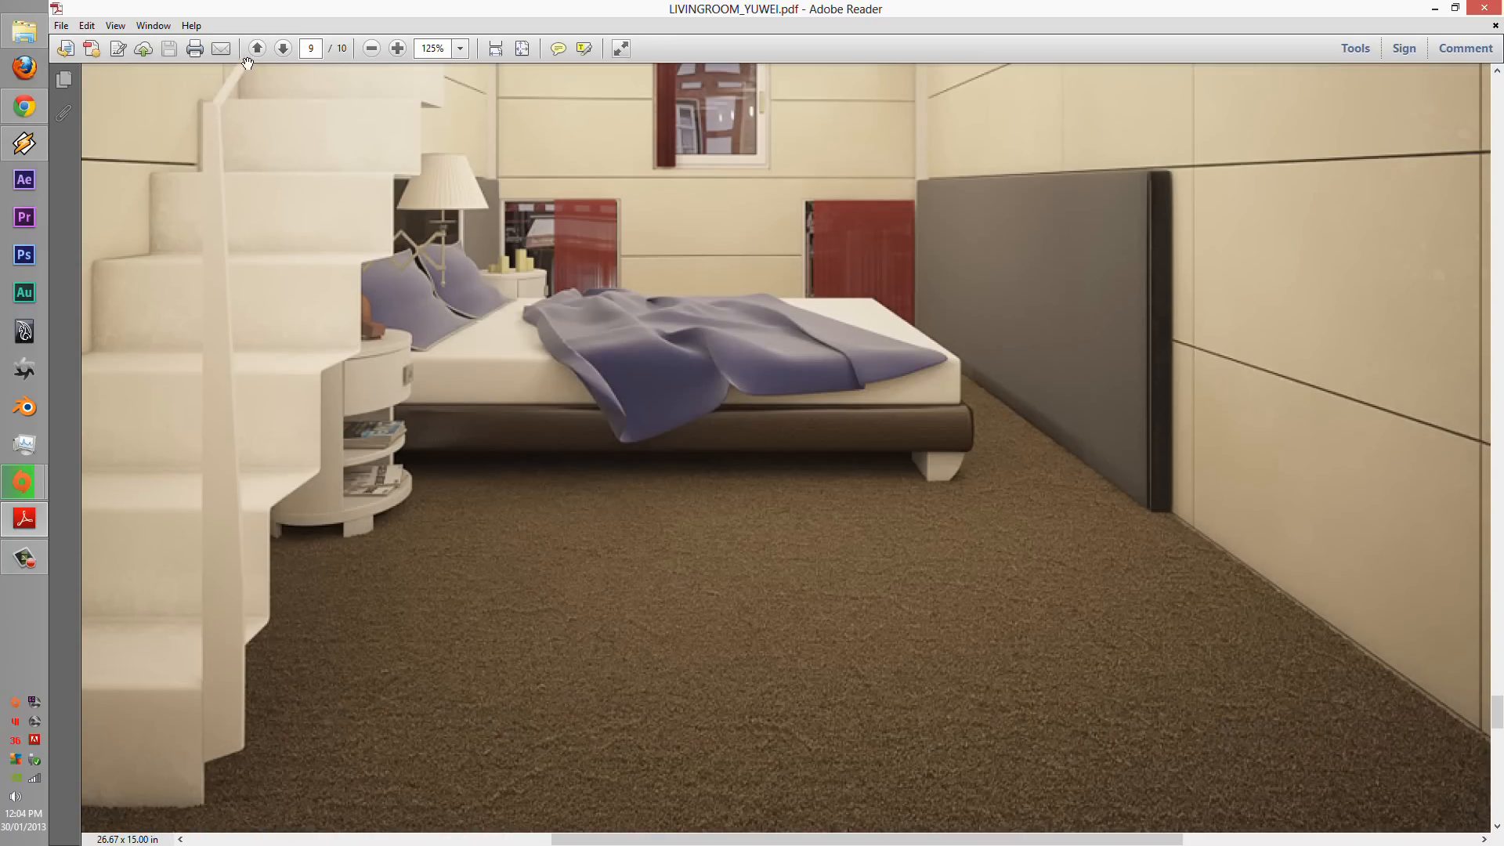
mouse_move(373, 49)
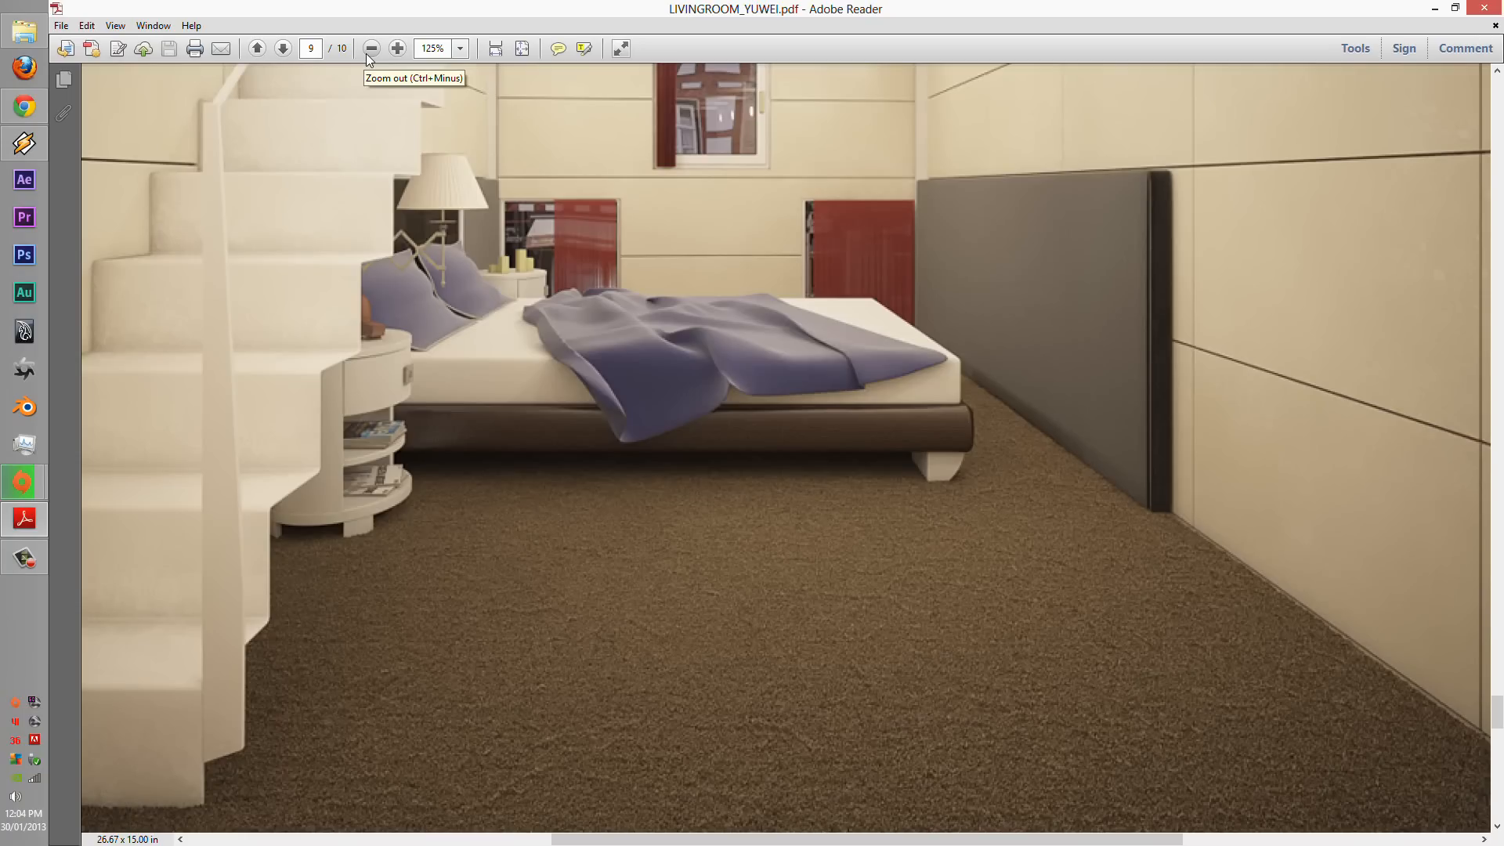
left_click(370, 48)
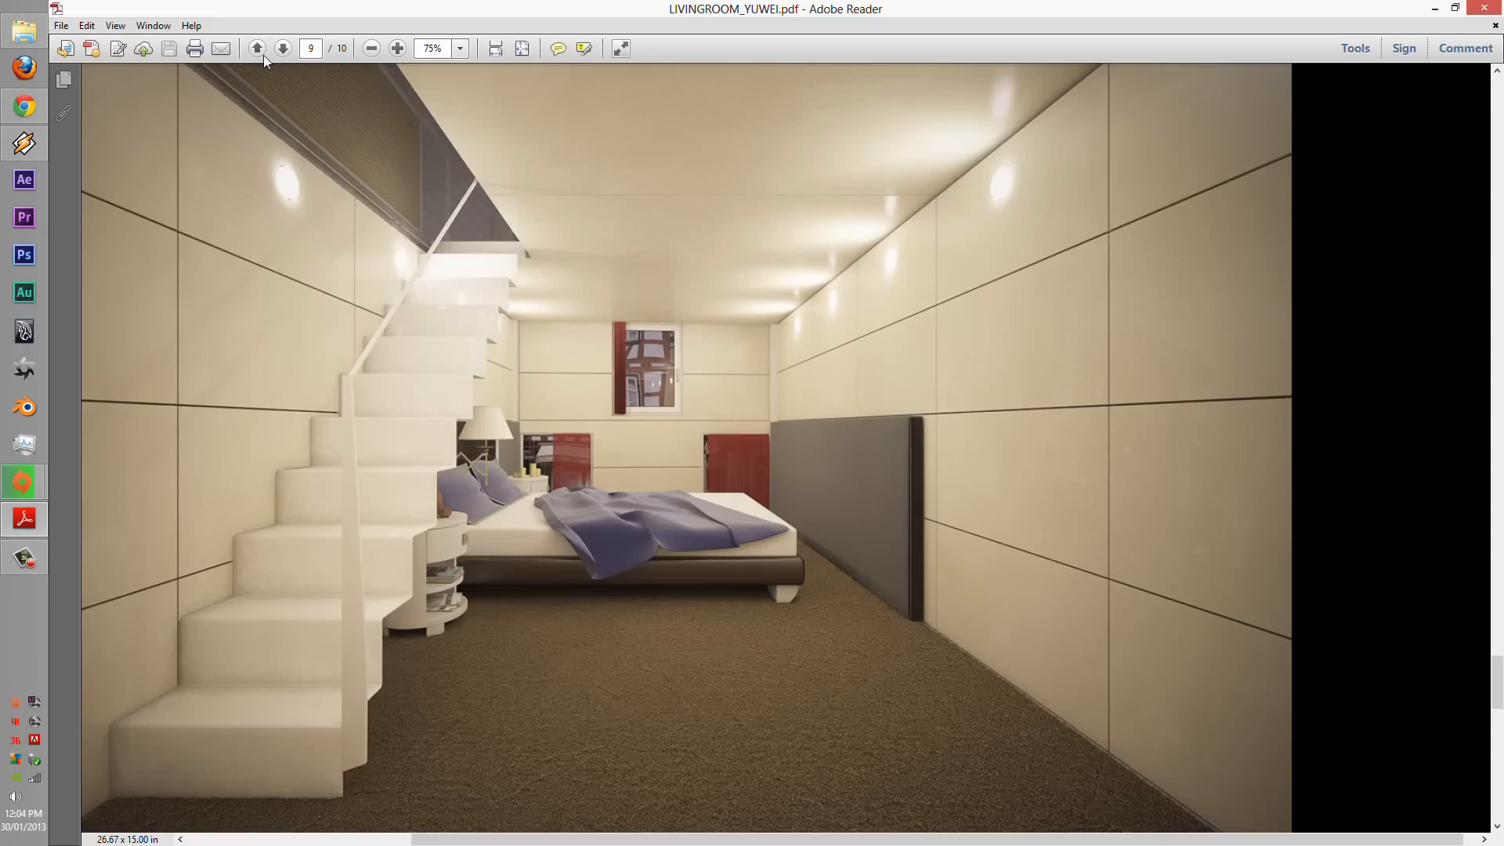
left_click(396, 48)
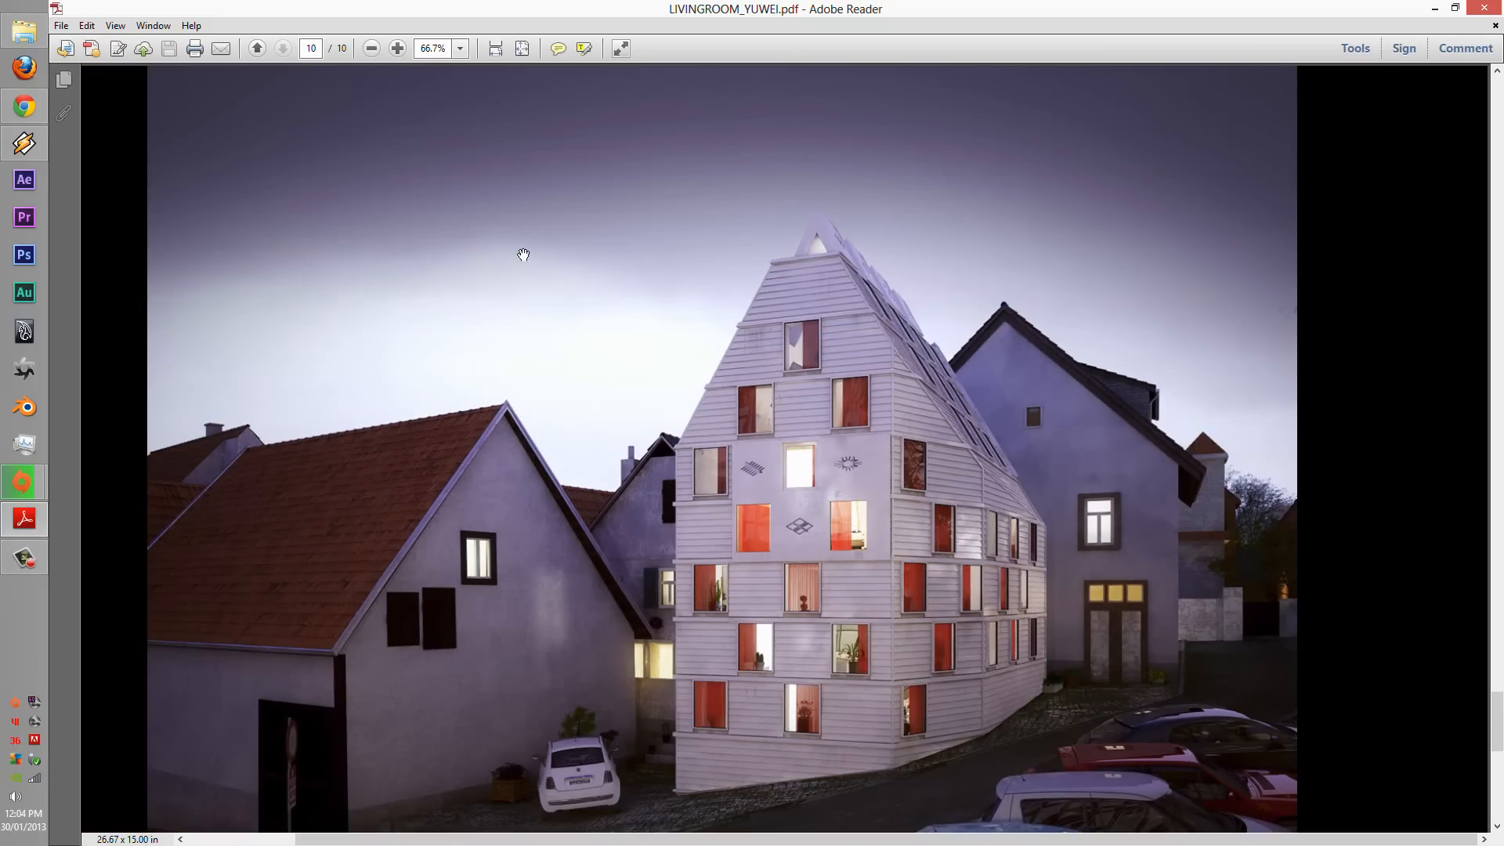
- Pan down page 10's dusk townhouse render to bring the street and cars into view
left_click_drag(523, 254, 532, 295)
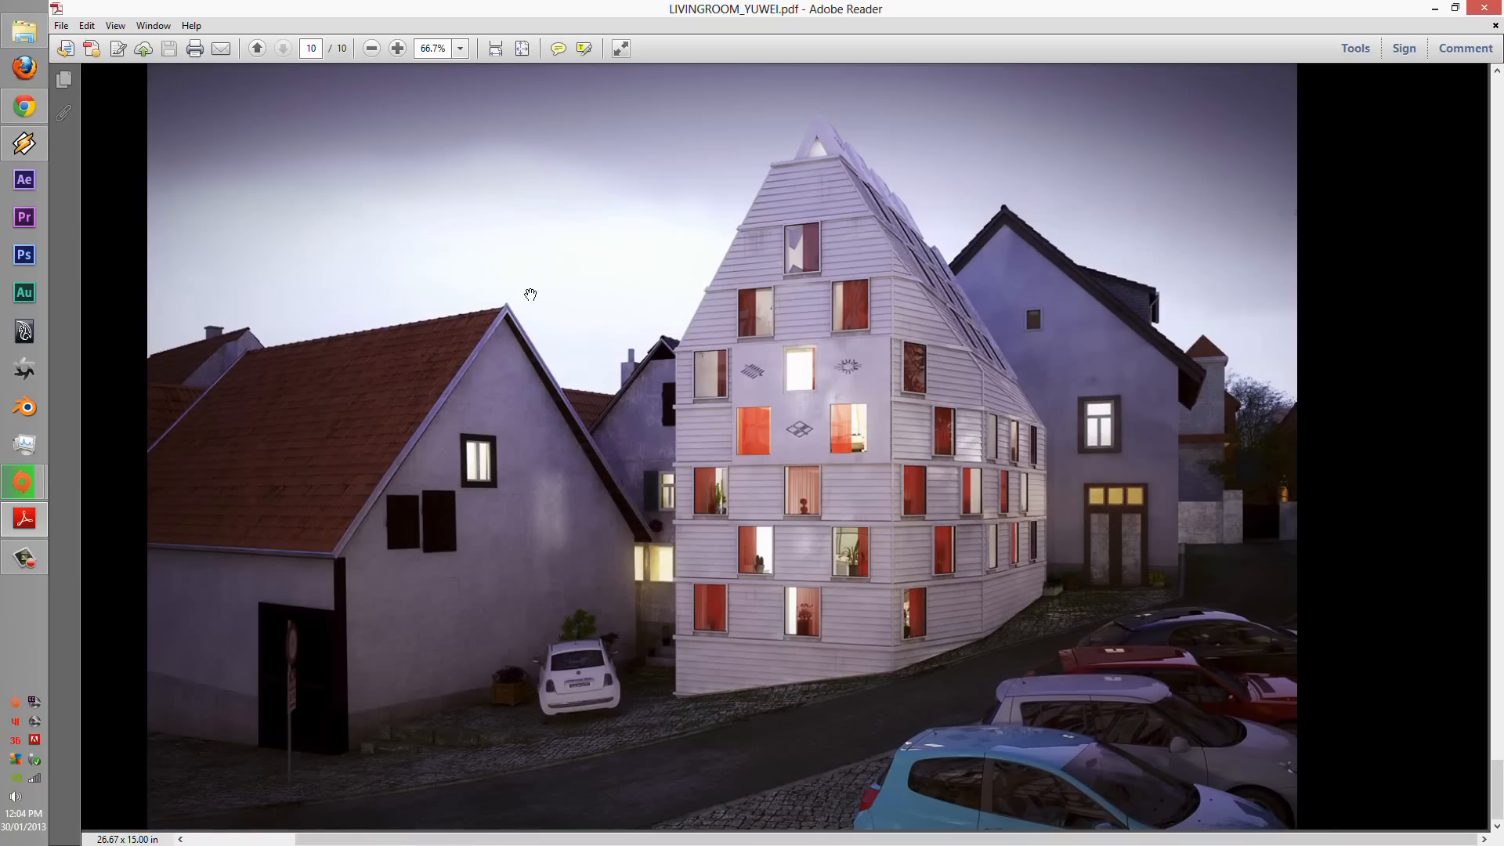
mouse_move(546, 348)
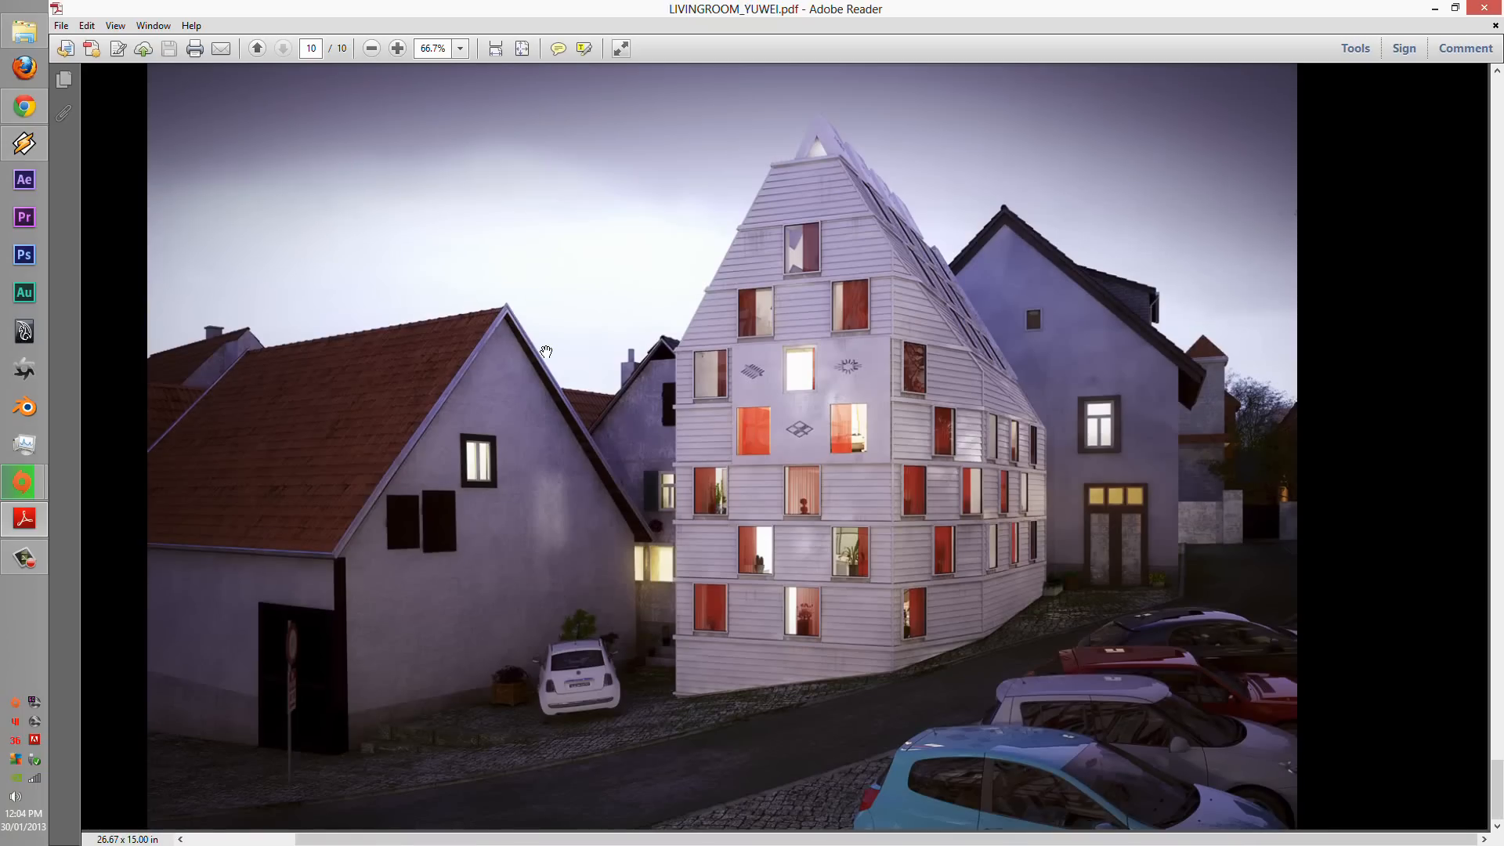
mouse_move(781, 498)
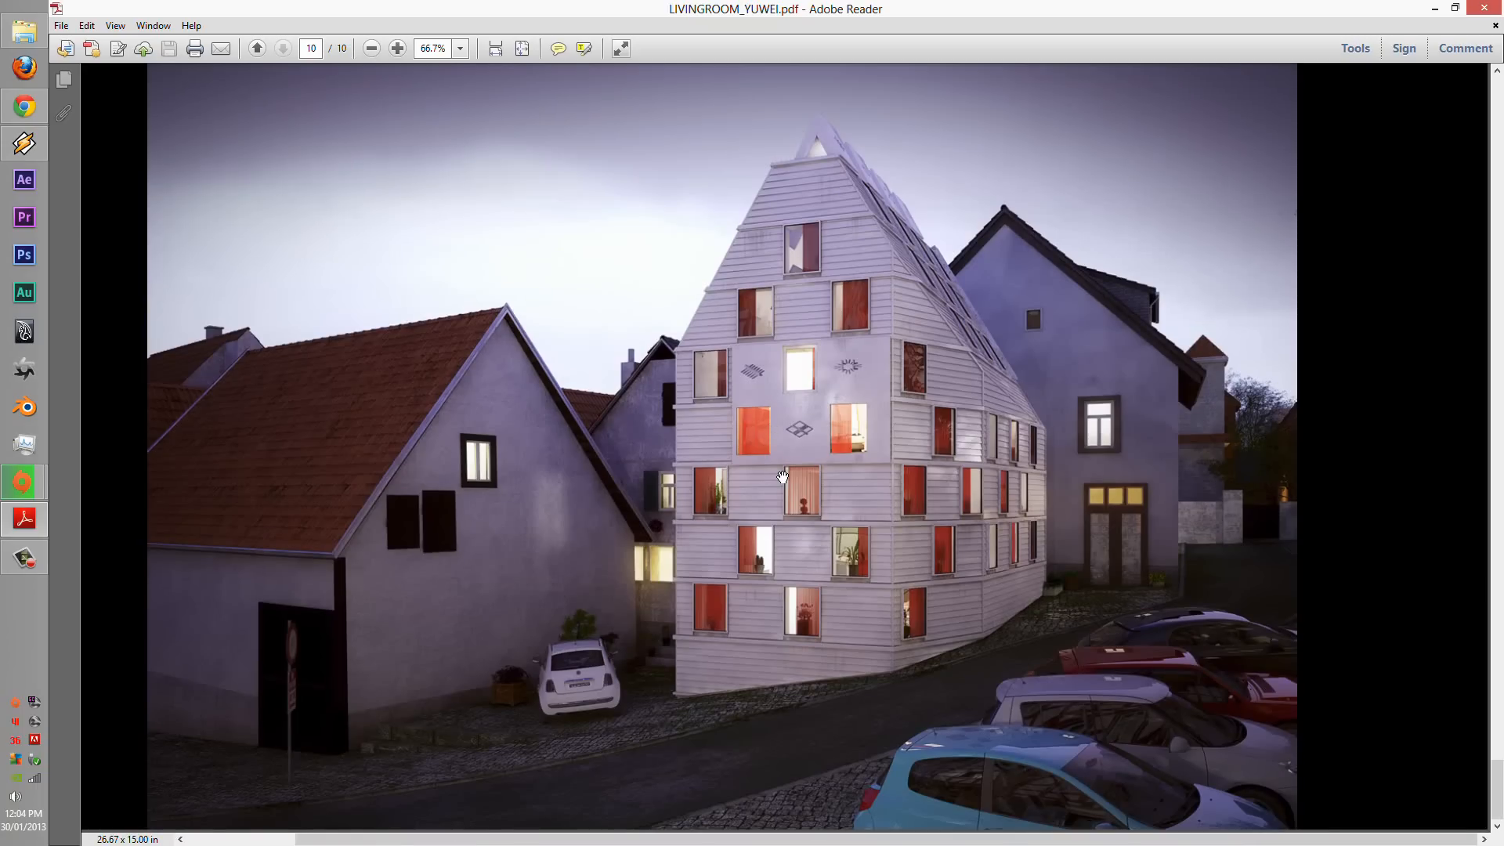
mouse_move(846, 693)
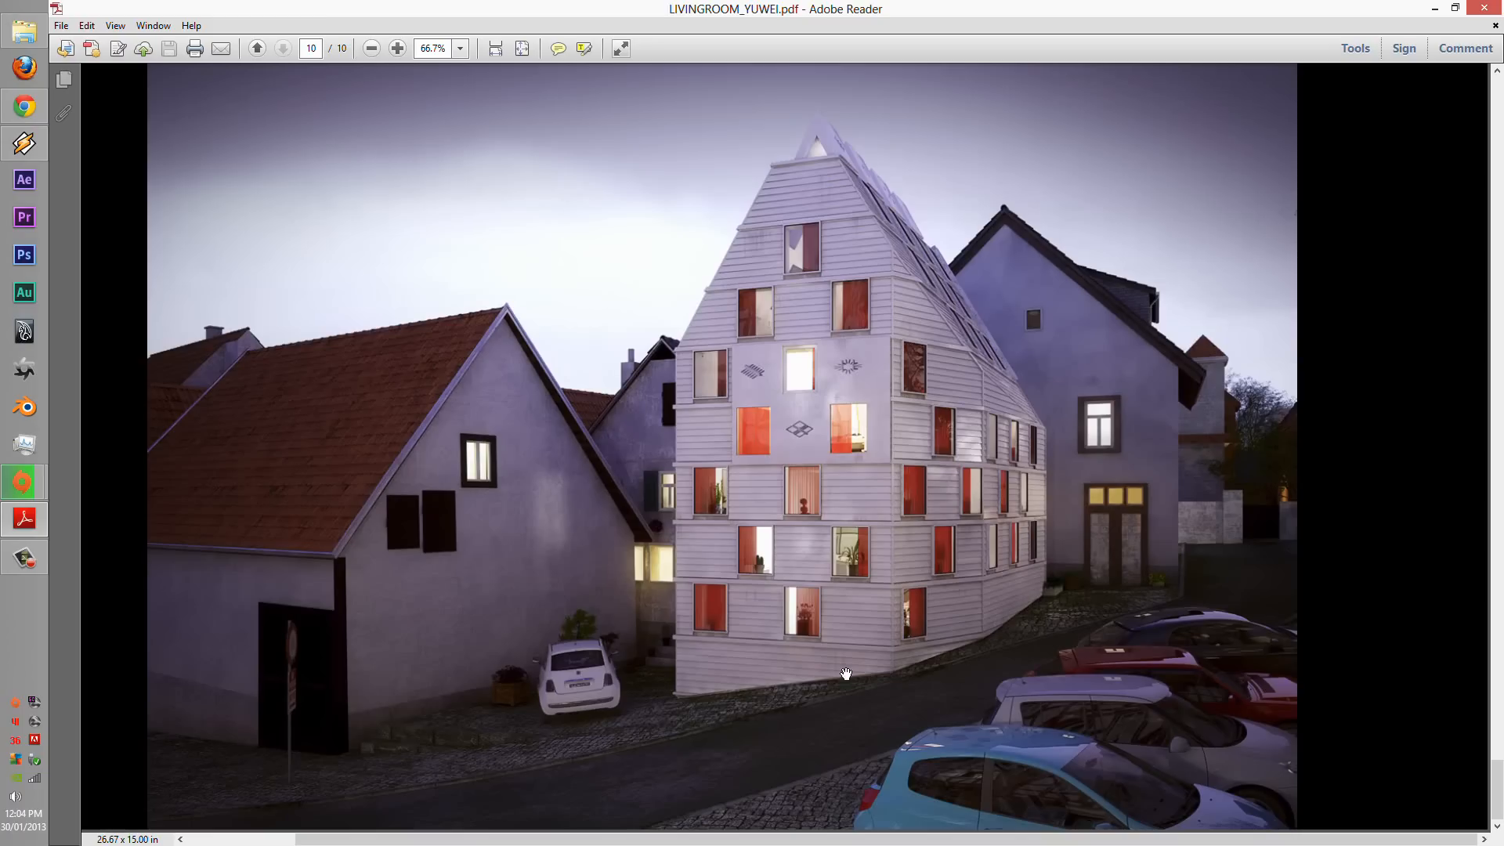
mouse_move(289, 746)
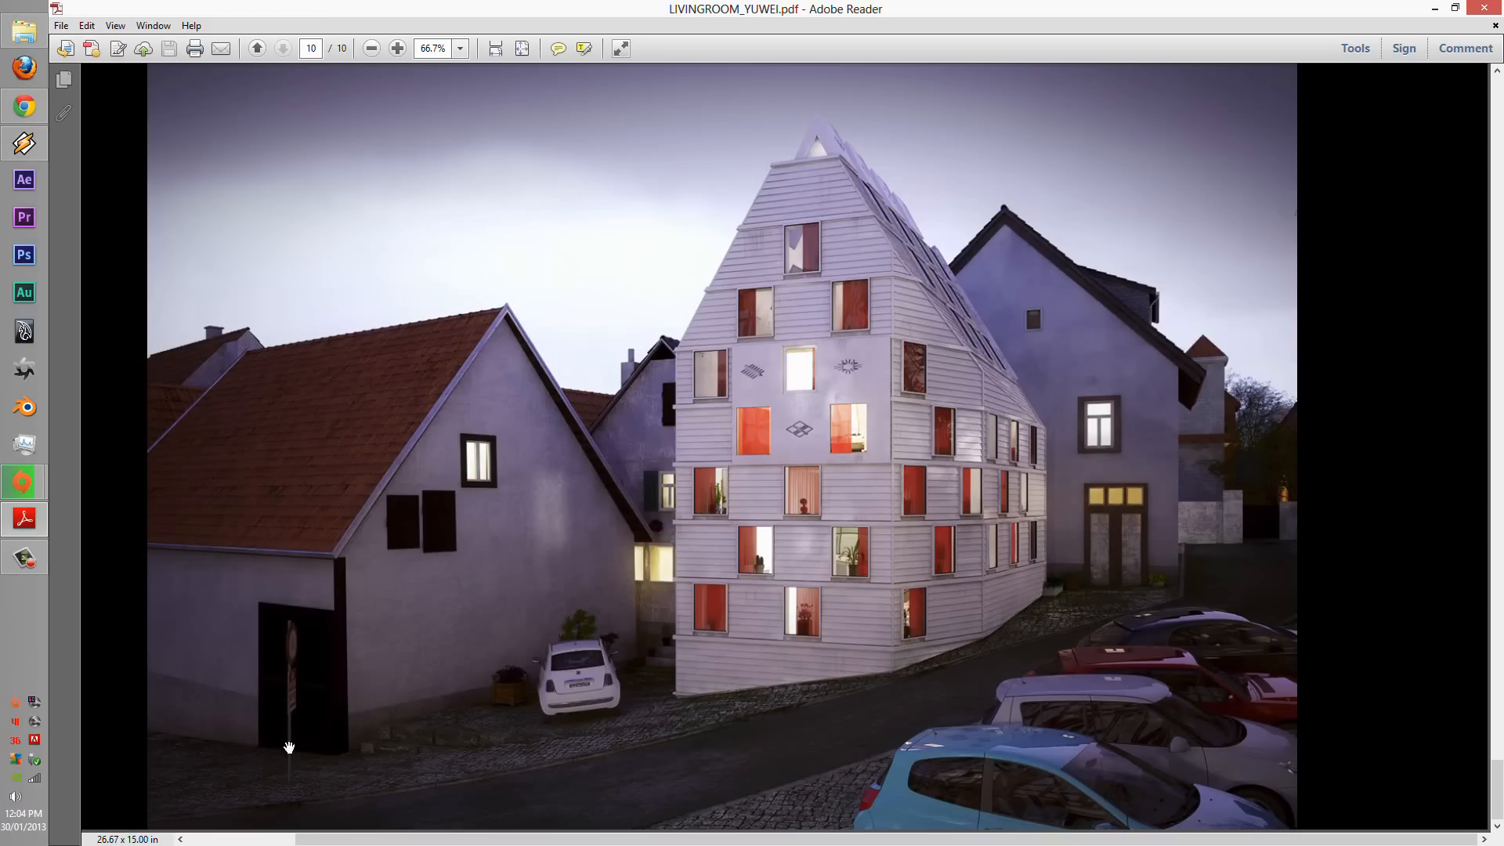
mouse_move(148, 743)
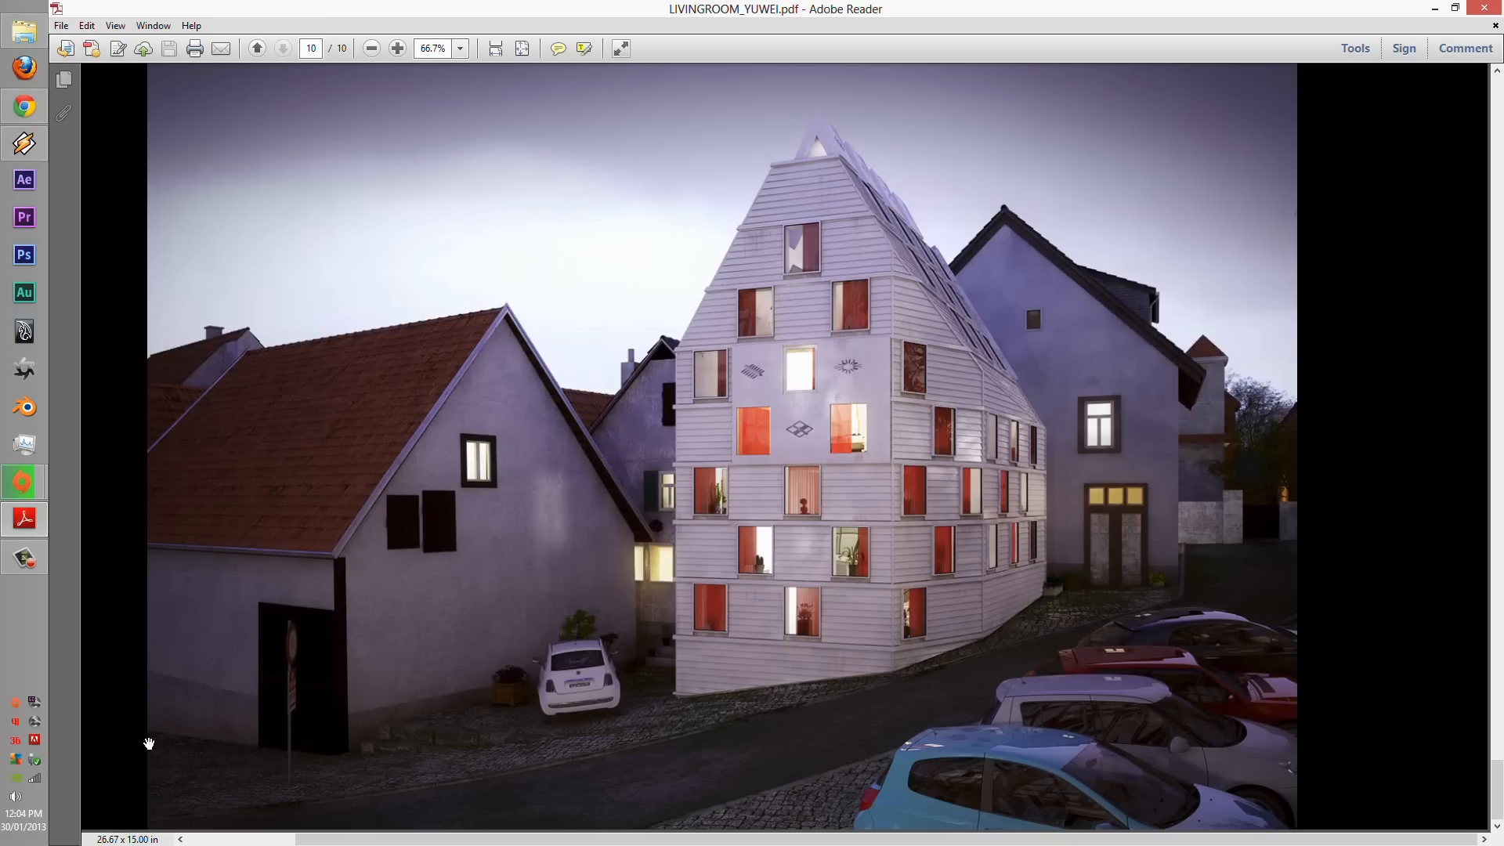
mouse_move(185, 743)
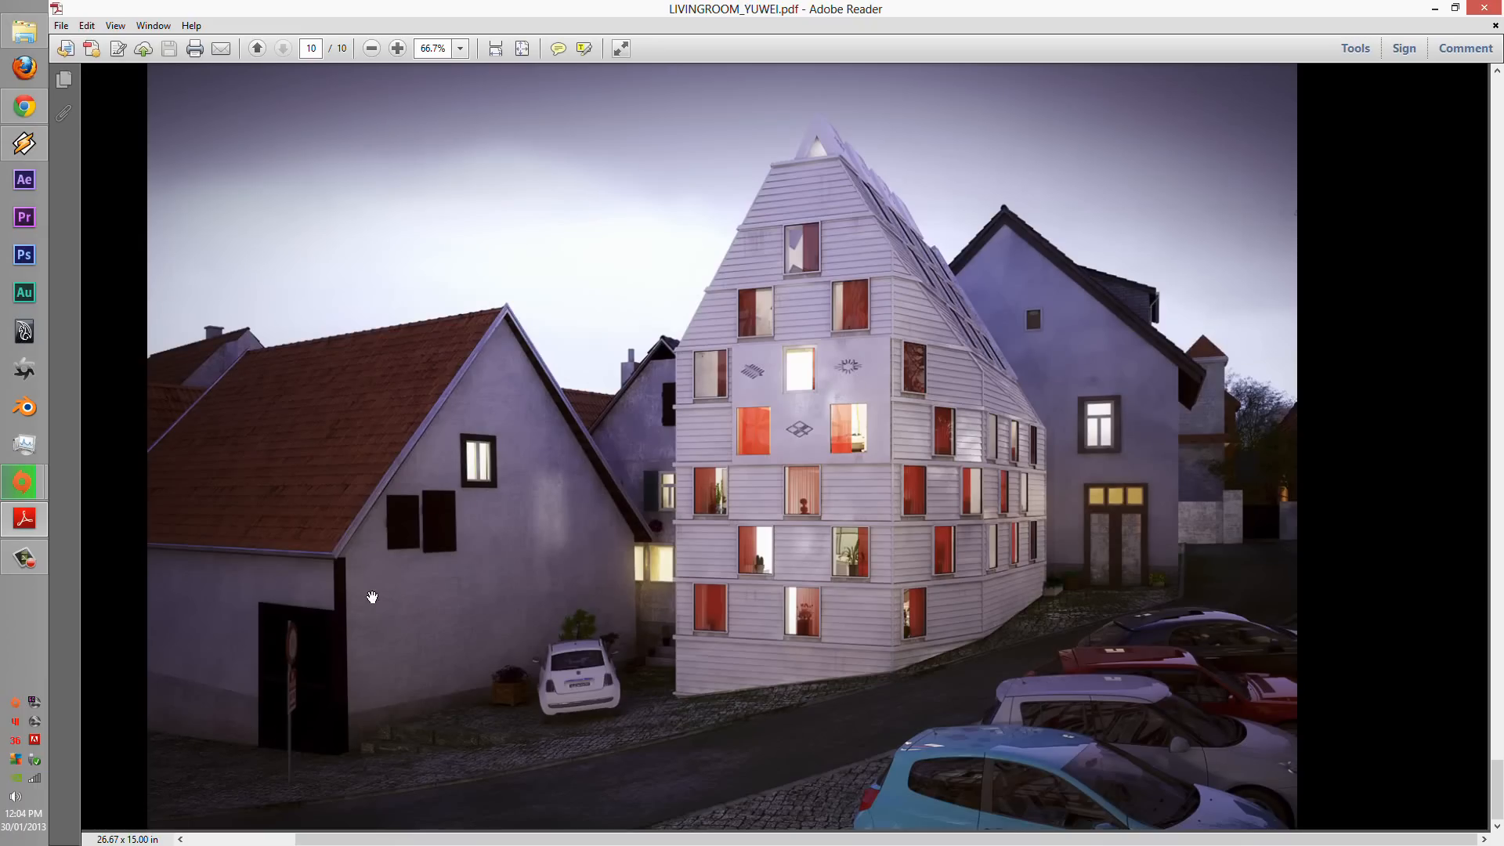
mouse_move(373, 630)
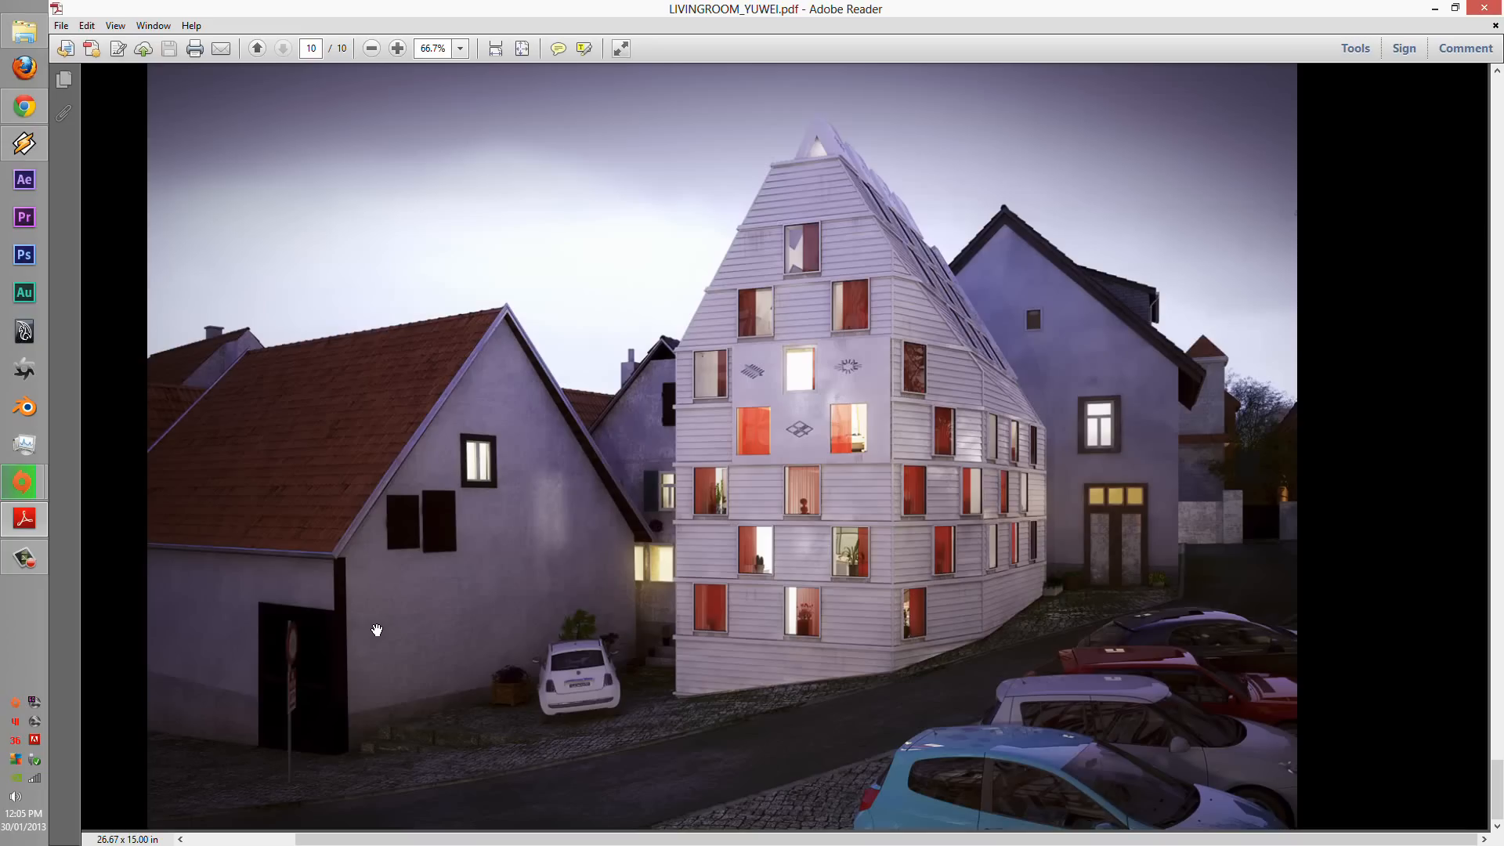
mouse_move(155, 743)
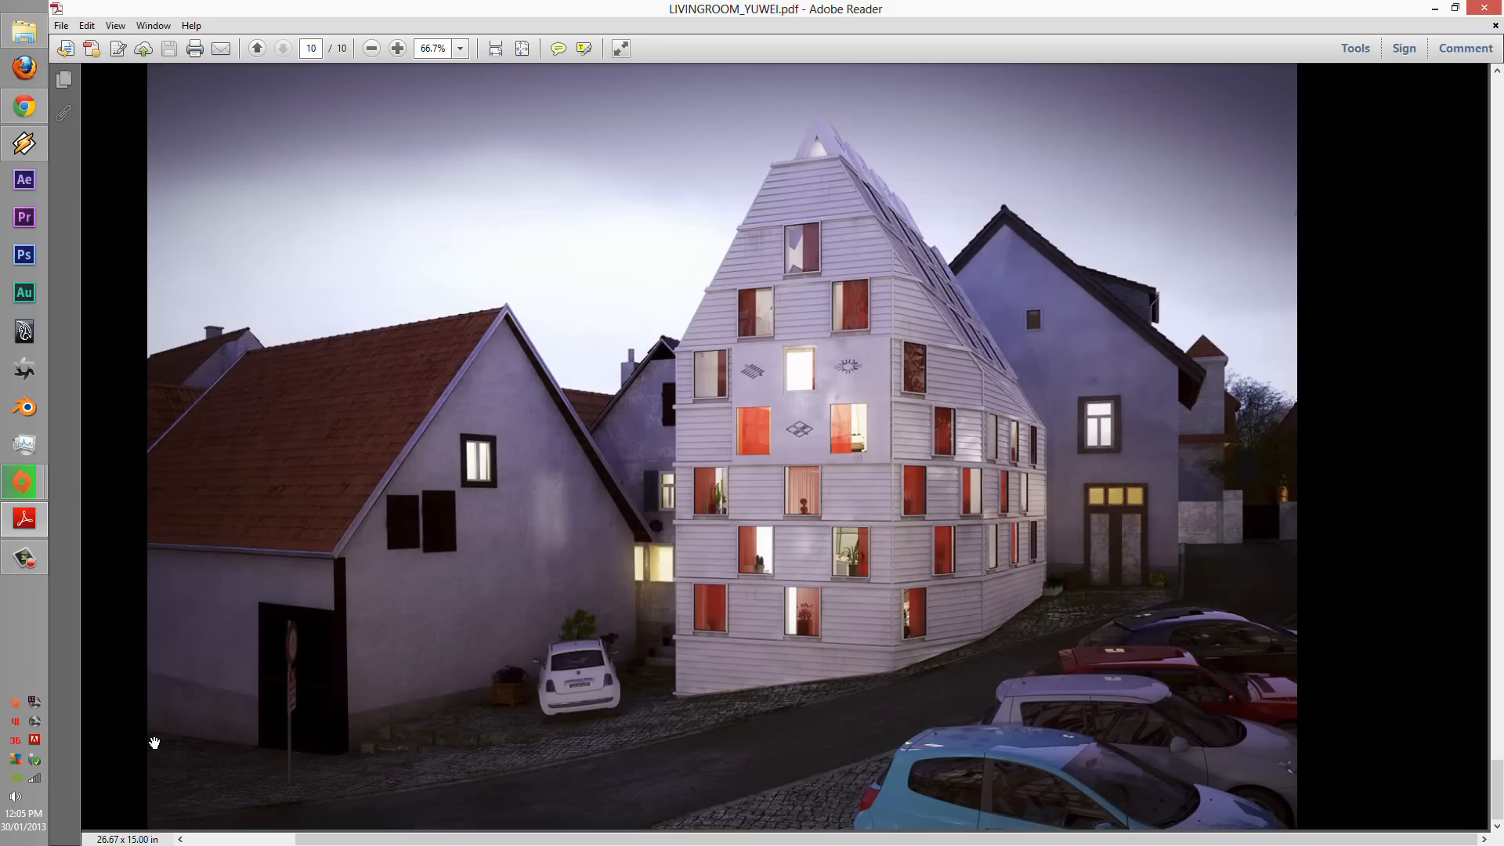
mouse_move(632, 784)
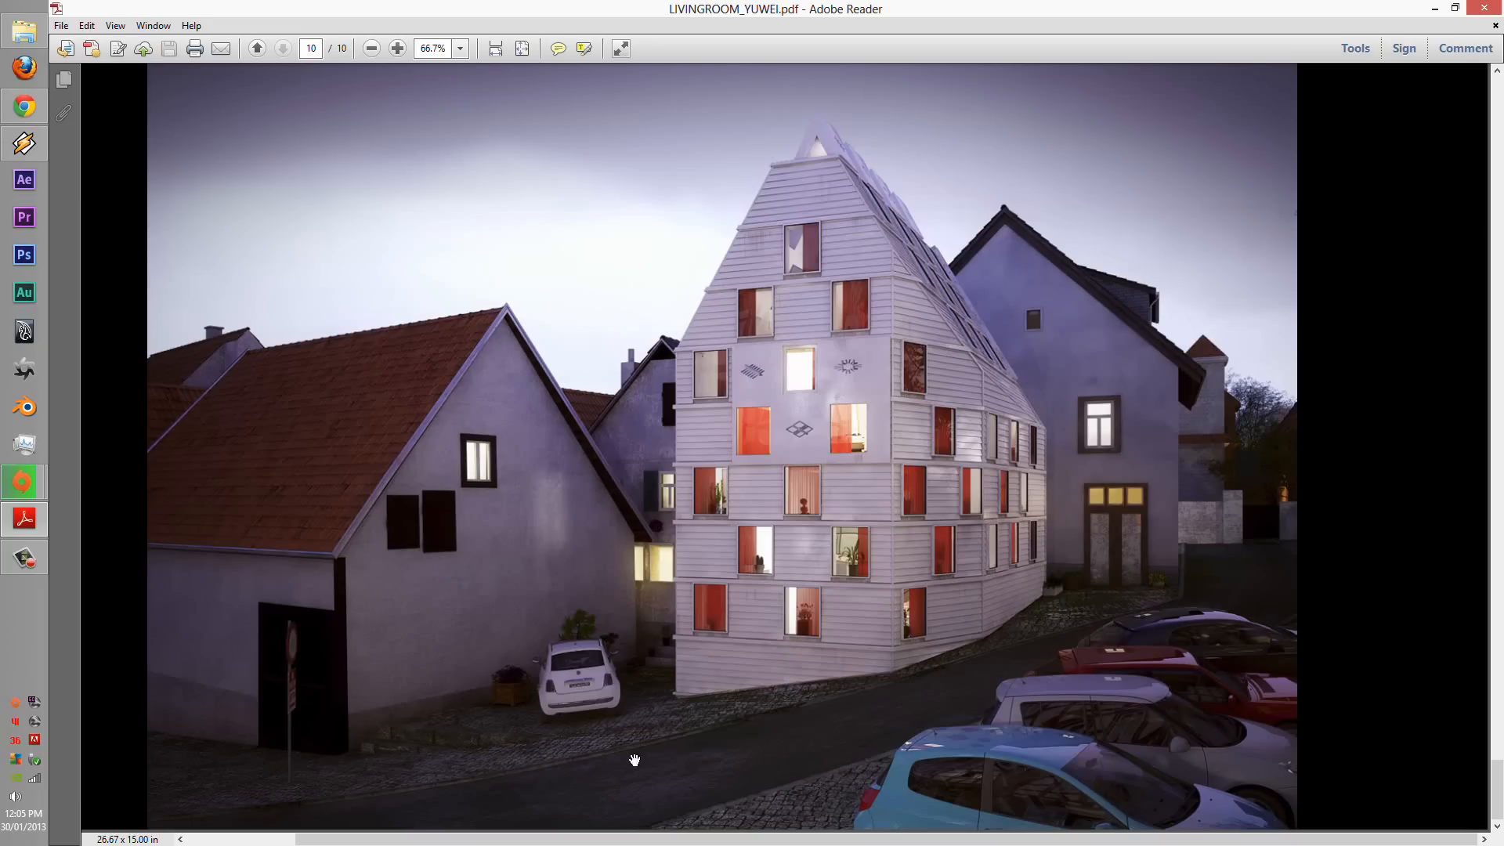
mouse_move(816, 727)
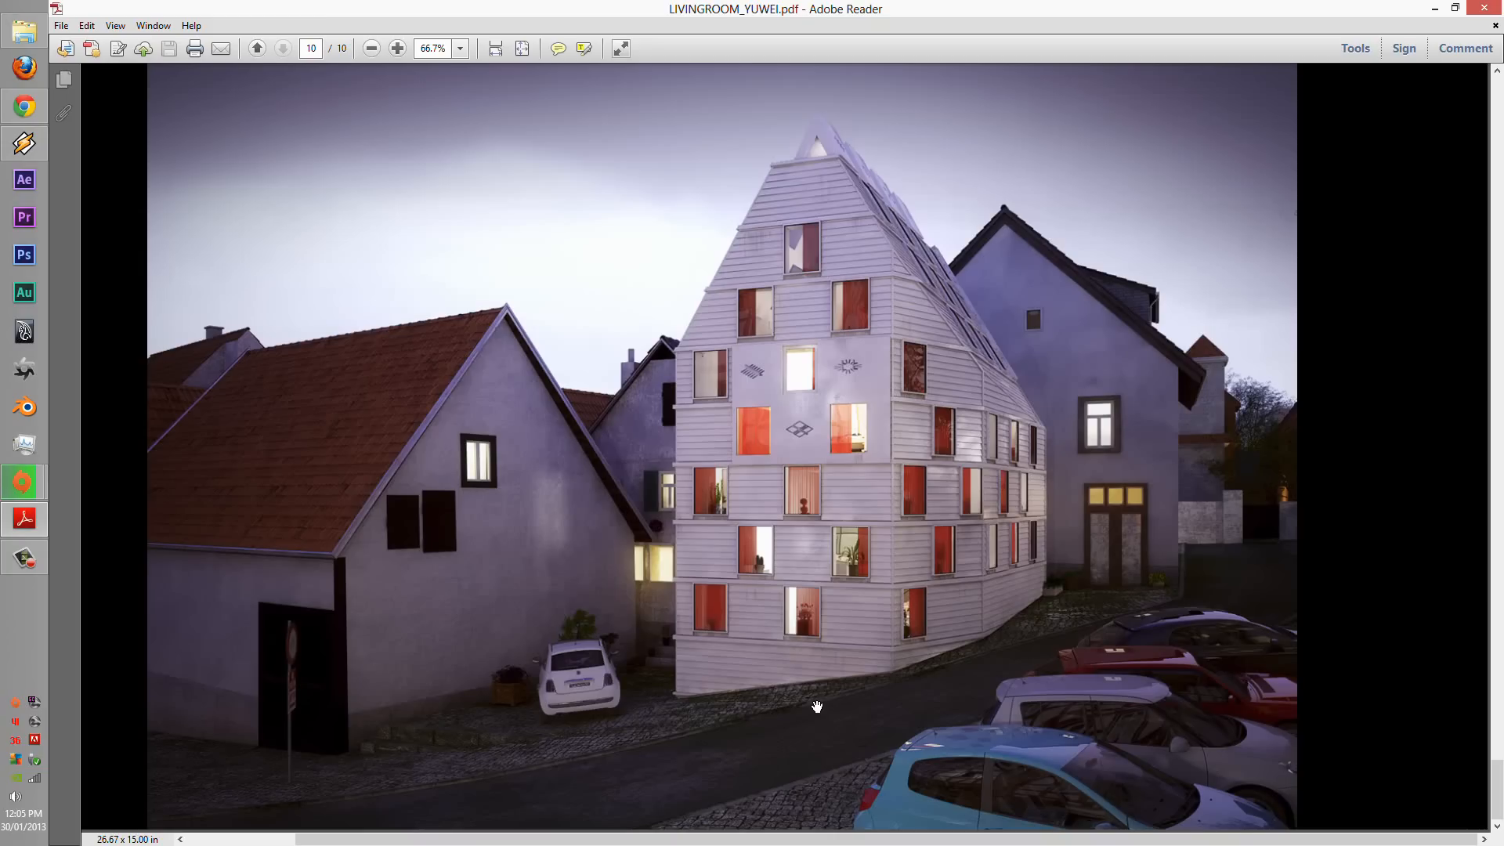
mouse_move(354, 565)
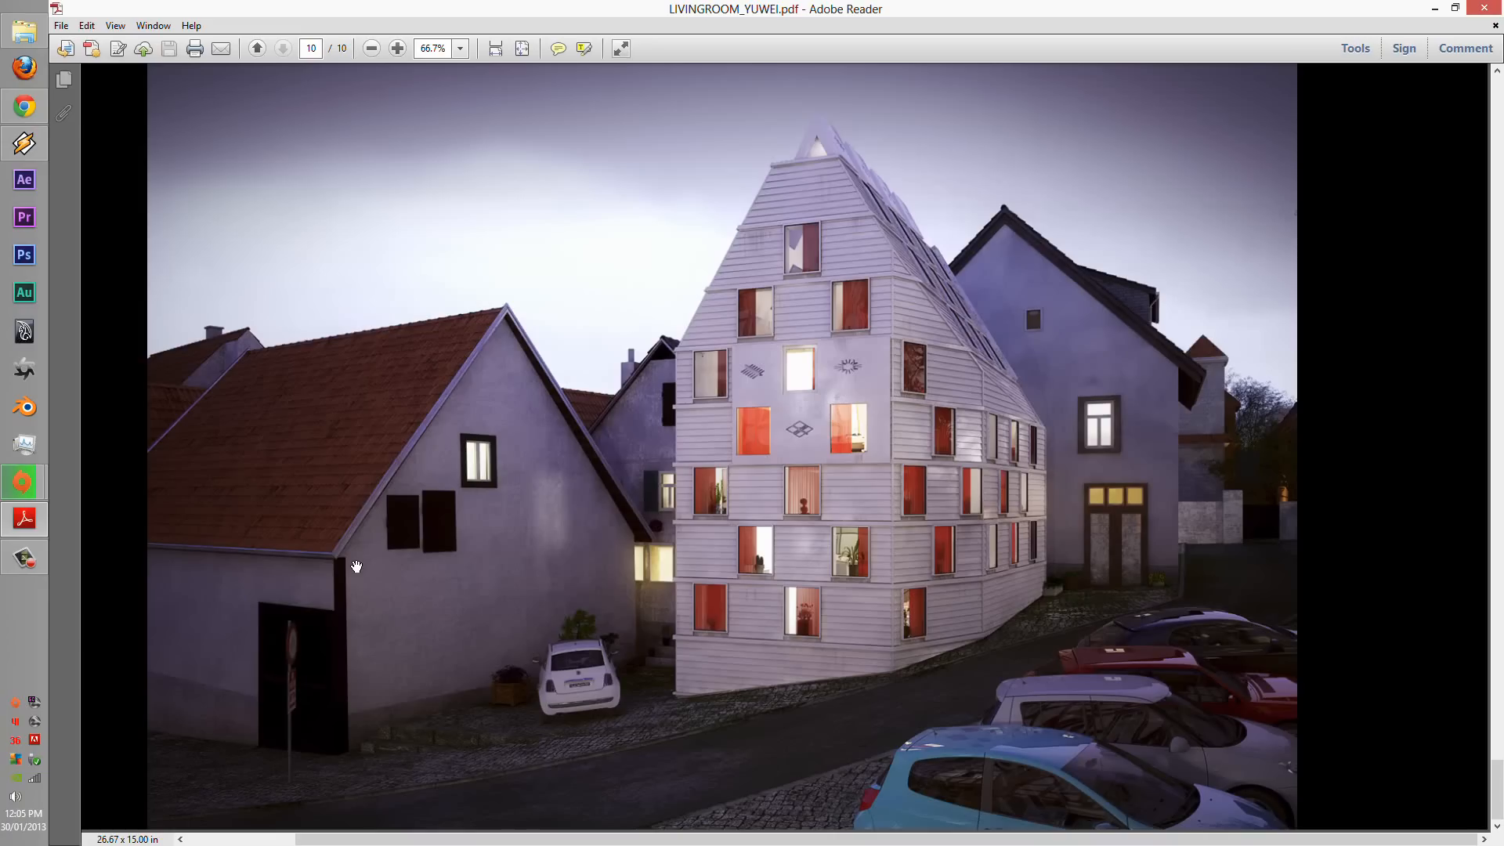
mouse_move(348, 536)
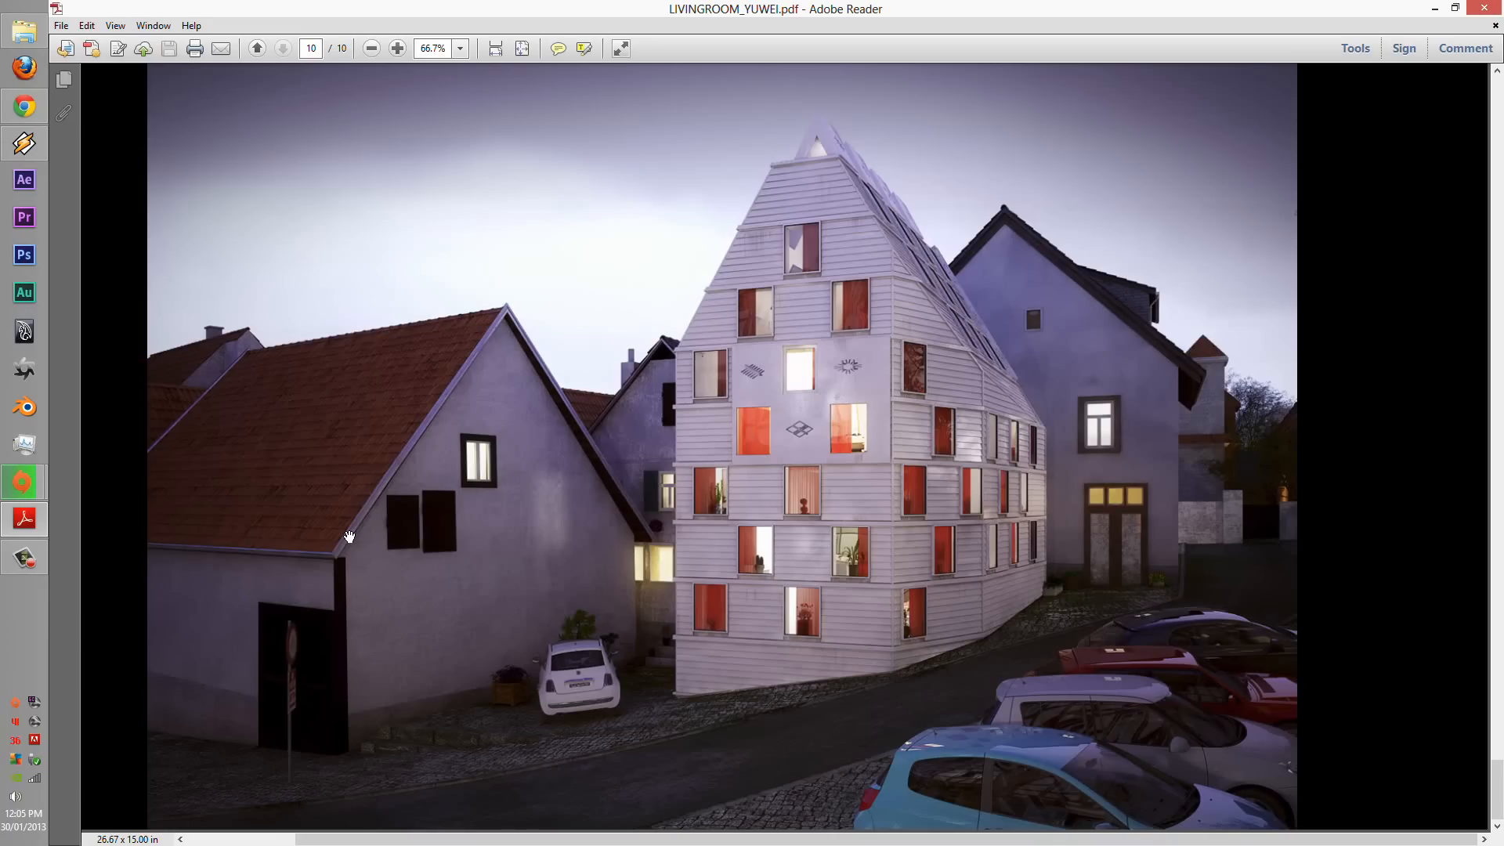
mouse_move(379, 526)
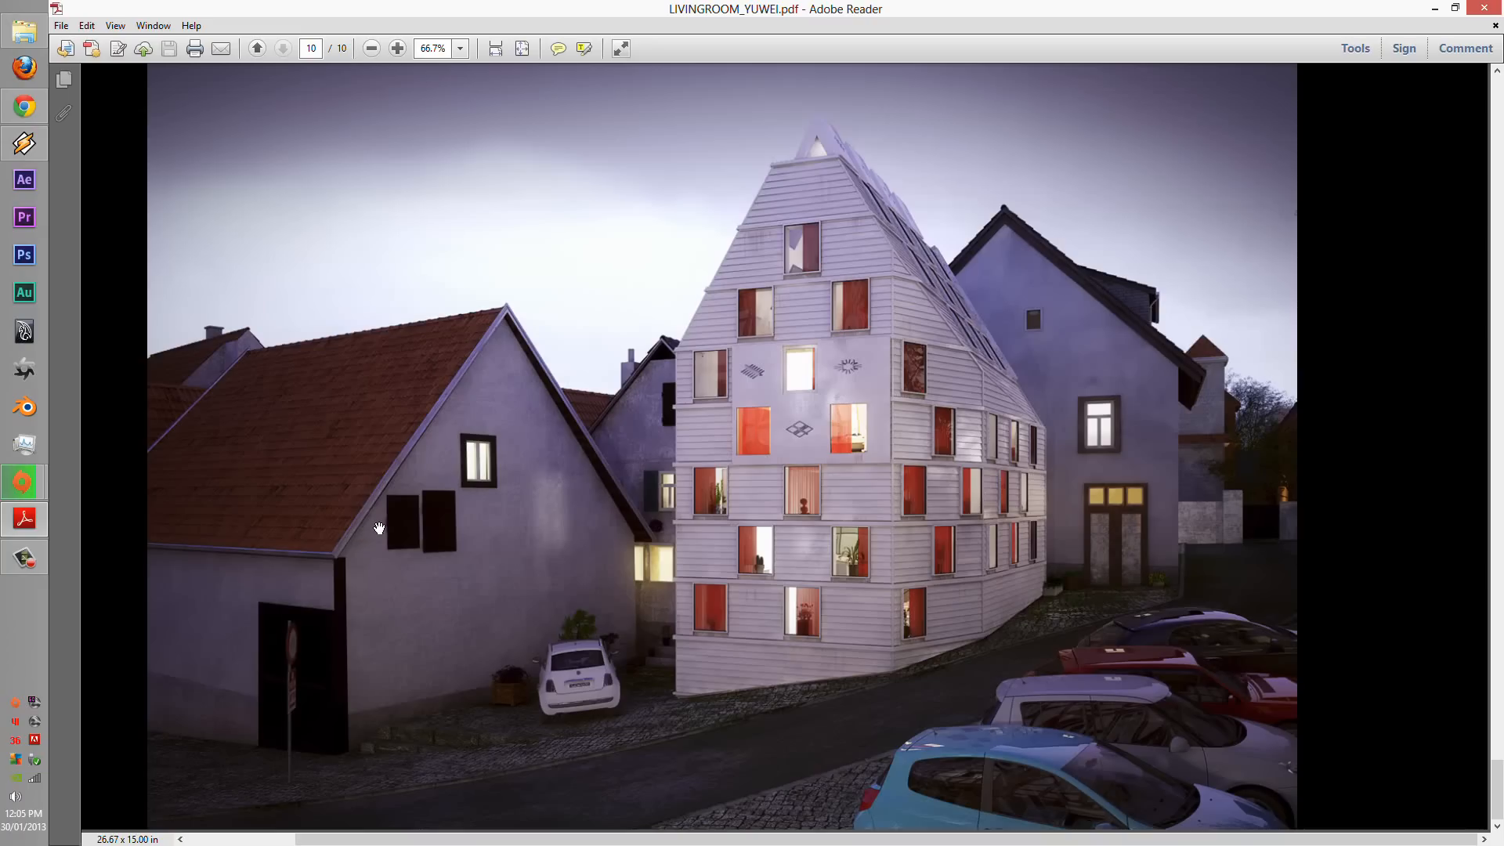
mouse_move(447, 612)
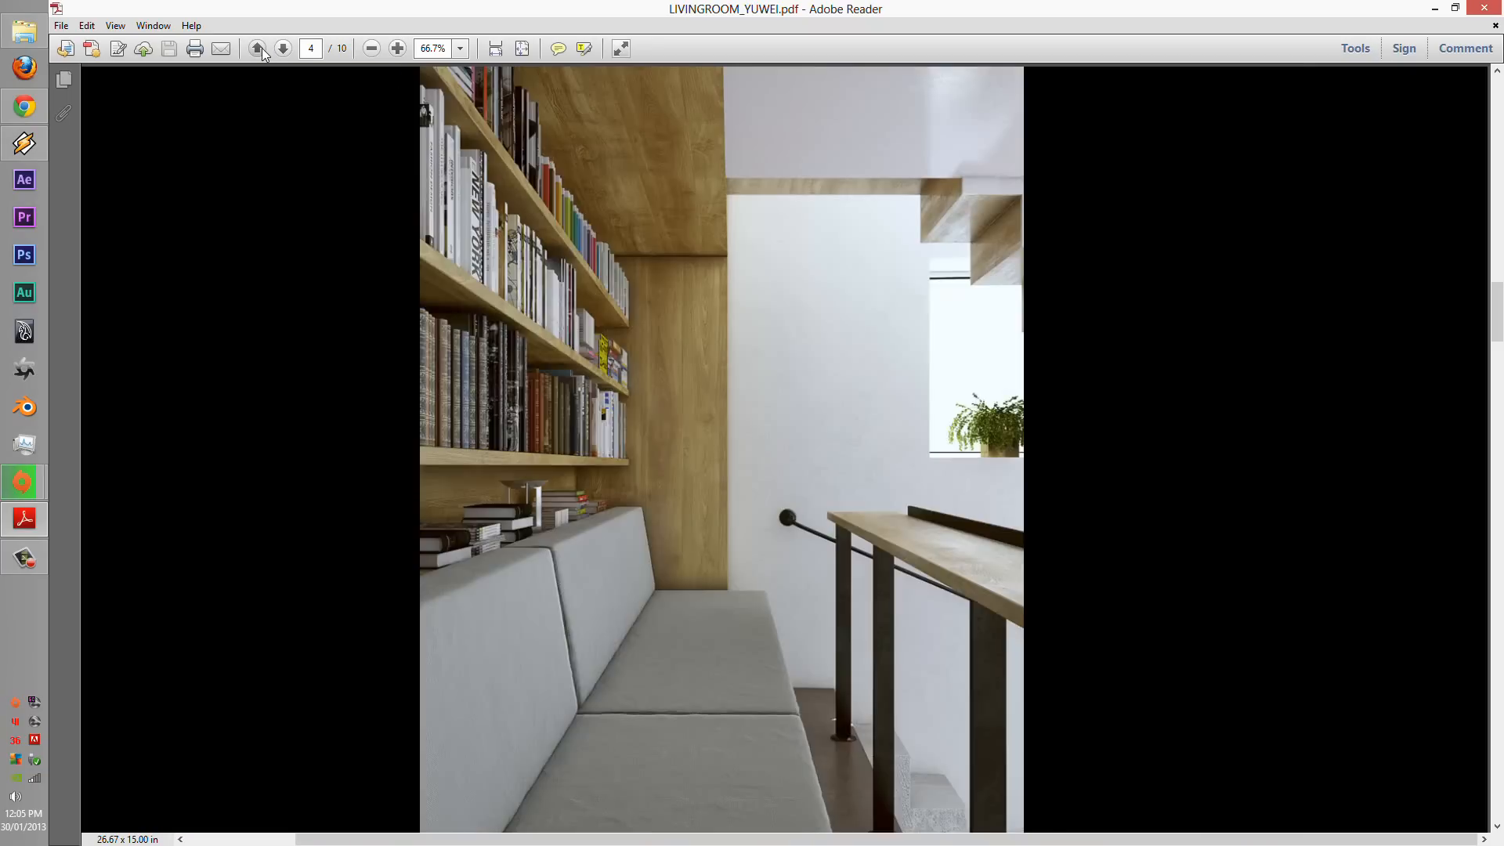
- Flip back through pages 6, 4 and 2 and return to the Living Room cover page
left_click(257, 47)
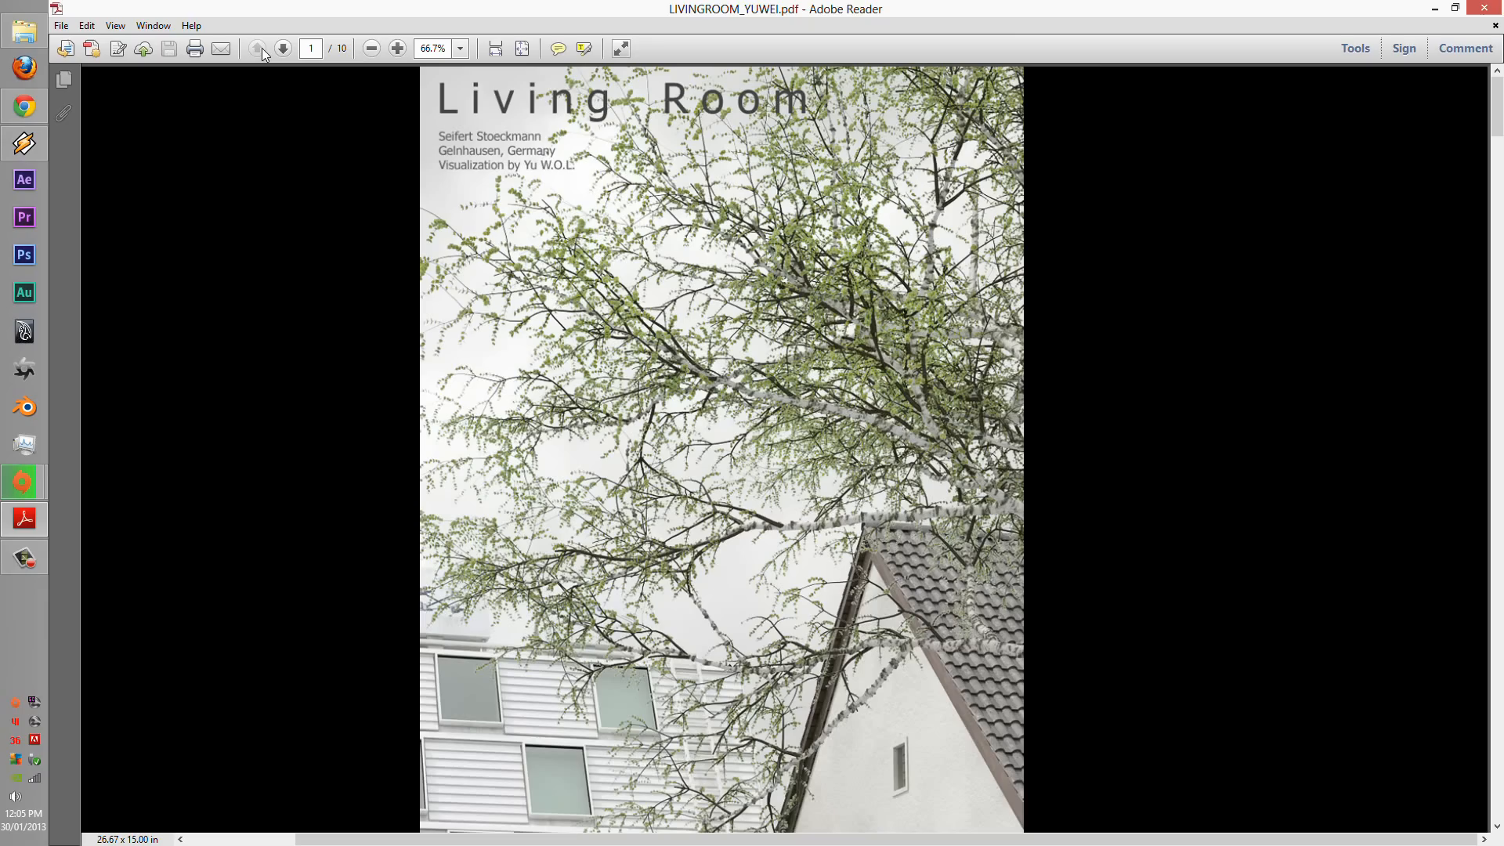
mouse_move(261, 48)
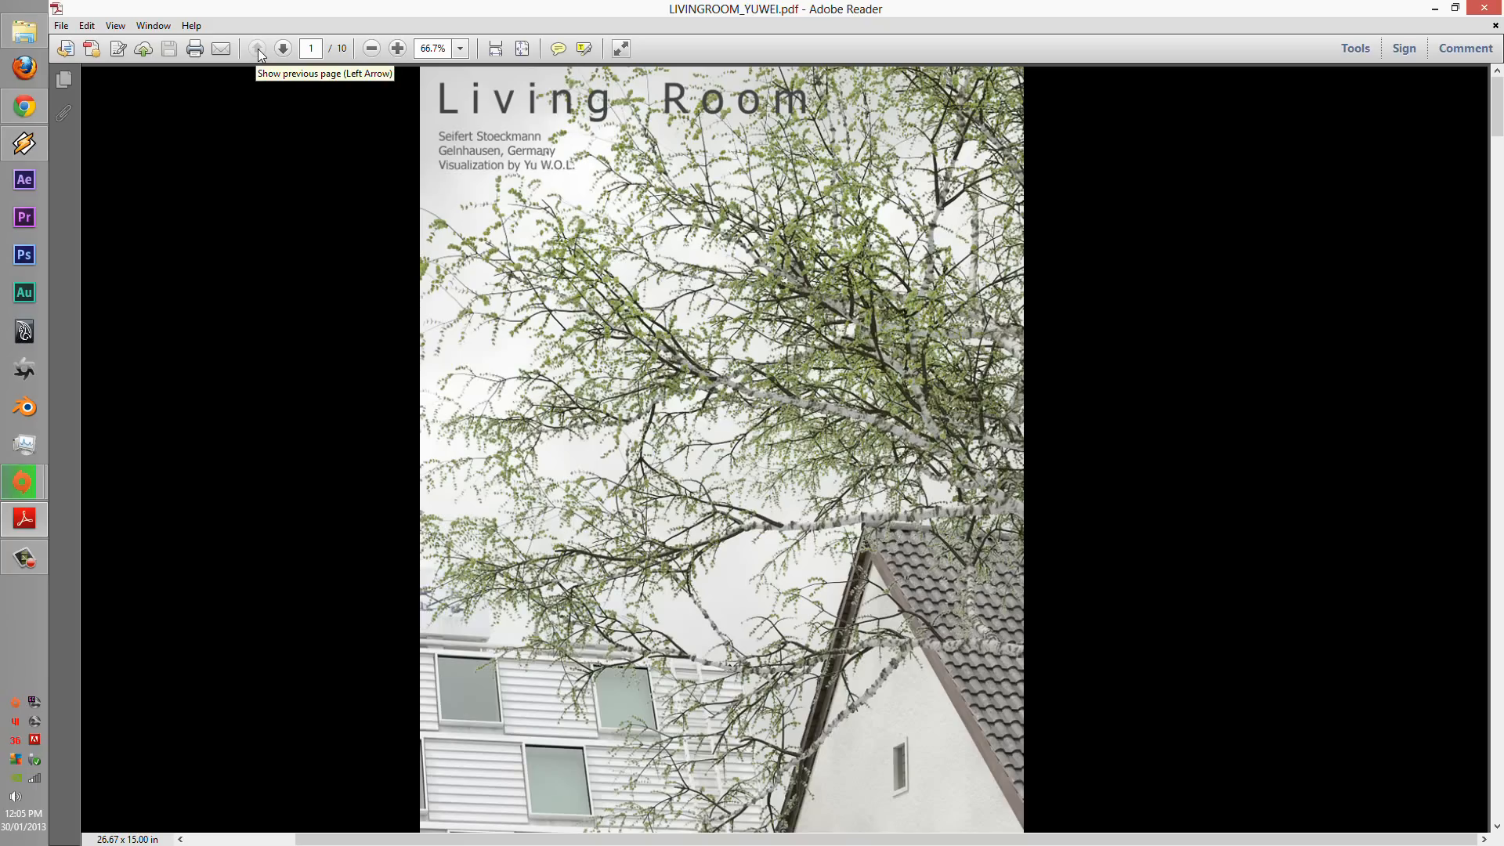
left_click(283, 49)
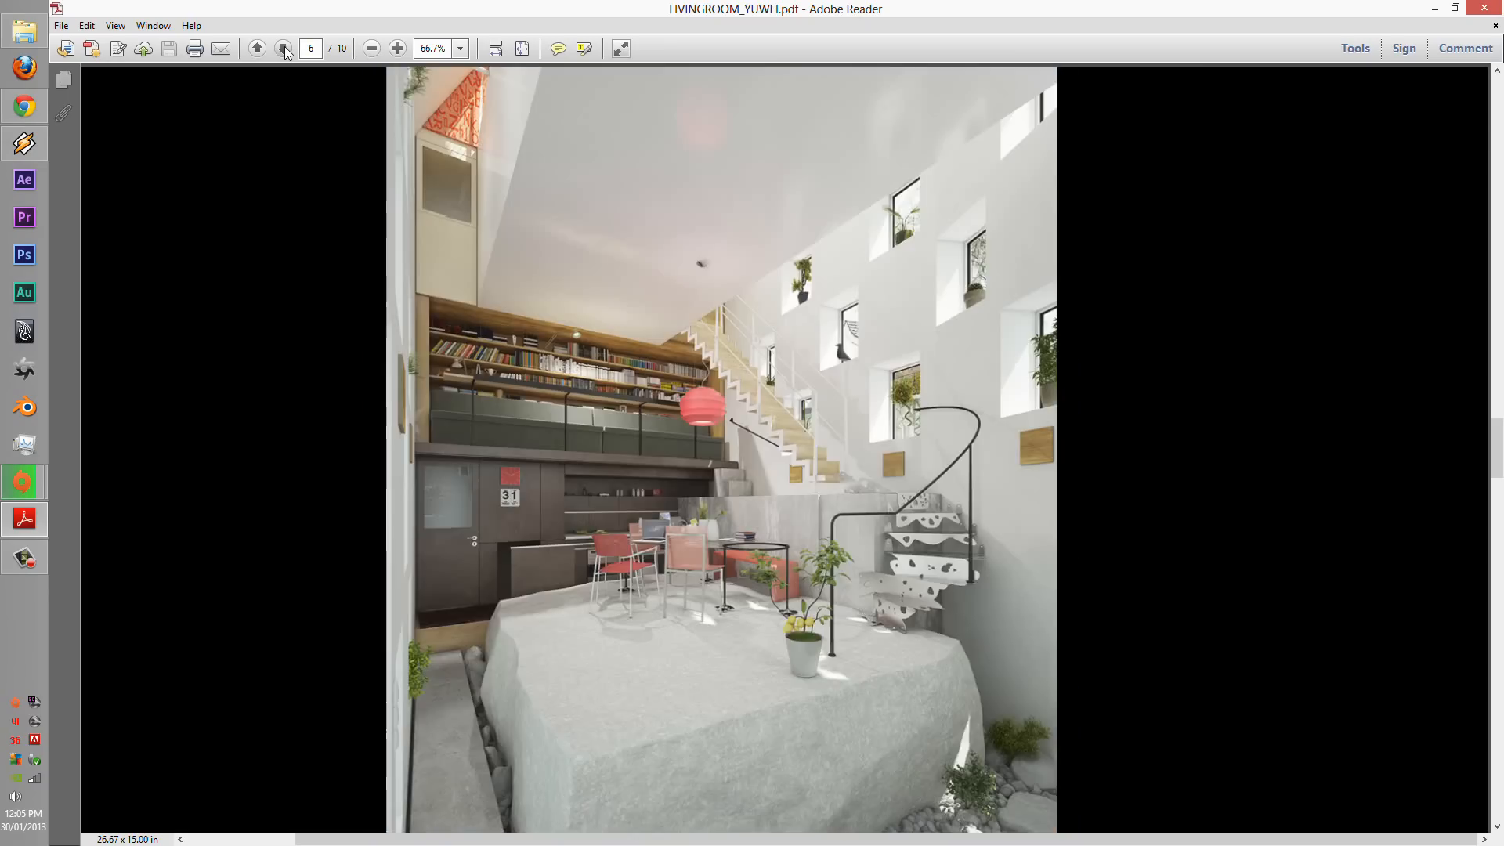
left_click(282, 48)
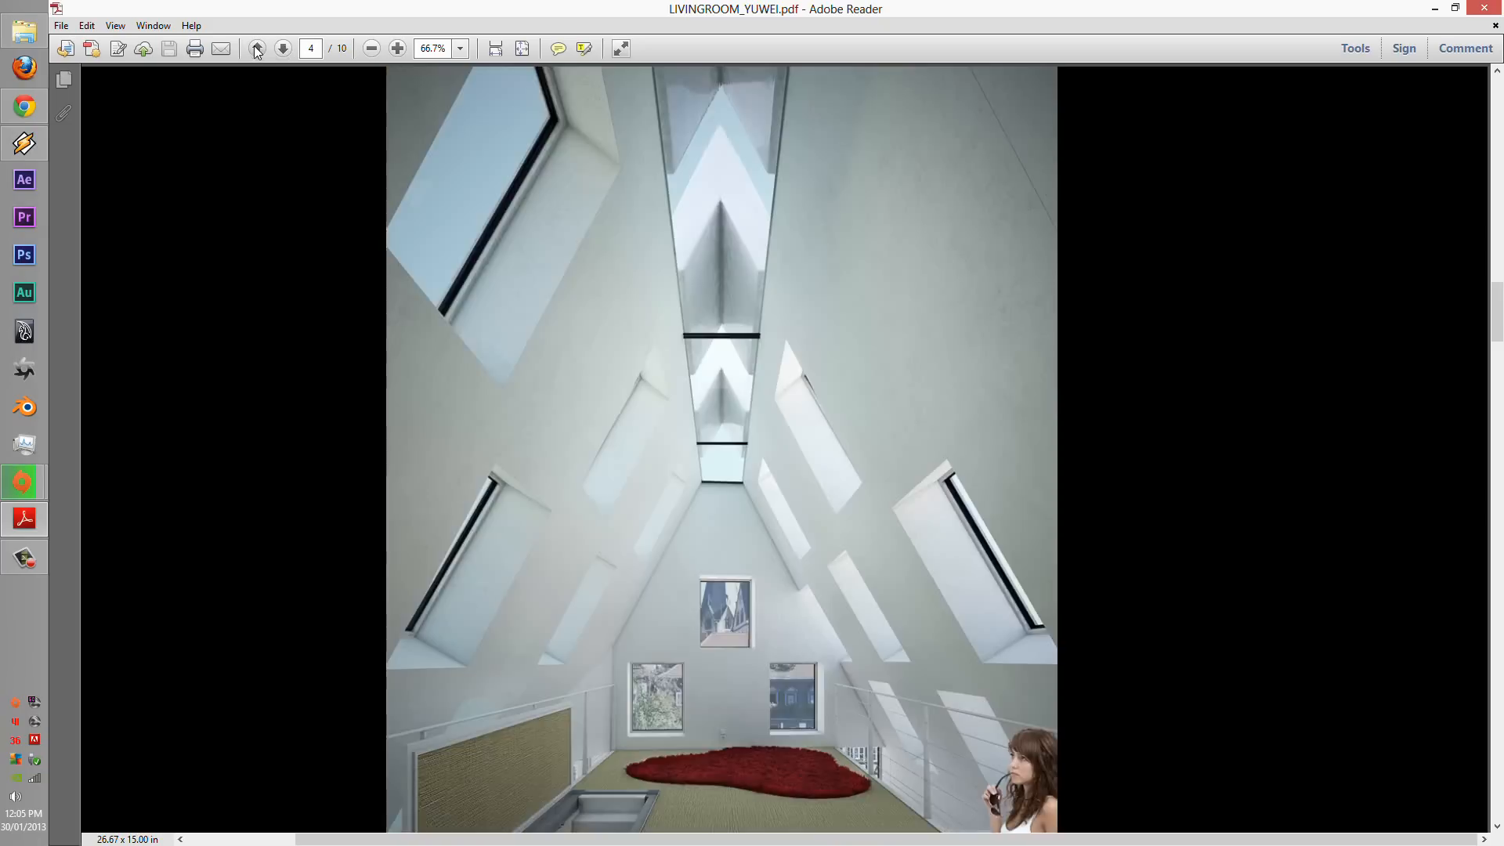
left_click(254, 47)
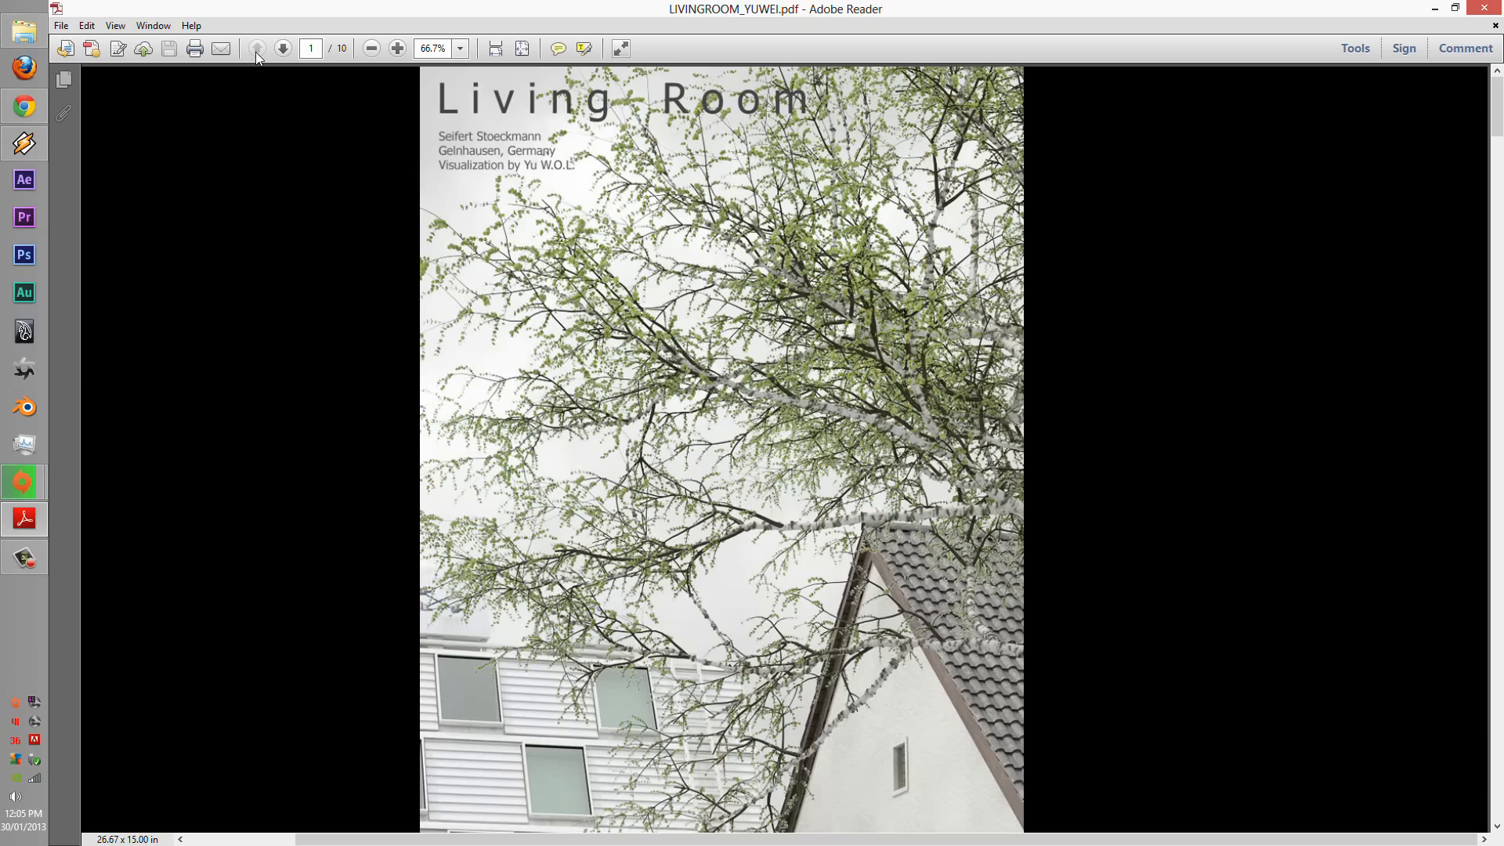
mouse_move(373, 169)
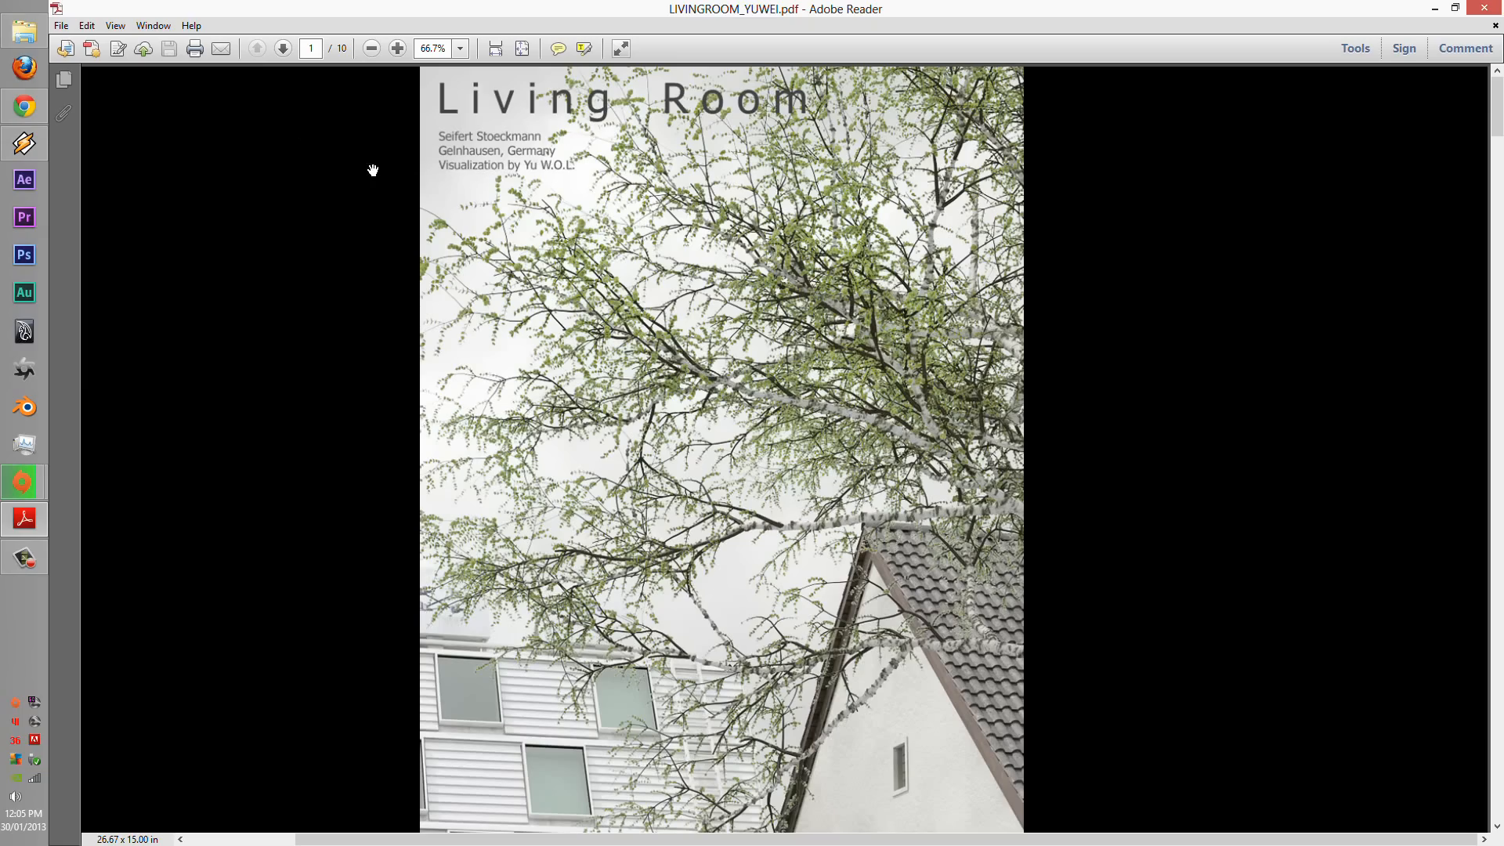
- Step forward through pages 5 and 3, then finish on page 1, the Living Room cover
left_click(282, 47)
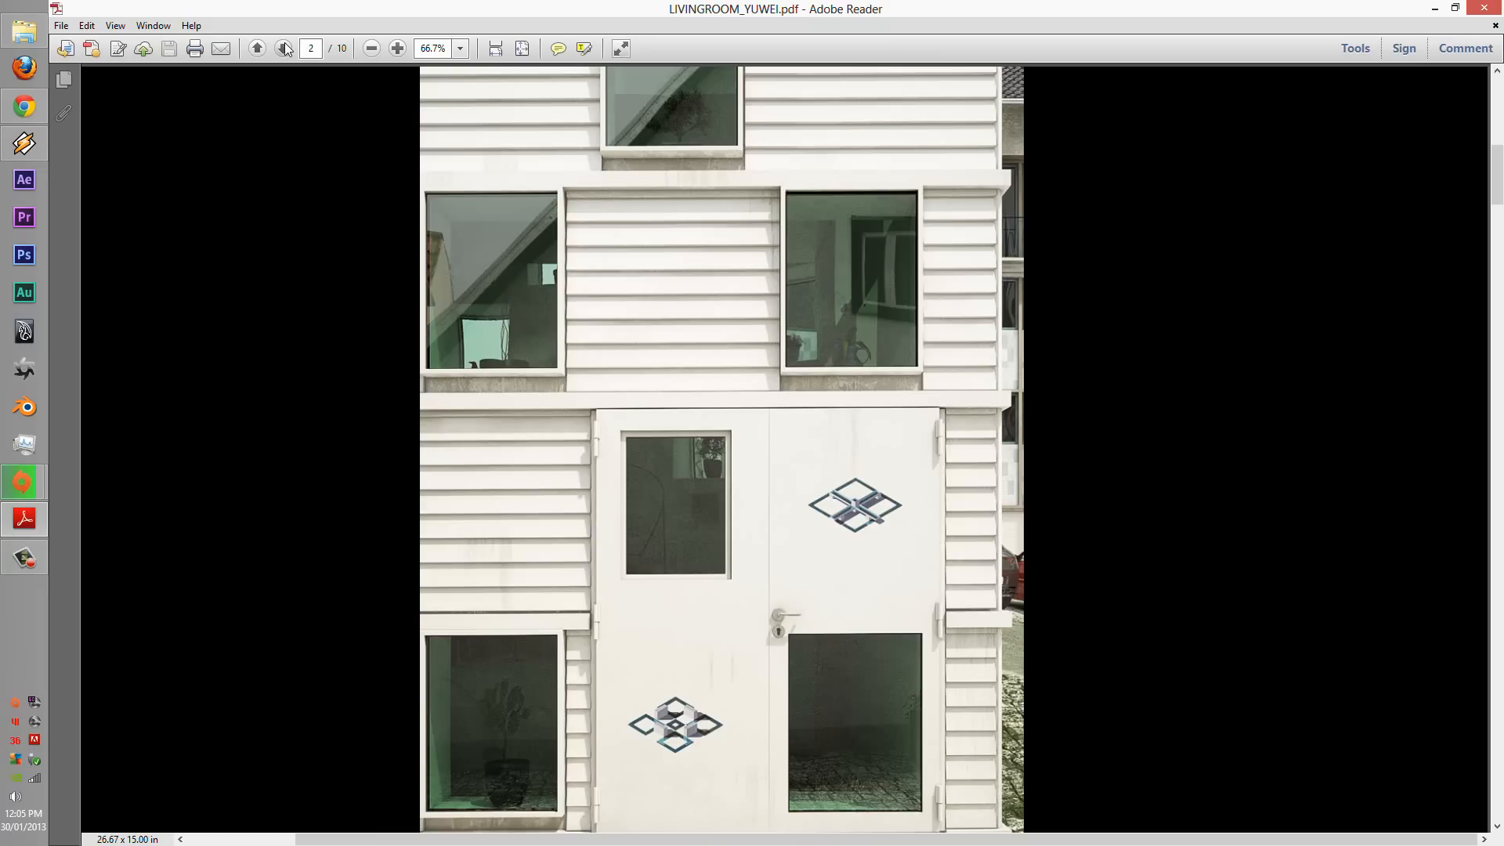
left_click(285, 49)
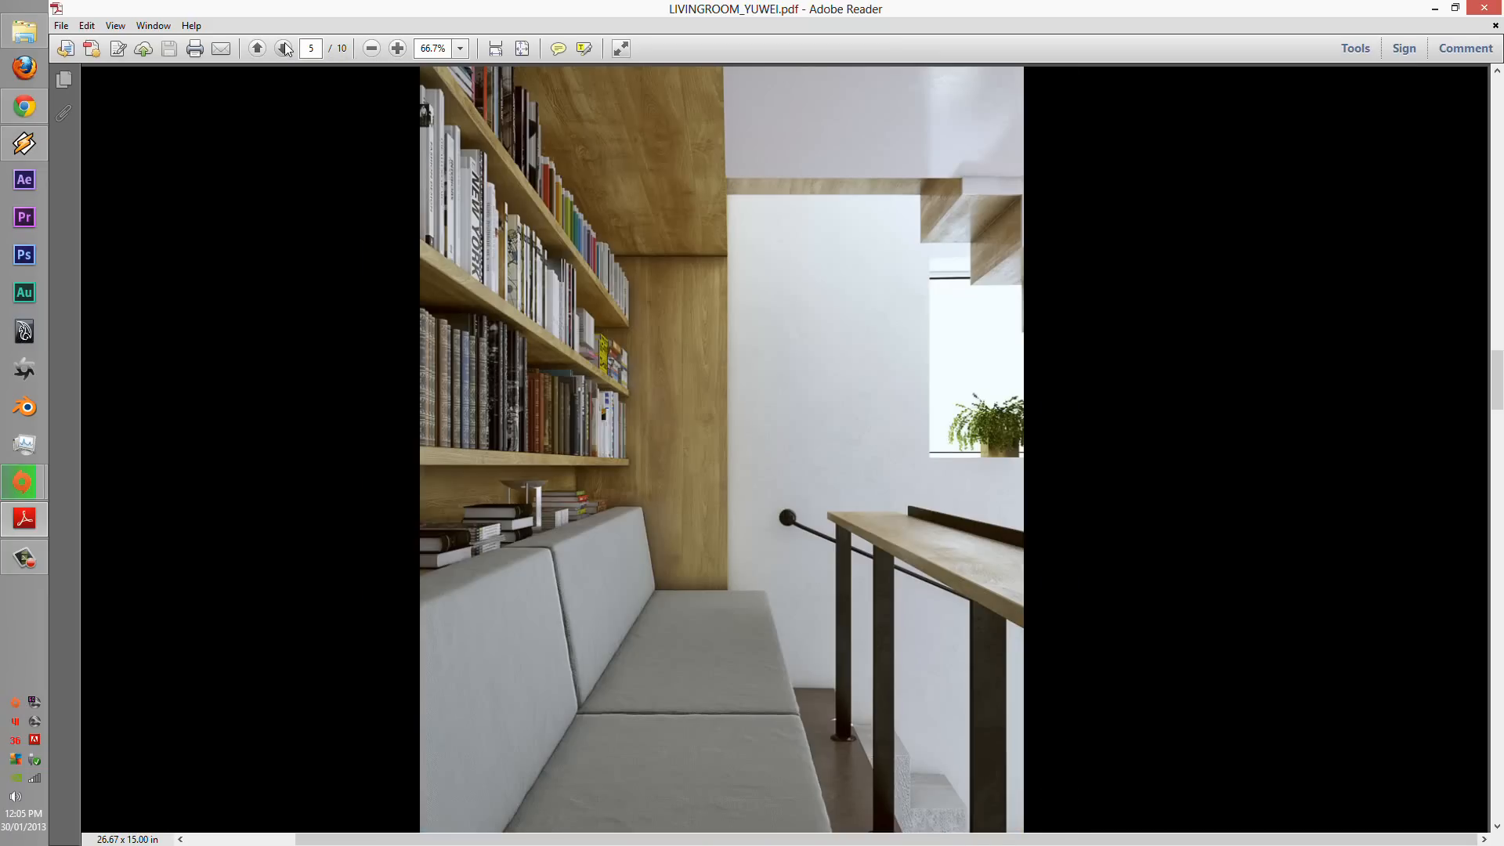
left_click(282, 47)
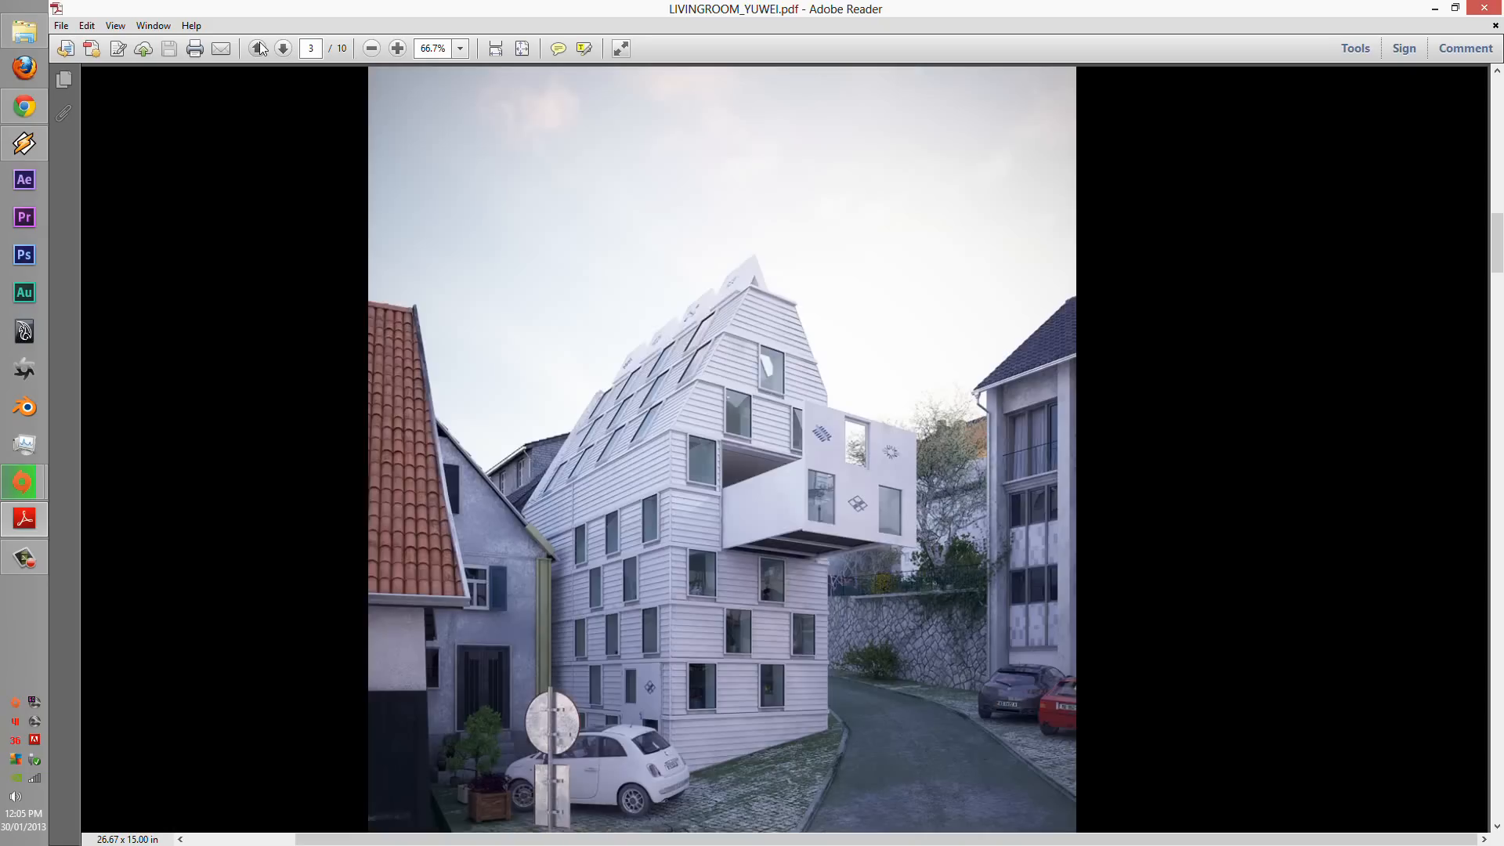
left_click(257, 48)
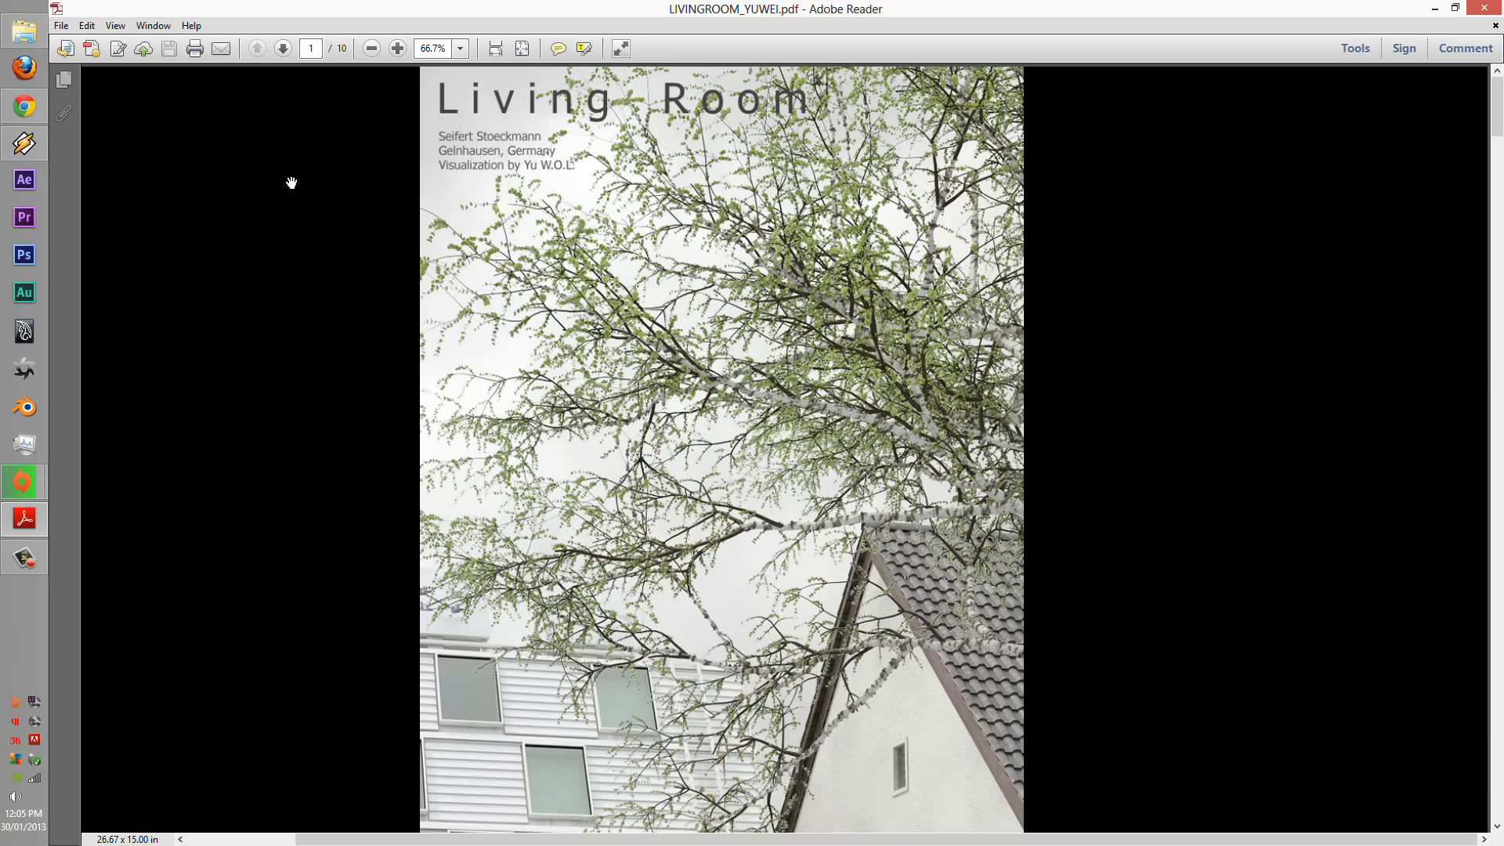
mouse_move(549, 274)
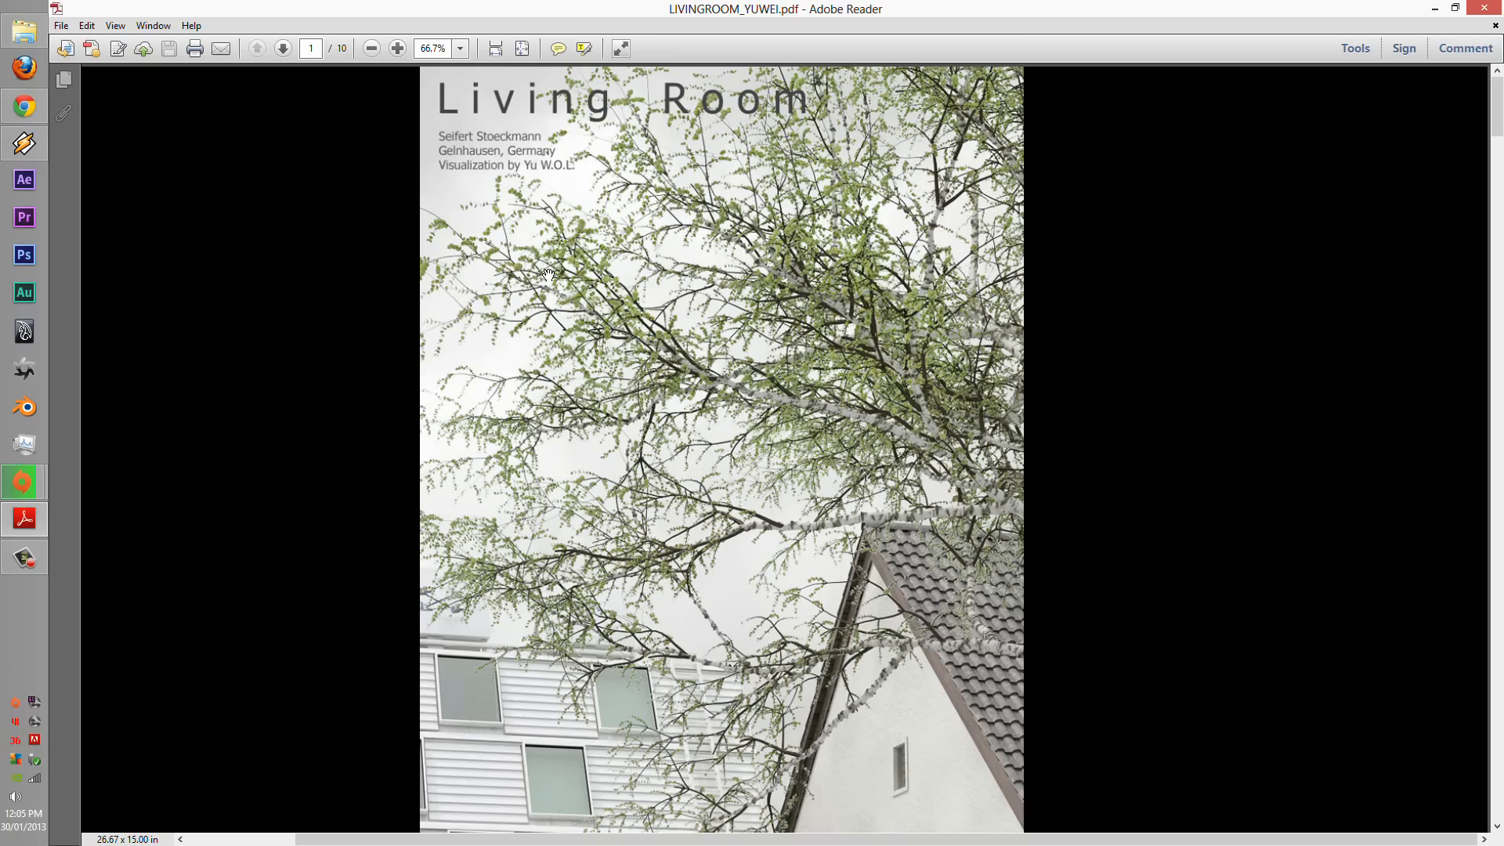